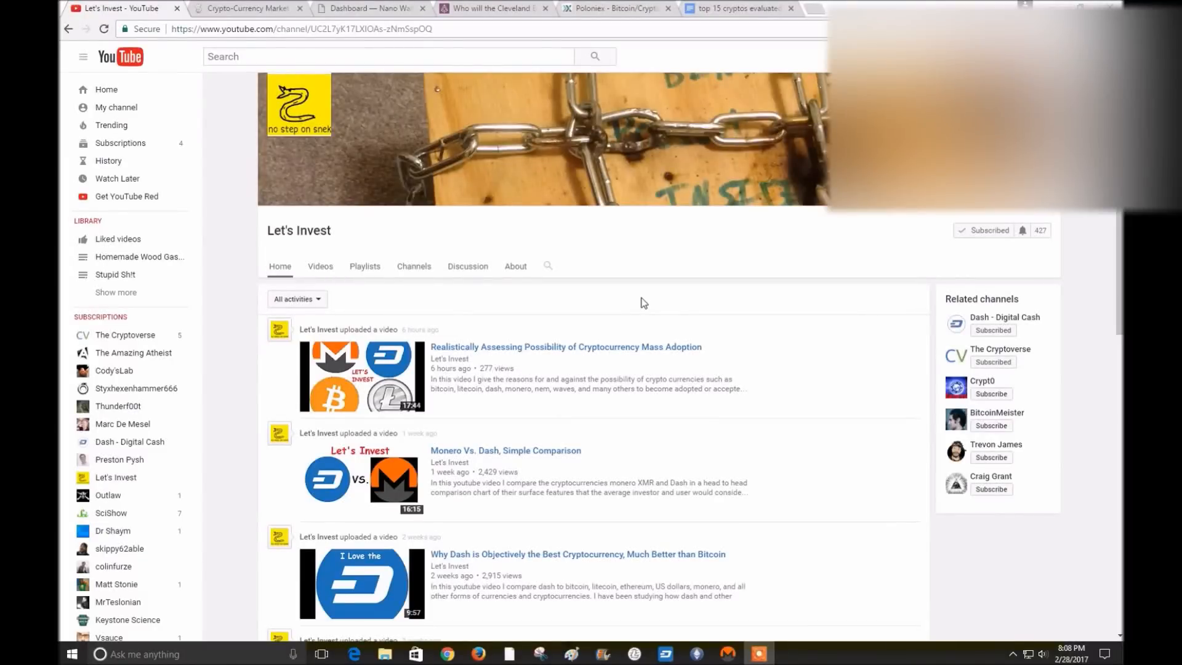
pyautogui.moveTo(950, 239)
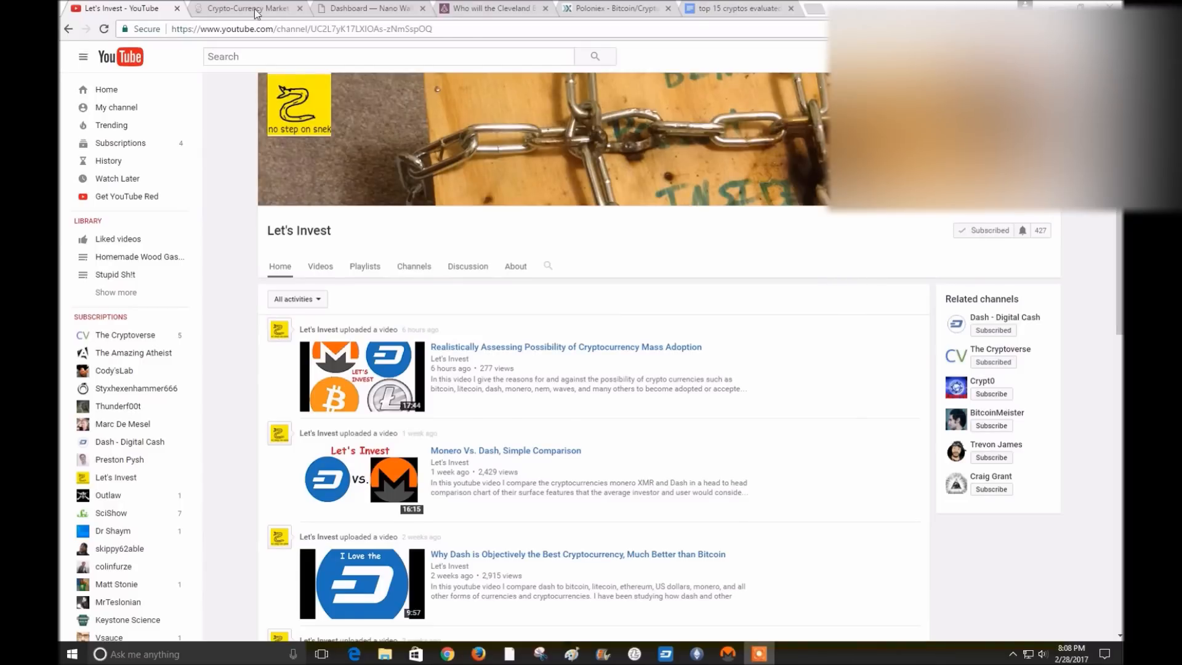
# Switch to CoinMarketCap and scroll the rankings down to Augur, Iconomi and Zcash
pyautogui.click(251, 8)
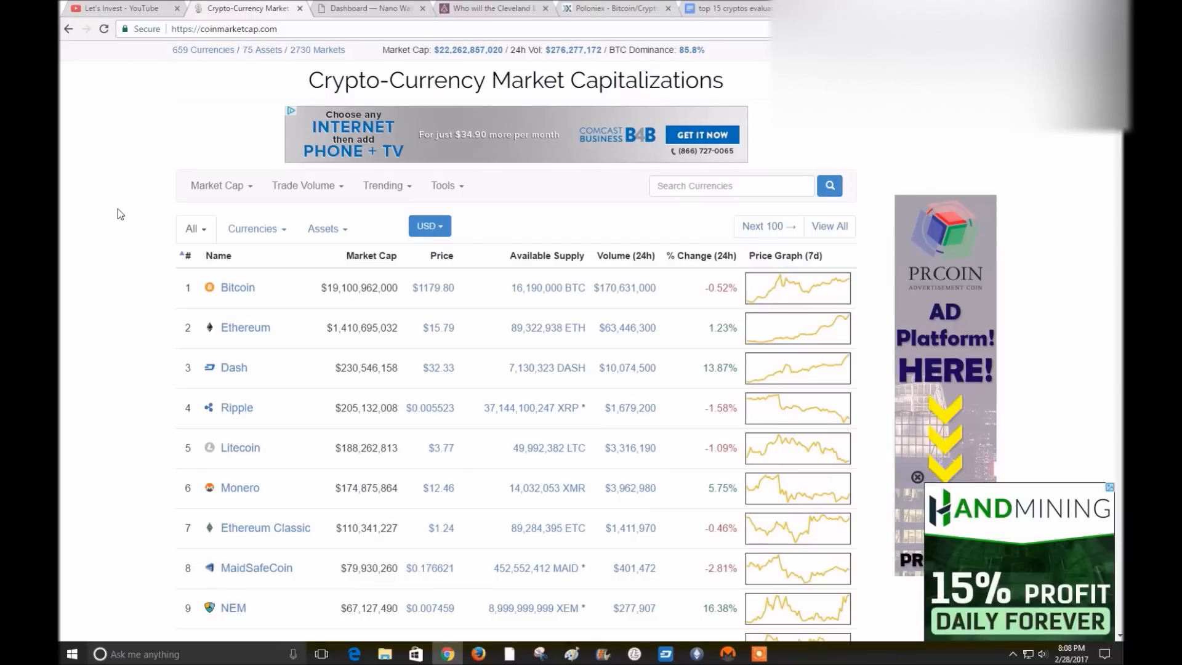
pyautogui.scroll(-3)
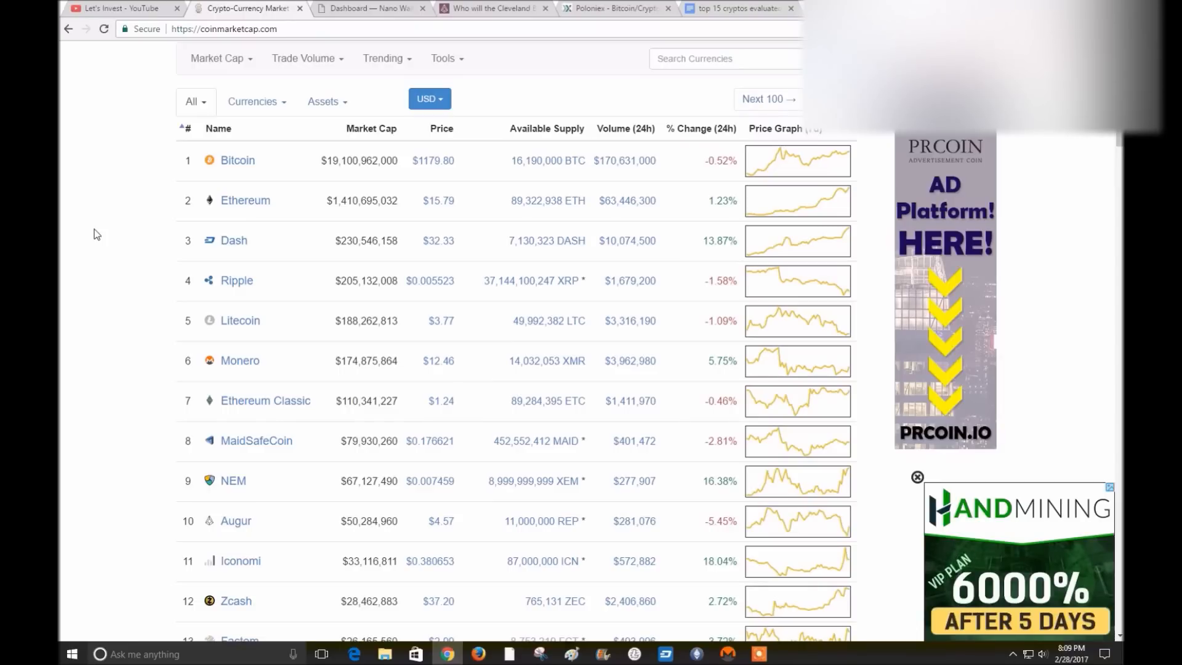
pyautogui.moveTo(113, 211)
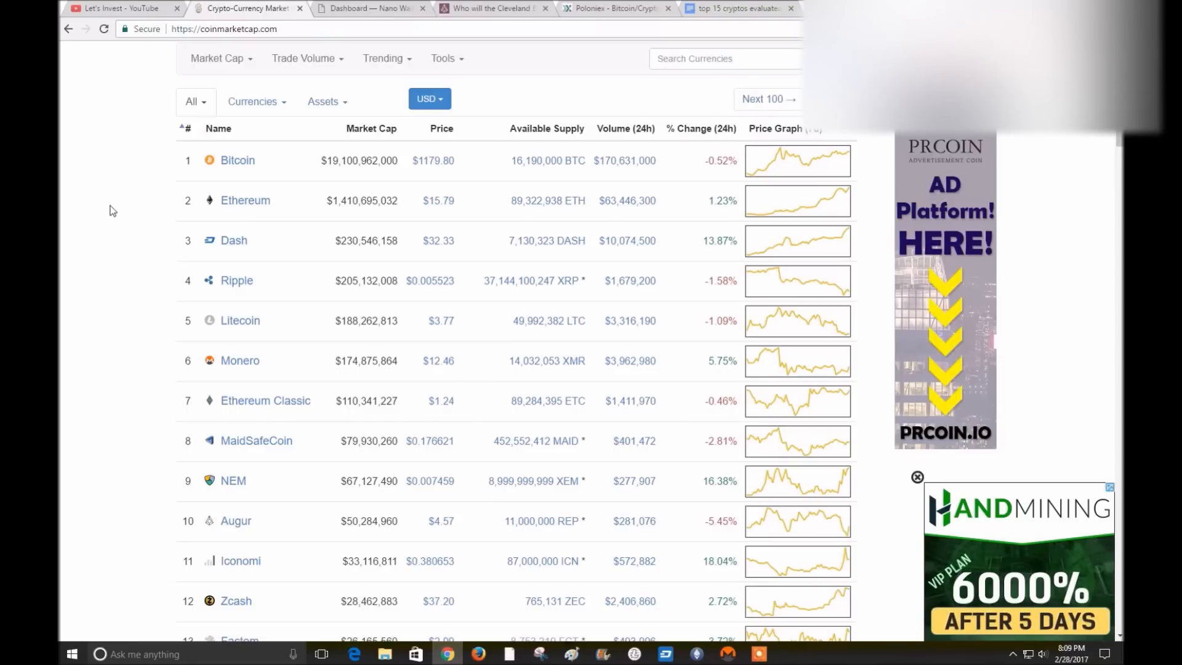
pyautogui.moveTo(114, 193)
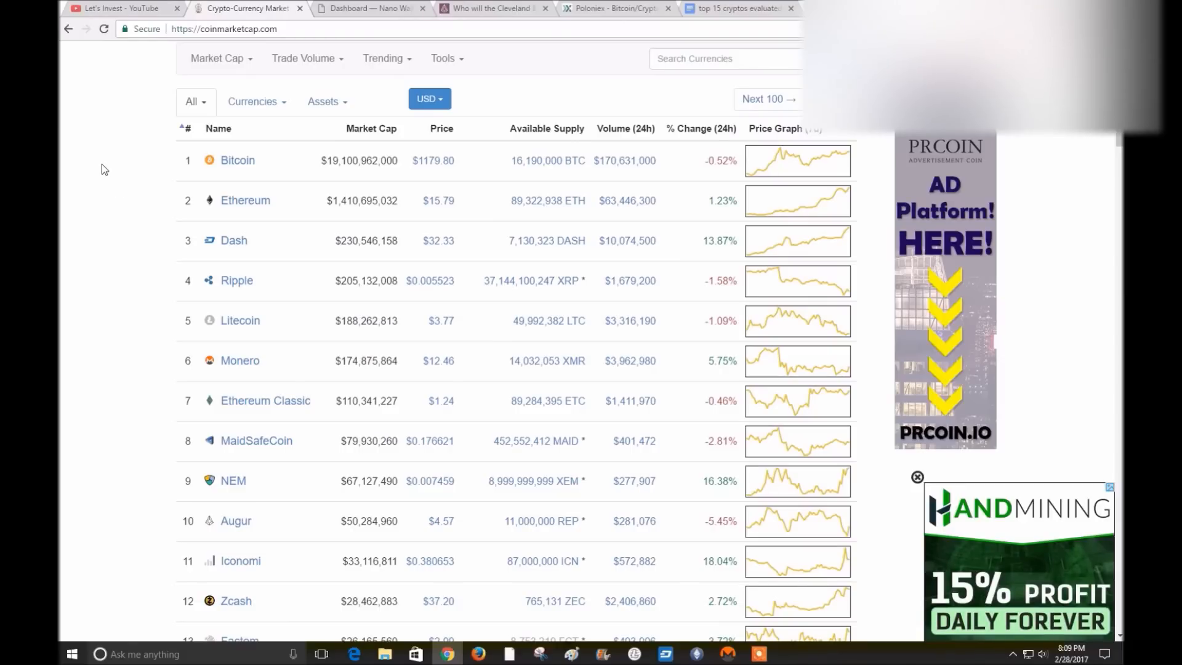
pyautogui.scroll(-3)
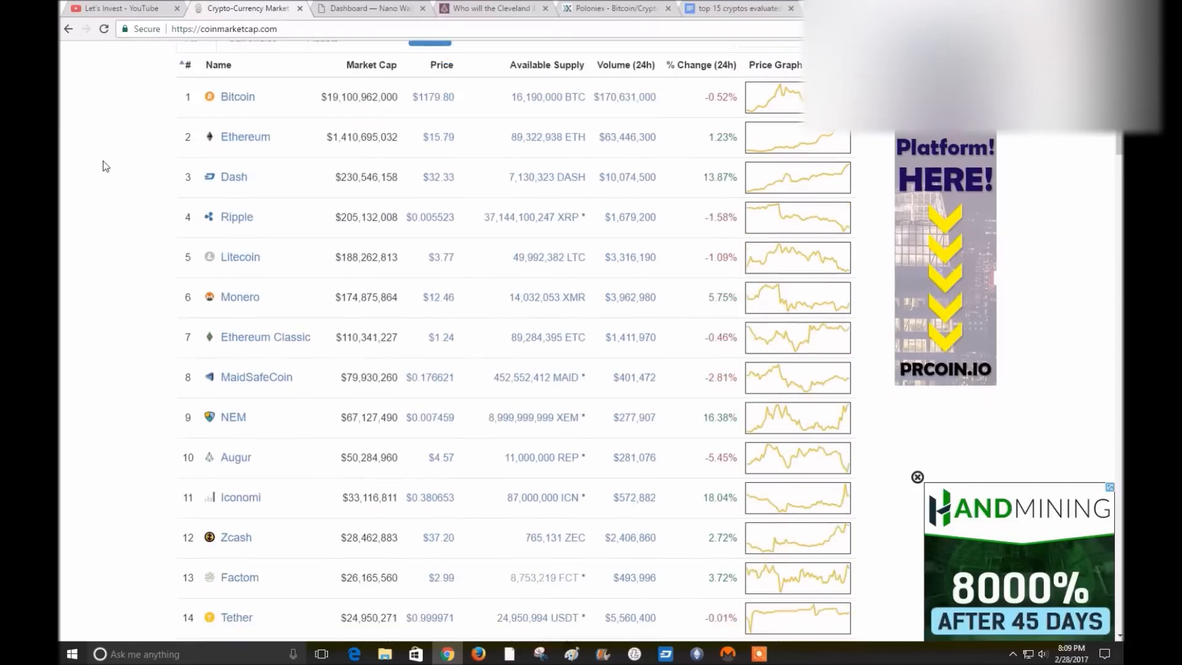
pyautogui.moveTo(140, 127)
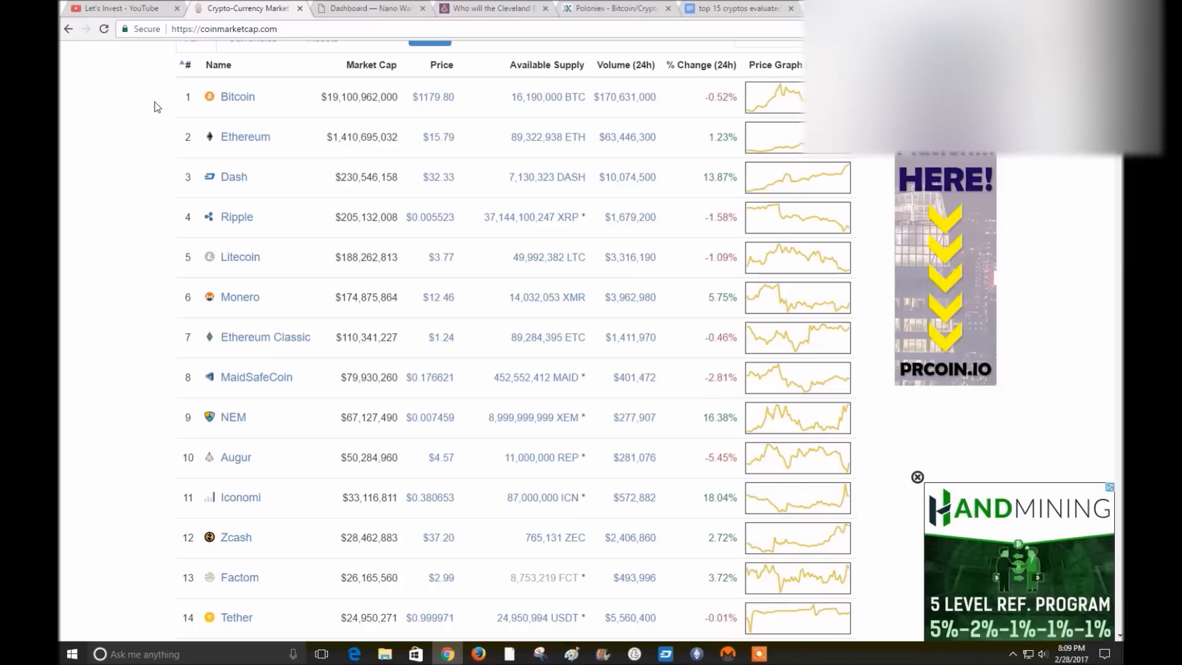
pyautogui.moveTo(155, 102)
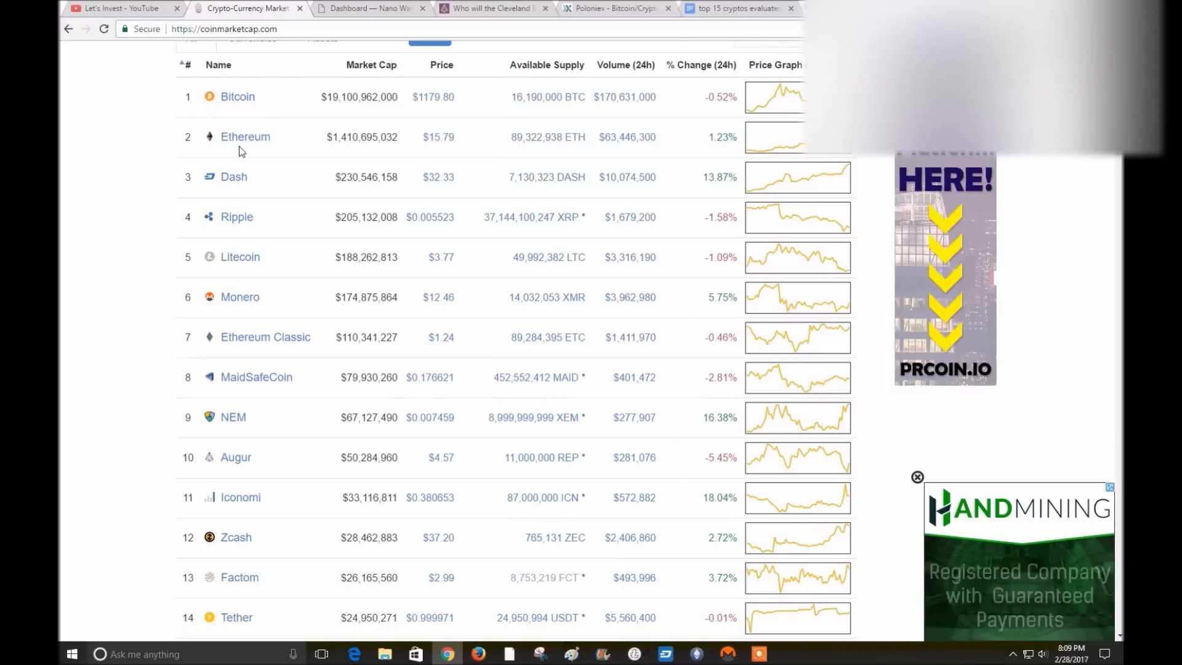
pyautogui.moveTo(217, 152)
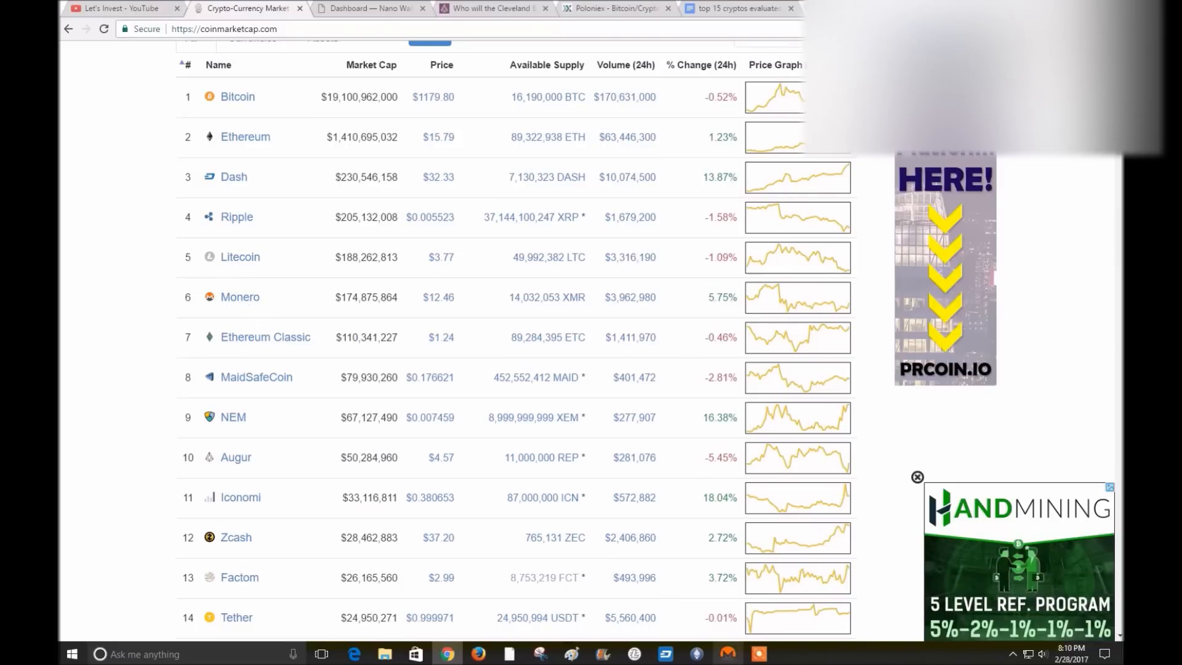
pyautogui.click(724, 655)
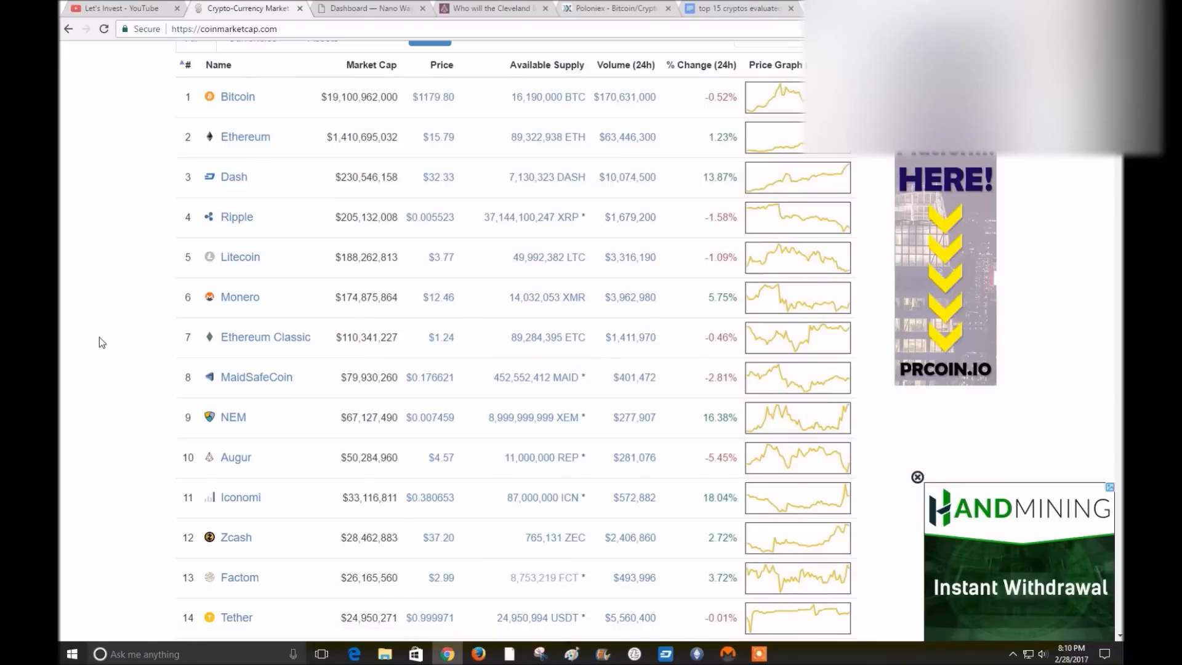
pyautogui.moveTo(246, 346)
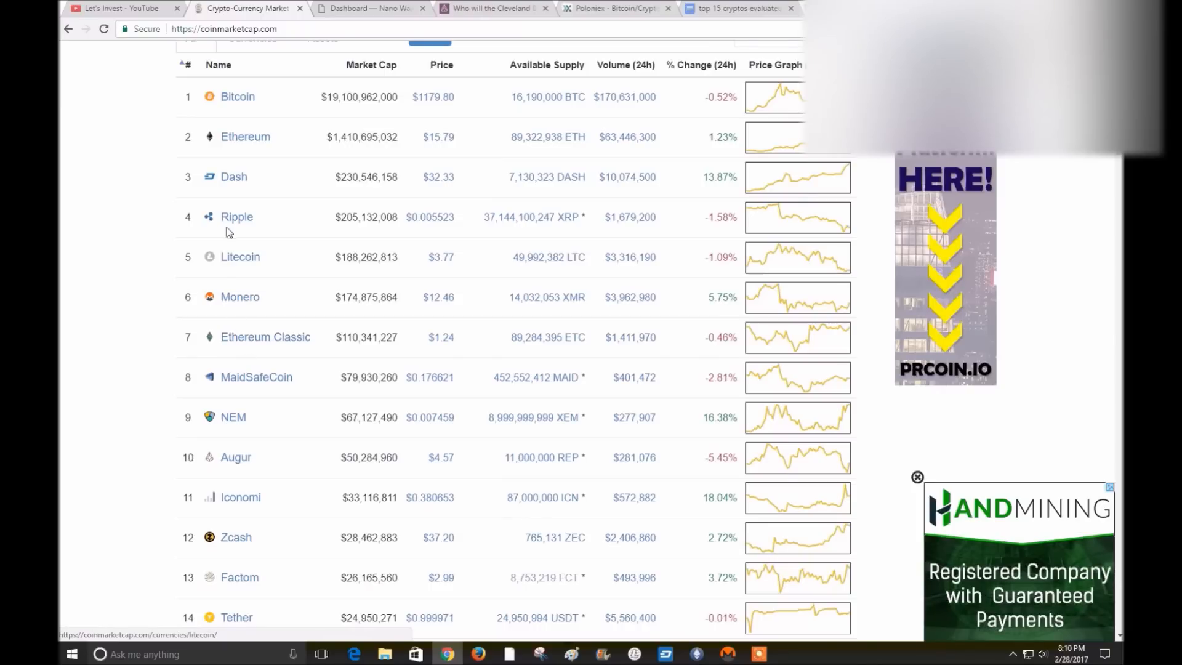
pyautogui.moveTo(247, 382)
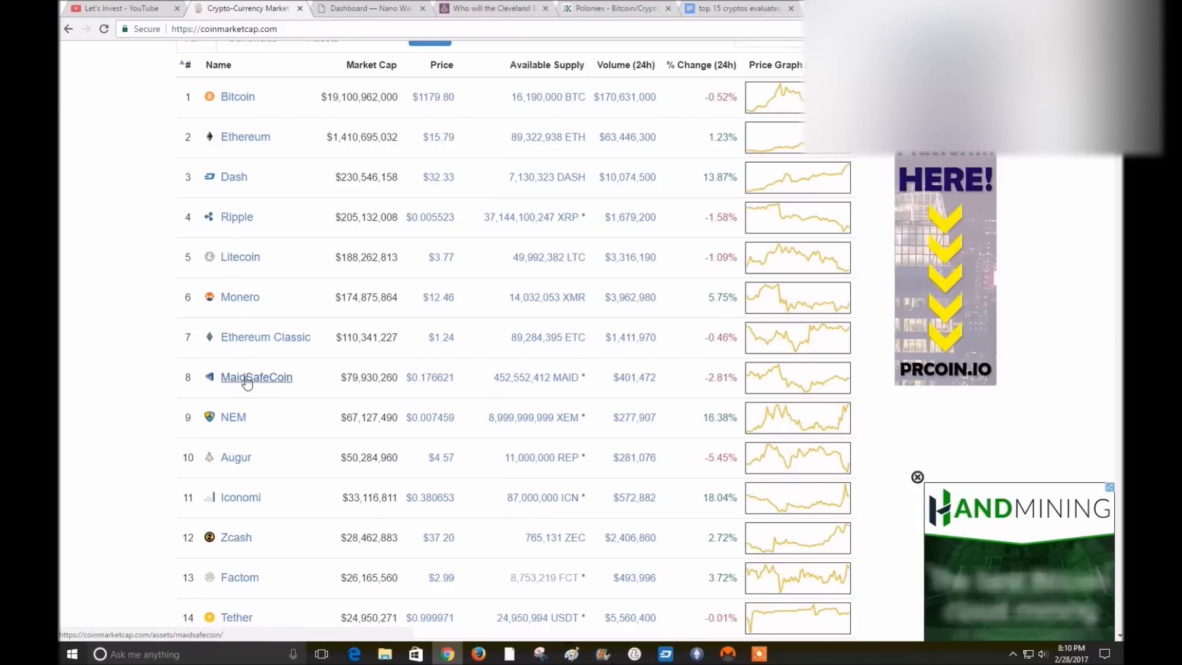
pyautogui.moveTo(215, 387)
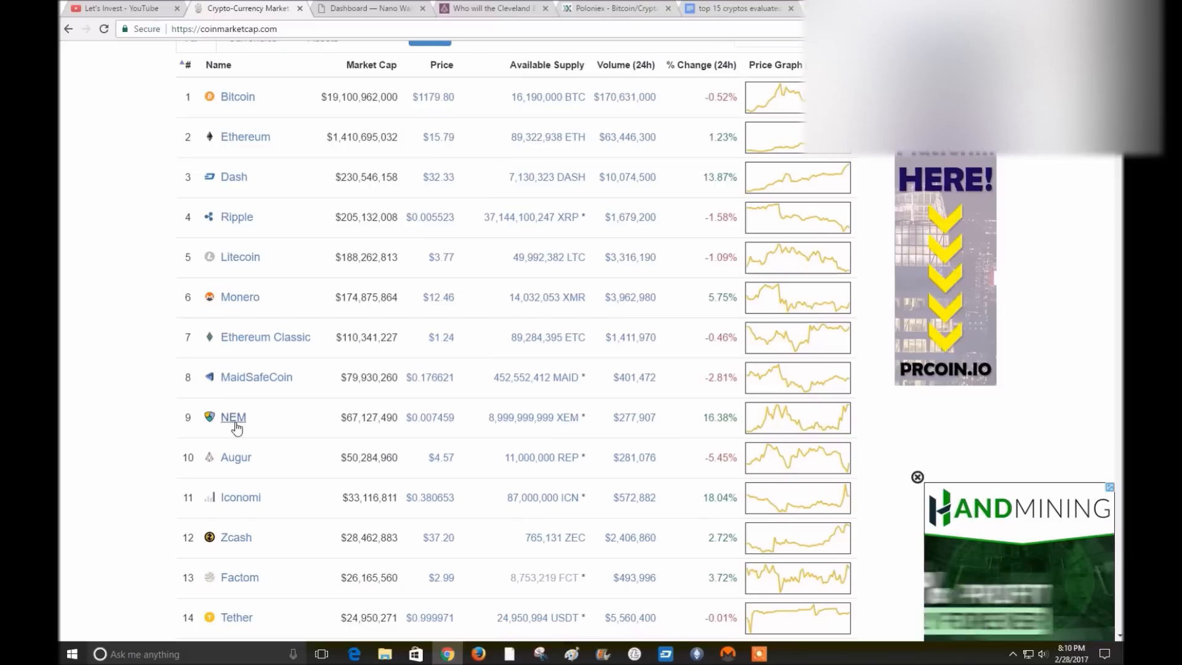
pyautogui.click(489, 8)
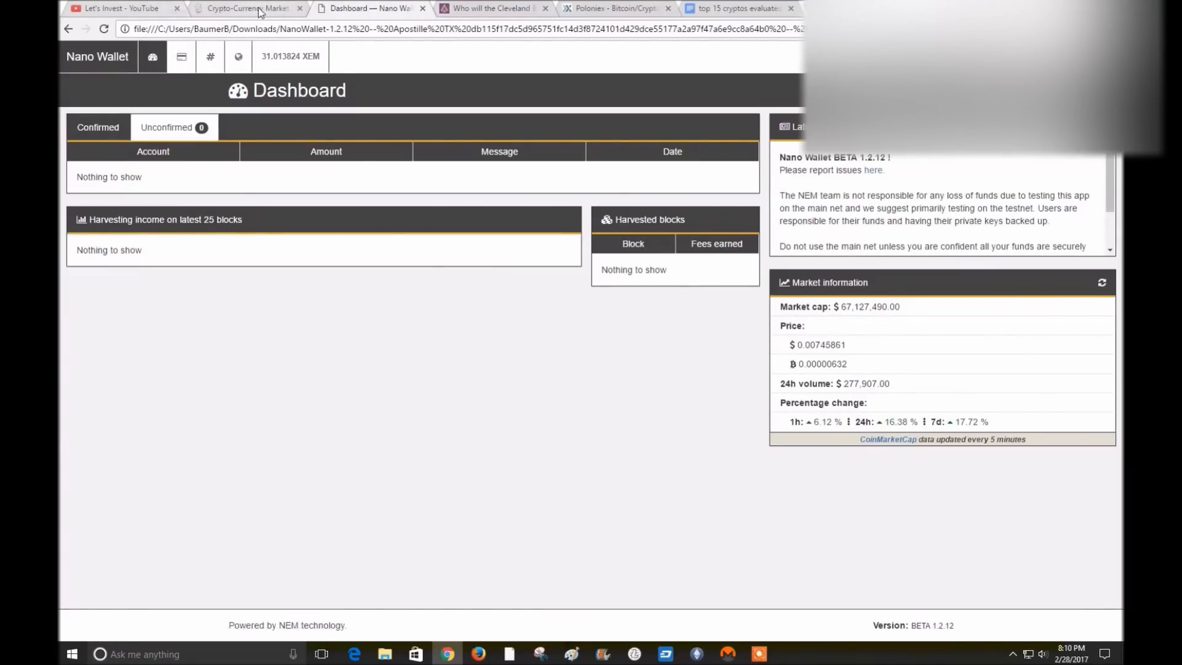
pyautogui.click(244, 8)
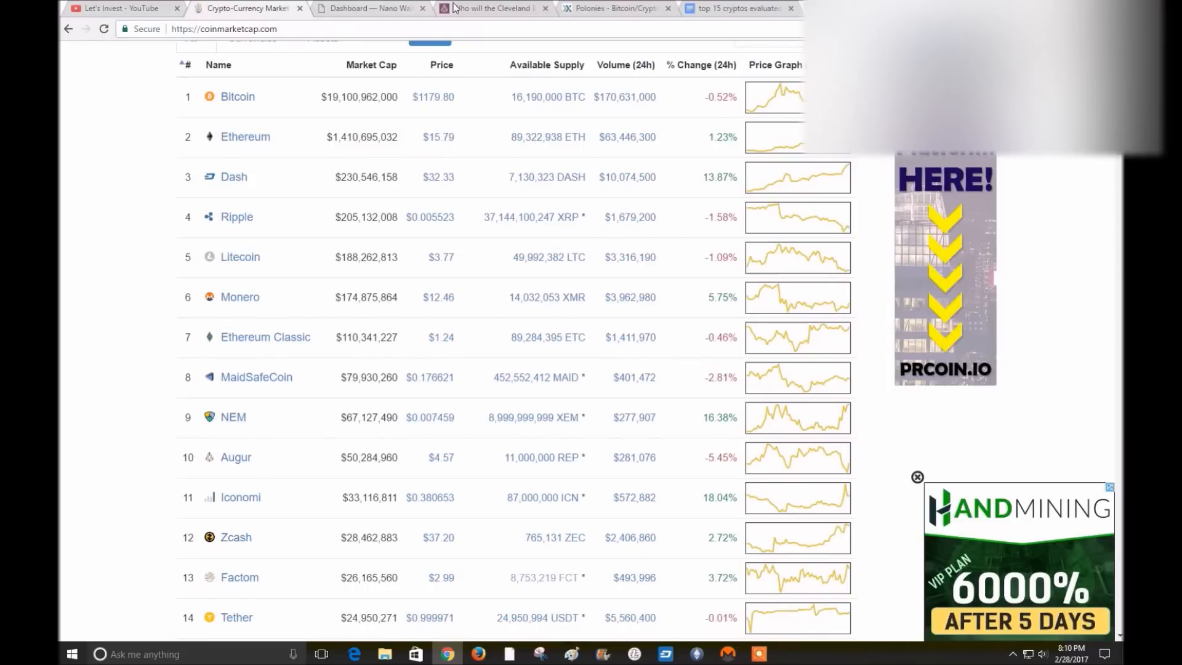
pyautogui.scroll(-3)
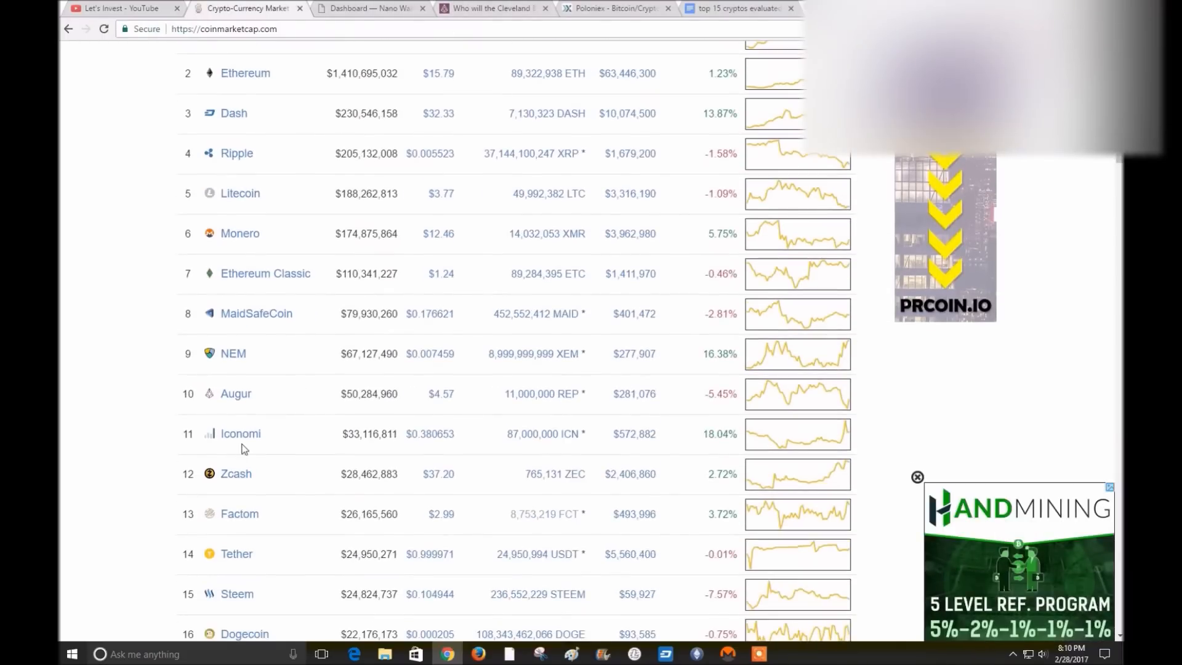
pyautogui.moveTo(241, 439)
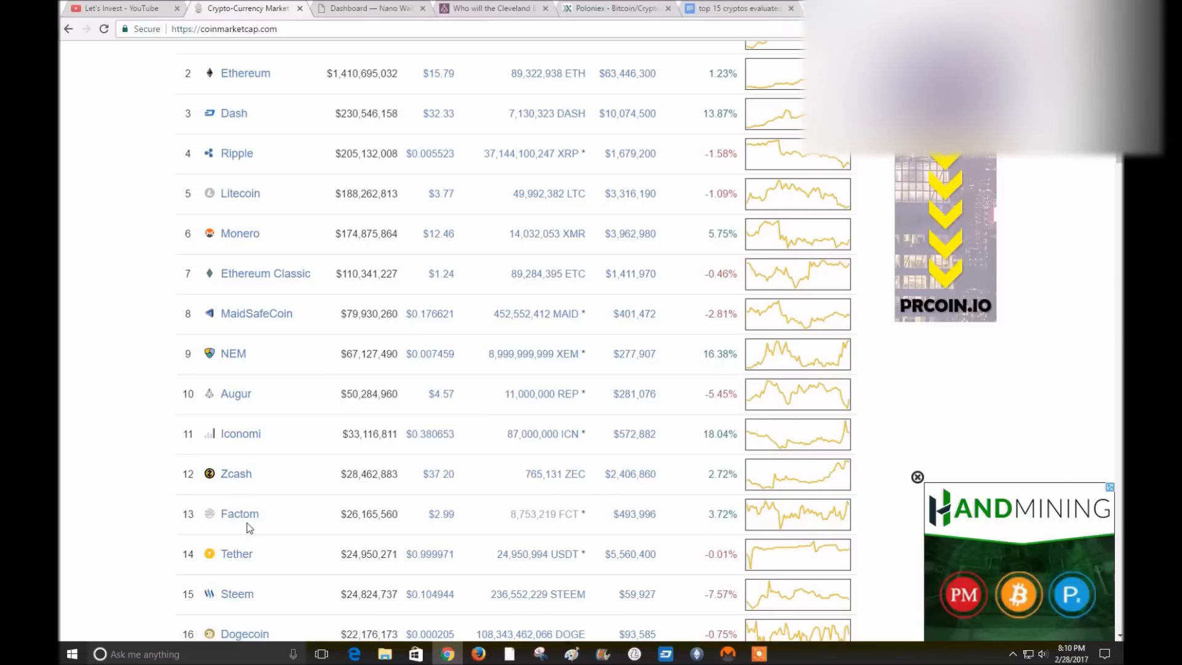
pyautogui.scroll(-3)
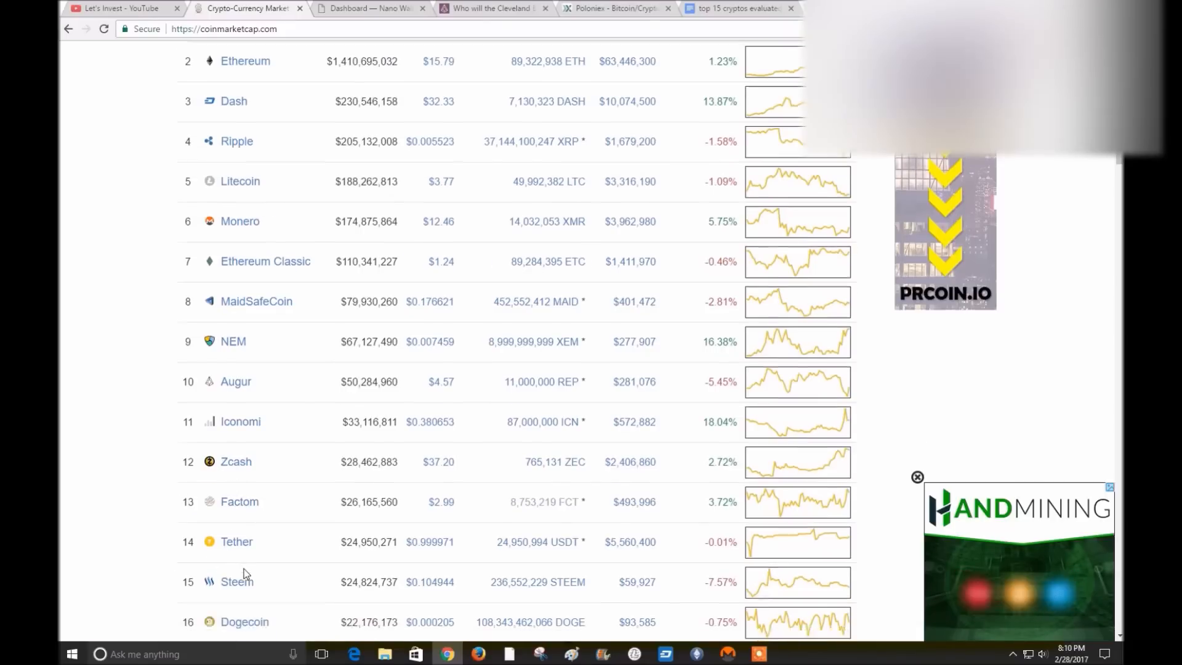
pyautogui.scroll(-3)
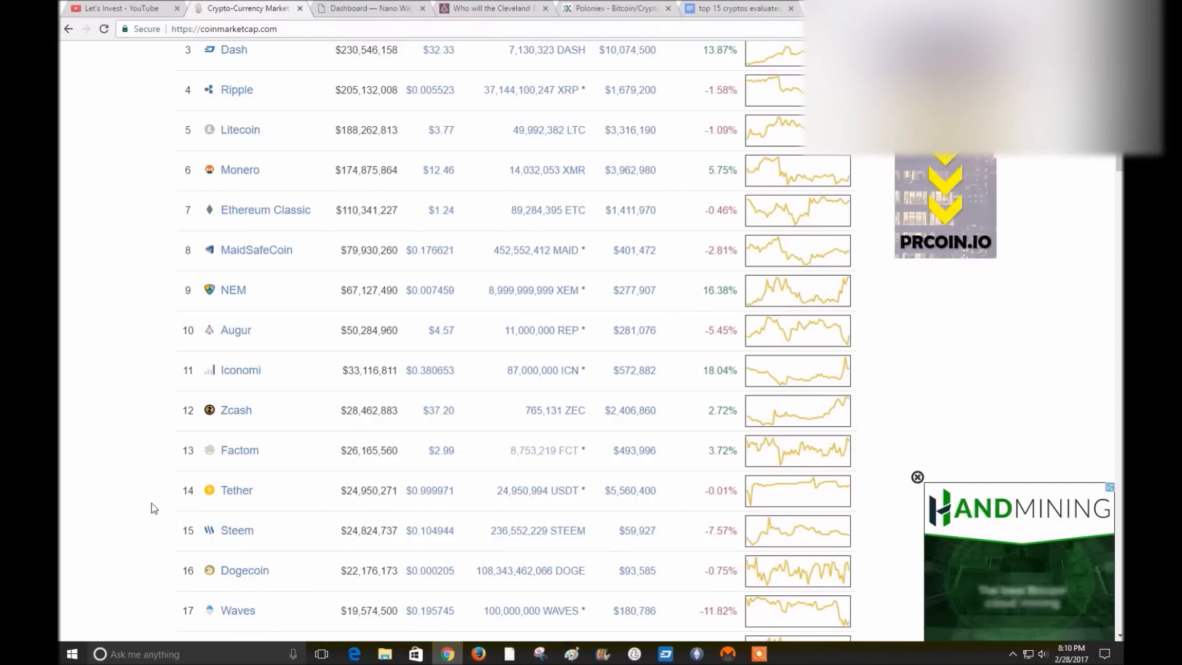
pyautogui.scroll(3)
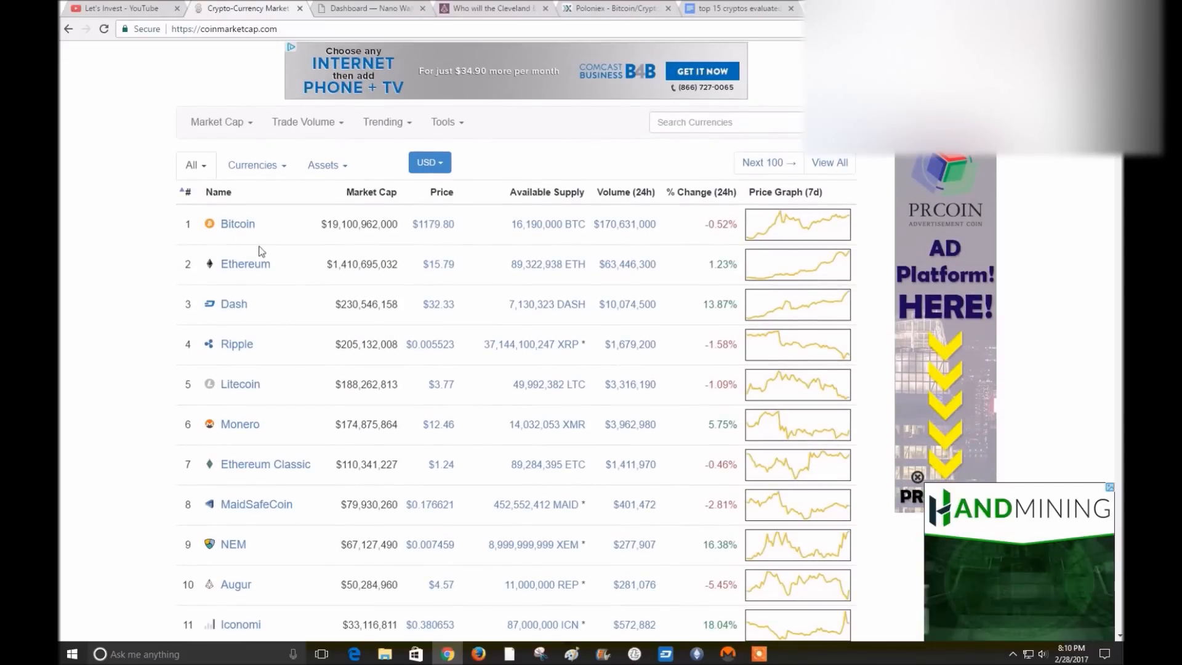
pyautogui.scroll(-3)
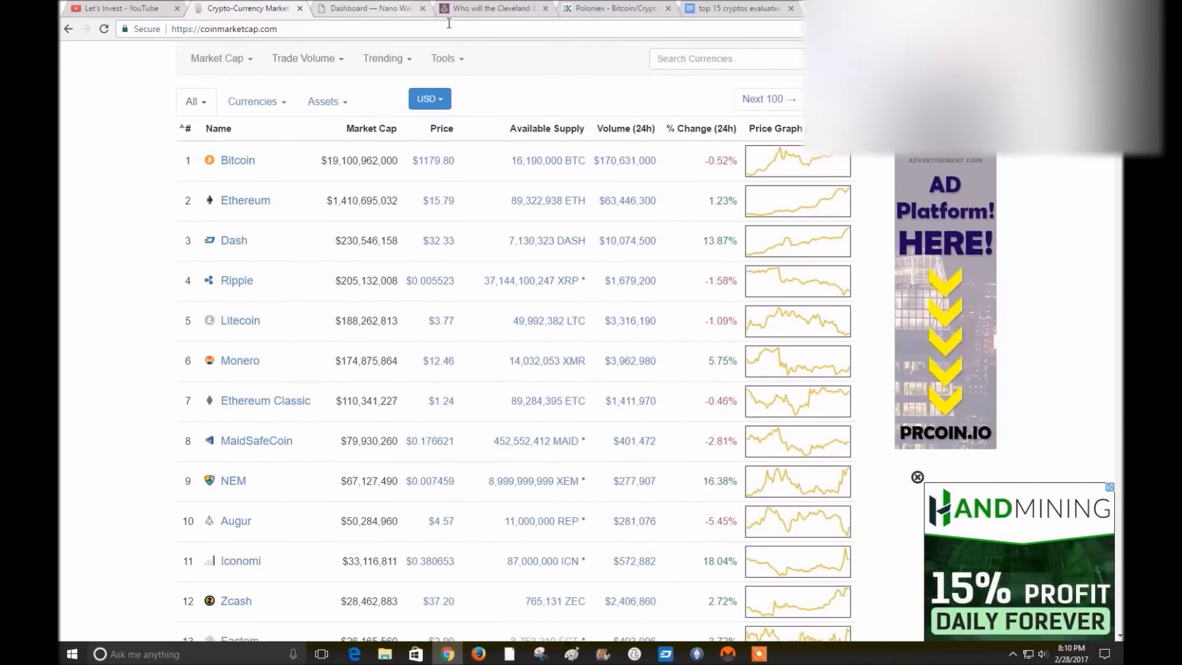
# Pass through the Poloniex balances tab and bring up the 'top 15 cryptos evaluated' document
pyautogui.click(616, 9)
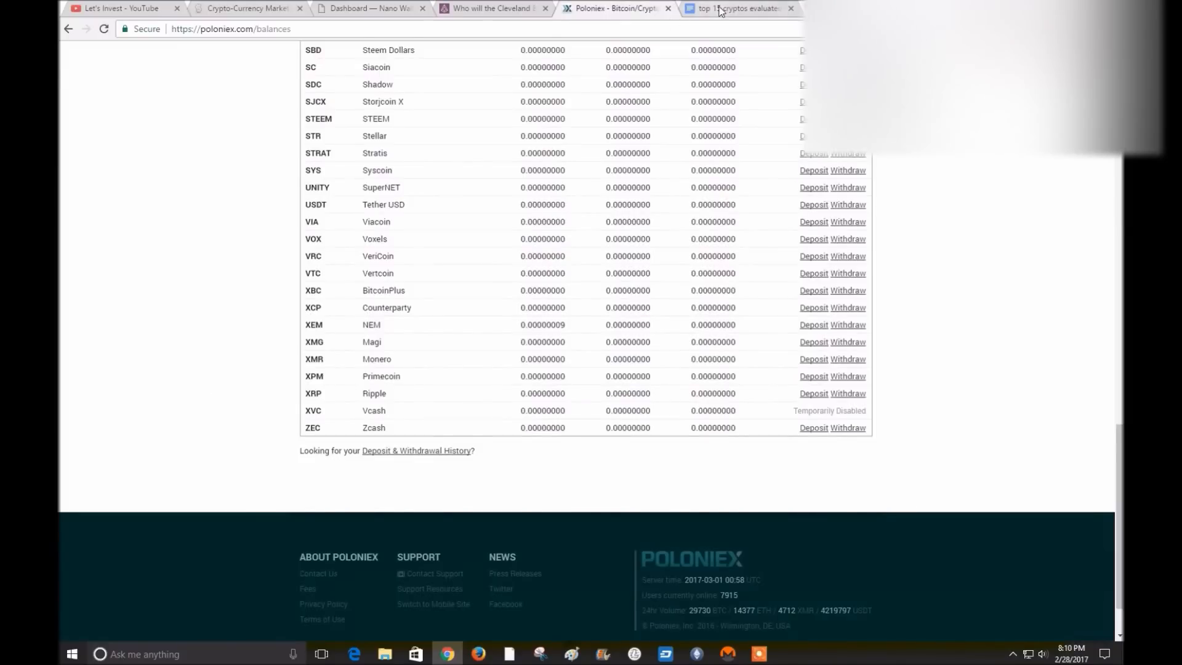
pyautogui.click(735, 9)
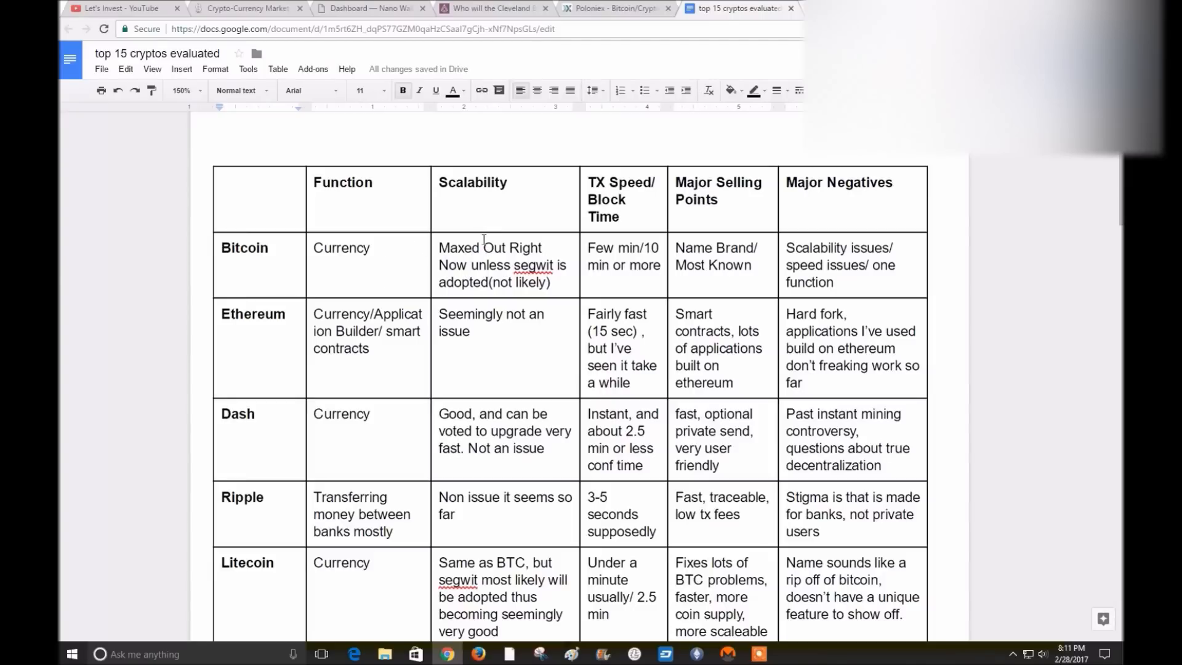
pyautogui.moveTo(481, 231)
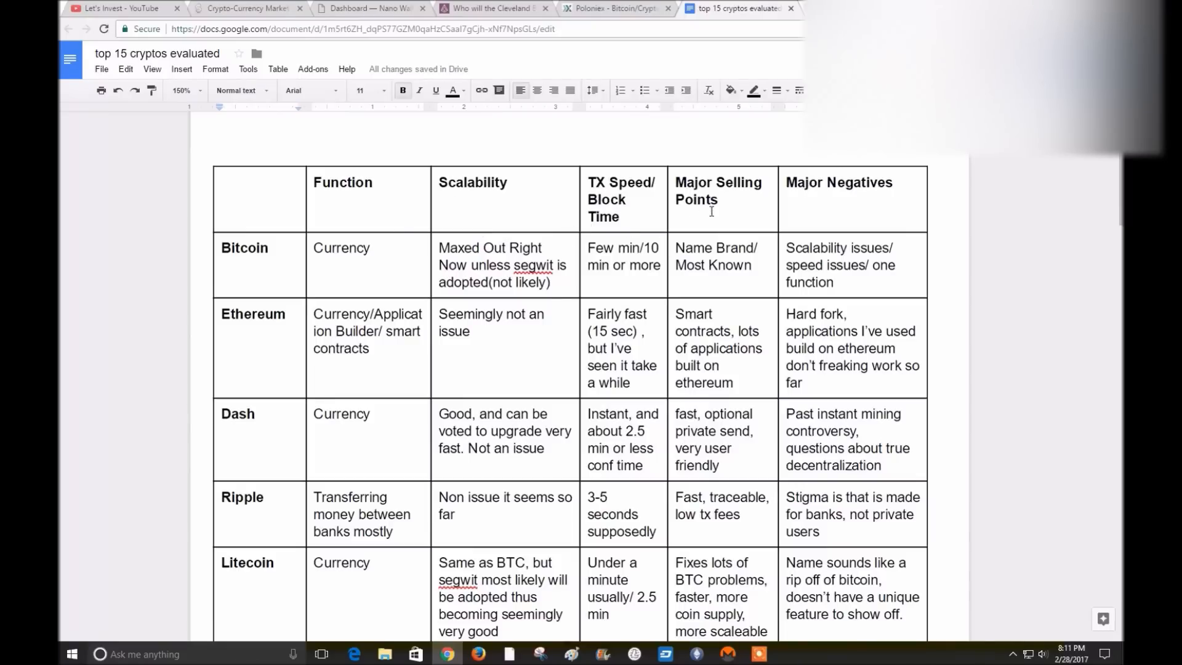
pyautogui.moveTo(282, 260)
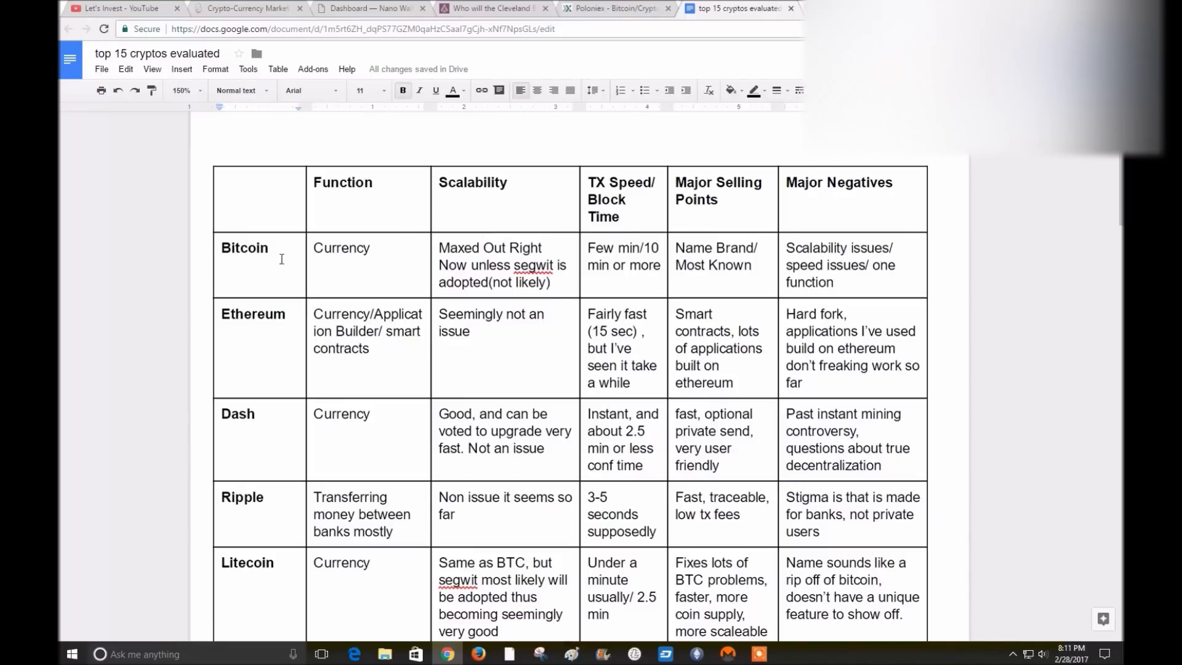
pyautogui.moveTo(172, 261)
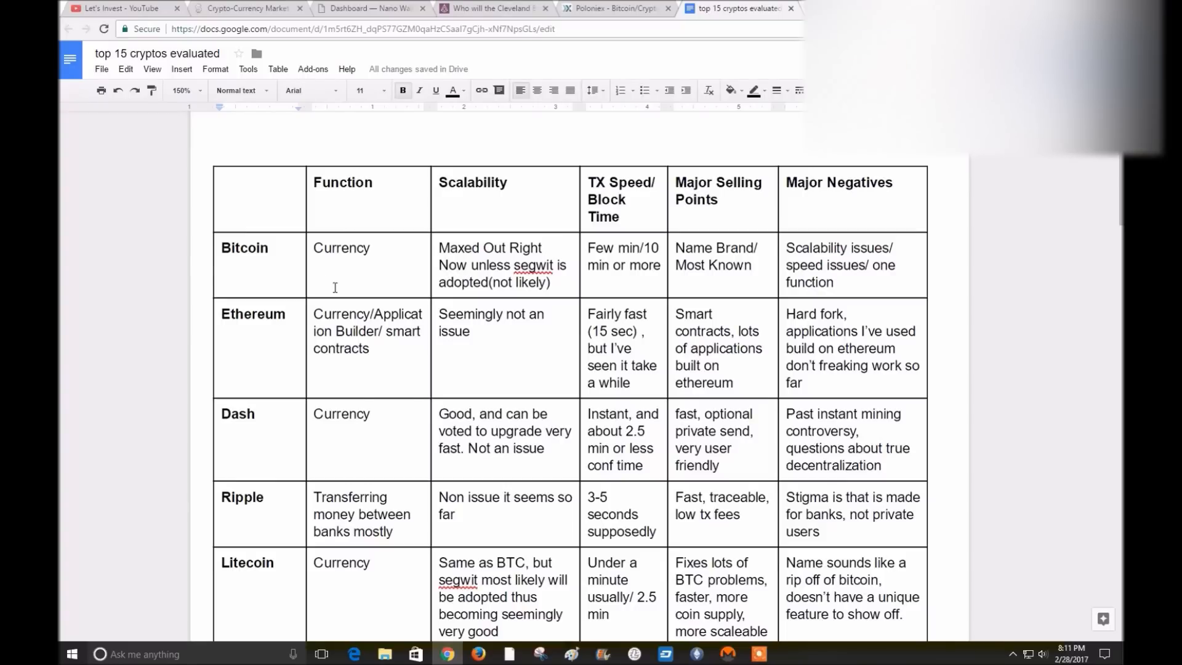
pyautogui.moveTo(294, 265)
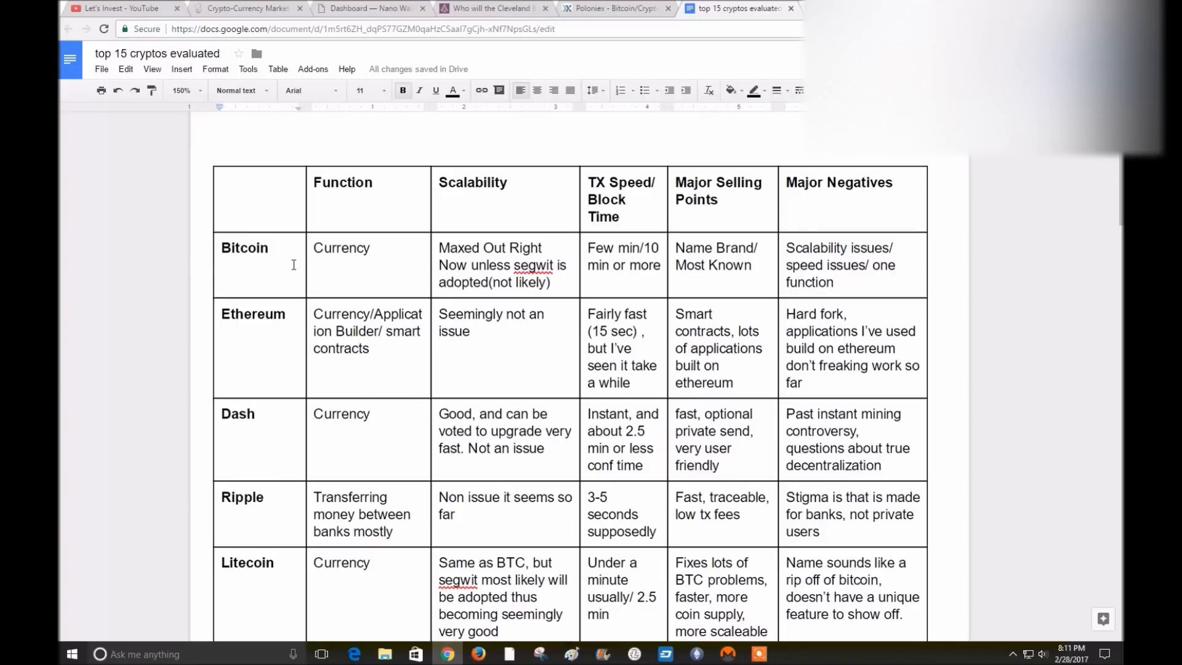
pyautogui.moveTo(397, 346)
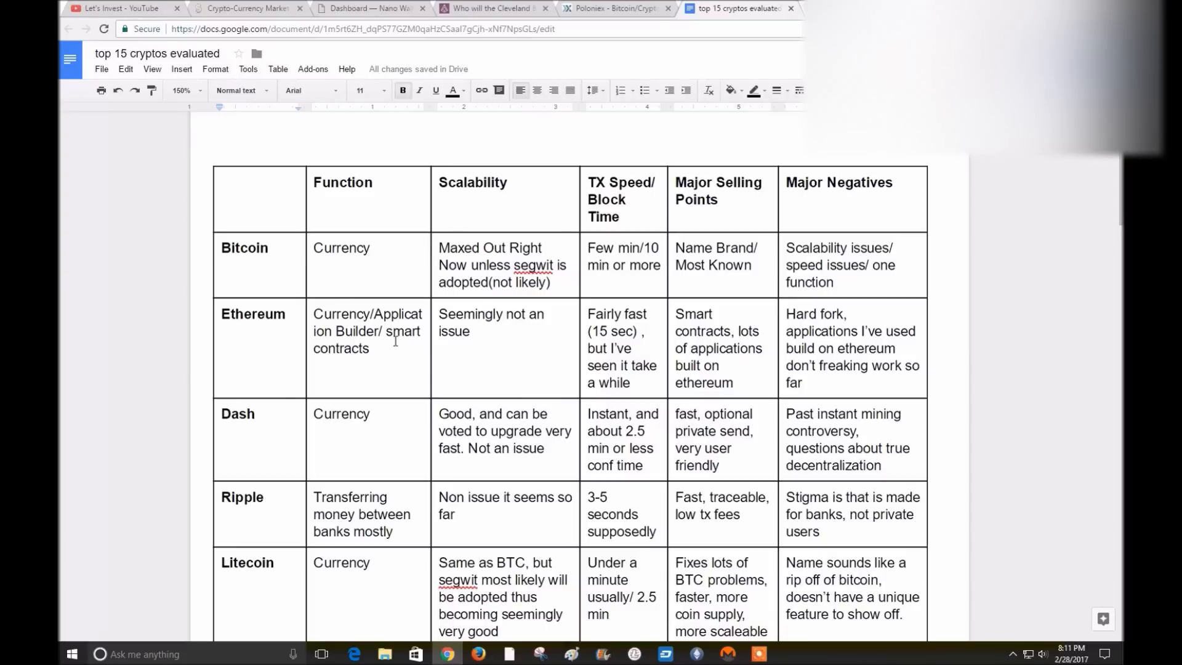
pyautogui.moveTo(417, 348)
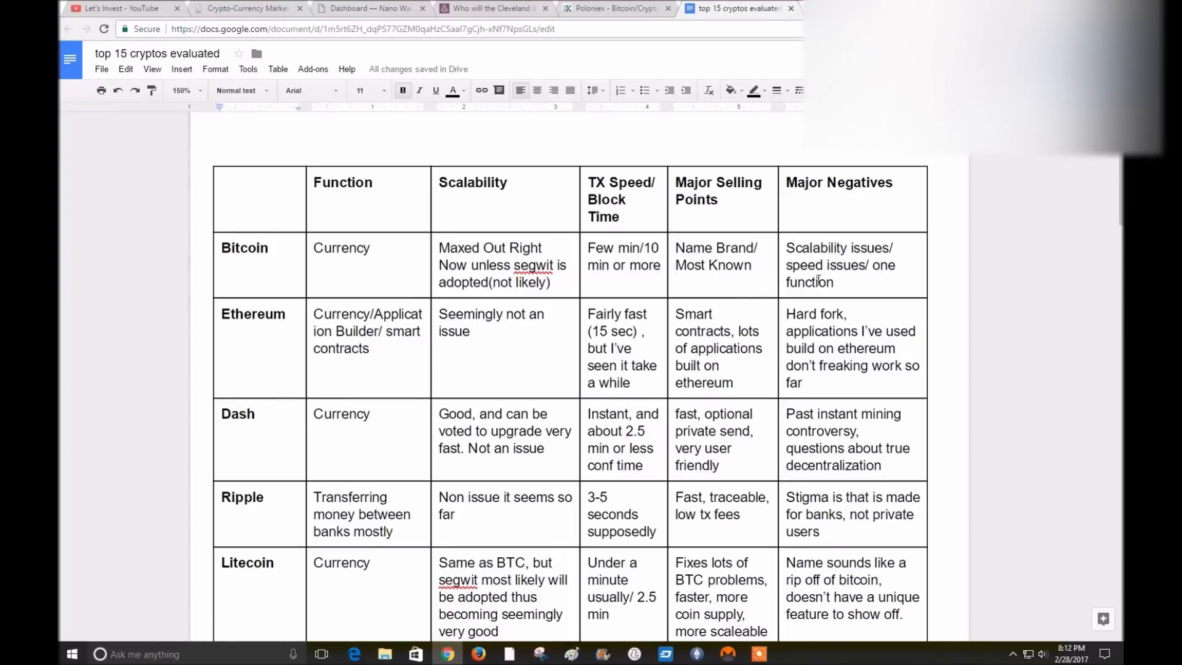
pyautogui.moveTo(847, 253)
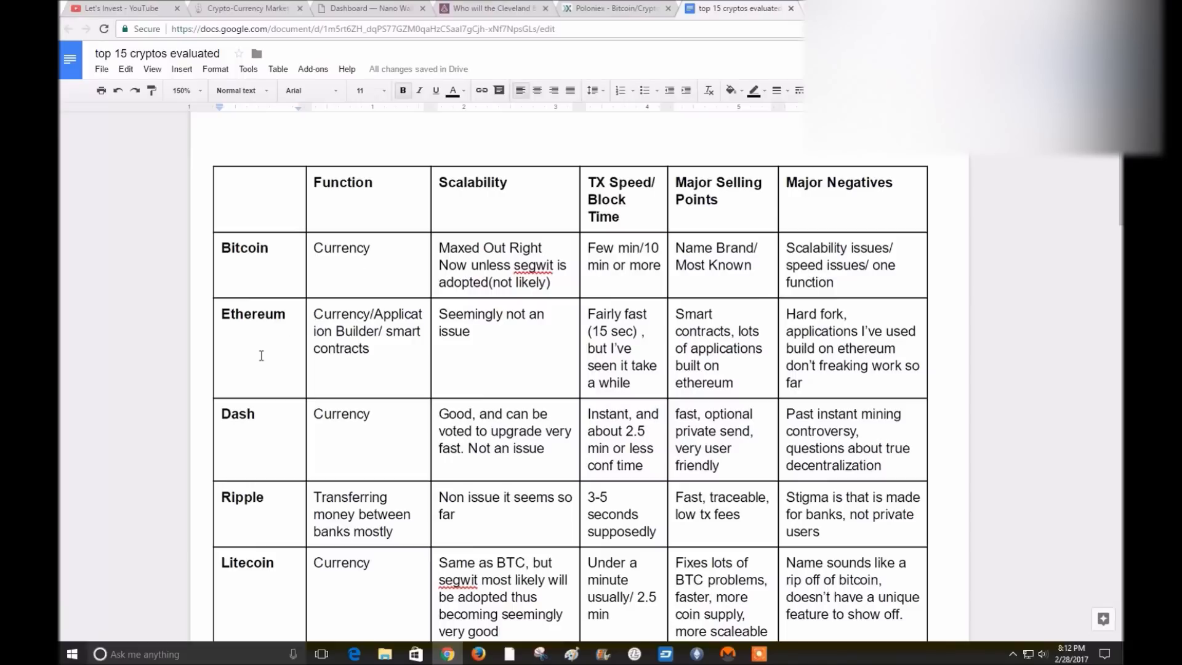
pyautogui.moveTo(381, 370)
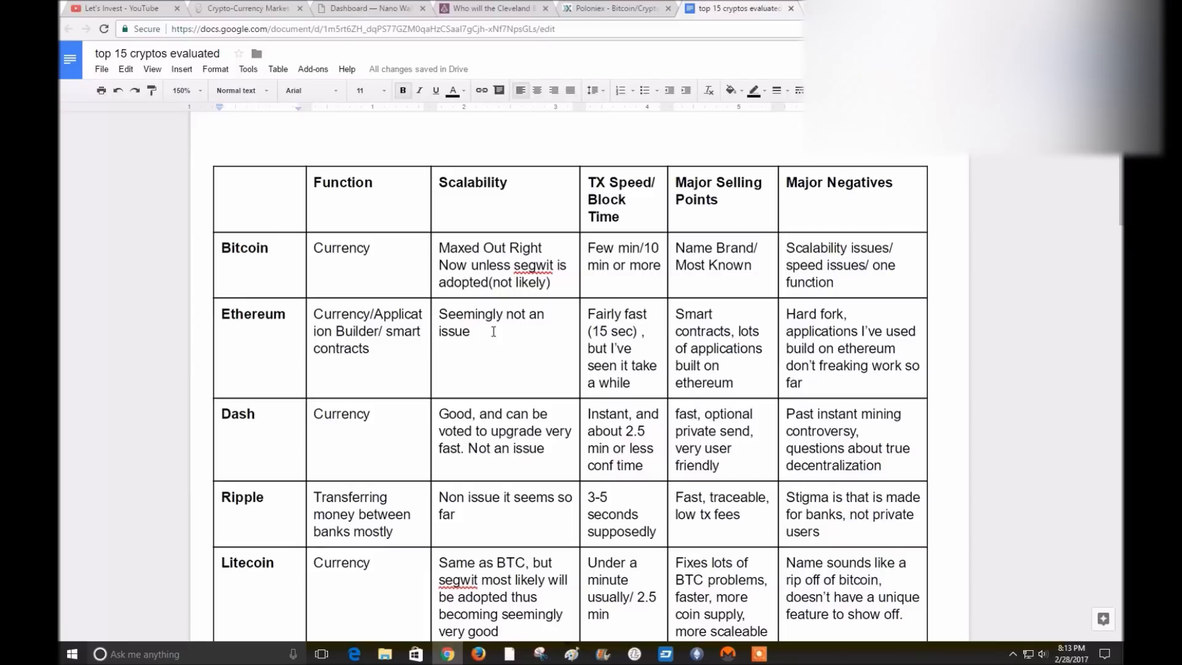
pyautogui.moveTo(544, 354)
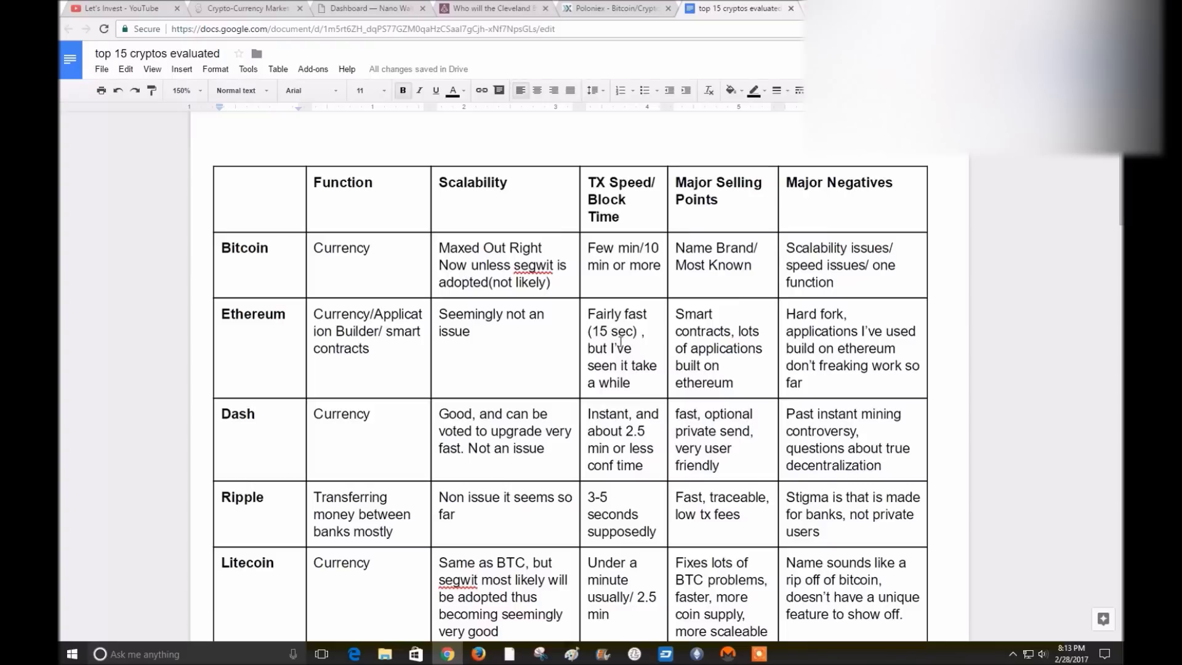
pyautogui.moveTo(627, 344)
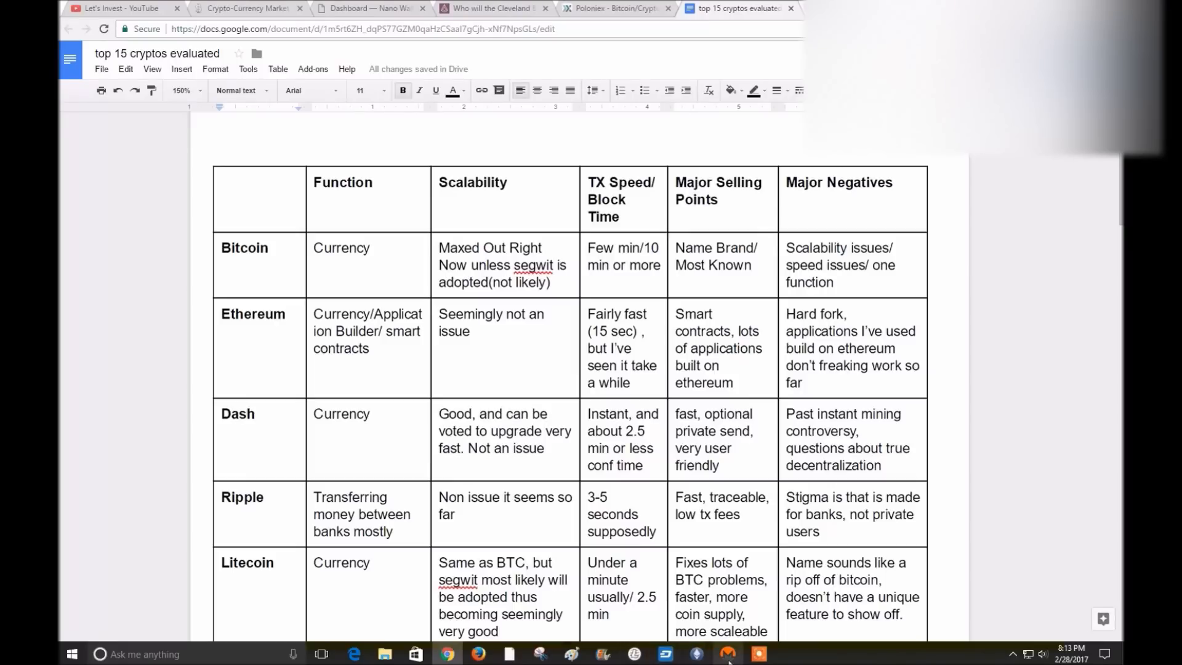
pyautogui.click(691, 652)
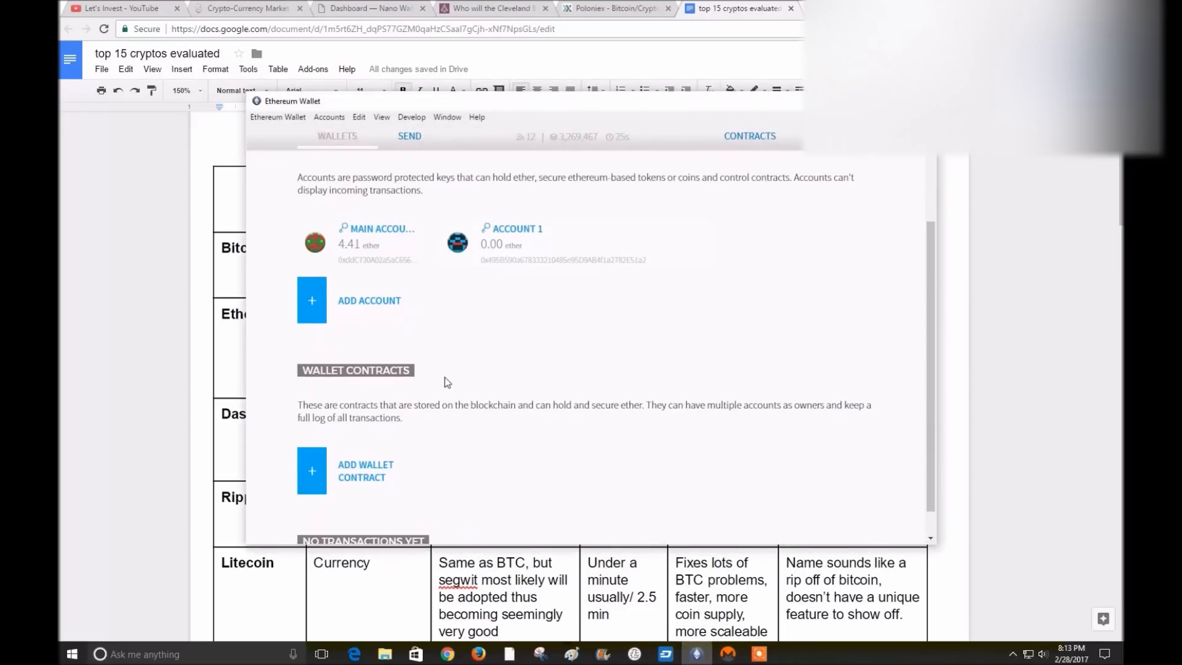
pyautogui.moveTo(740, 257)
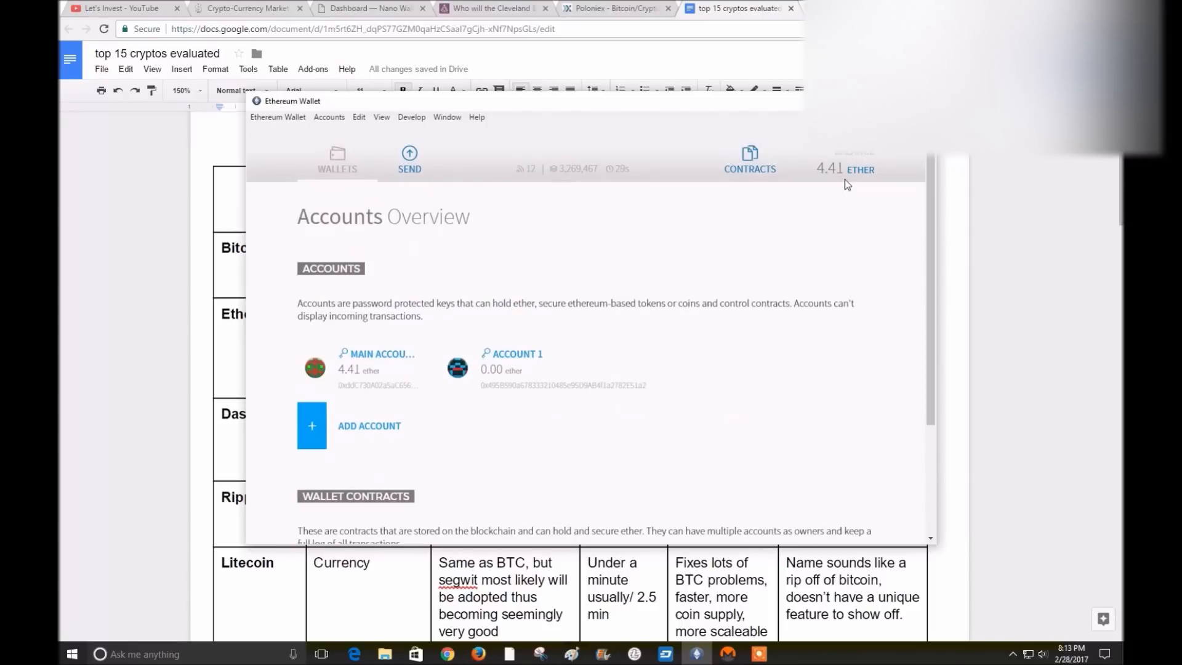
pyautogui.moveTo(326, 132)
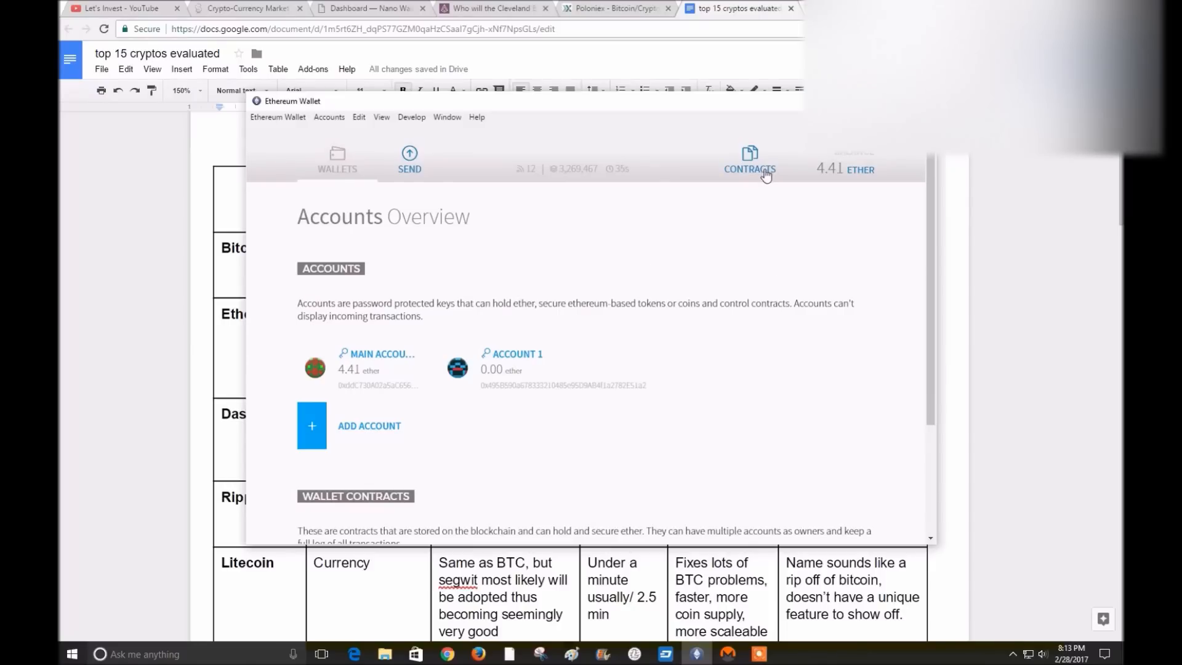
pyautogui.click(751, 166)
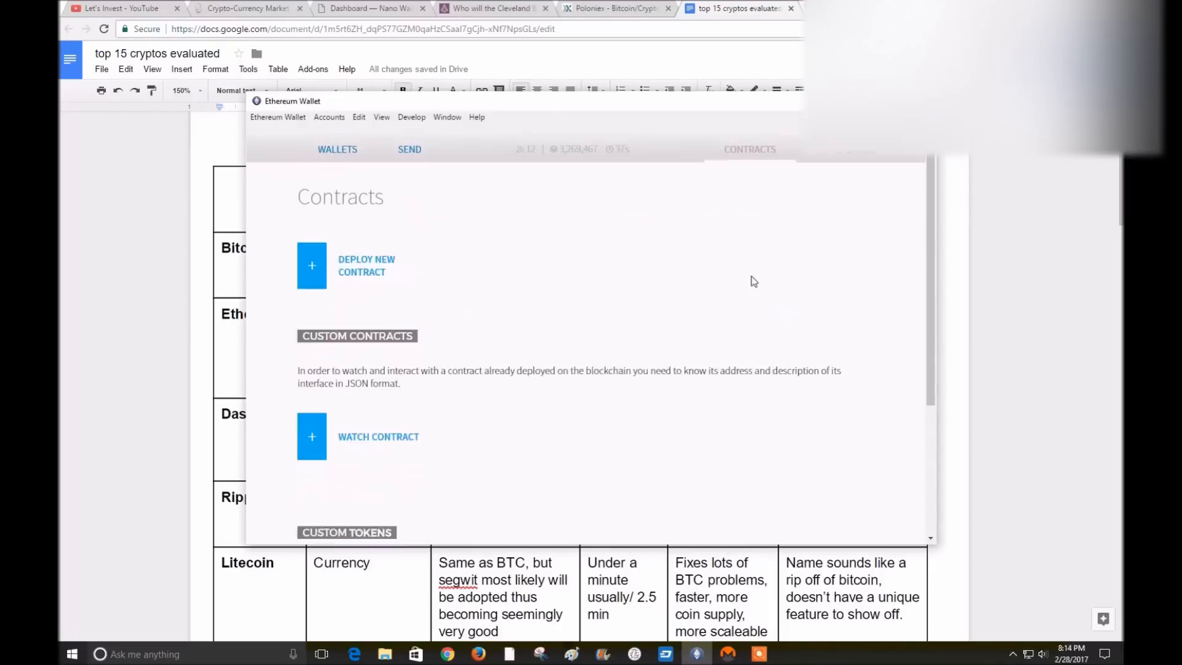
pyautogui.scroll(-3)
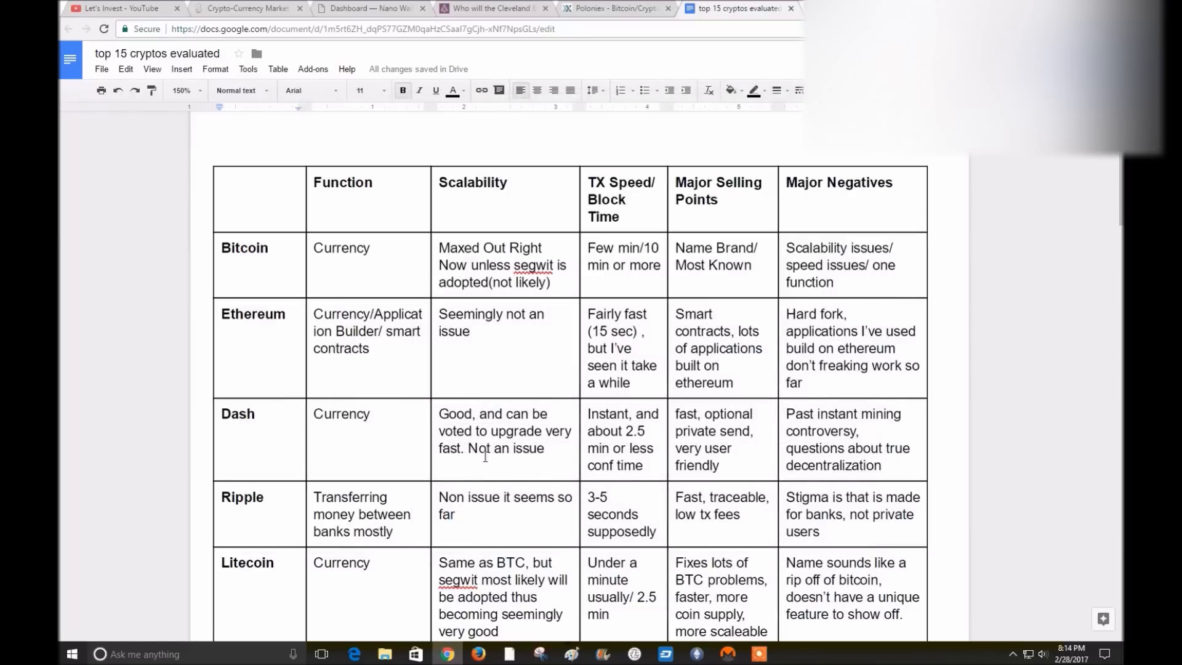
pyautogui.moveTo(372, 379)
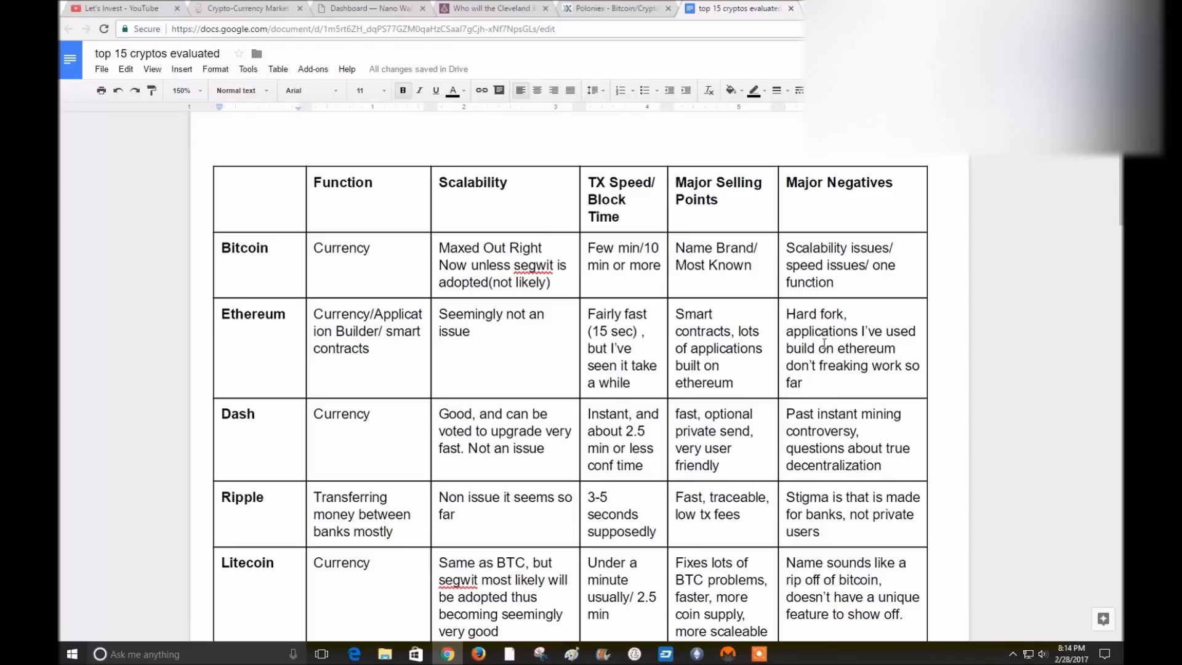
pyautogui.moveTo(825, 340)
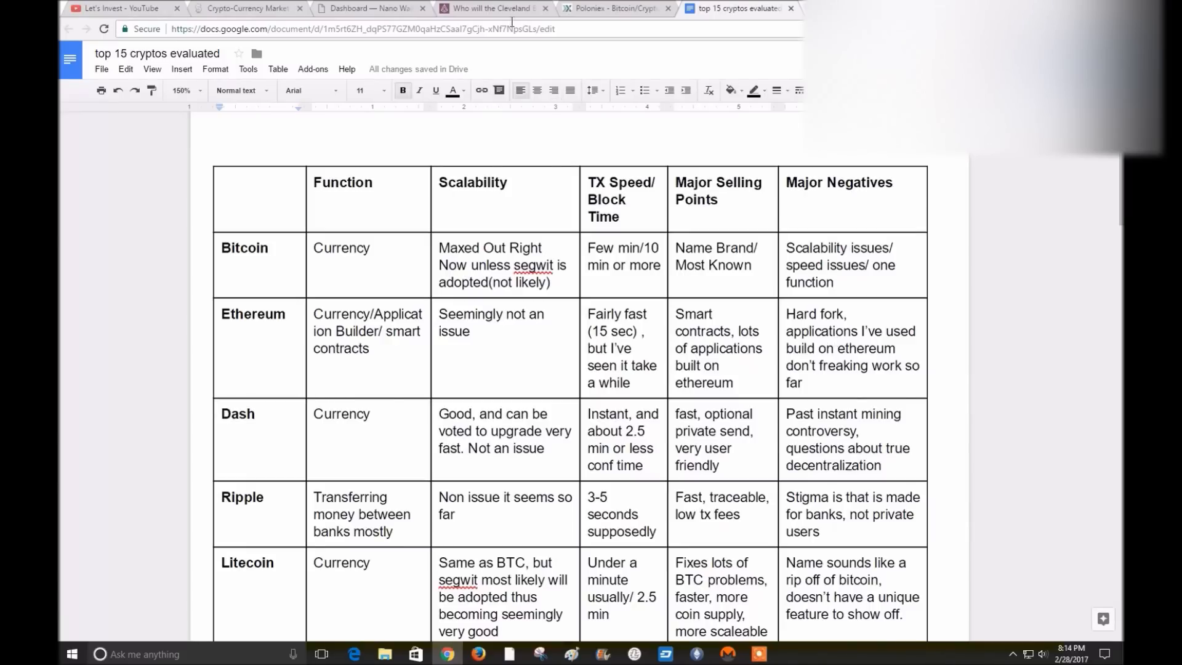
# Check the Augur prediction market tab, then move to the NEM Nano Wallet dashboard
pyautogui.click(494, 9)
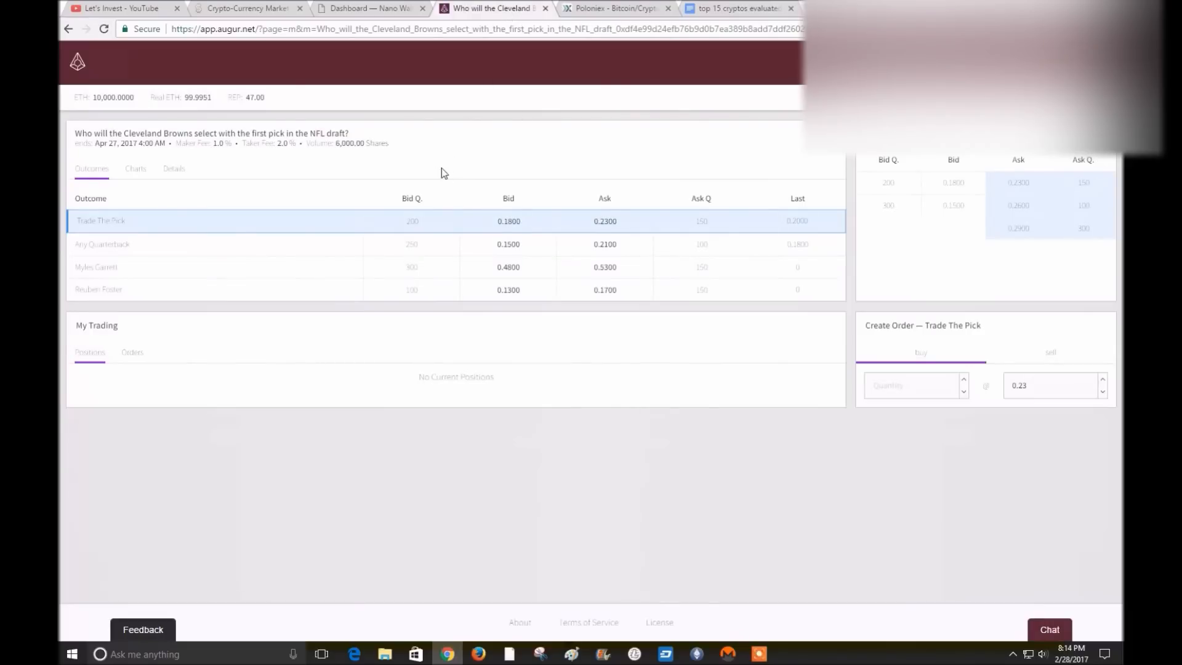
pyautogui.moveTo(660, 79)
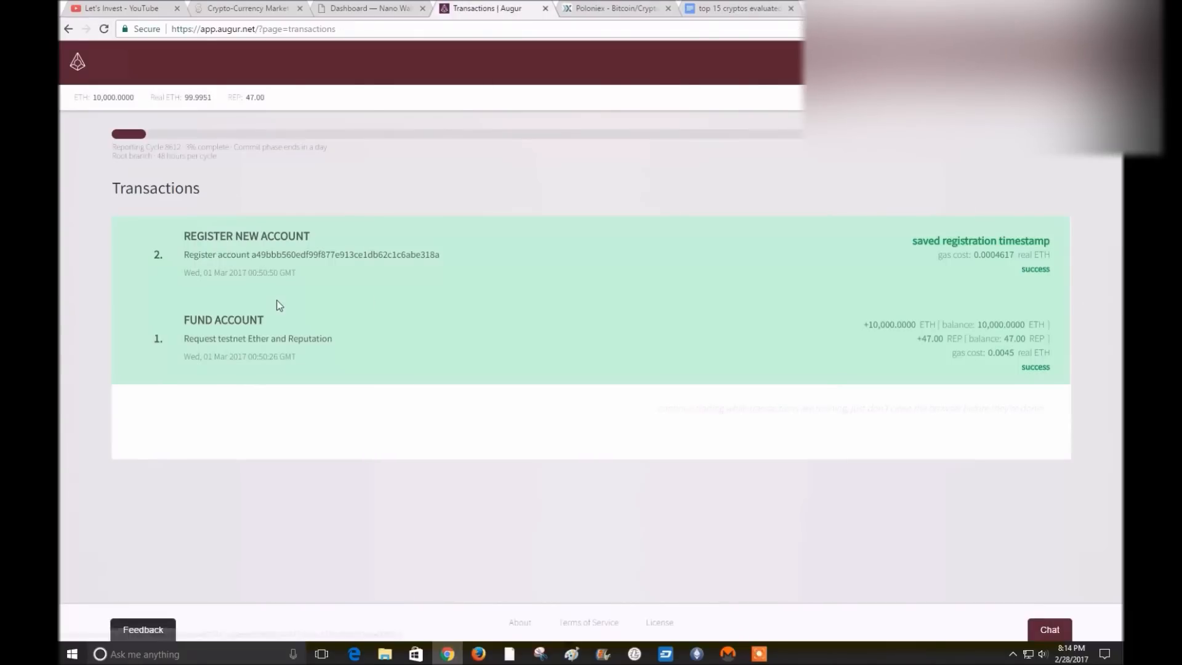
pyautogui.moveTo(301, 354)
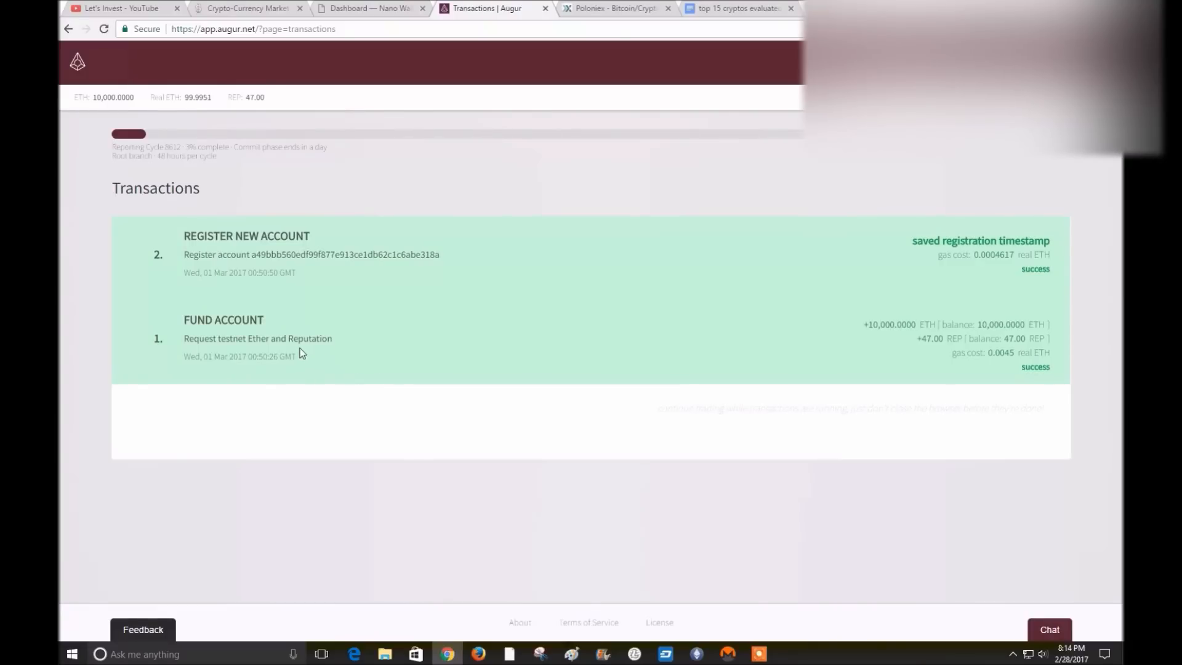
pyautogui.moveTo(981, 379)
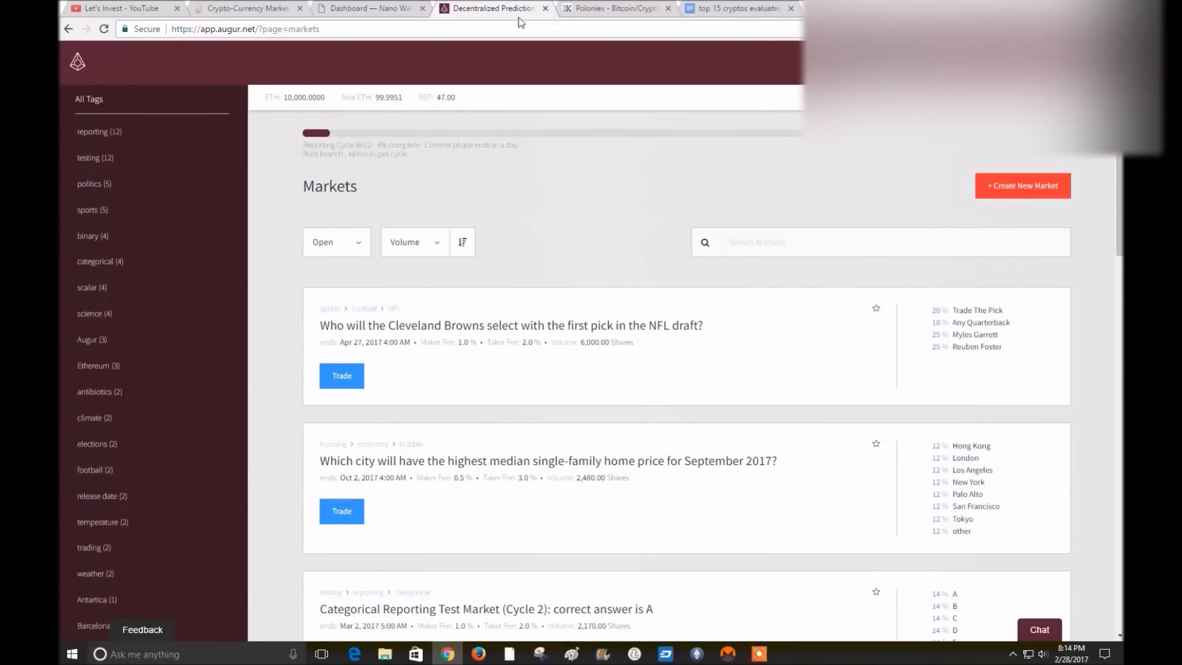
pyautogui.click(373, 8)
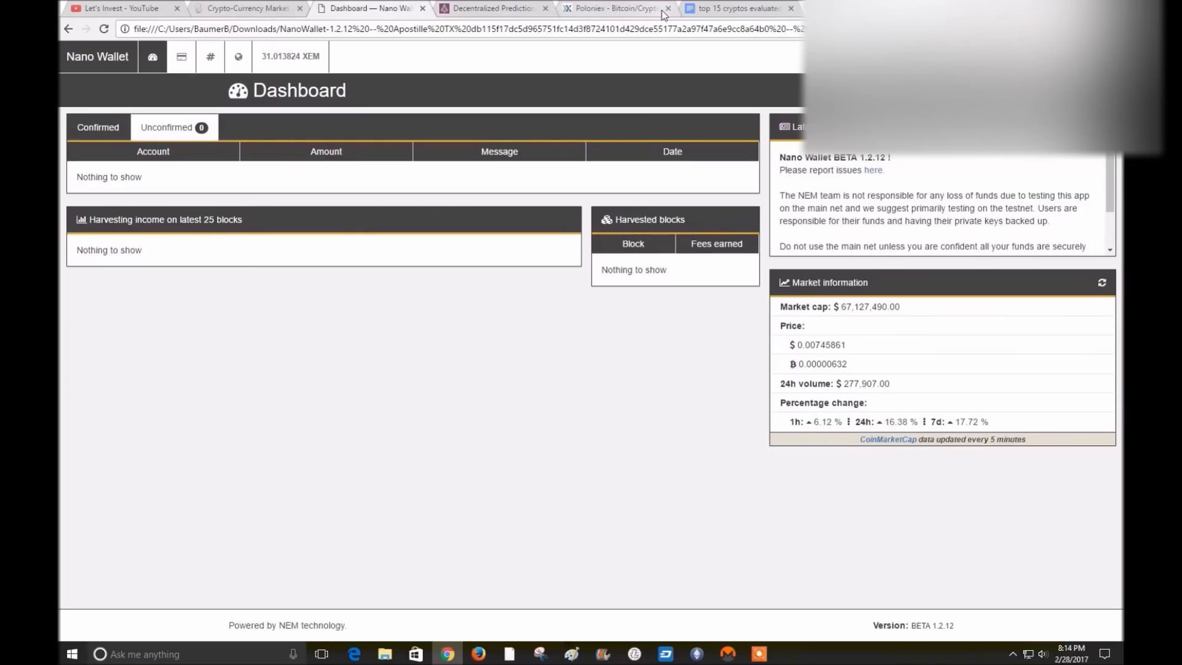
# Return to the 'top 15 cryptos evaluated' Google Docs tab
pyautogui.click(741, 8)
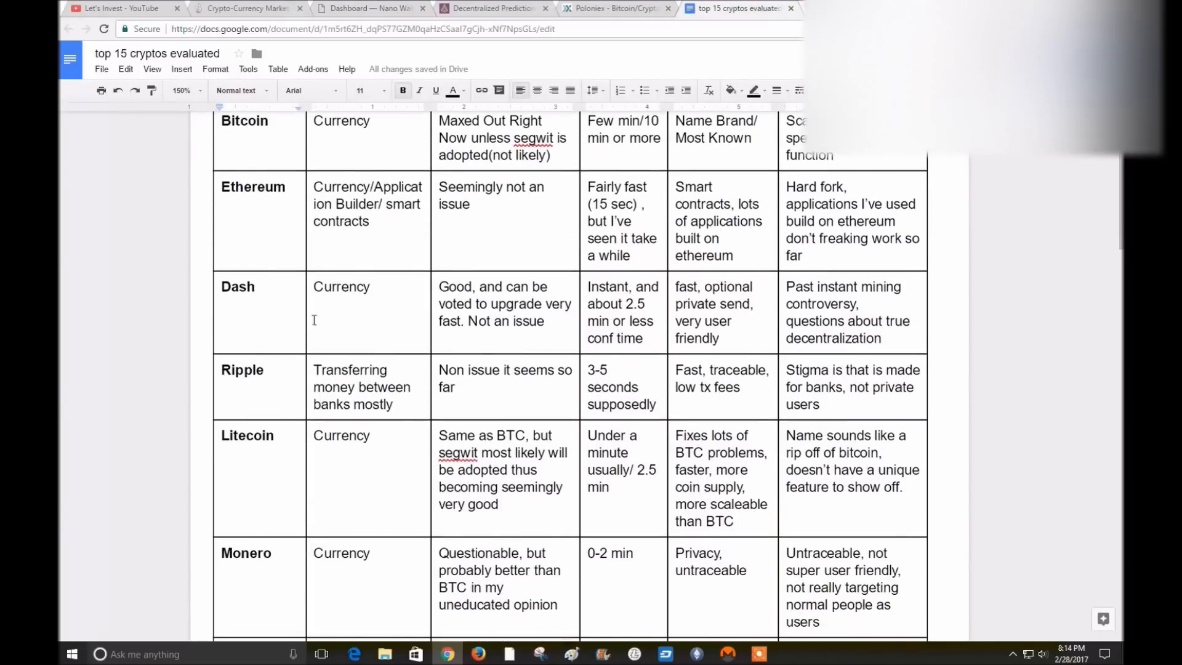
pyautogui.moveTo(303, 370)
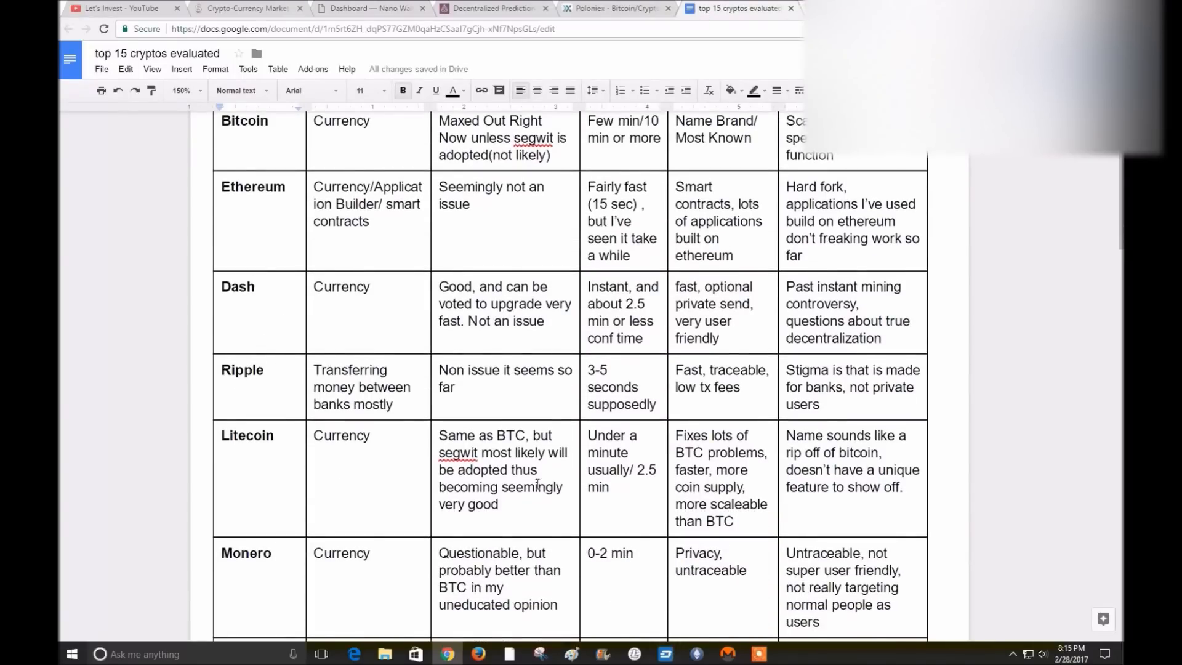
pyautogui.moveTo(396, 380)
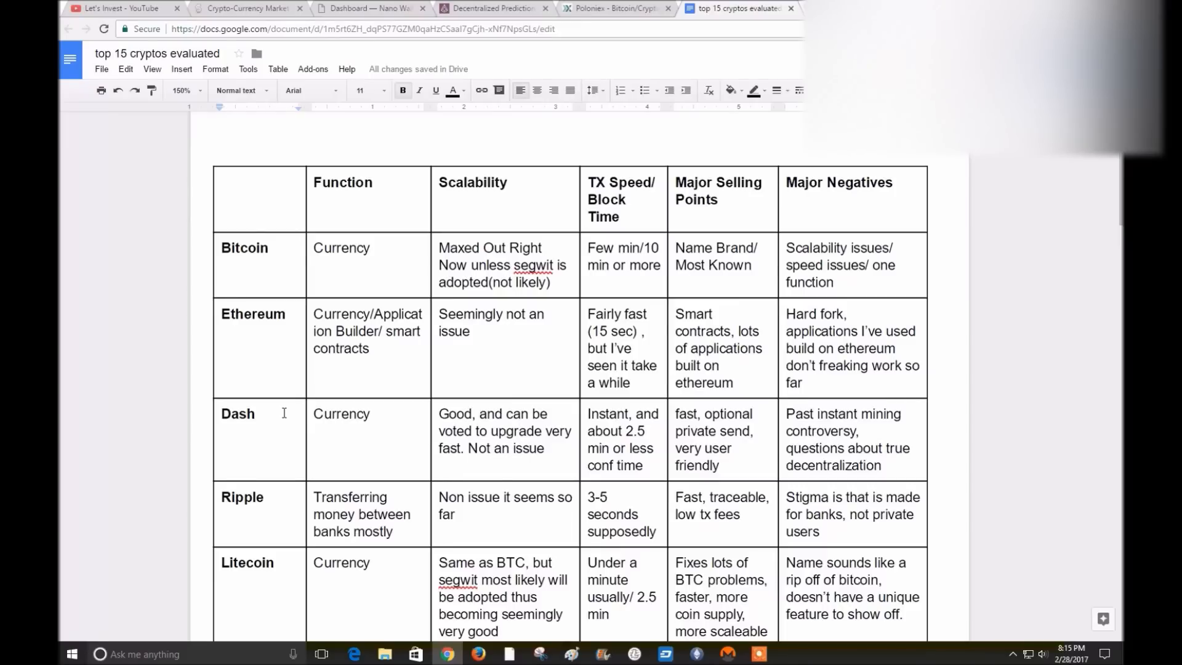
pyautogui.moveTo(354, 423)
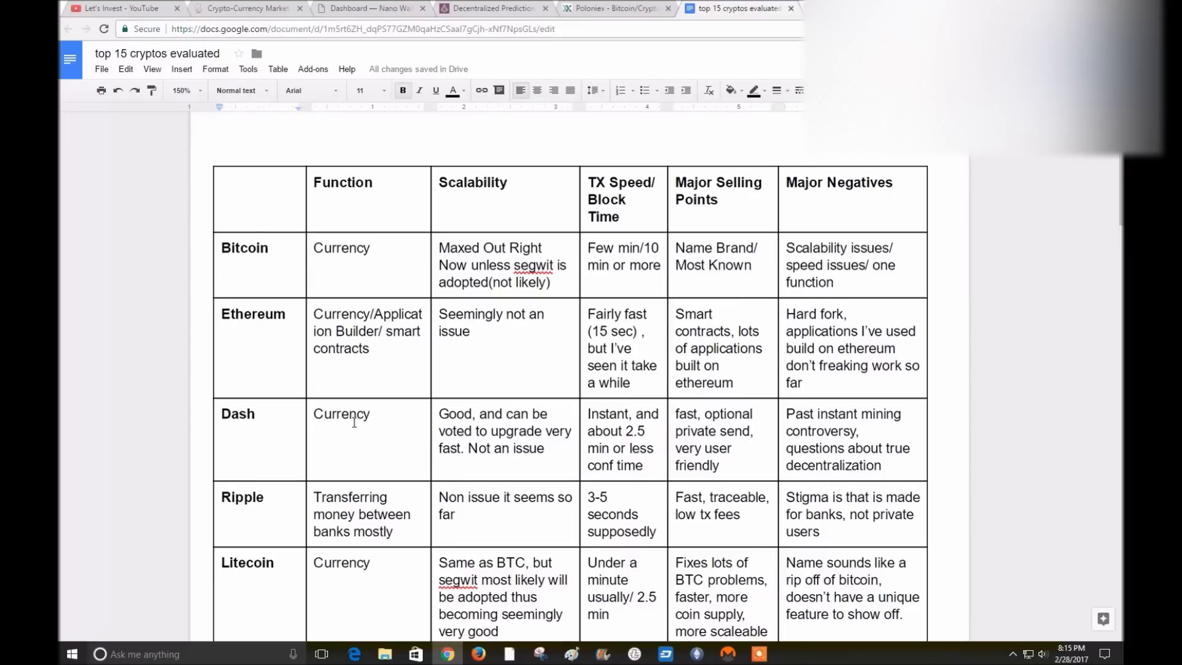
pyautogui.moveTo(356, 427)
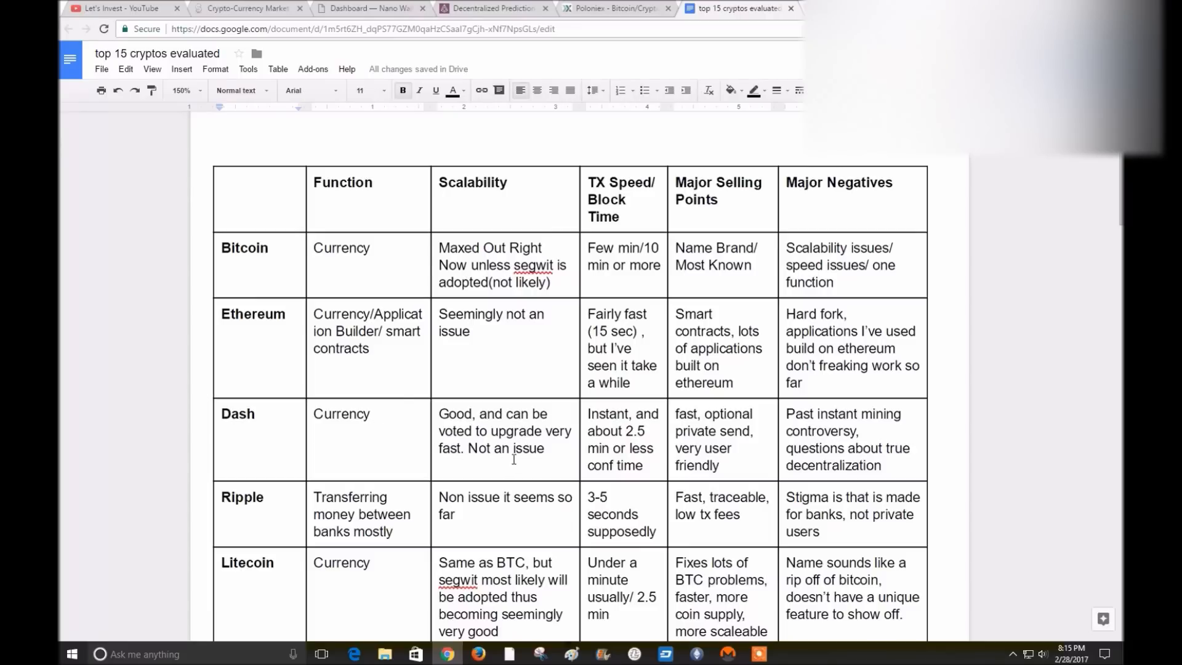
pyautogui.moveTo(471, 423)
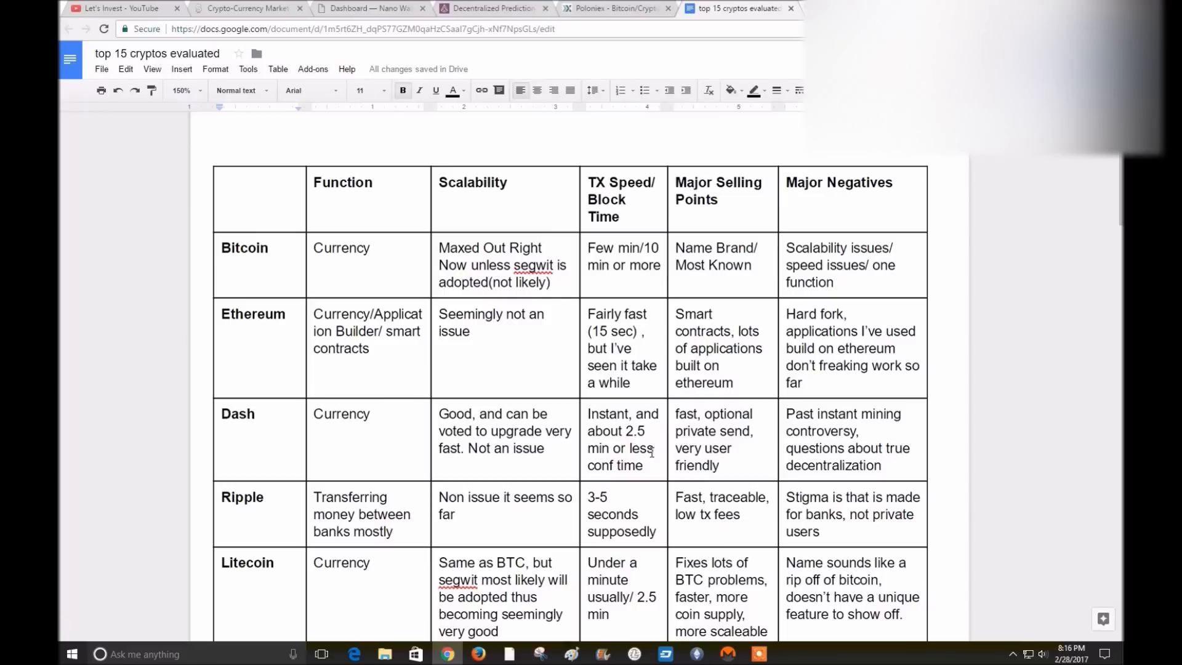
pyautogui.moveTo(662, 462)
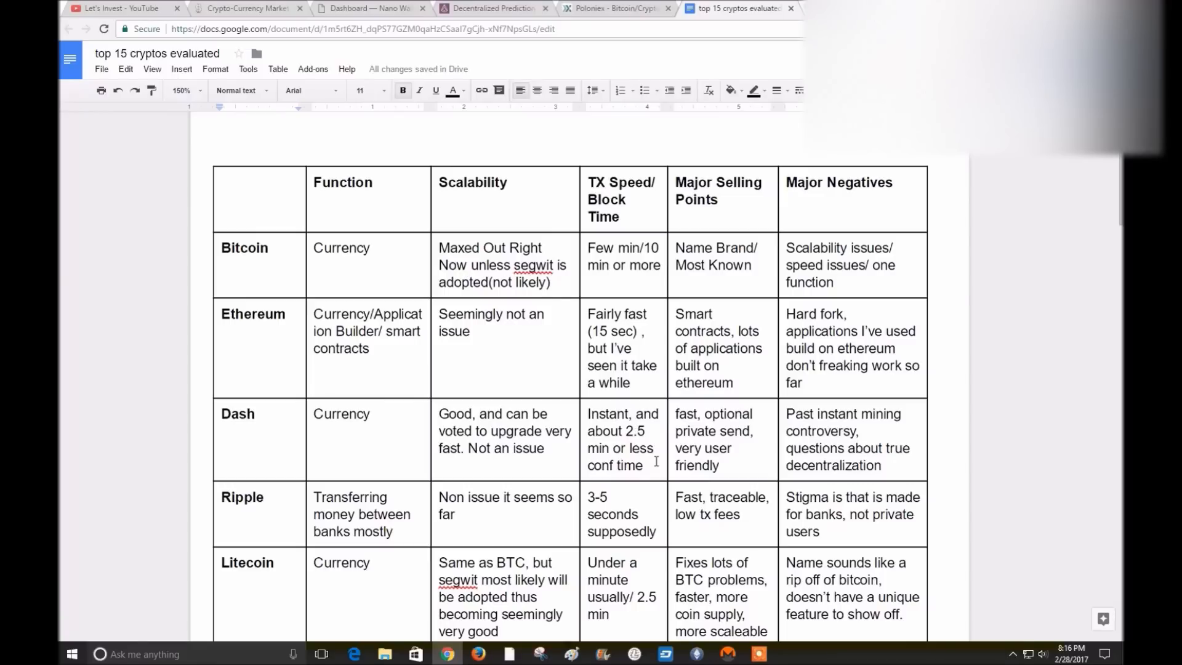
pyautogui.moveTo(653, 434)
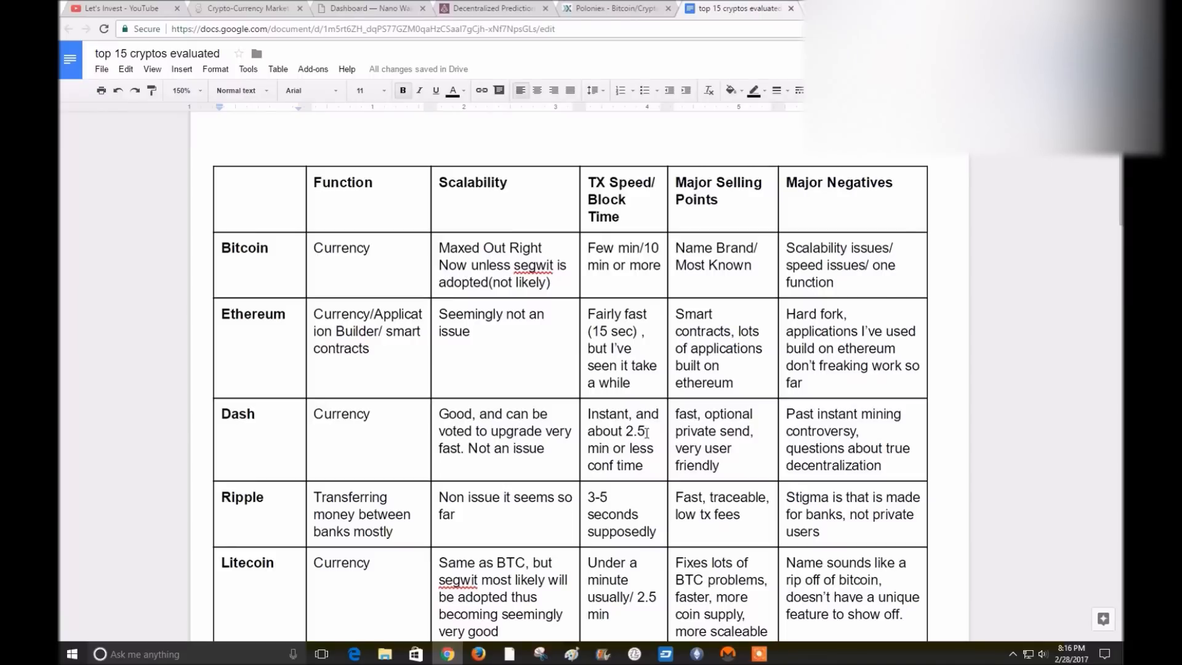
pyautogui.moveTo(657, 440)
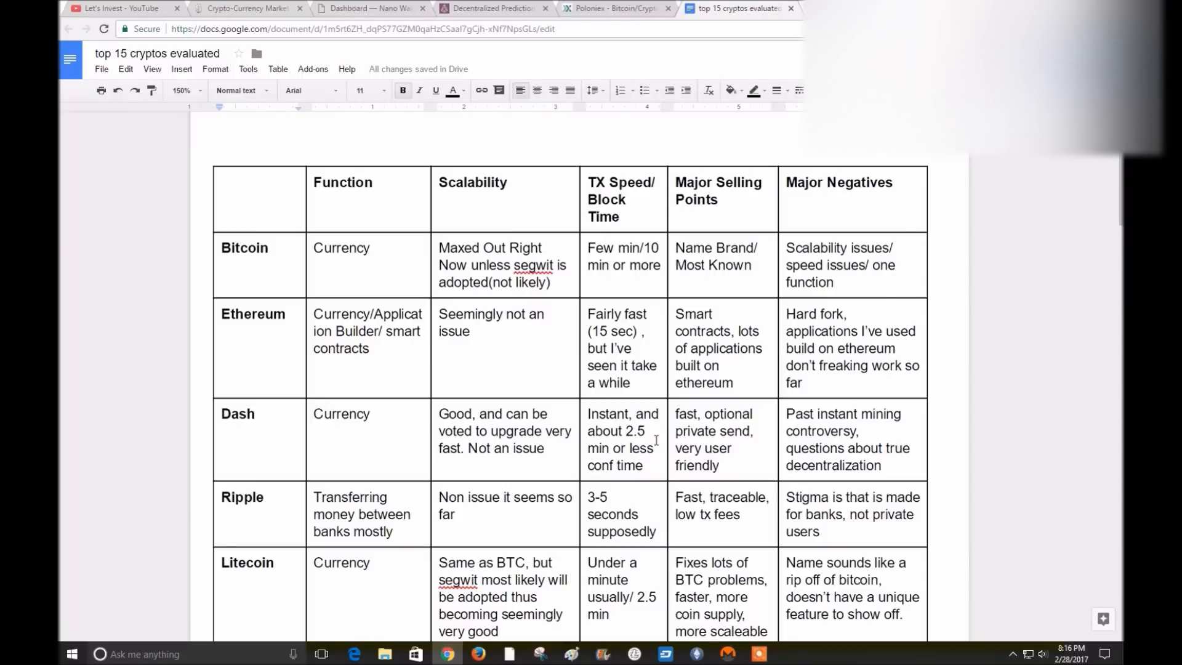
pyautogui.moveTo(598, 403)
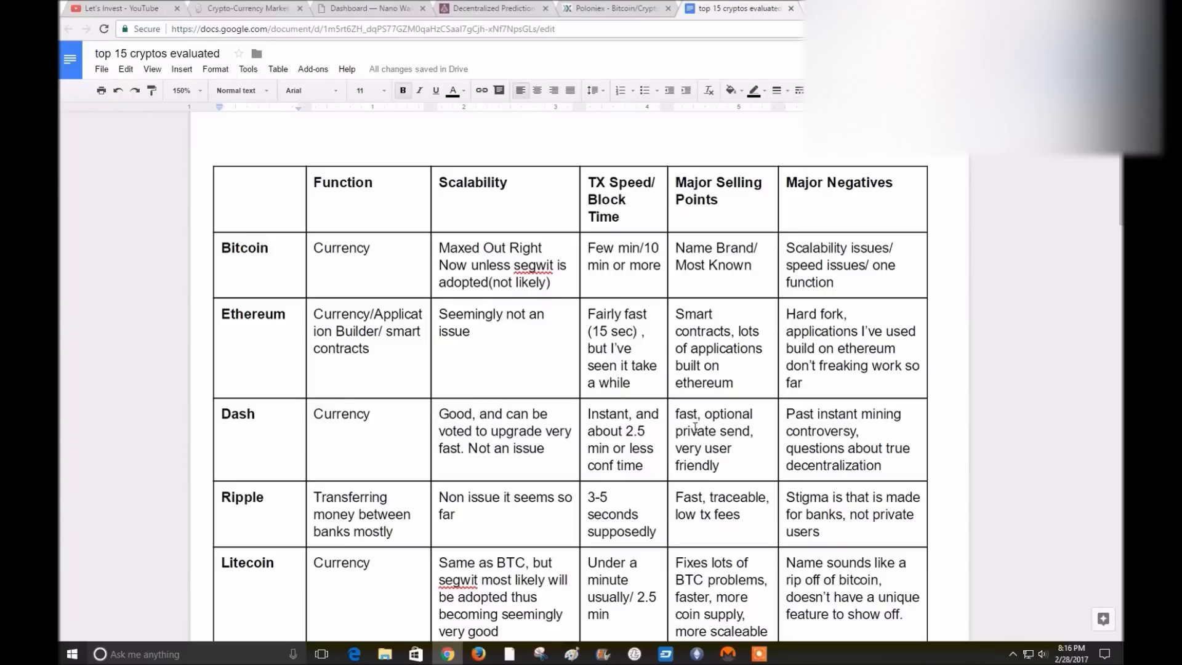
pyautogui.moveTo(741, 432)
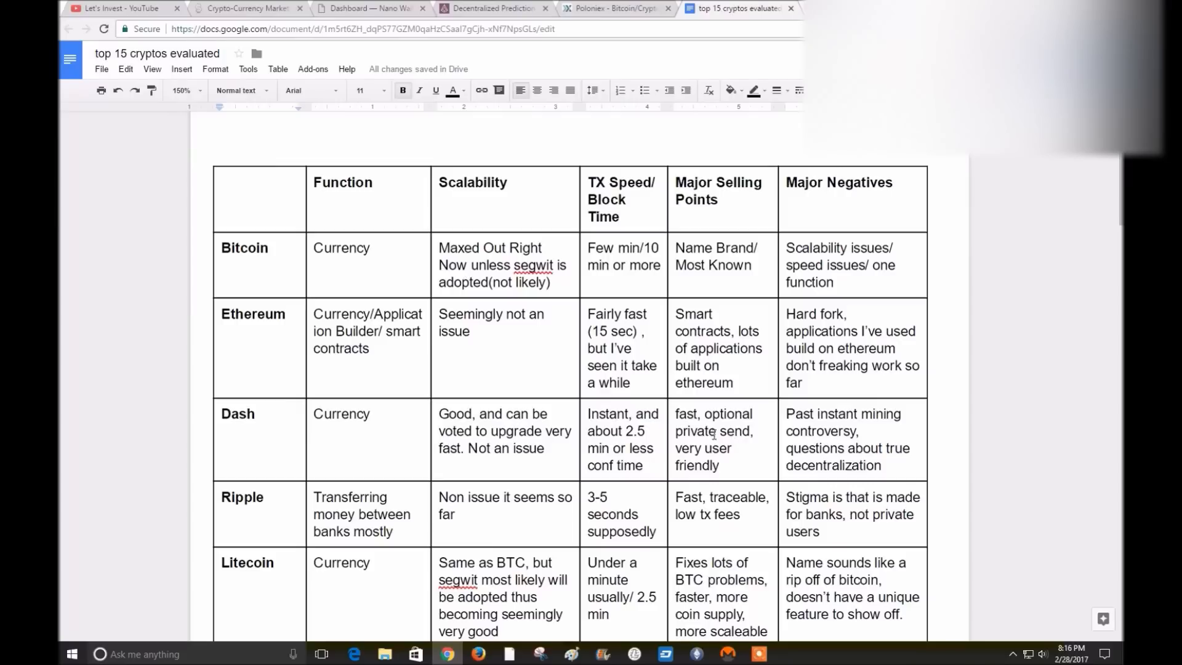
pyautogui.moveTo(699, 431)
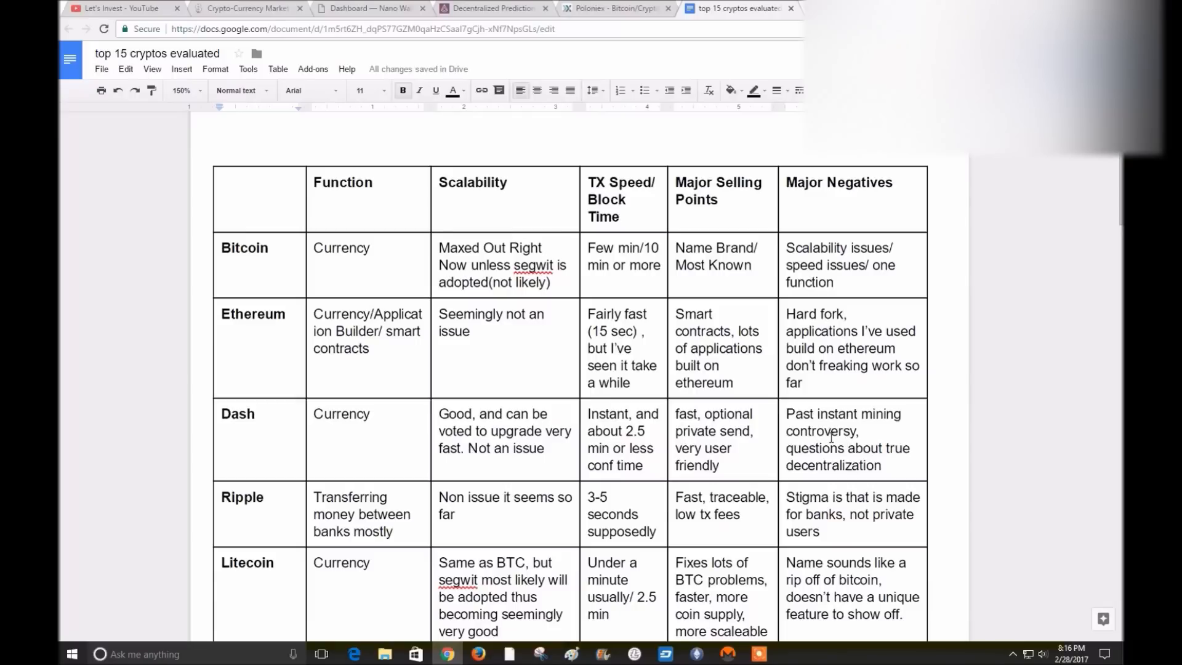
pyautogui.moveTo(884, 429)
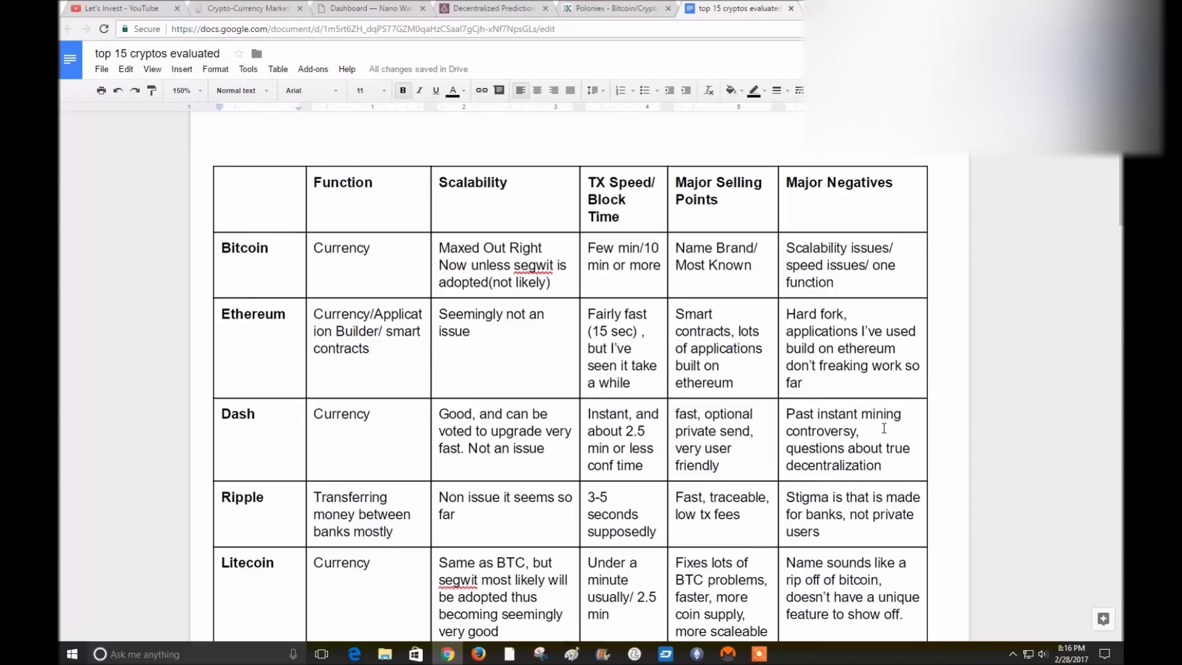
pyautogui.moveTo(884, 424)
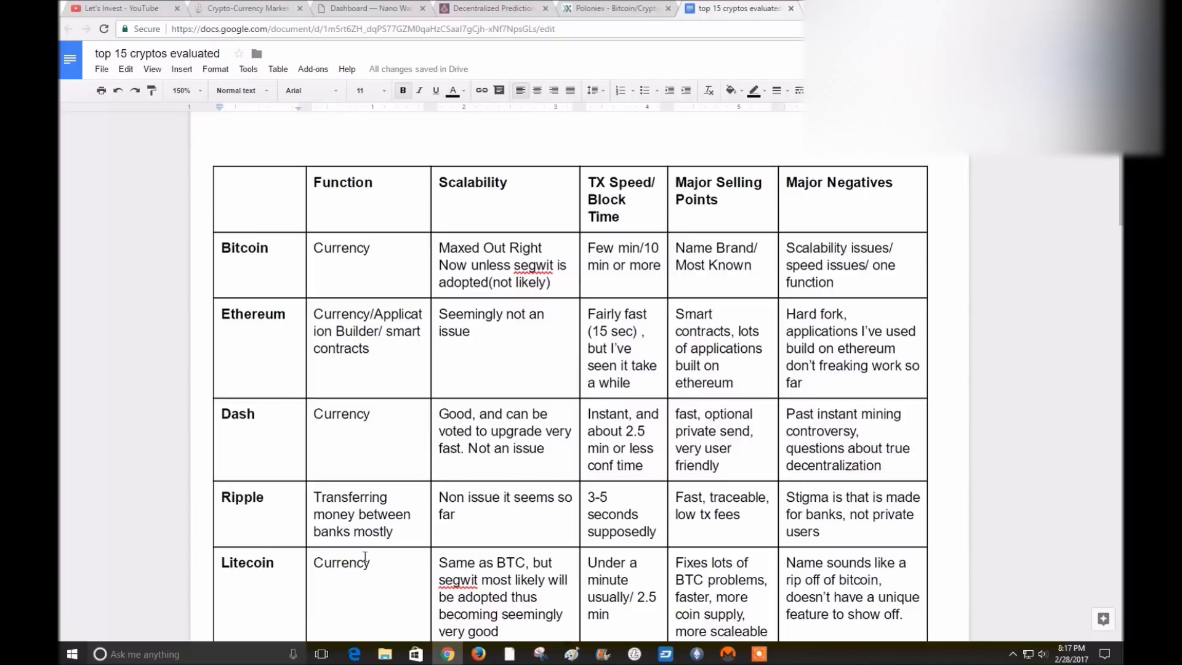
# Scroll the comparison table past Monero to Ethereum Classic and Maidsafe, then switch to CoinMarketCap
pyautogui.scroll(-3)
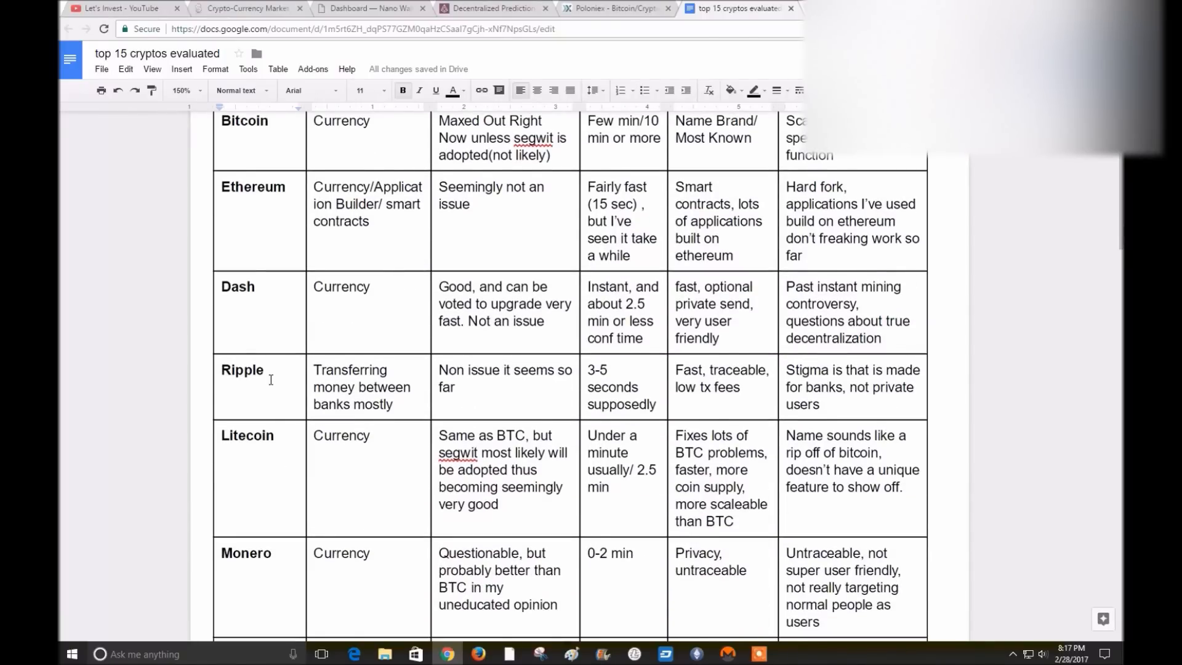
pyautogui.scroll(-3)
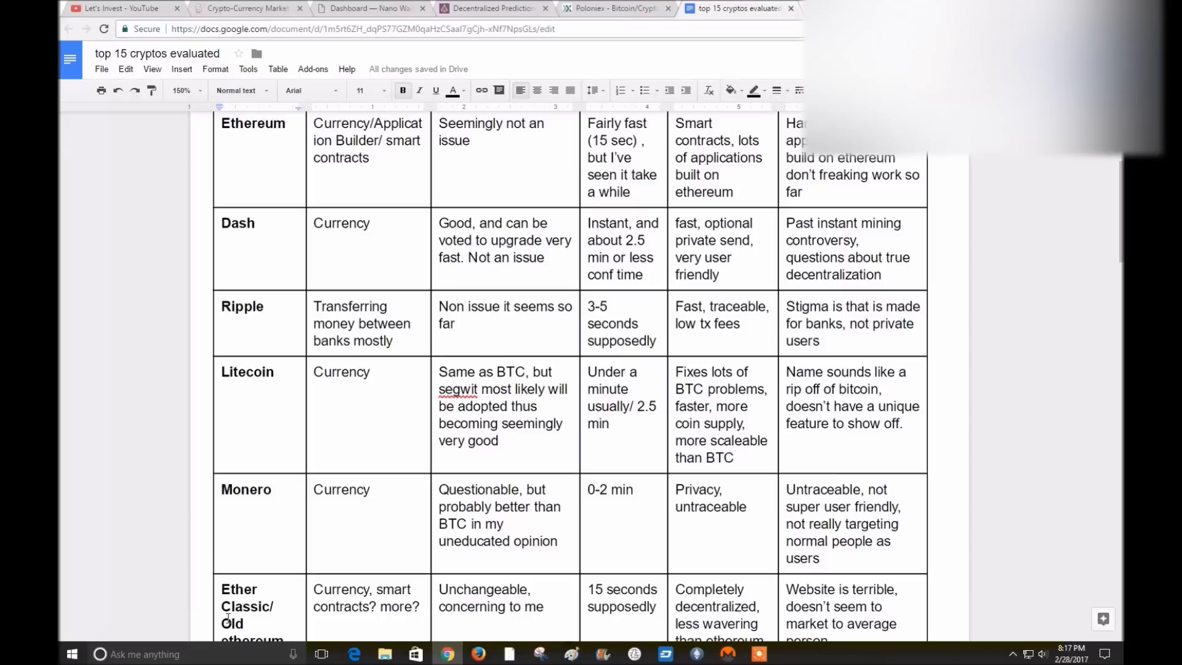
pyautogui.moveTo(316, 359)
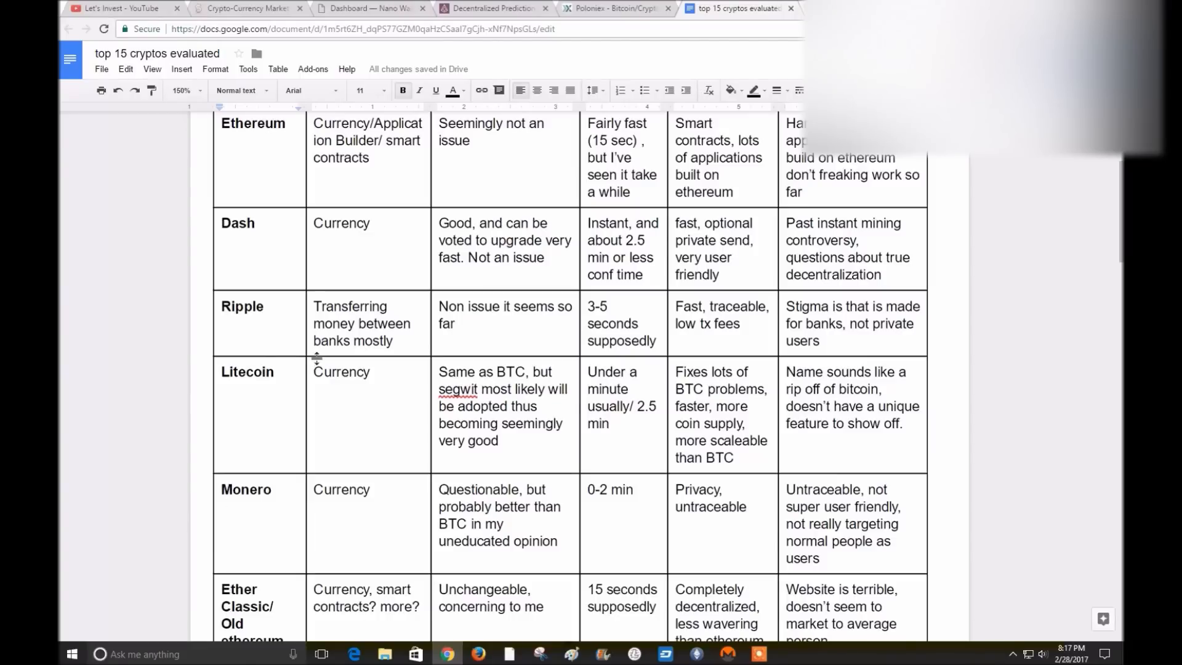
pyautogui.moveTo(308, 332)
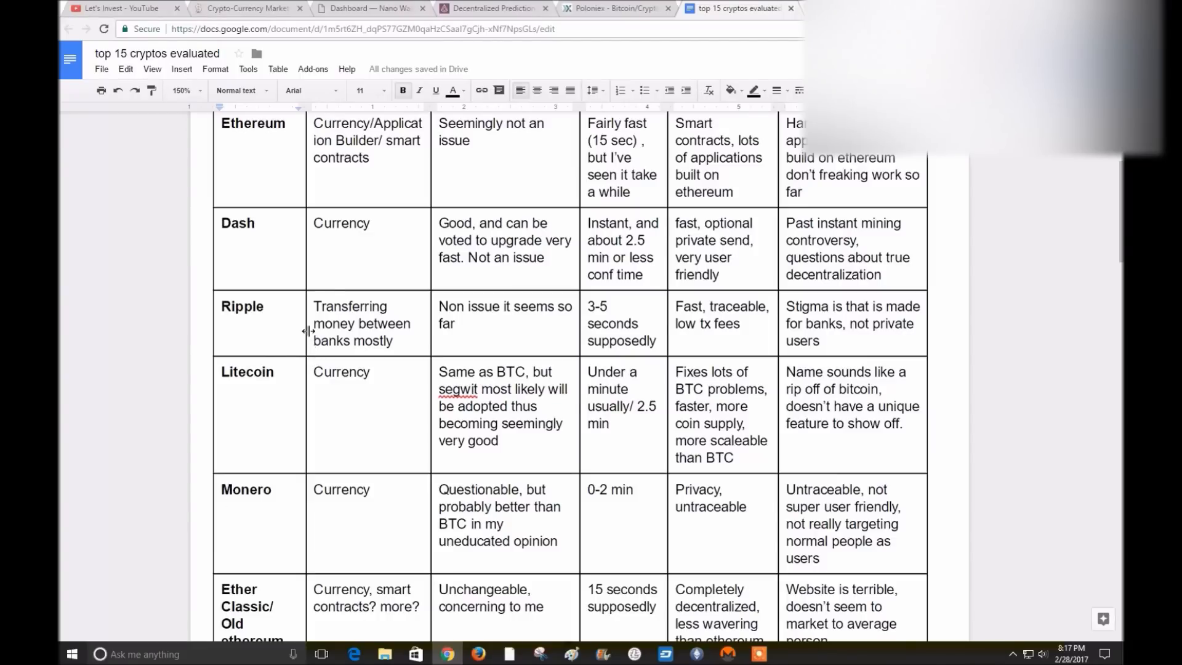
pyautogui.scroll(-3)
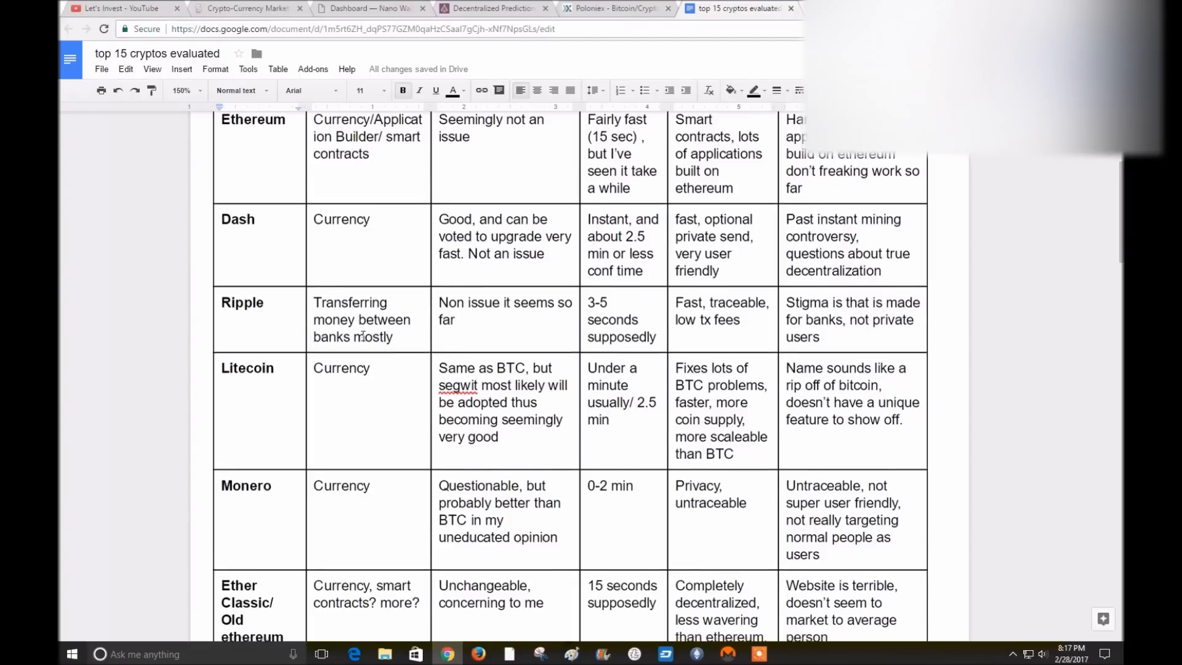
pyautogui.scroll(-3)
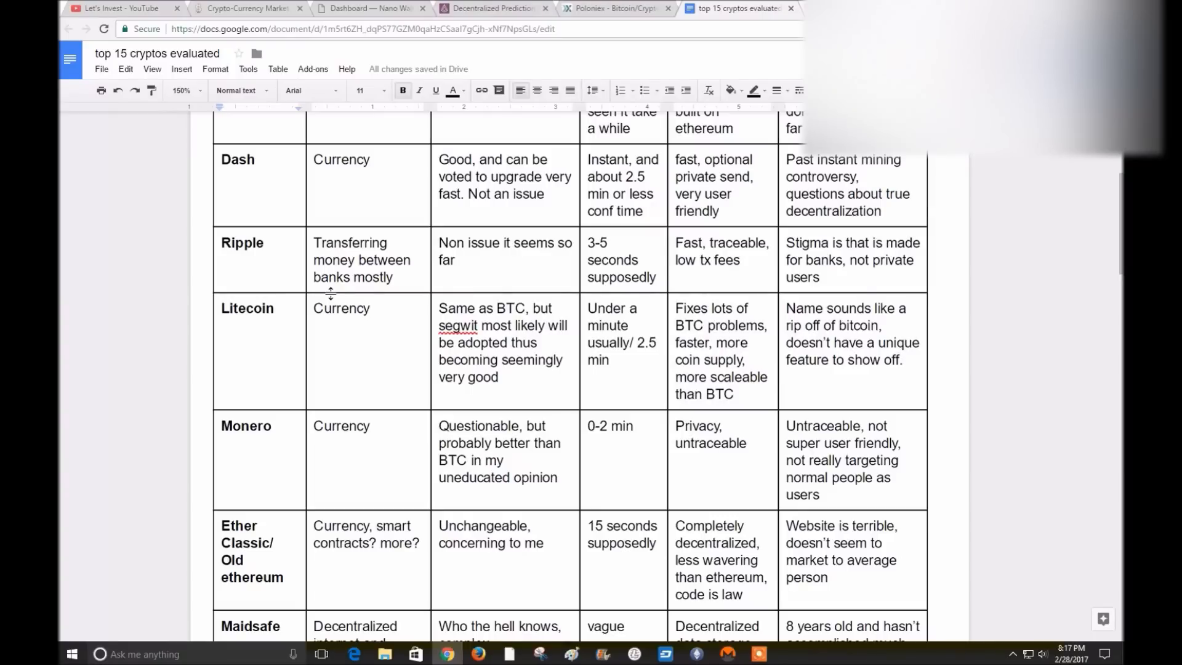
pyautogui.click(243, 8)
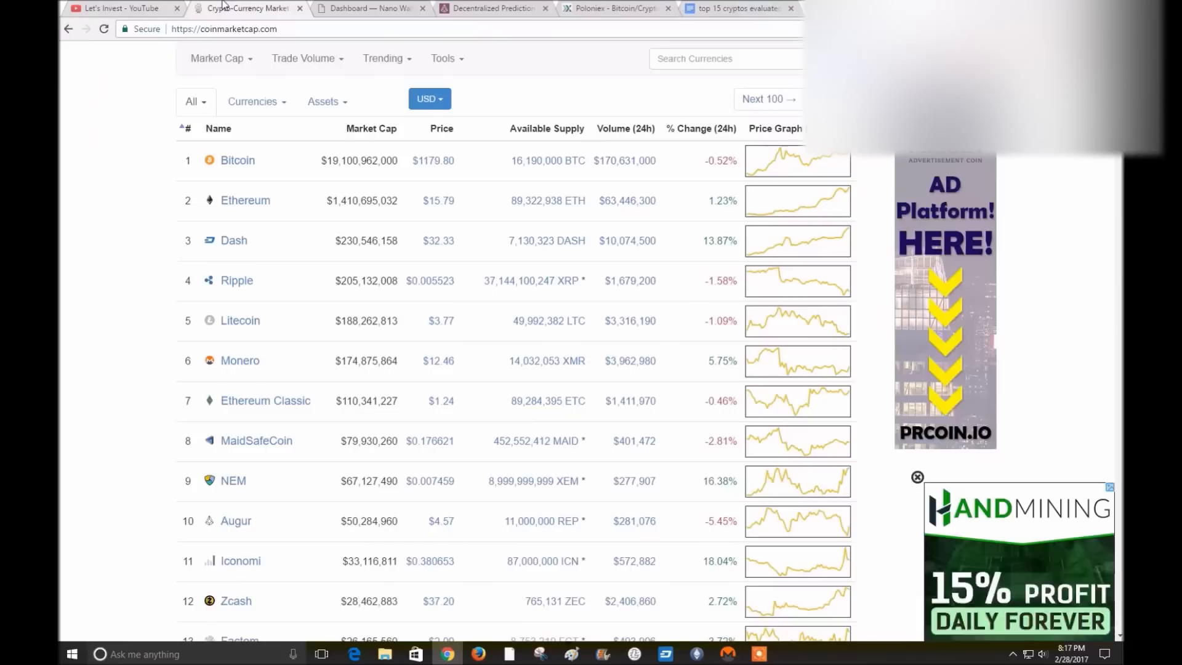
pyautogui.moveTo(620, 292)
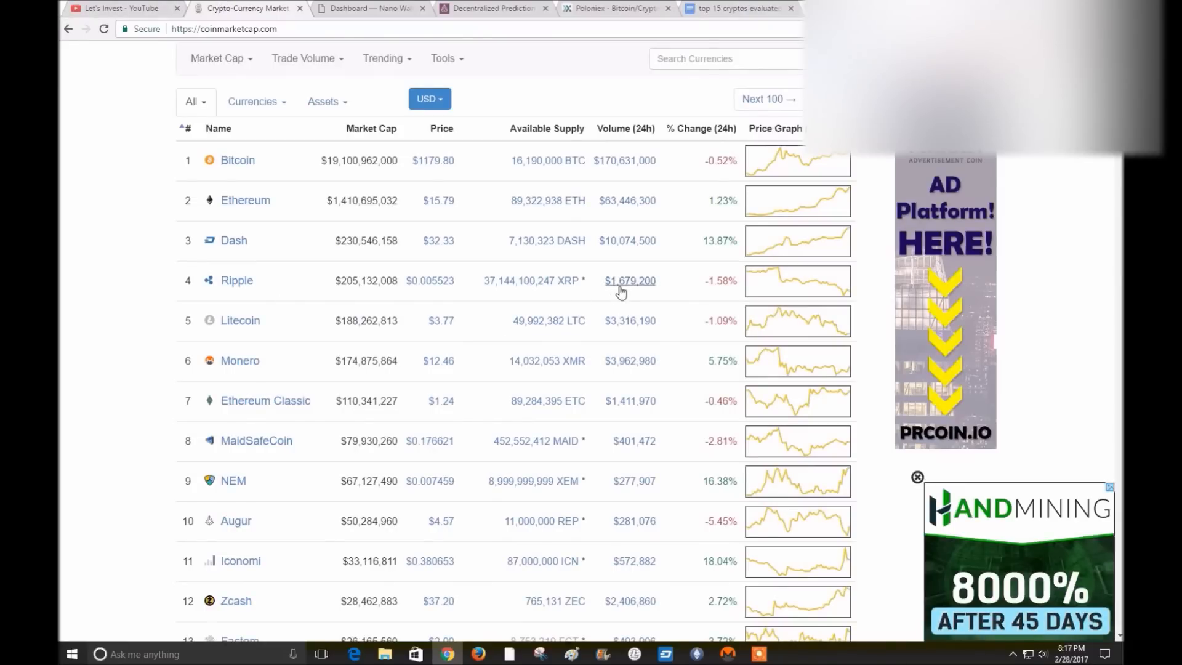
pyautogui.moveTo(647, 189)
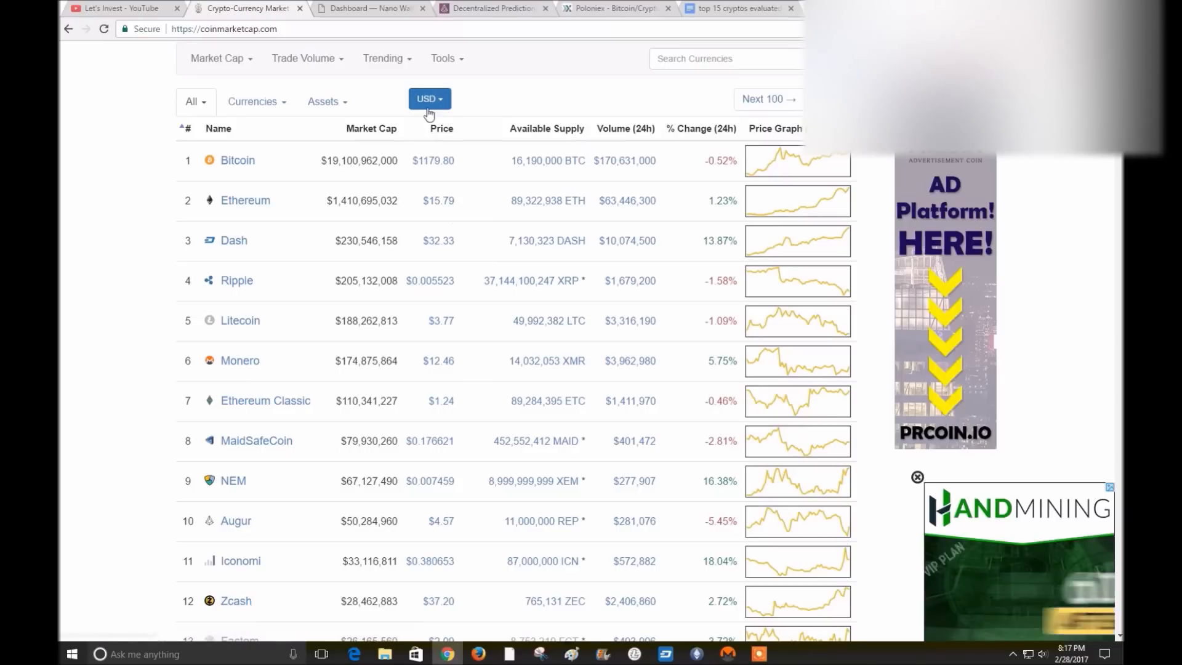
pyautogui.moveTo(630, 284)
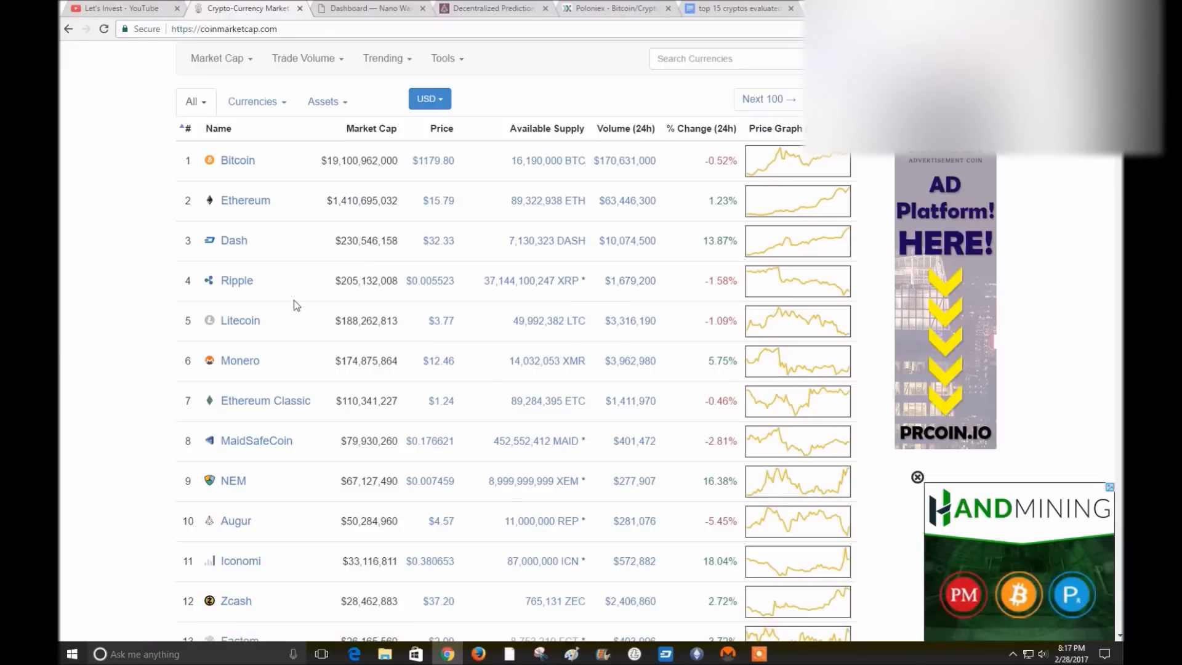
pyautogui.moveTo(287, 291)
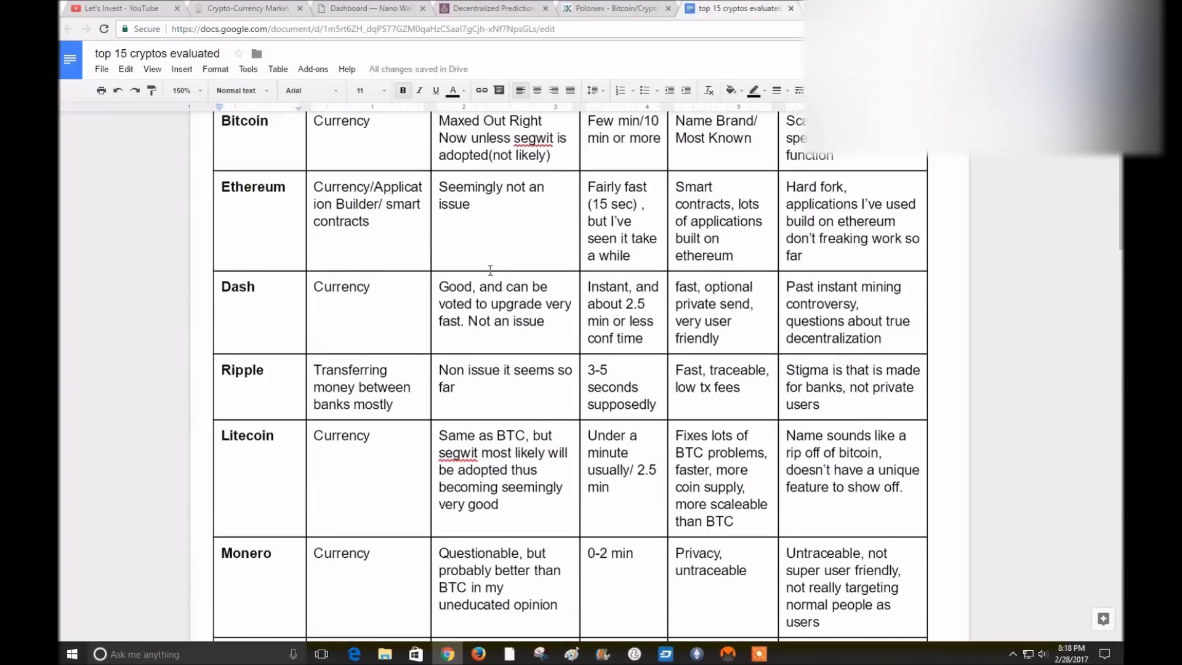
pyautogui.scroll(-3)
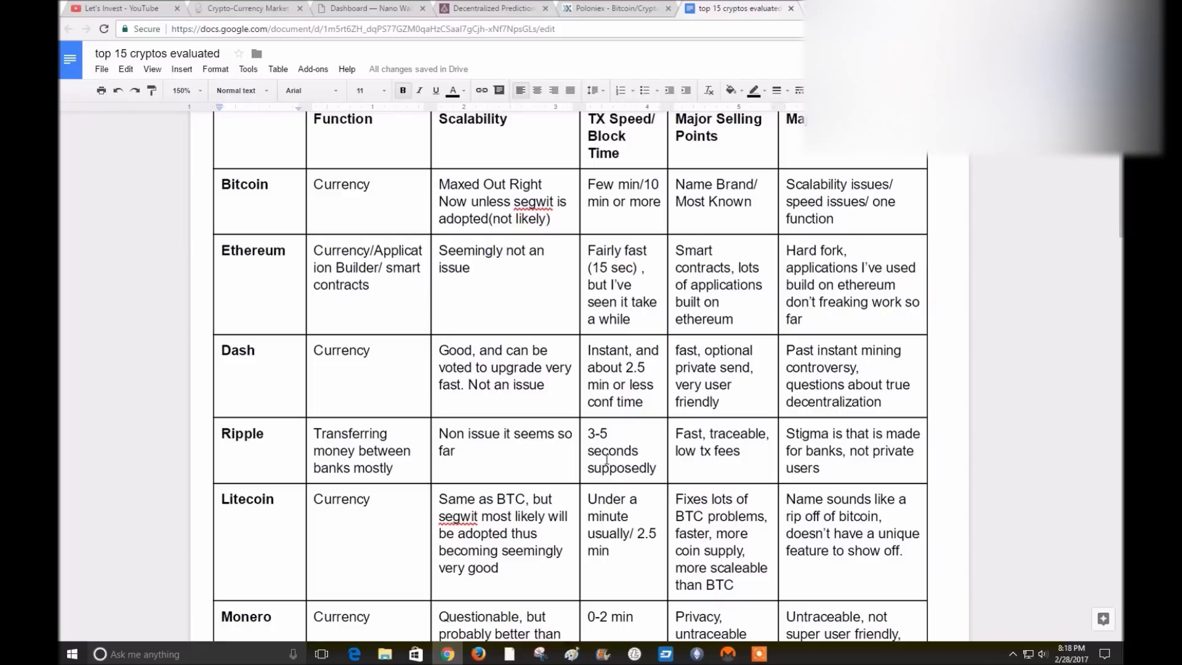
pyautogui.moveTo(748, 140)
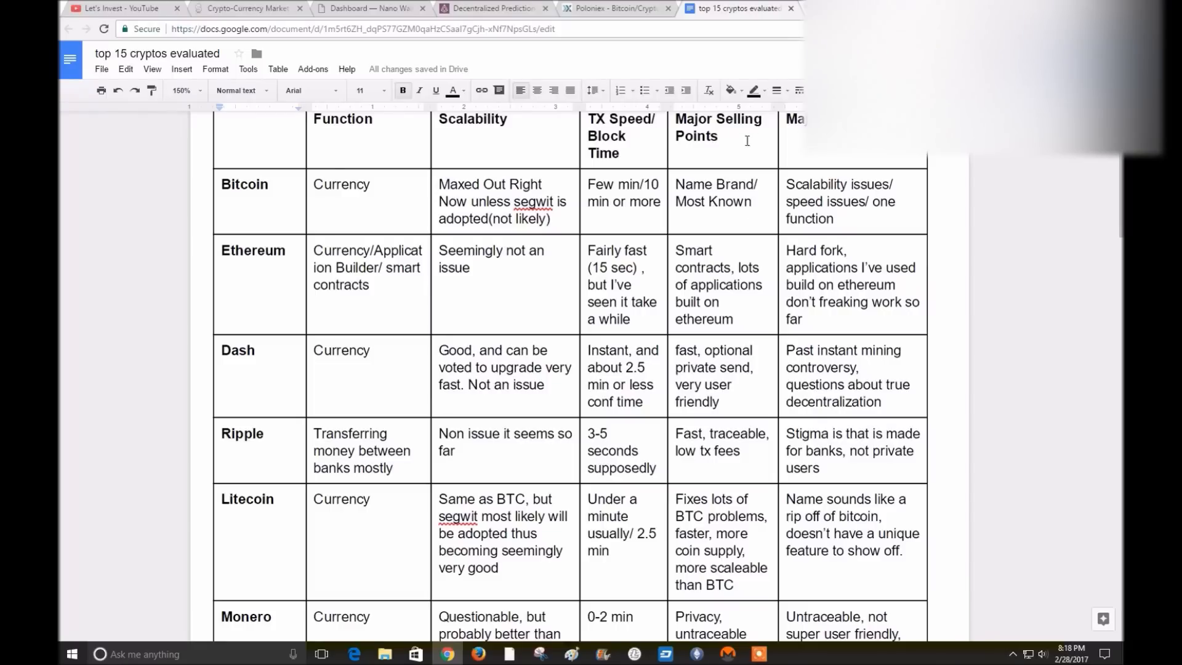
pyautogui.moveTo(734, 447)
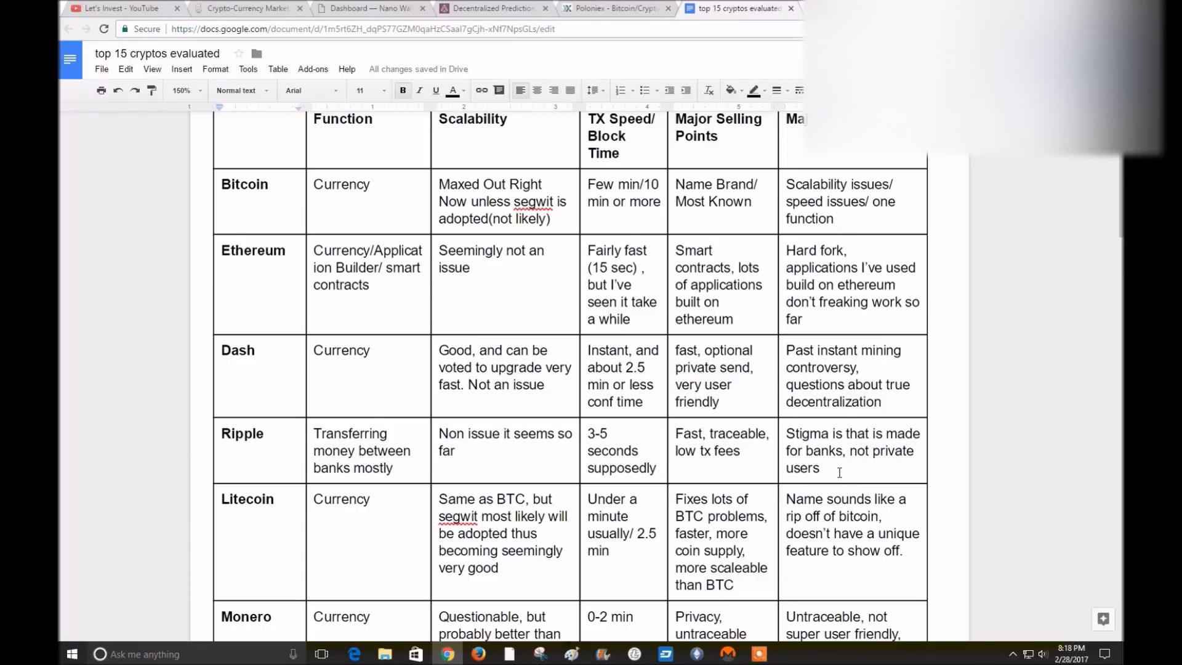
pyautogui.scroll(-3)
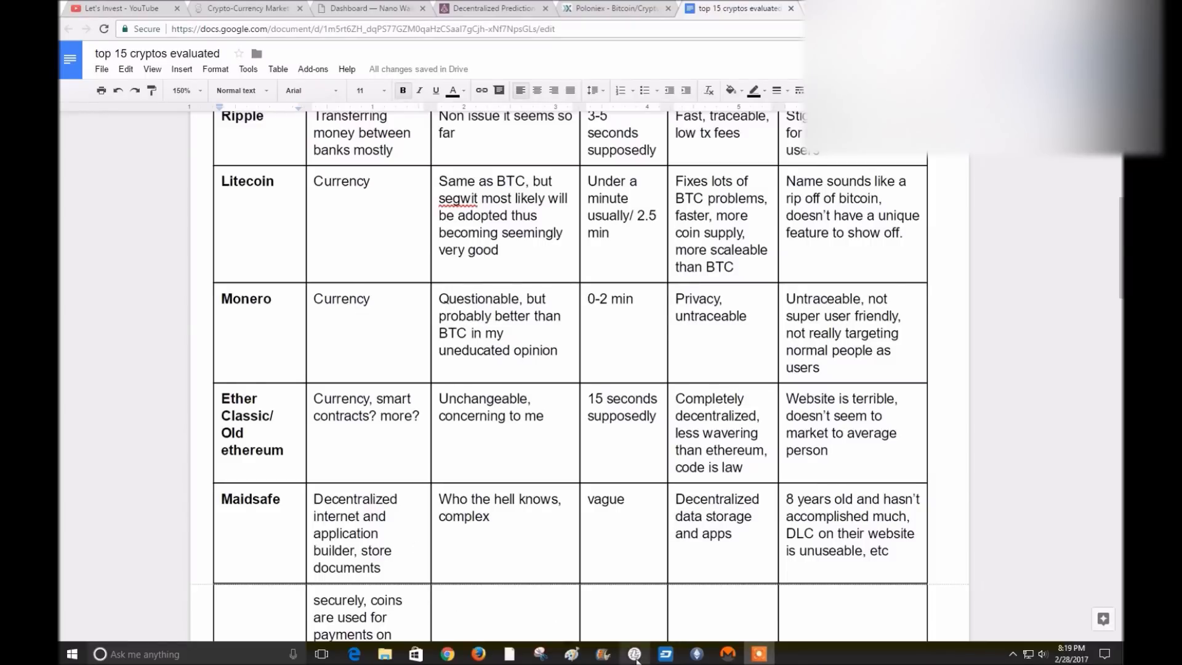
# Open Litecoin Core, view its transactions, and return to the 0.39896158 LTC overview
pyautogui.click(632, 652)
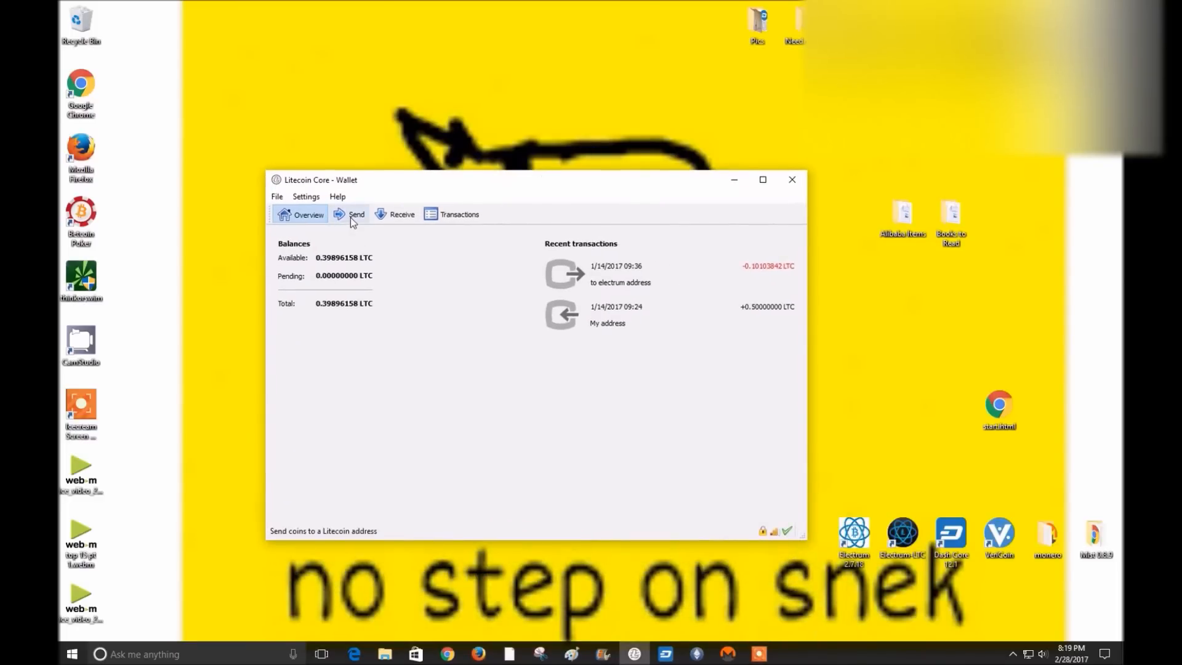
pyautogui.click(460, 214)
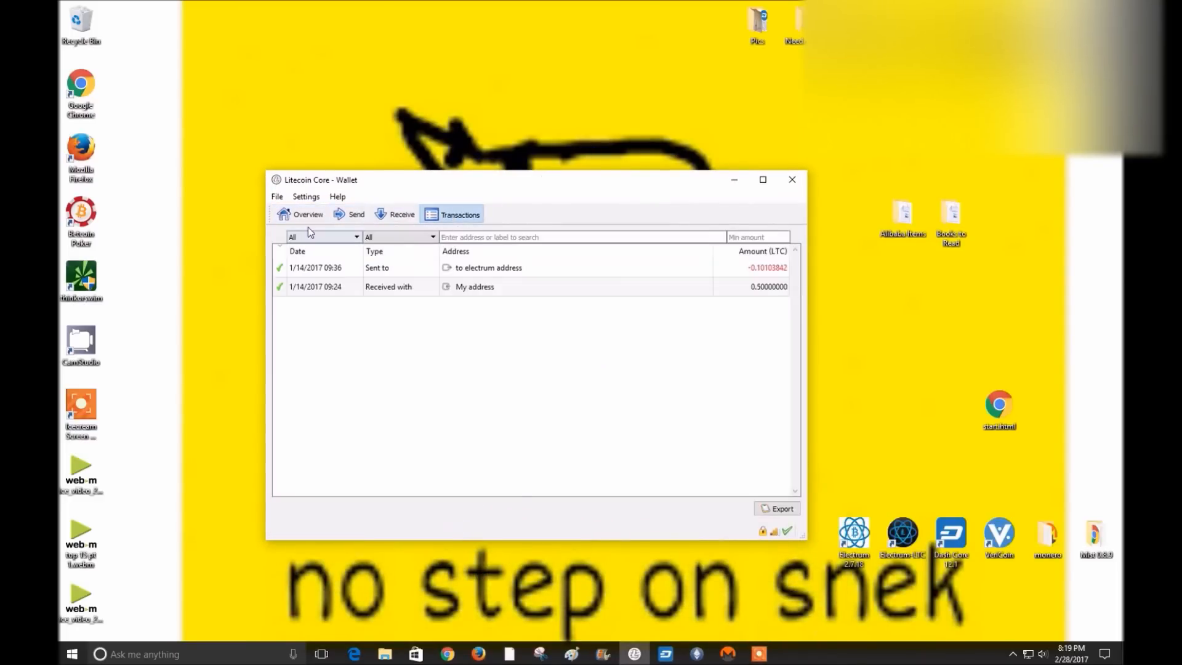
pyautogui.click(301, 214)
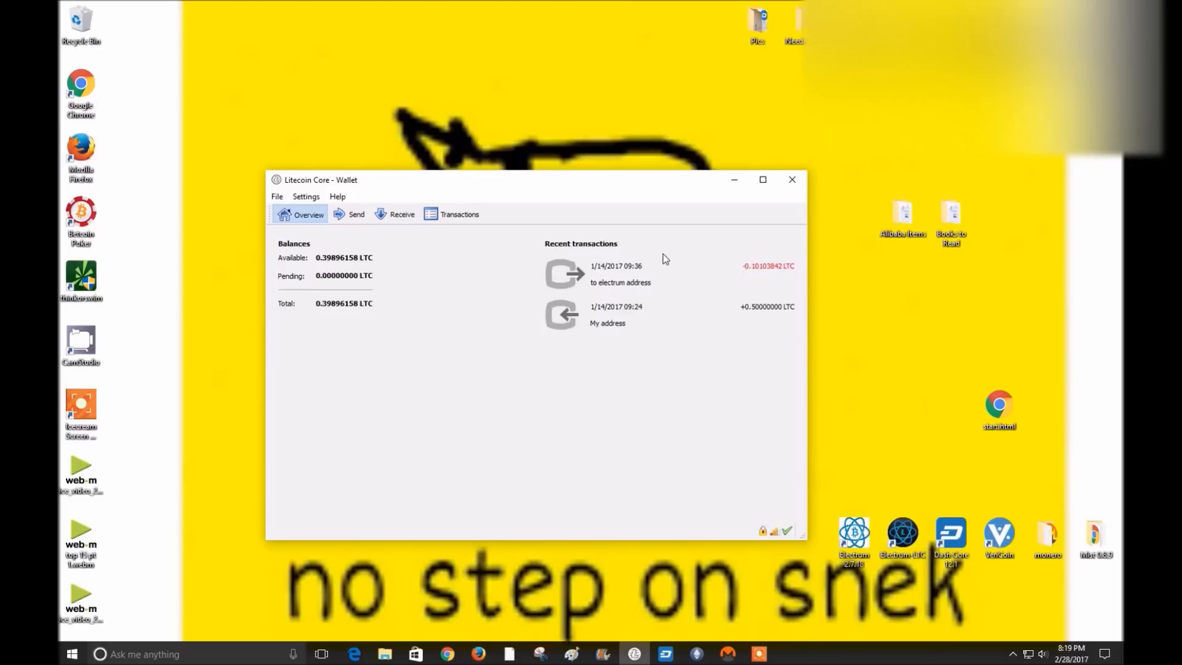
pyautogui.moveTo(701, 251)
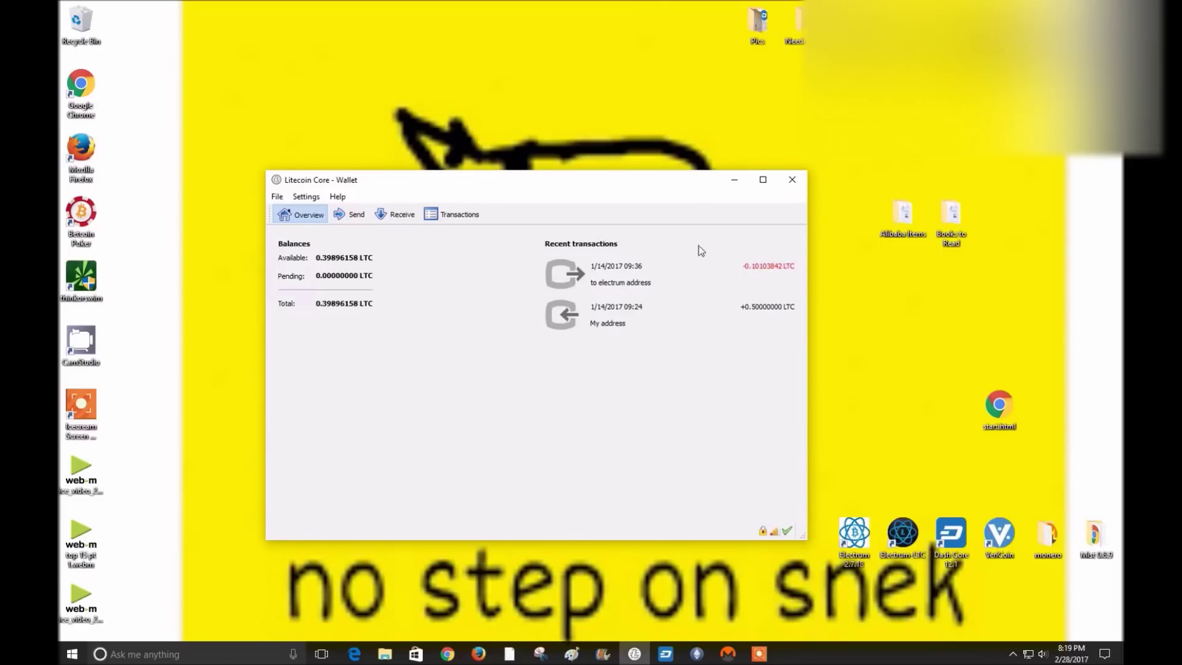
pyautogui.moveTo(720, 191)
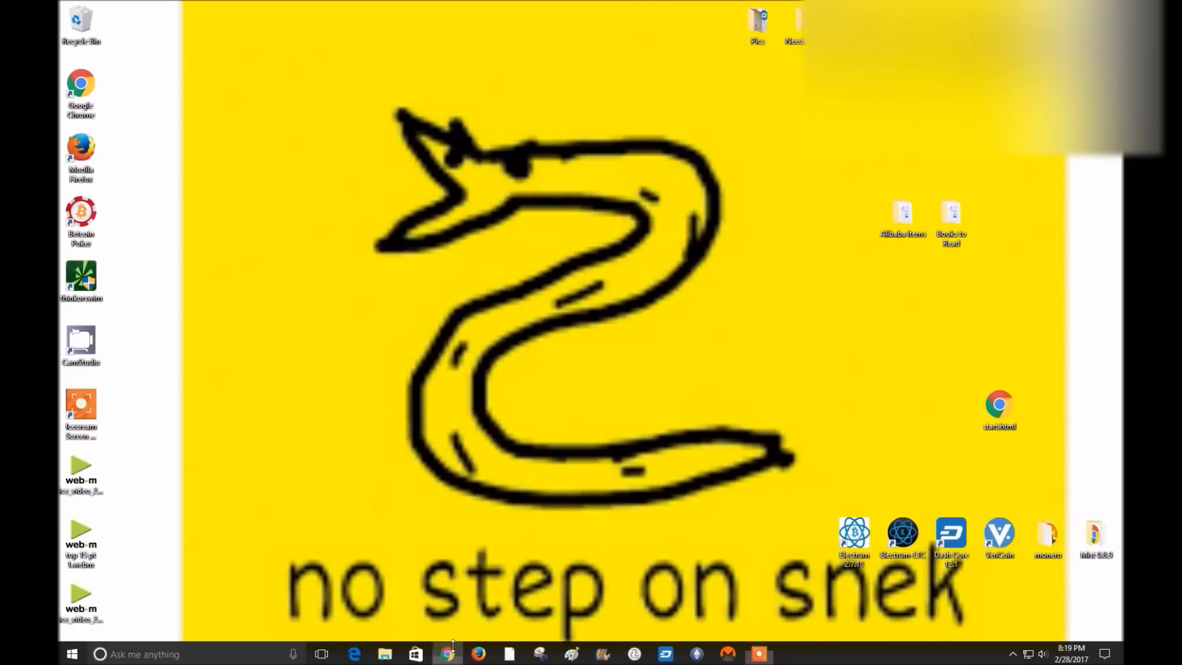
# Bring back the crypto table, scroll Dash through Maidsafe, and briefly check CoinMarketCap's rankings
pyautogui.click(444, 651)
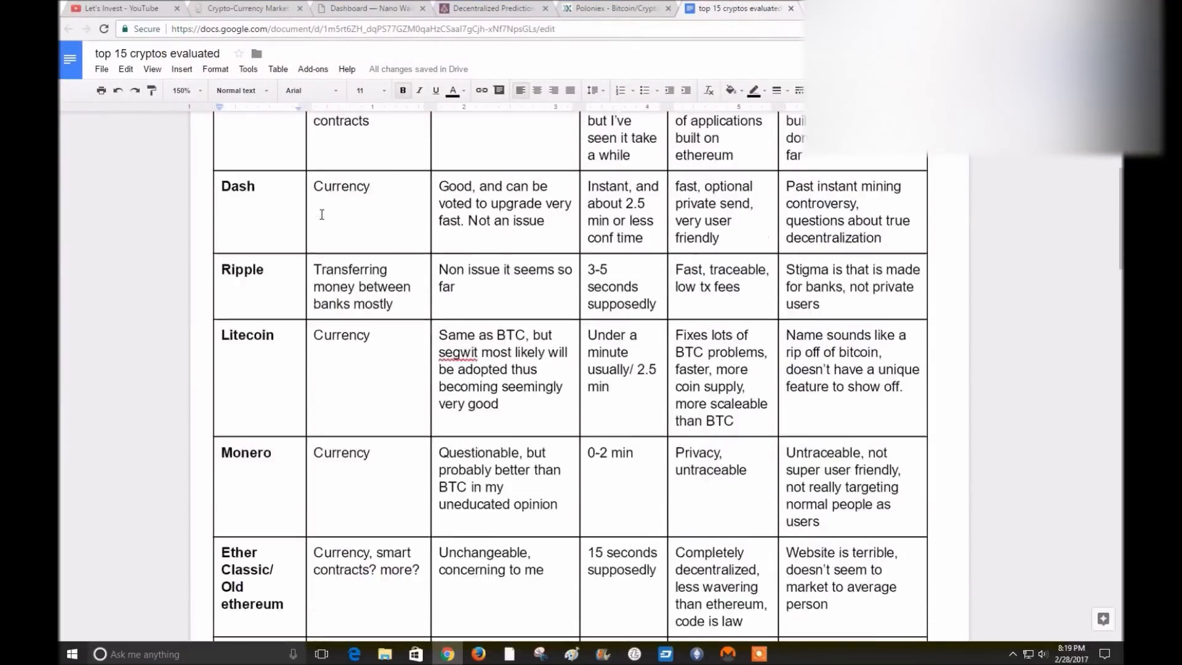
pyautogui.scroll(-3)
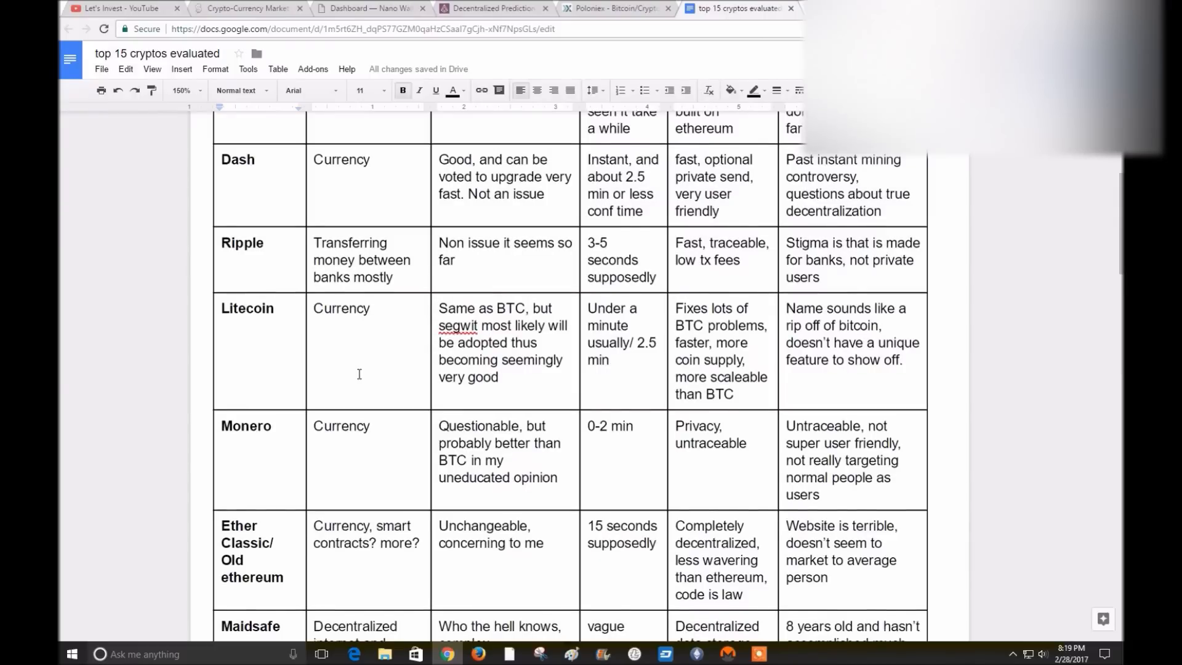
pyautogui.moveTo(351, 327)
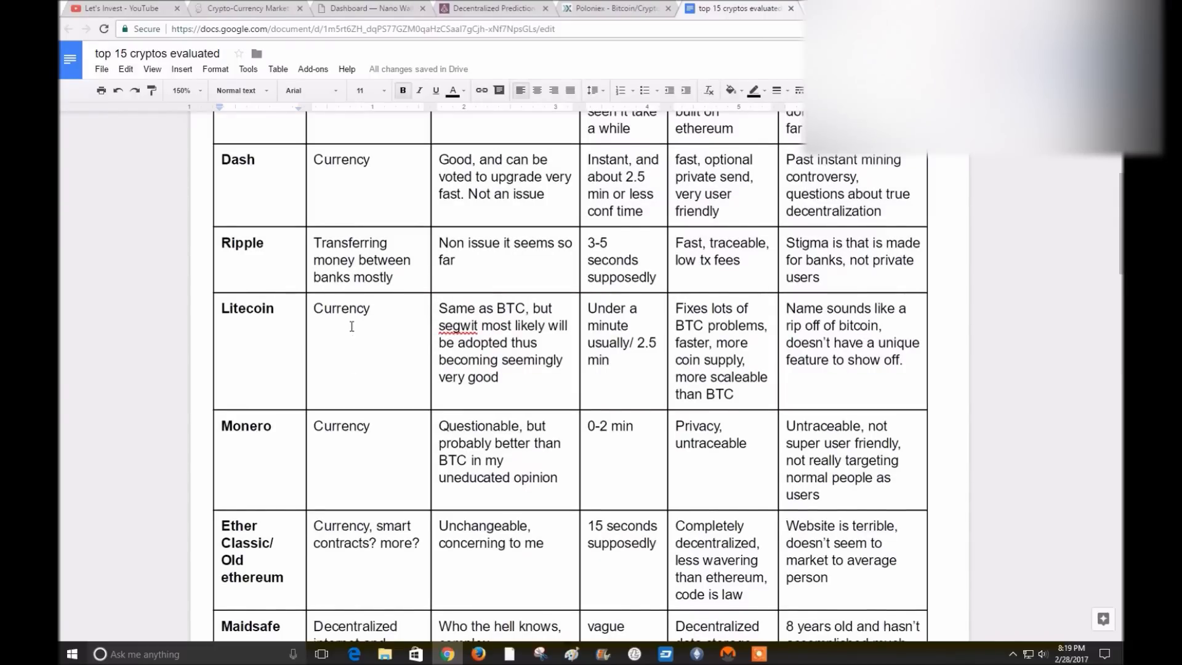
pyautogui.moveTo(496, 329)
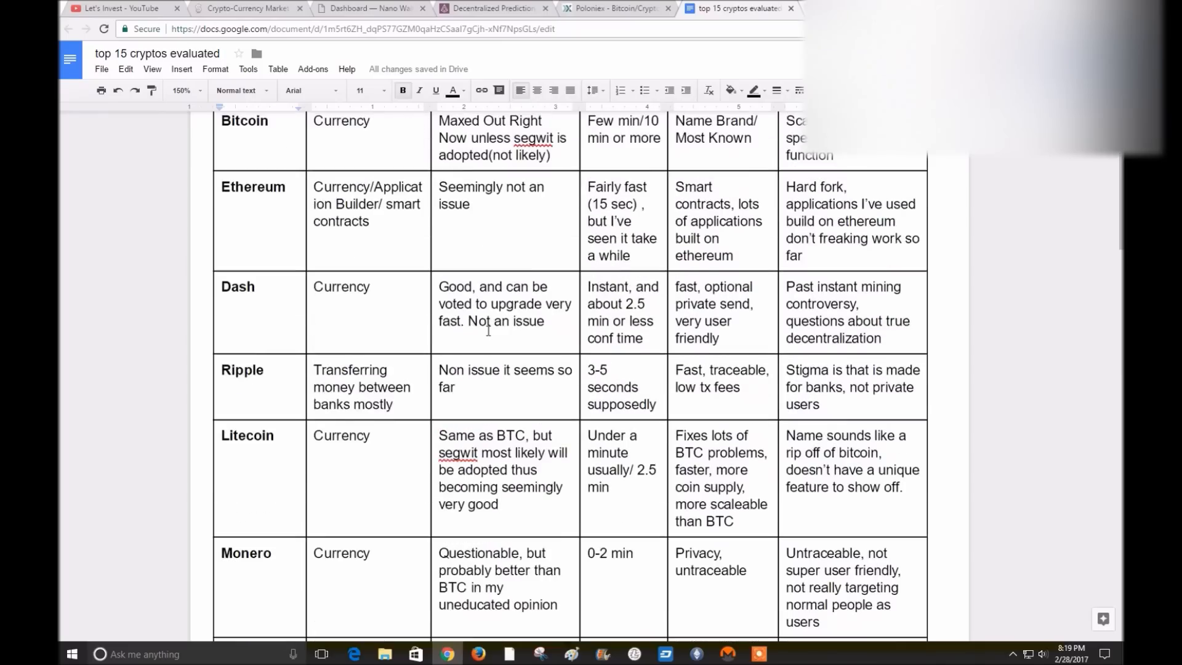
pyautogui.scroll(-3)
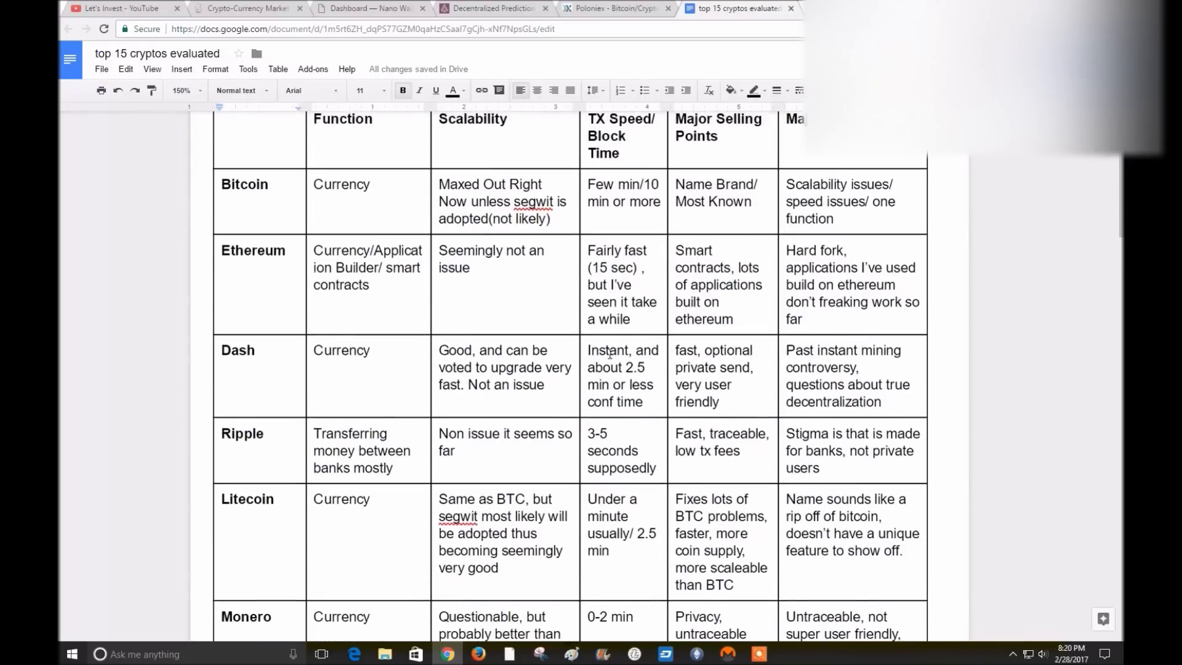
pyautogui.scroll(-3)
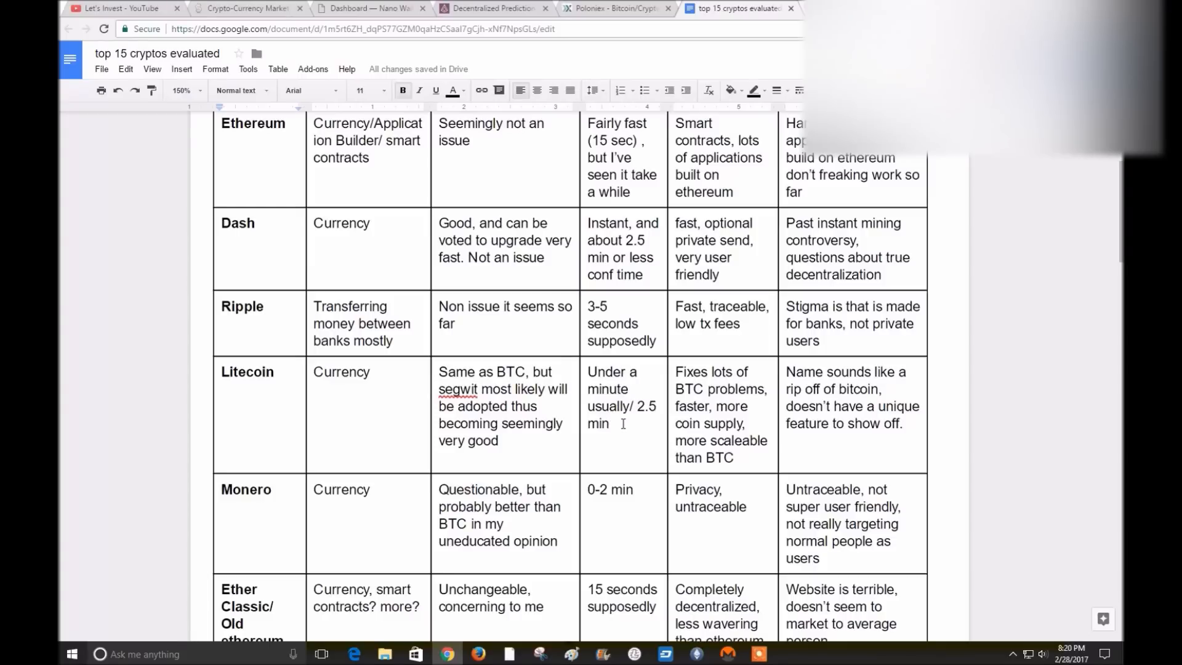
pyautogui.moveTo(631, 424)
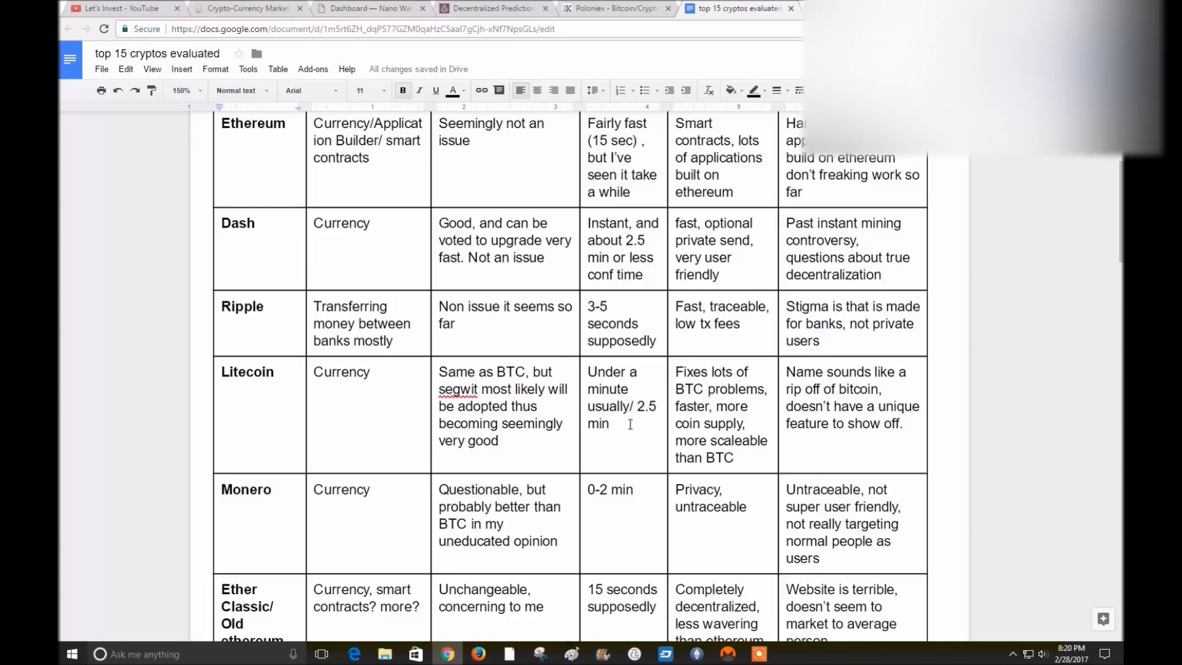
pyautogui.scroll(3)
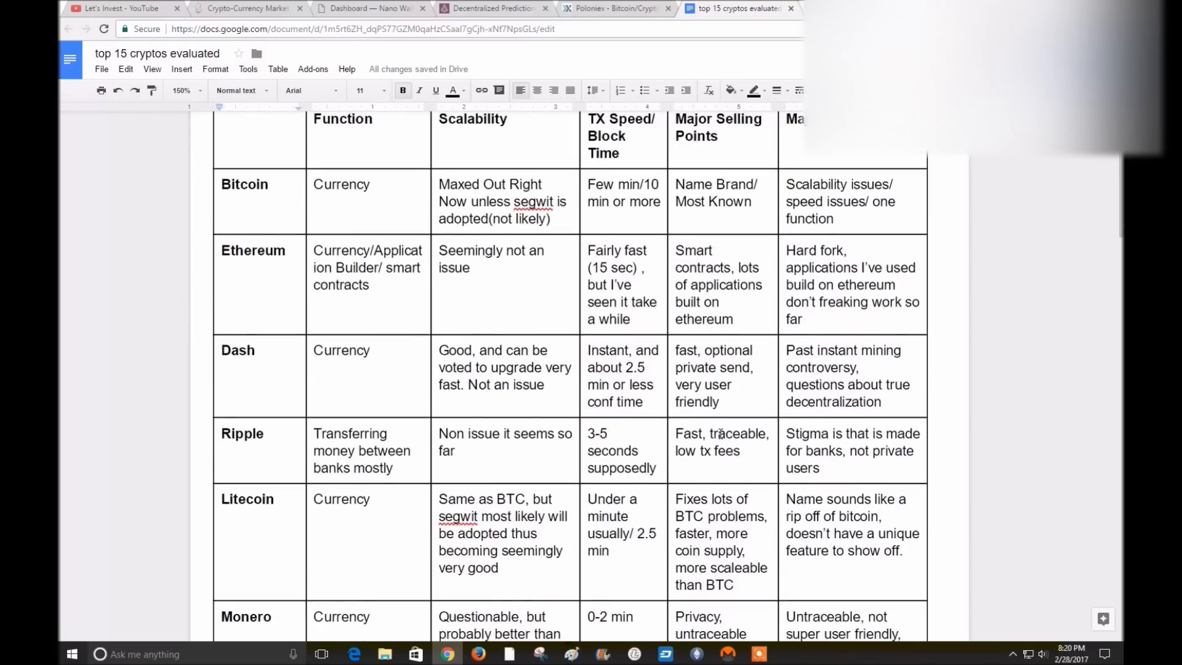
pyautogui.scroll(-3)
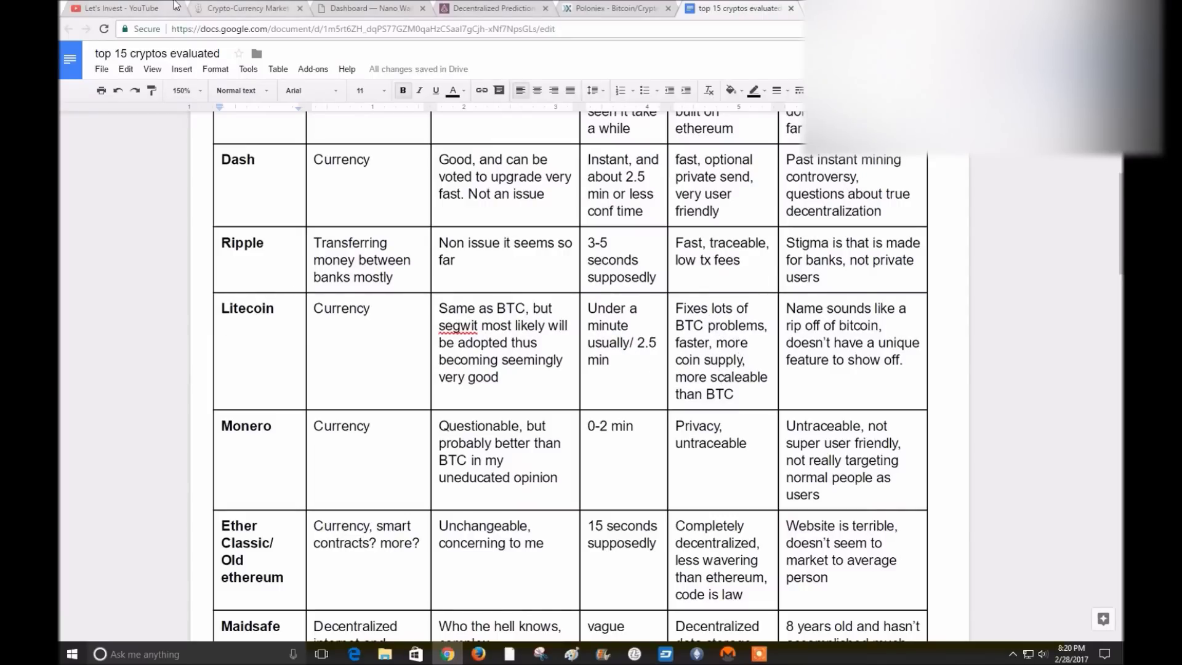
pyautogui.click(247, 8)
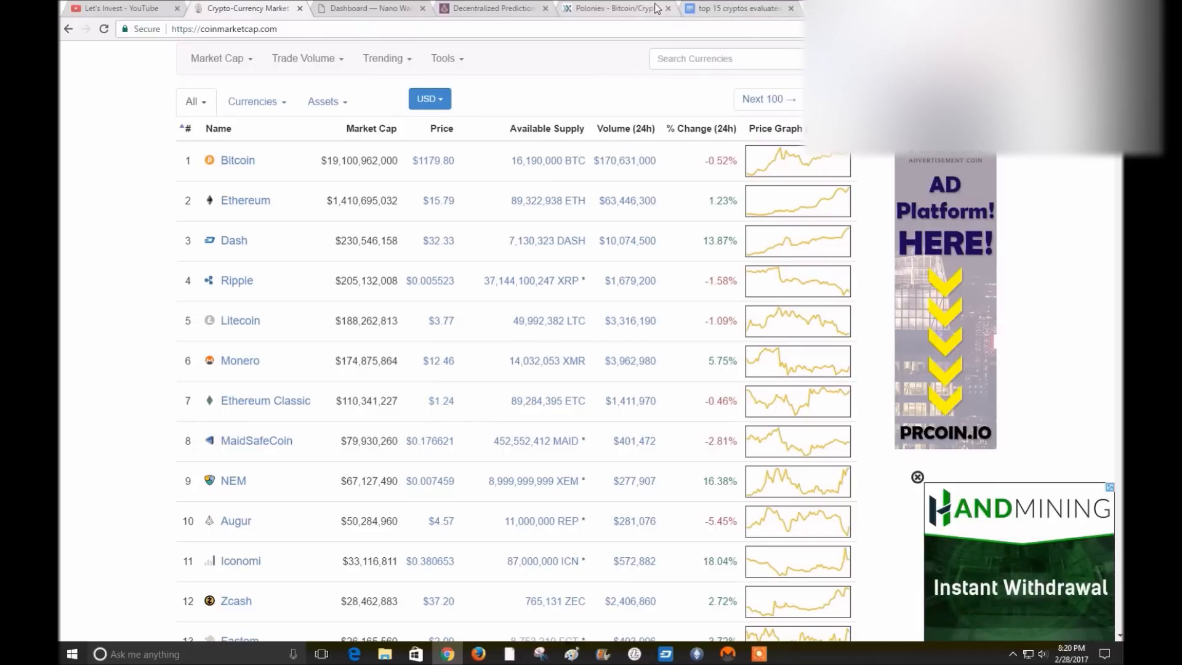
pyautogui.click(742, 9)
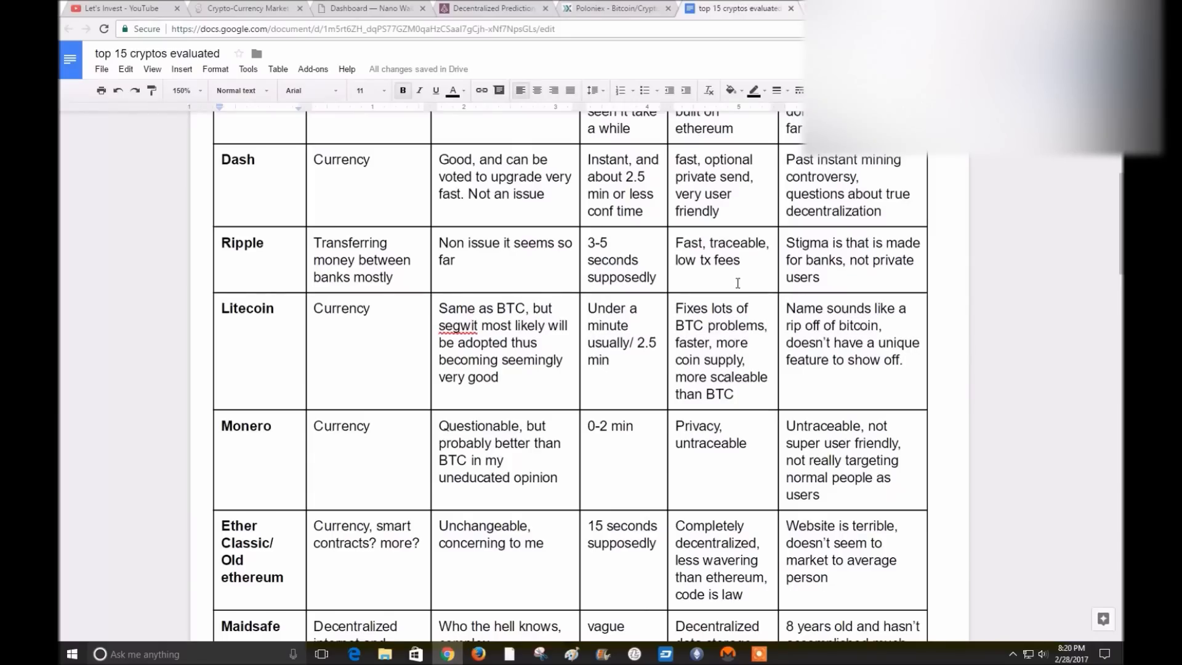
pyautogui.moveTo(753, 398)
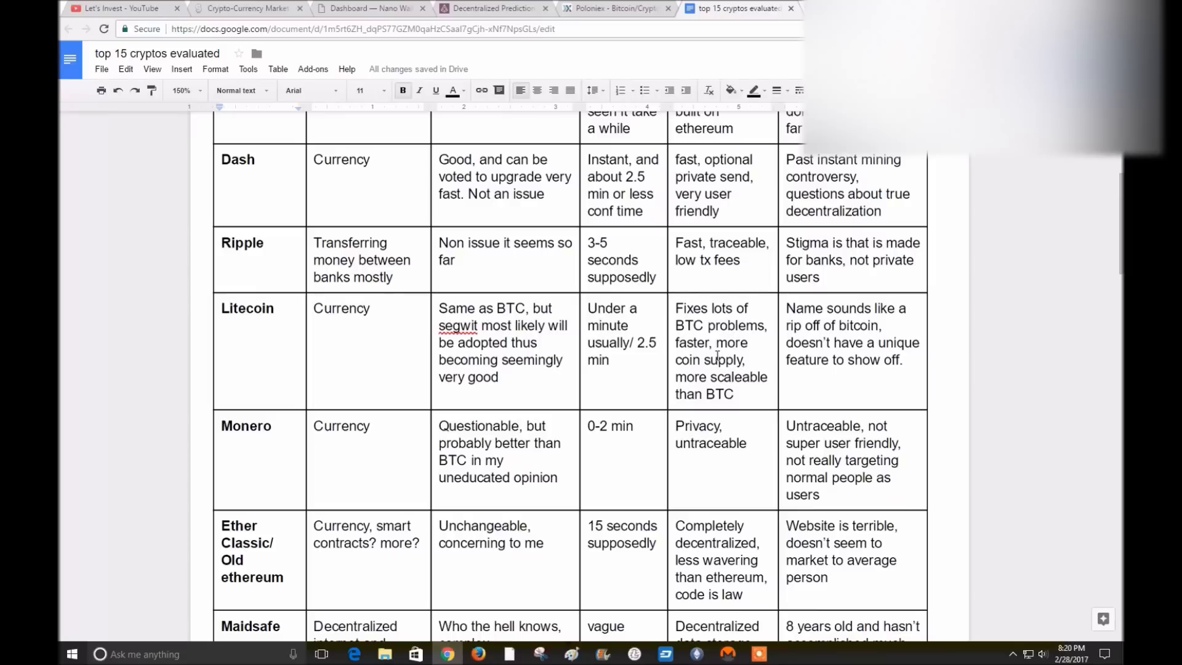
pyautogui.moveTo(710, 376)
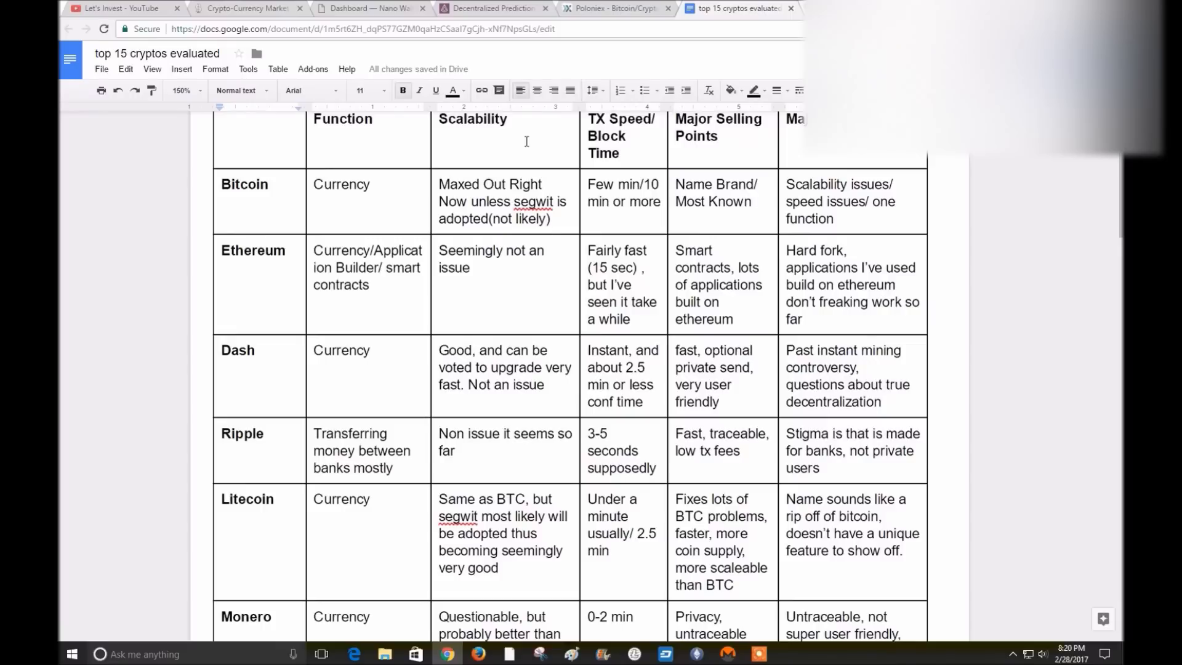
pyautogui.scroll(-3)
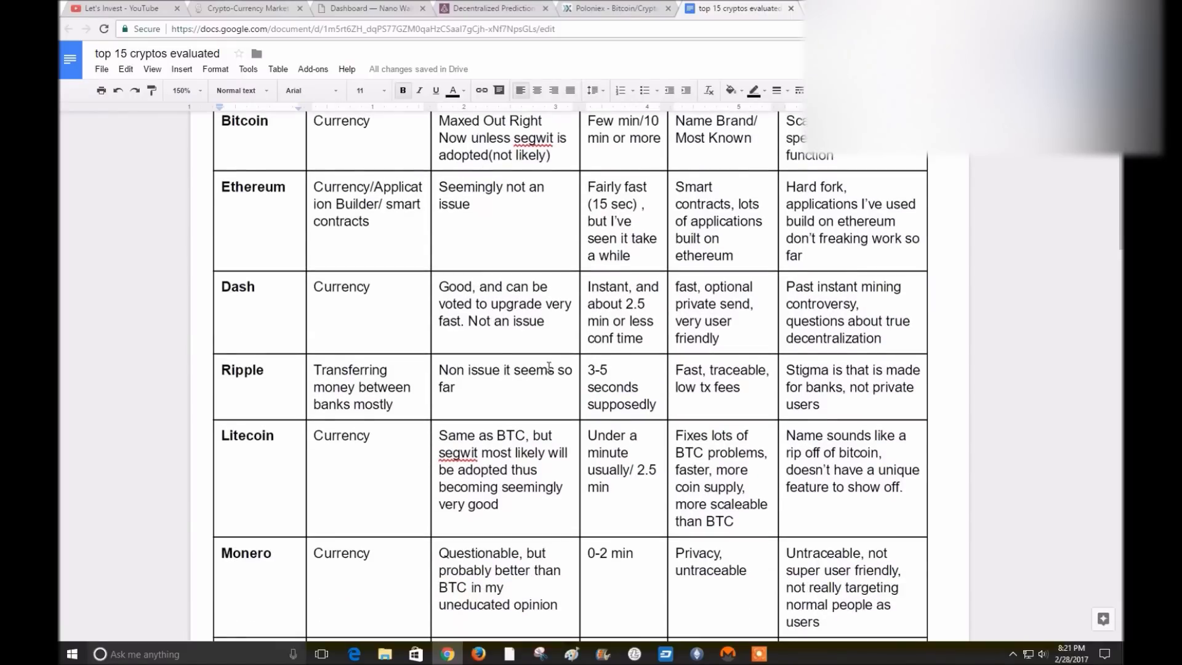
pyautogui.scroll(-3)
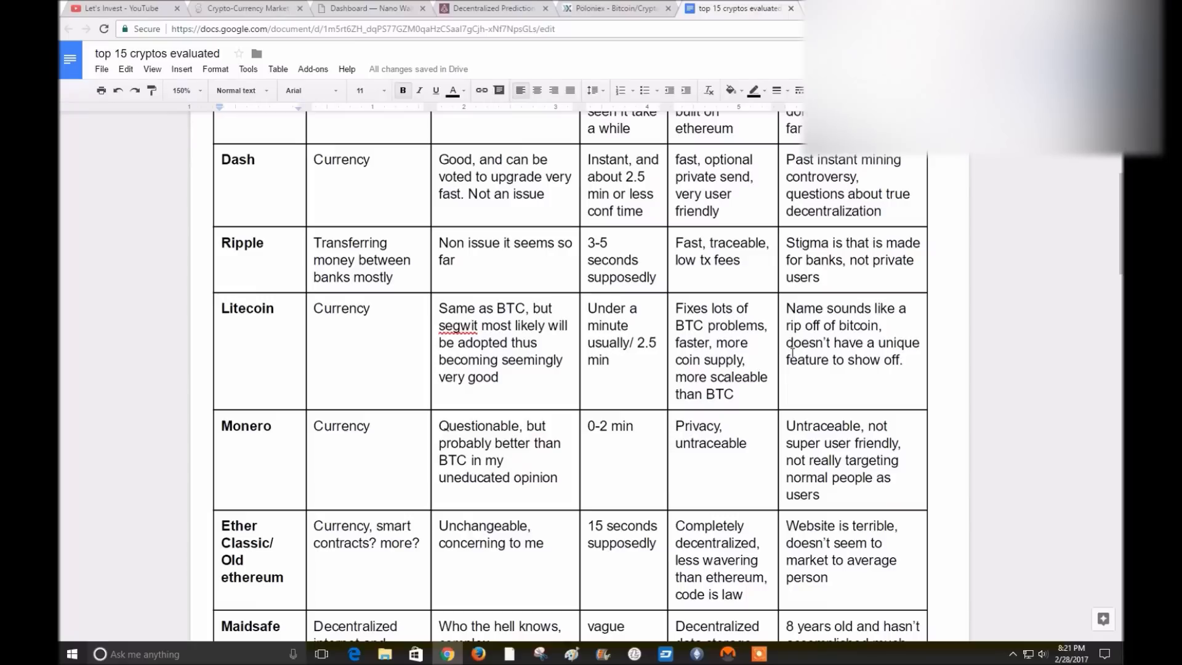
pyautogui.moveTo(877, 366)
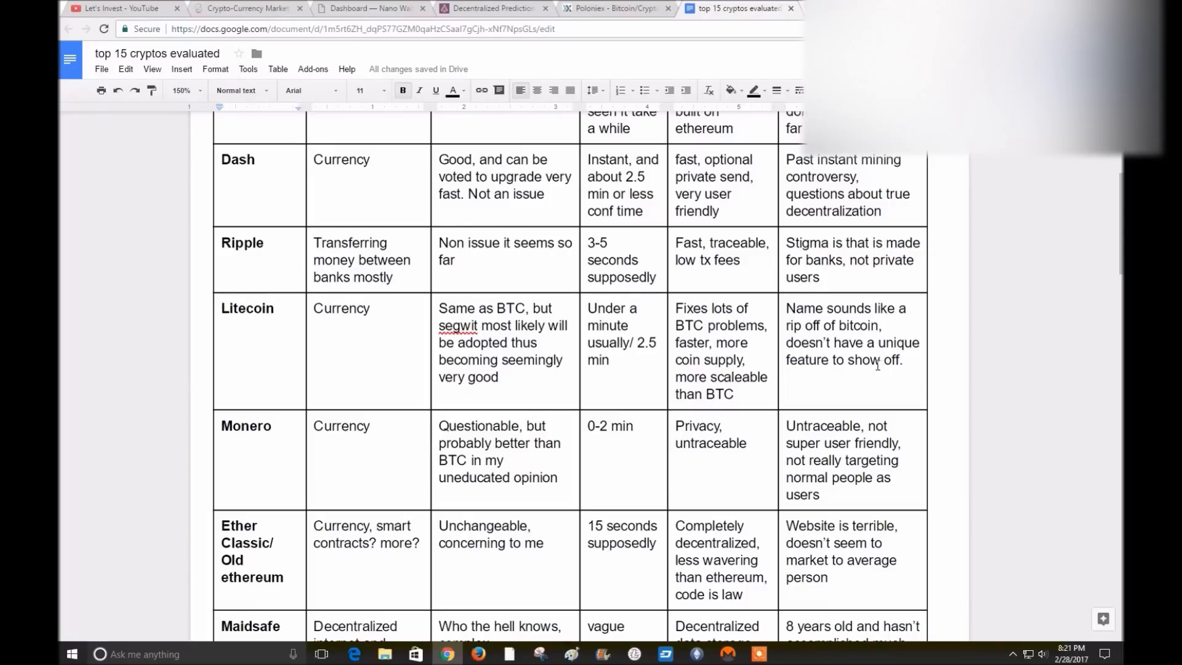
pyautogui.scroll(-3)
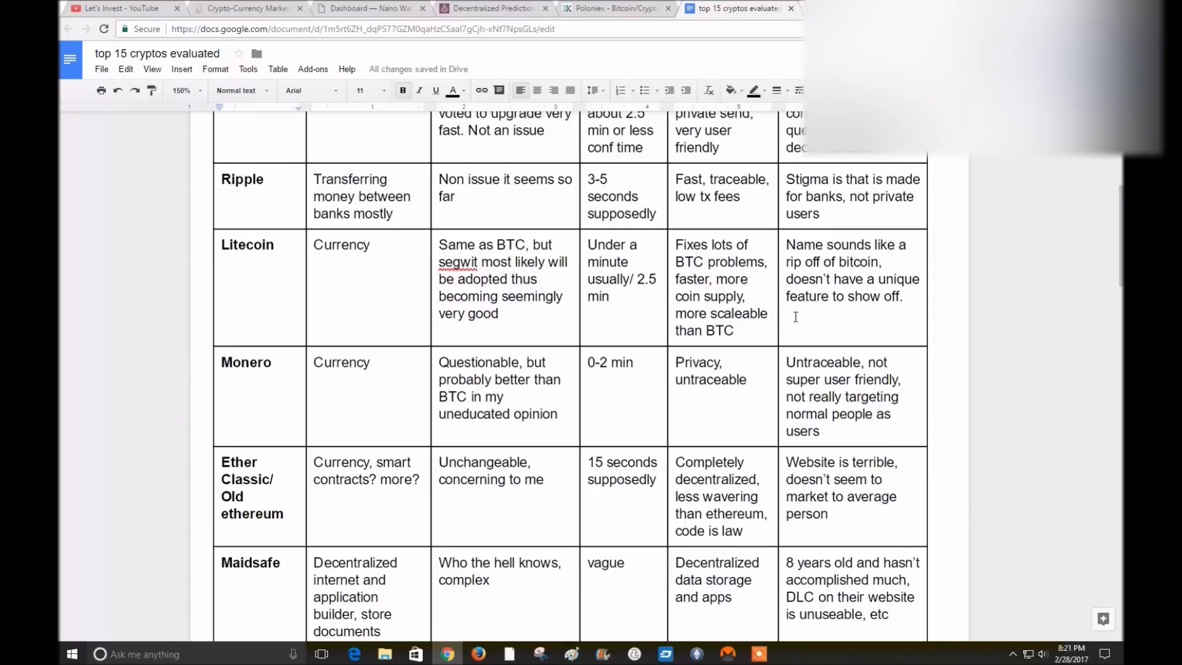
pyautogui.moveTo(295, 386)
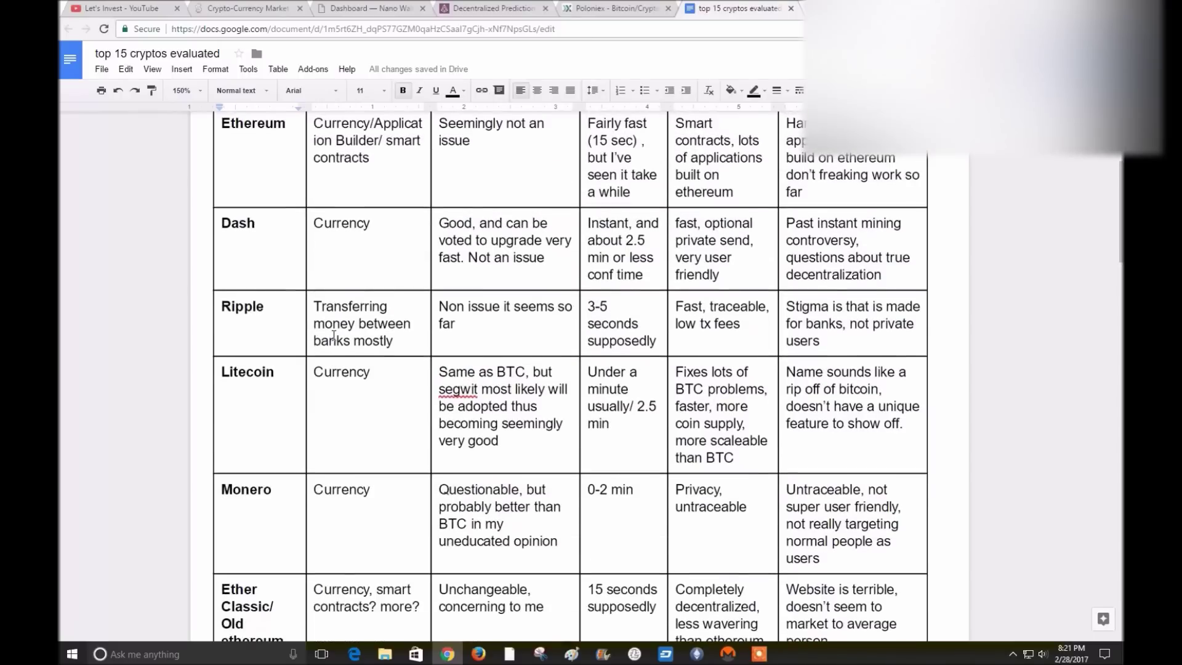
pyautogui.scroll(-3)
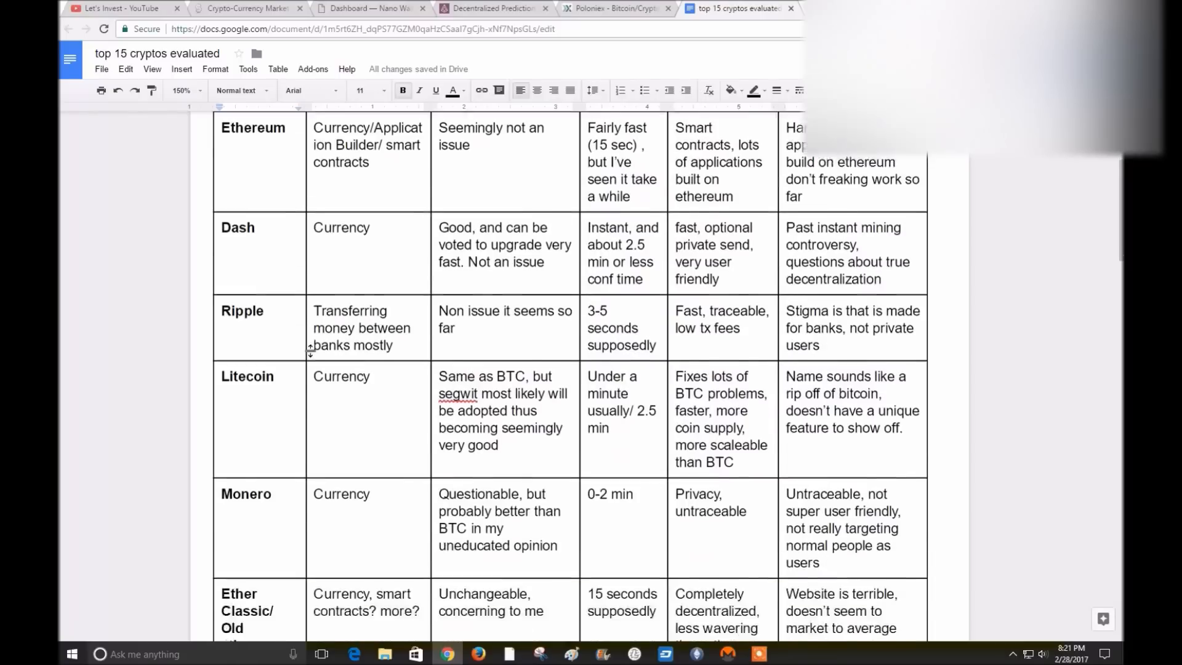
pyautogui.scroll(-3)
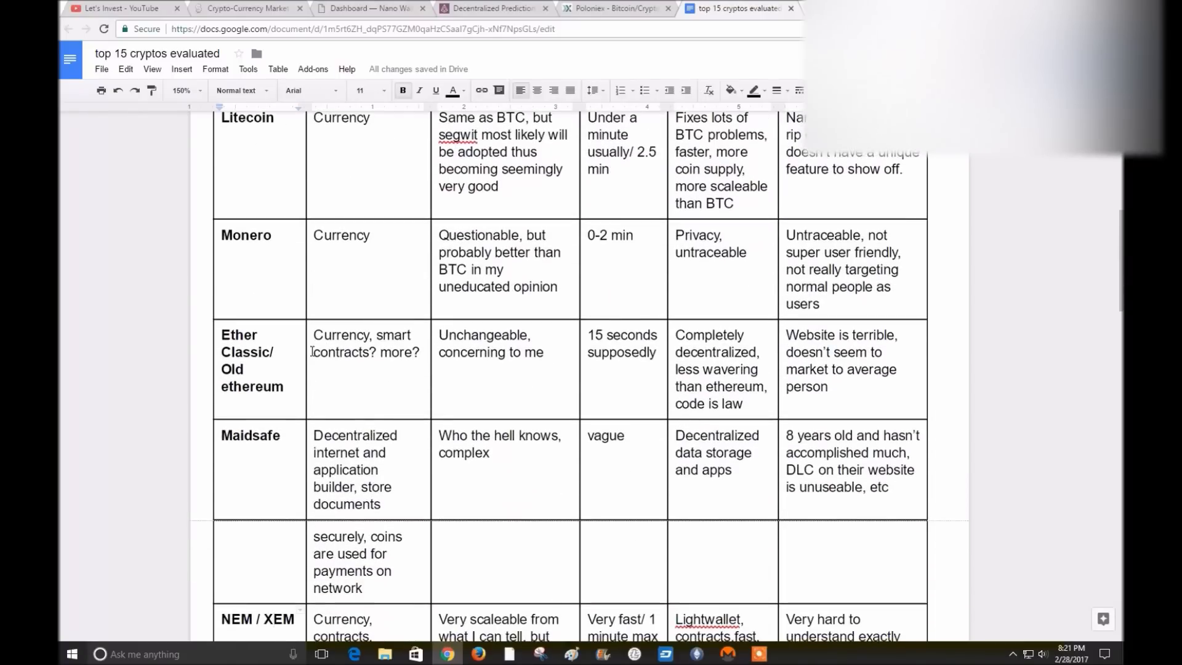
pyautogui.scroll(-3)
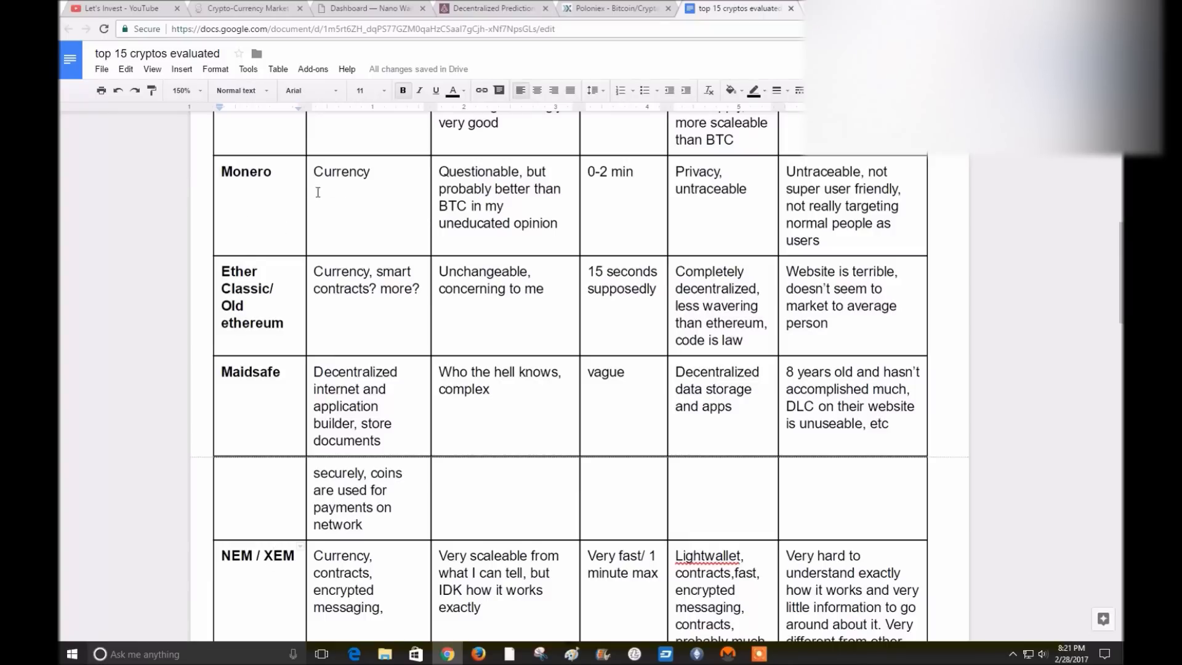
pyautogui.moveTo(490, 208)
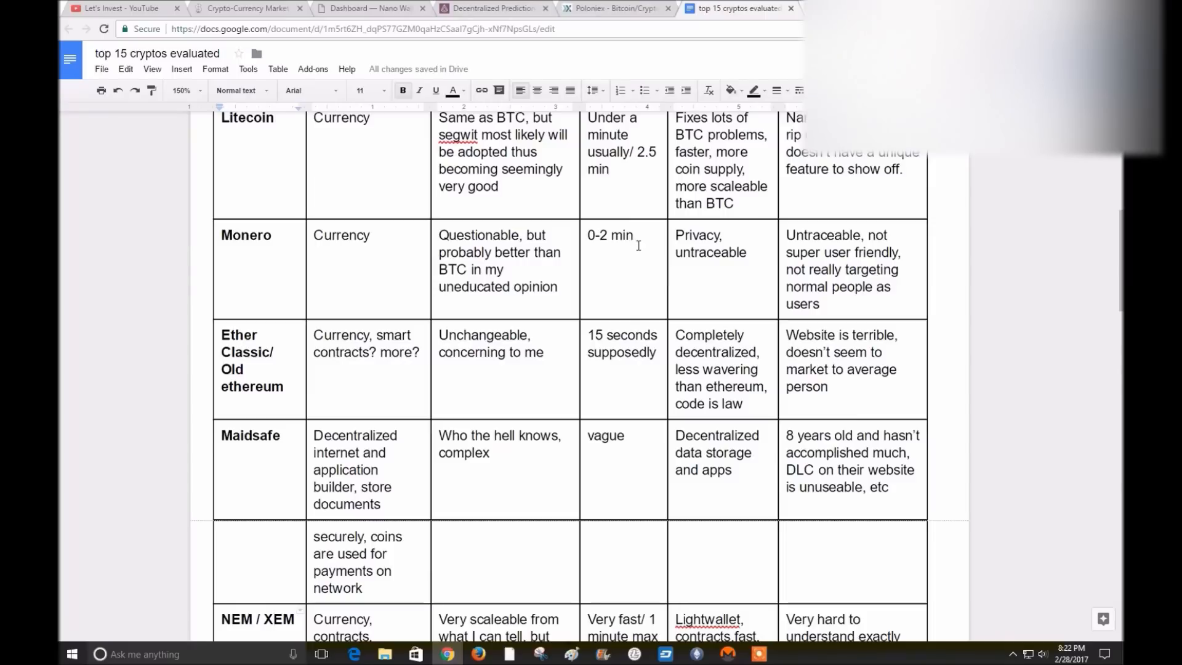
pyautogui.moveTo(631, 255)
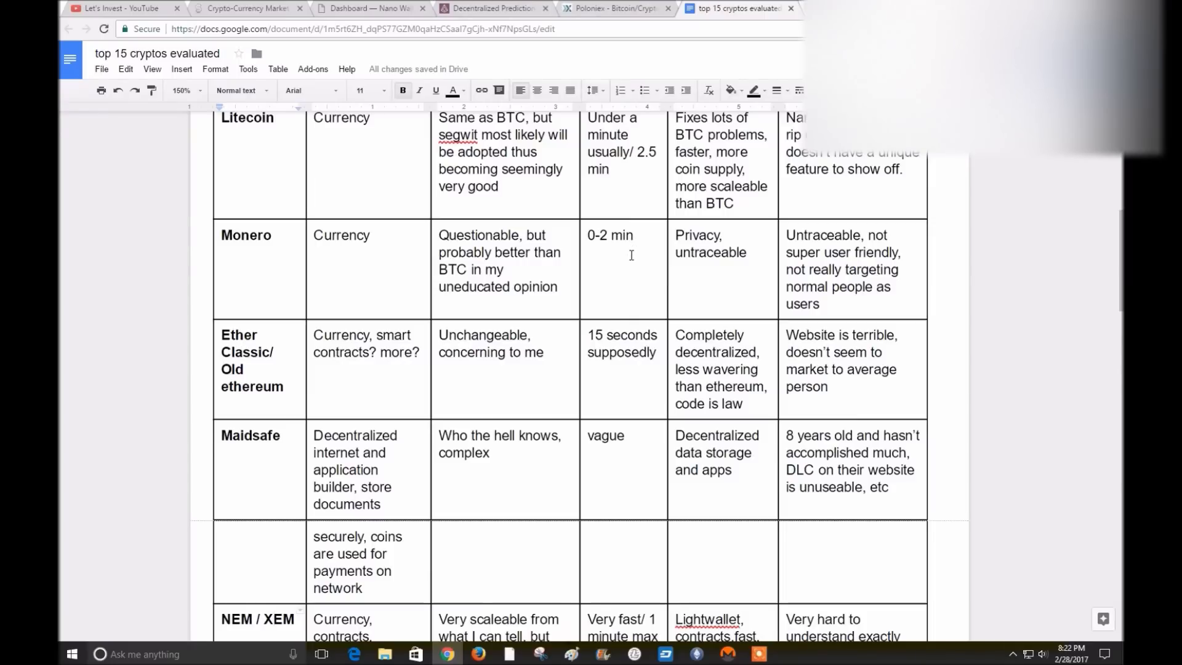
pyautogui.moveTo(612, 219)
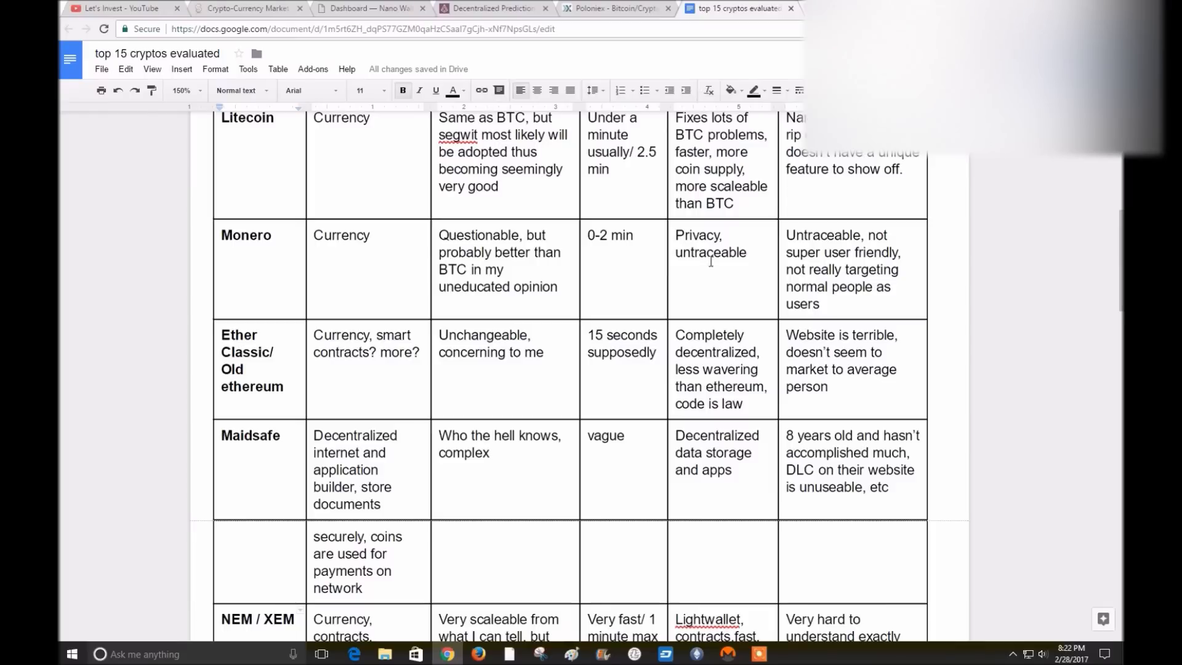
pyautogui.scroll(-3)
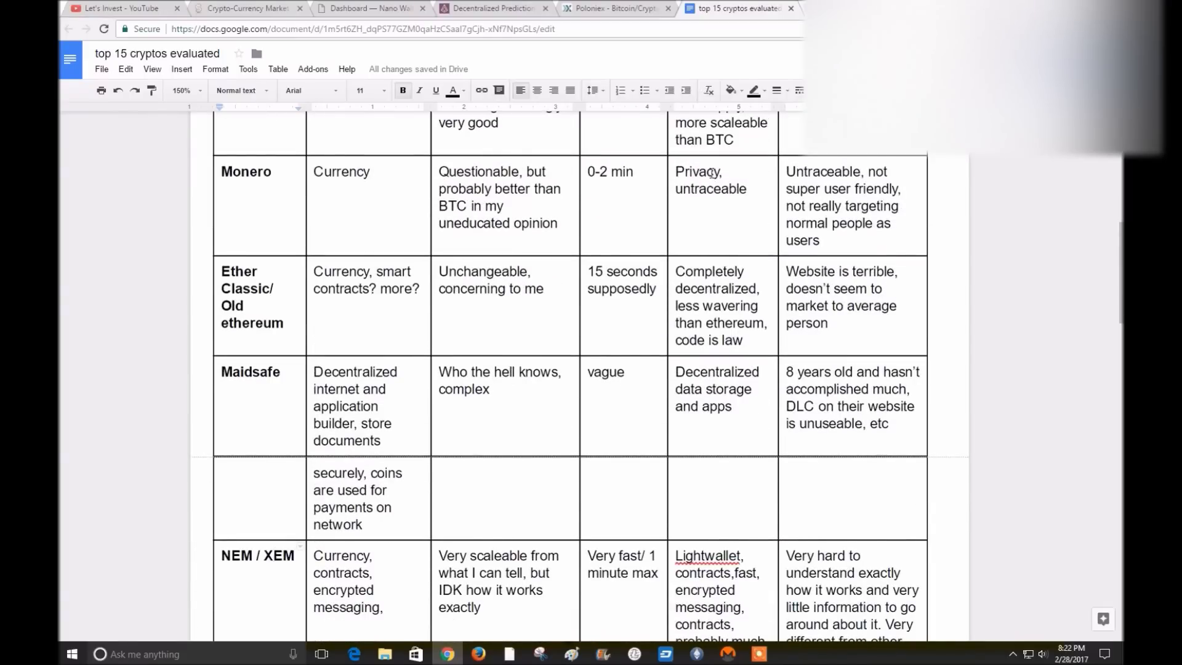
pyautogui.moveTo(706, 217)
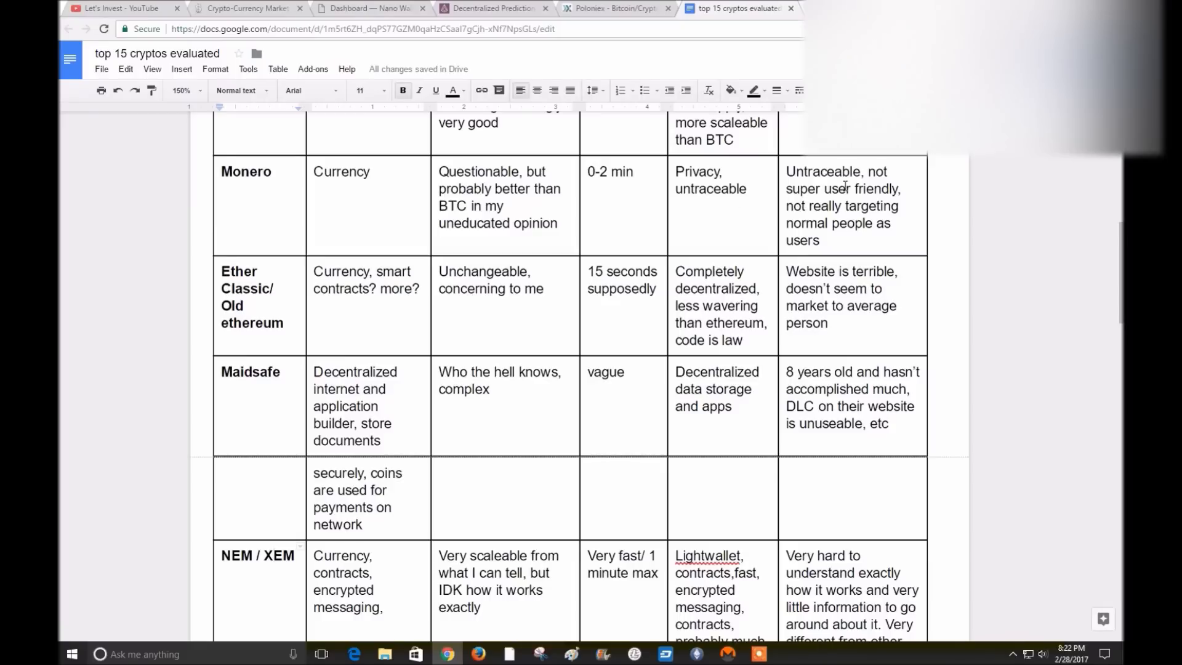
pyautogui.scroll(-3)
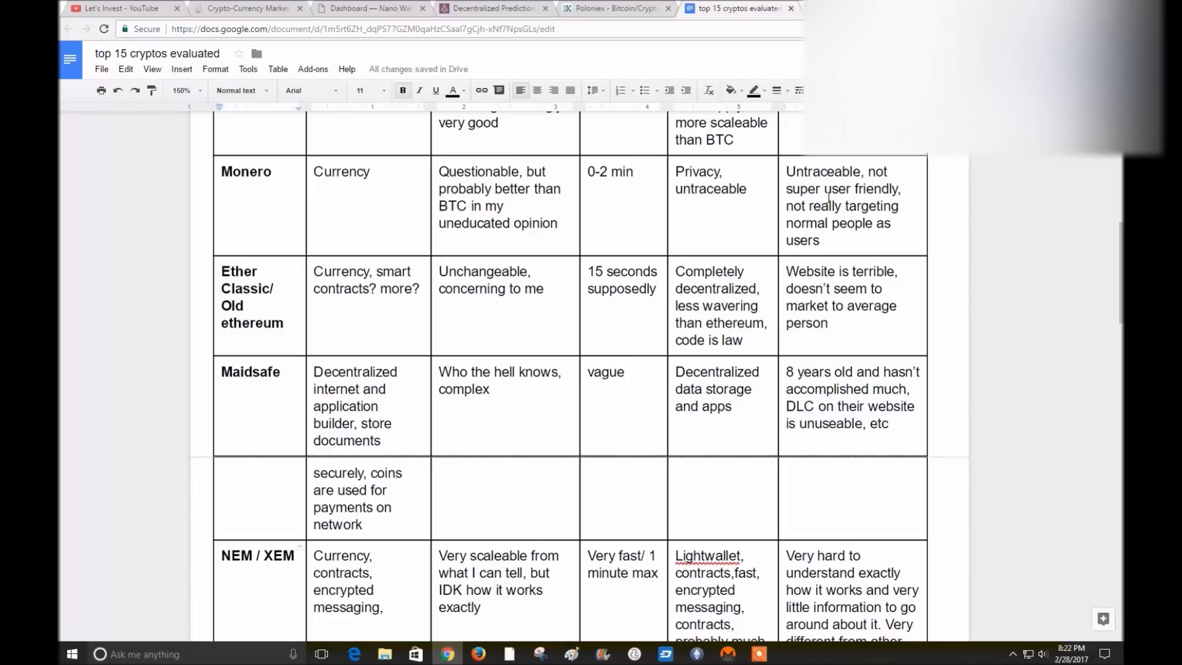
pyautogui.moveTo(875, 178)
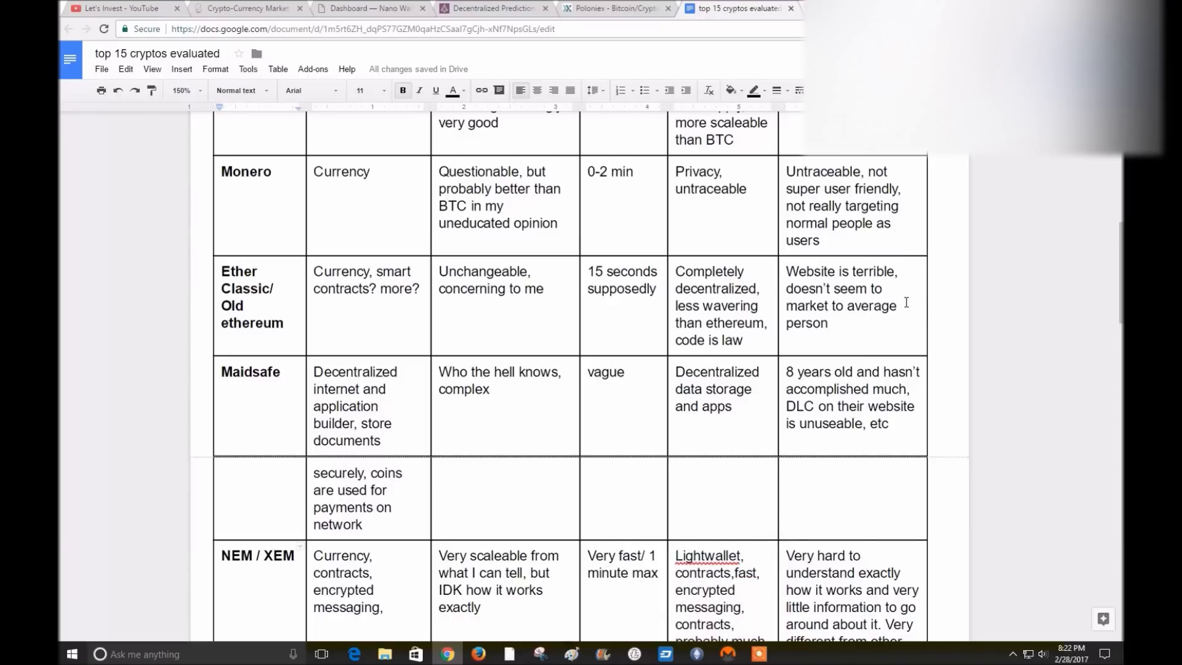
pyautogui.moveTo(825, 250)
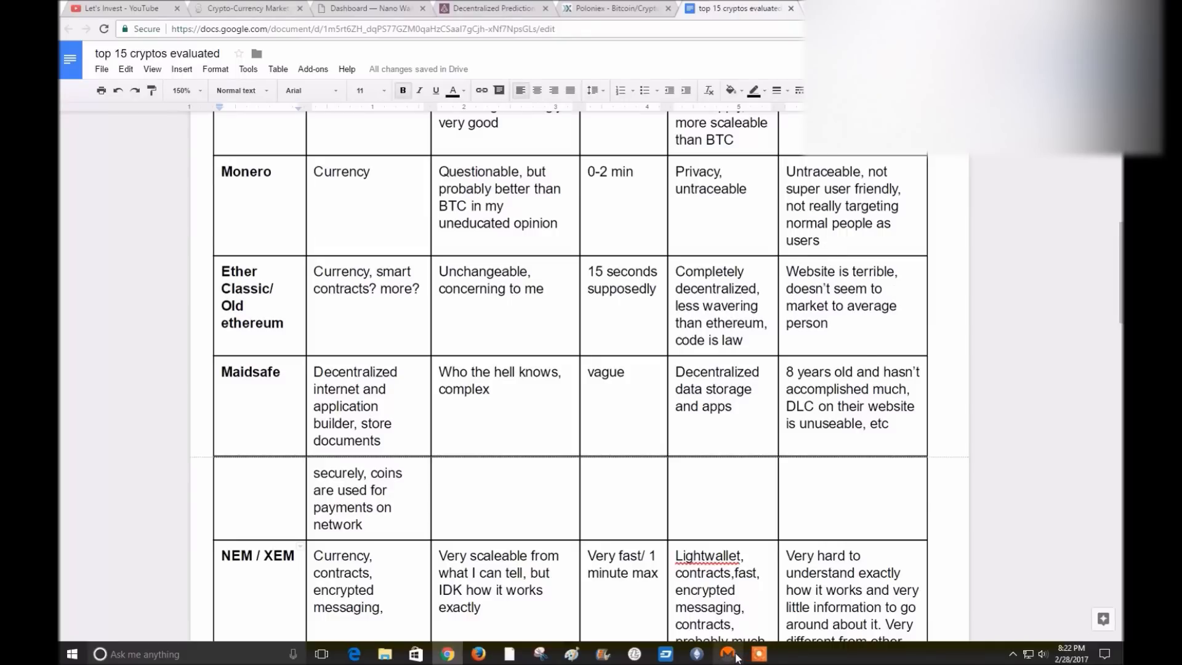
pyautogui.click(726, 653)
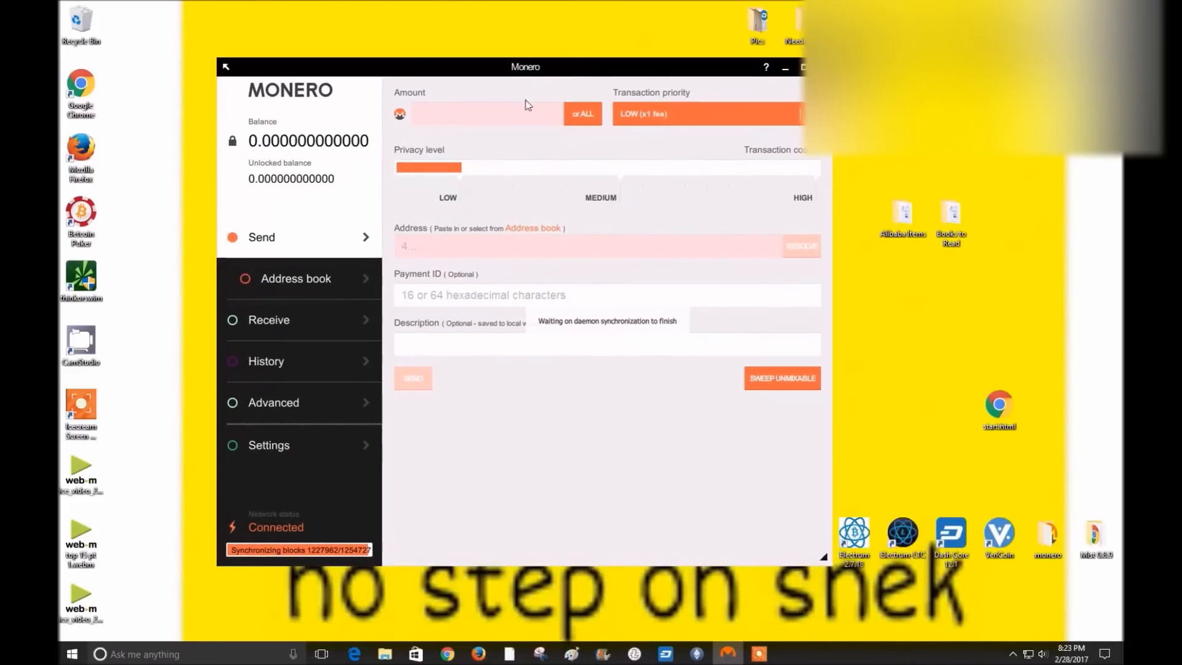
pyautogui.moveTo(535, 457)
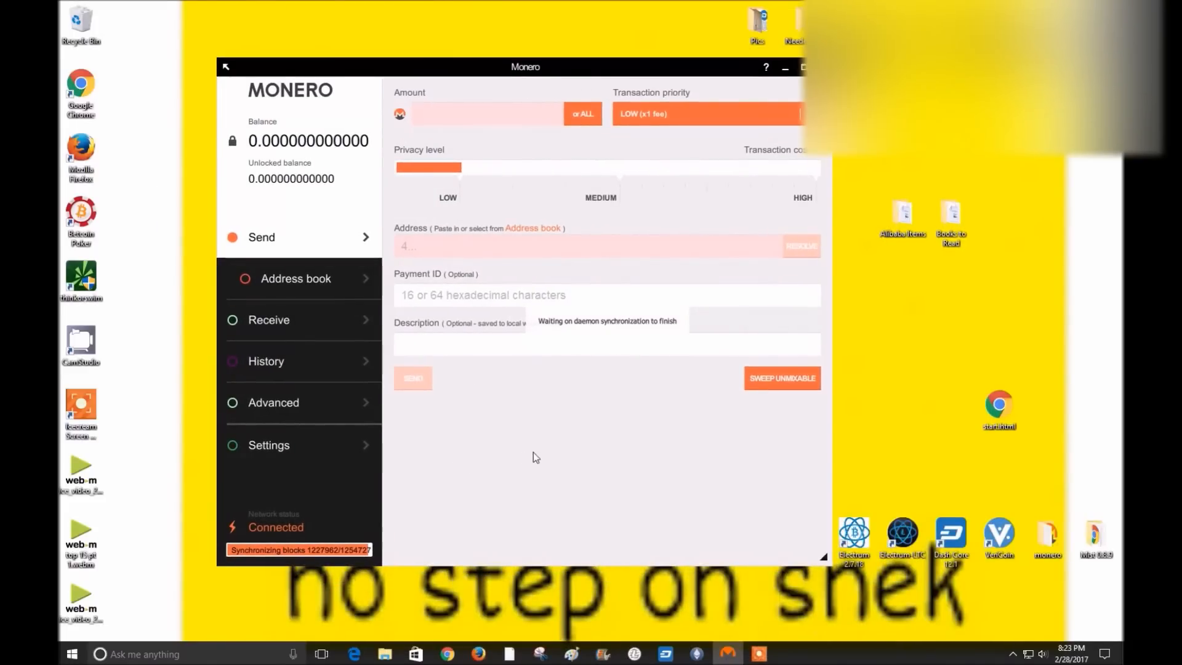
pyautogui.moveTo(612, 374)
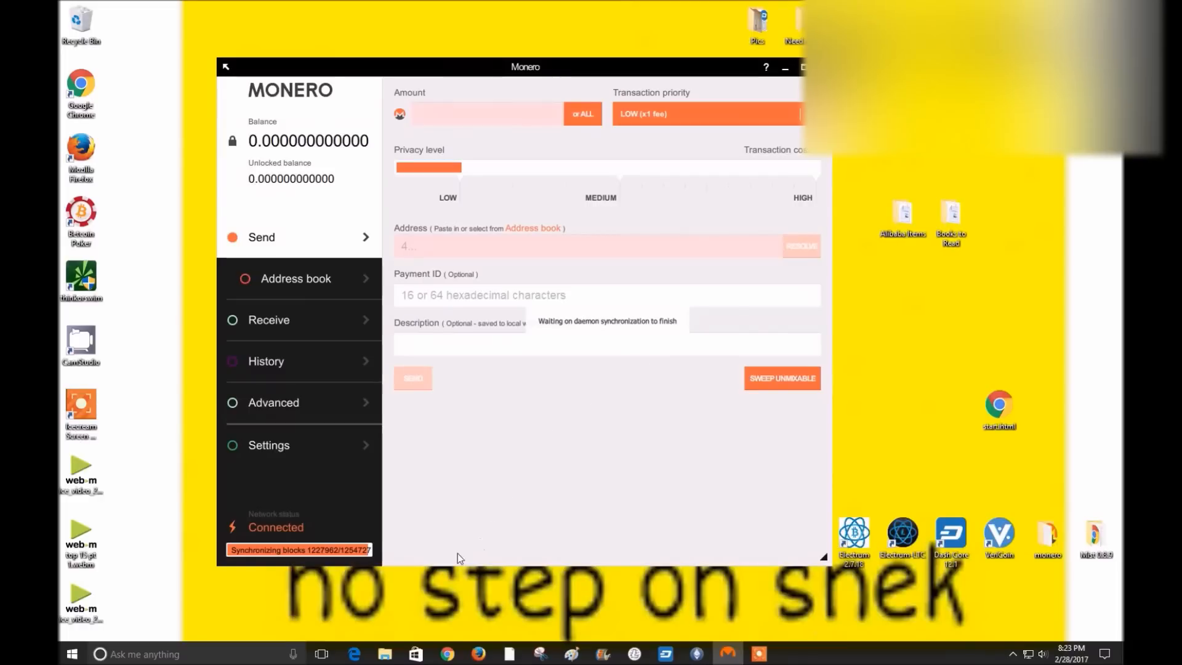
pyautogui.moveTo(290, 583)
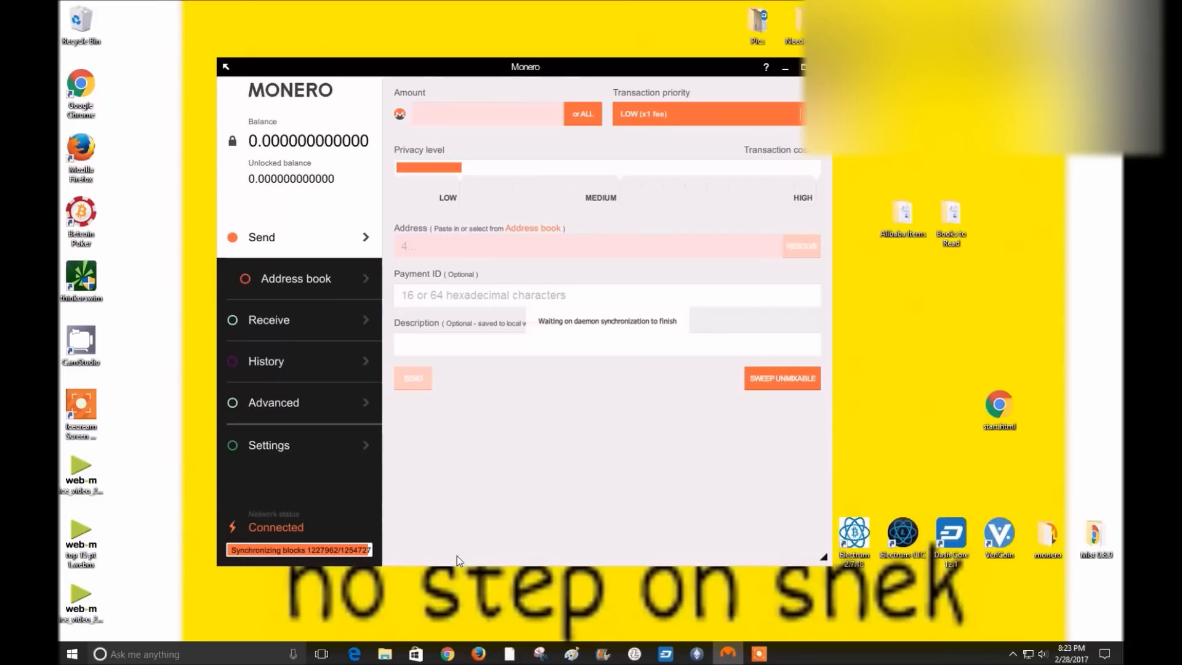
pyautogui.moveTo(680, 622)
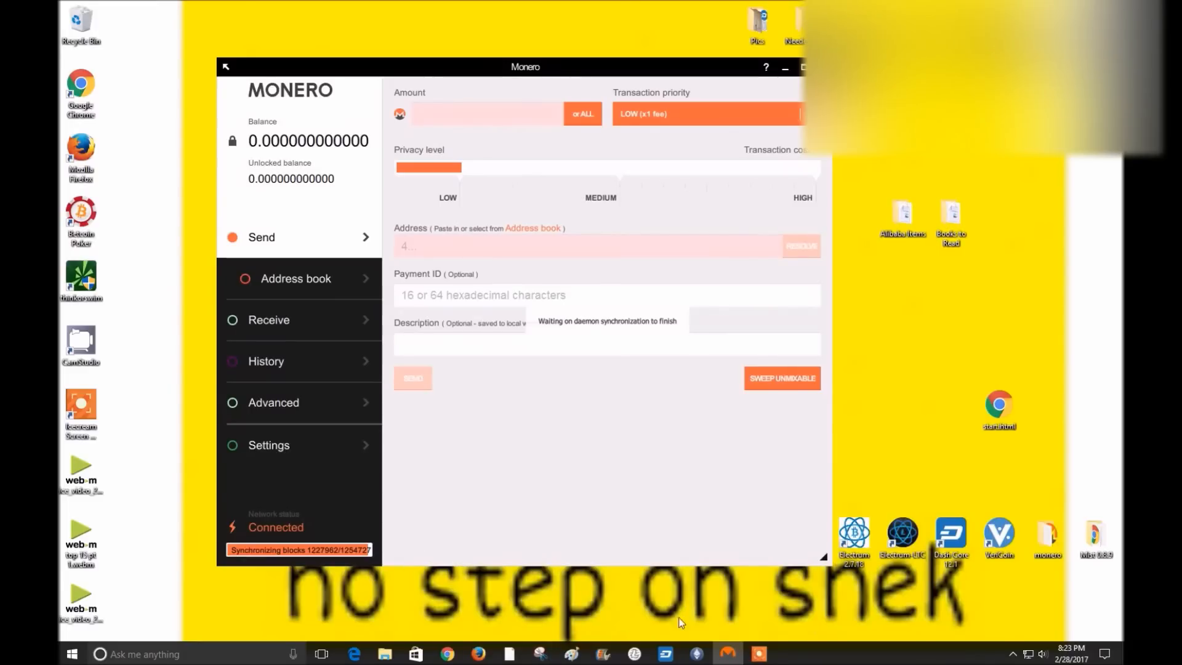
pyautogui.moveTo(465, 528)
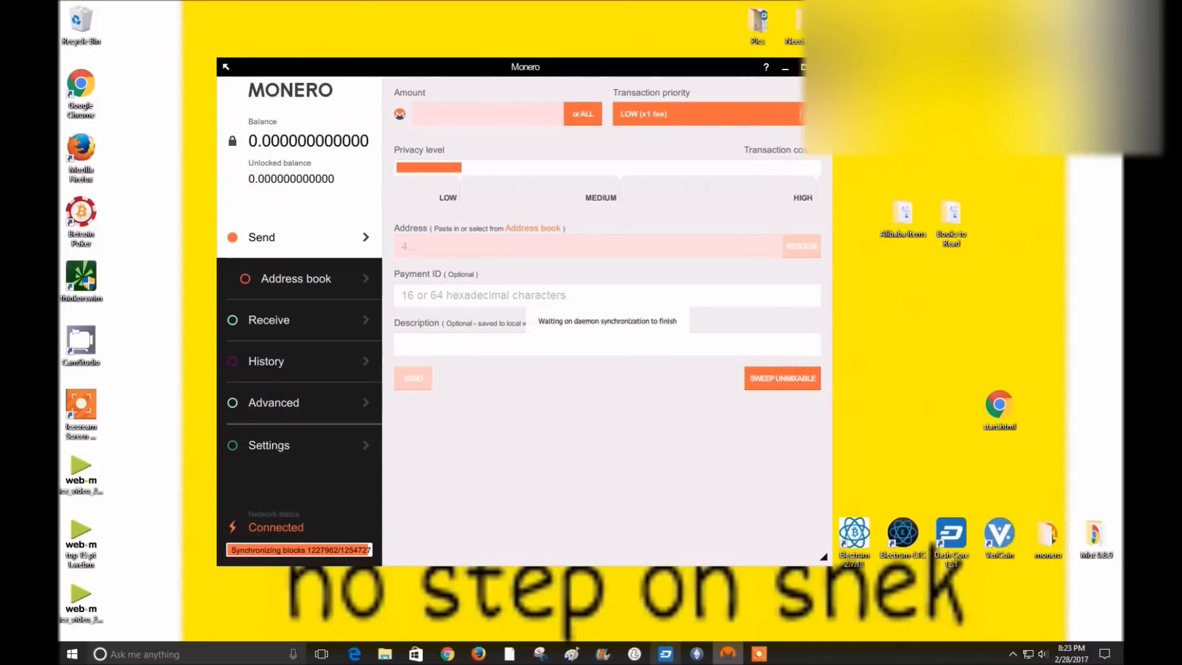
# Leave the synchronizing Monero GUI Wallet and return to the Google Docs table
pyautogui.click(443, 653)
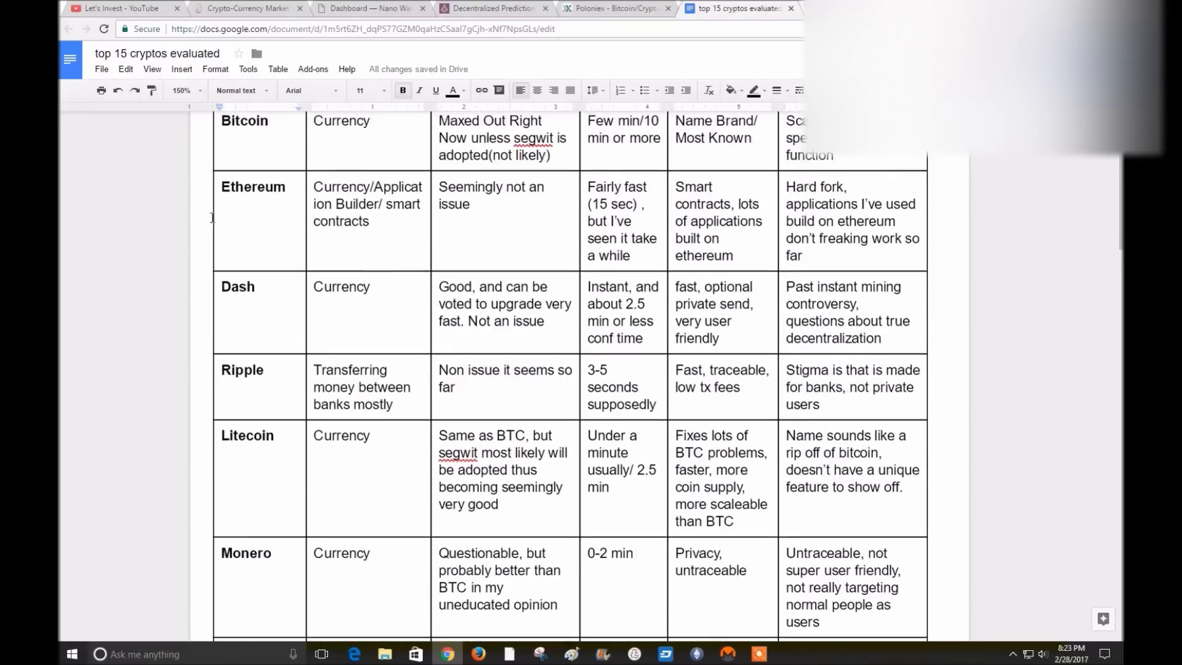
pyautogui.scroll(-3)
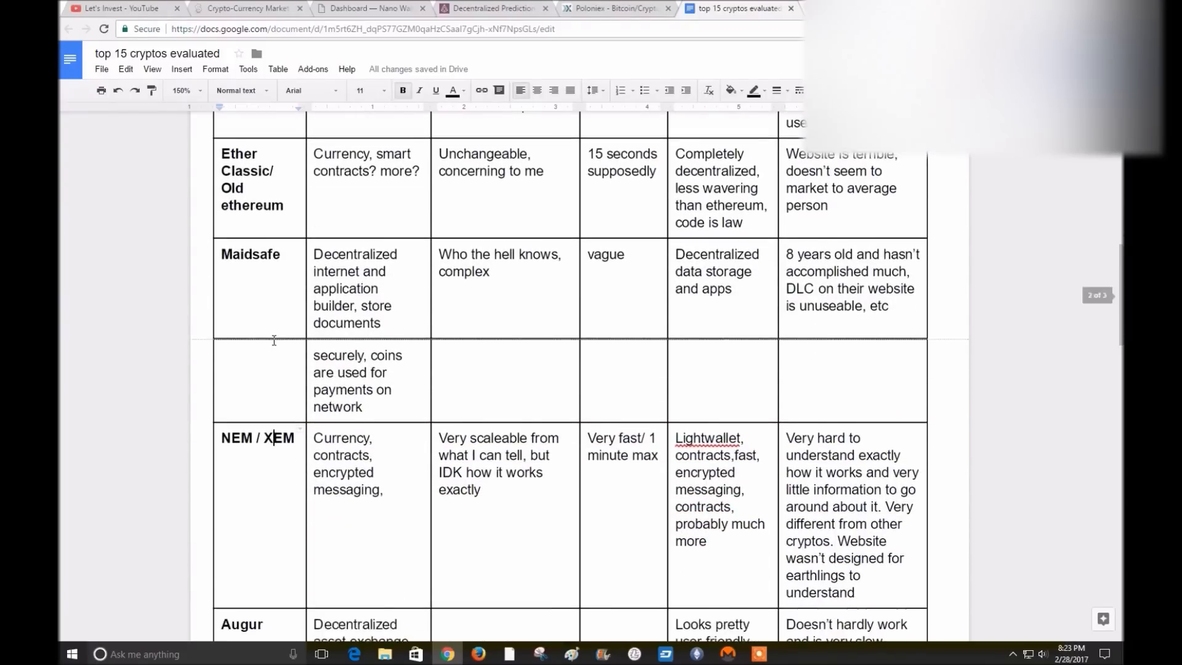
pyautogui.scroll(3)
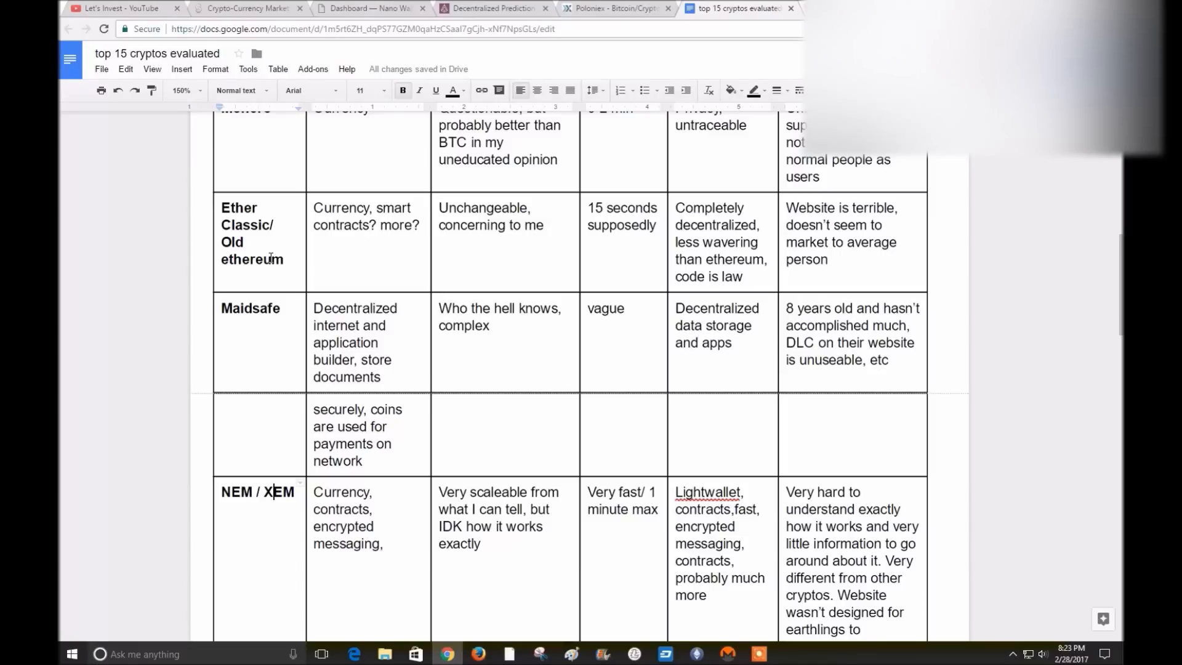
pyautogui.moveTo(372, 257)
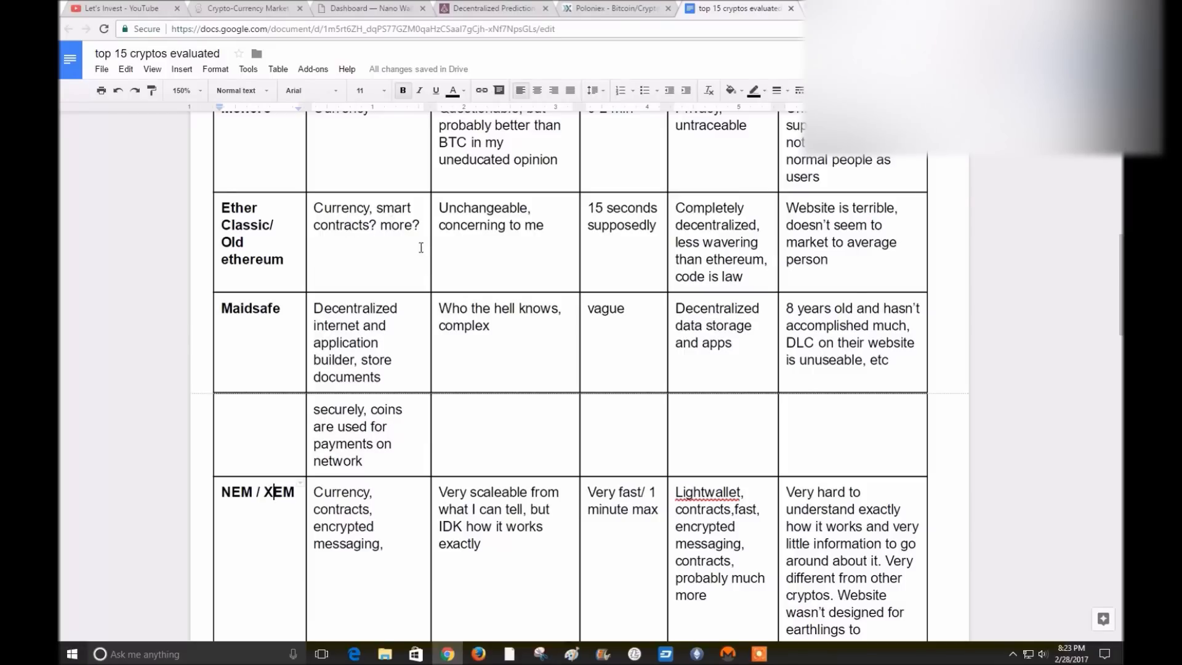
pyautogui.moveTo(489, 237)
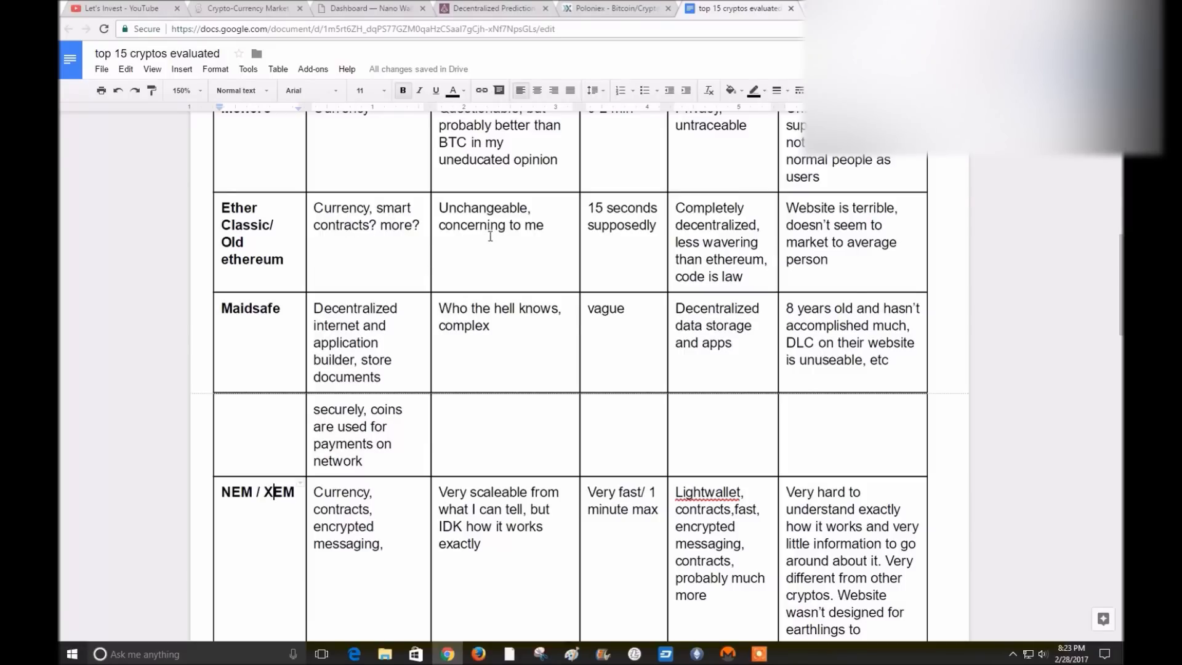
pyautogui.click(249, 8)
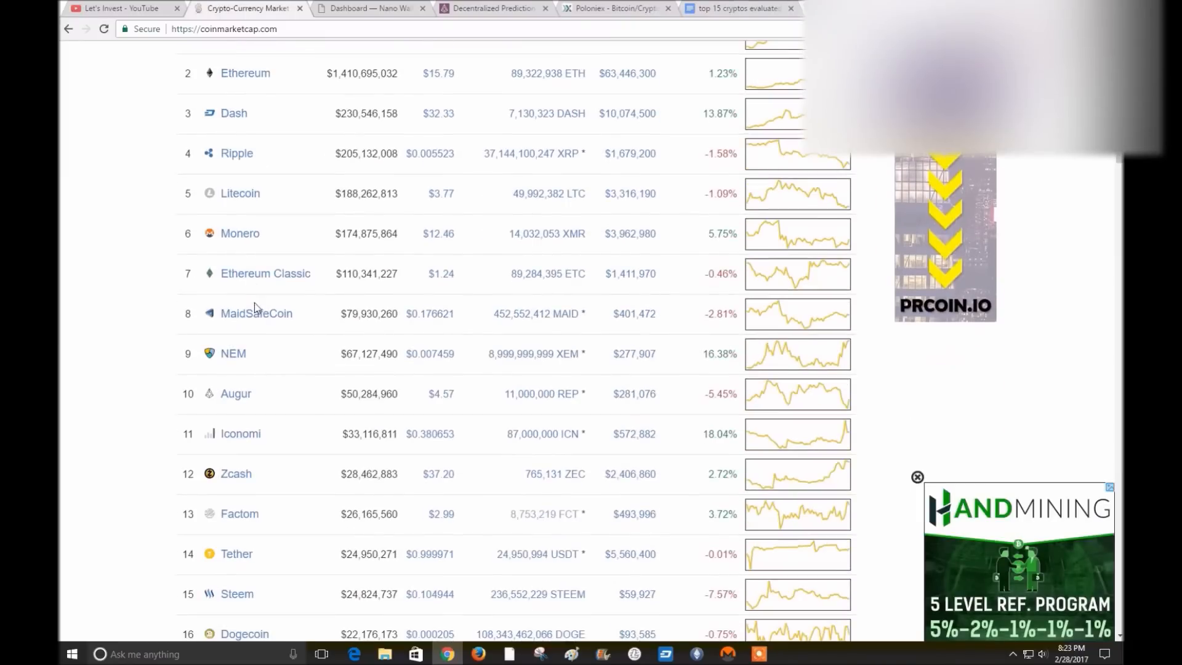
# Open Ethereum Classic's CoinMarketCap page and follow its Website link to ethereumclassic.github.io
pyautogui.click(265, 274)
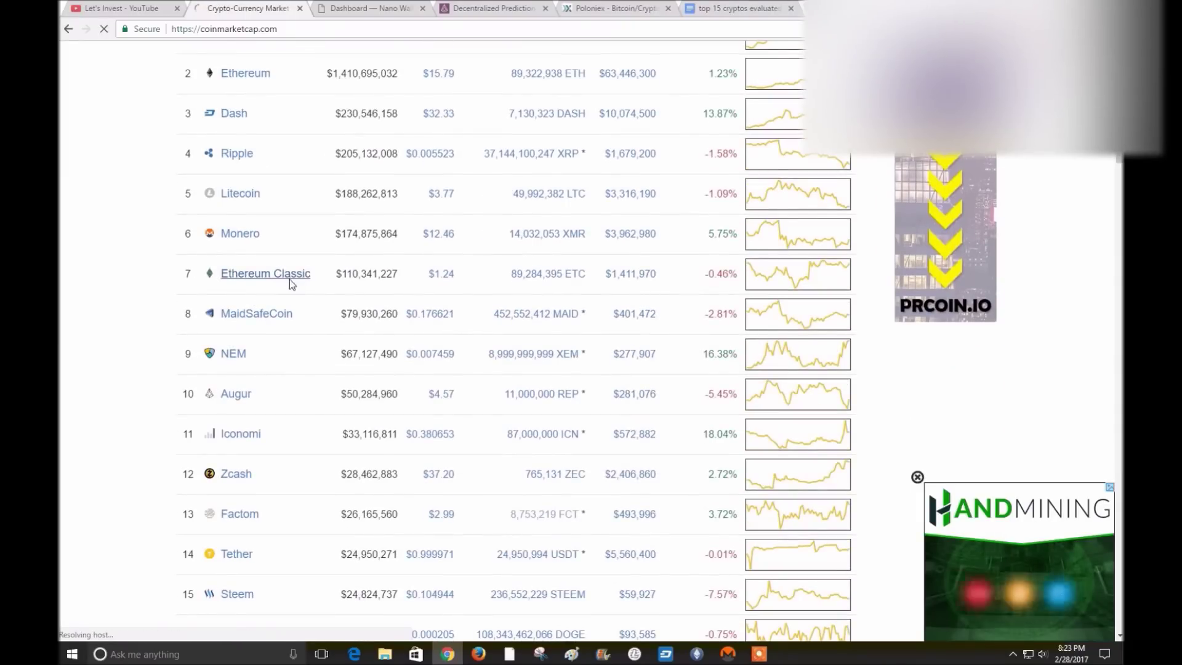
pyautogui.click(265, 273)
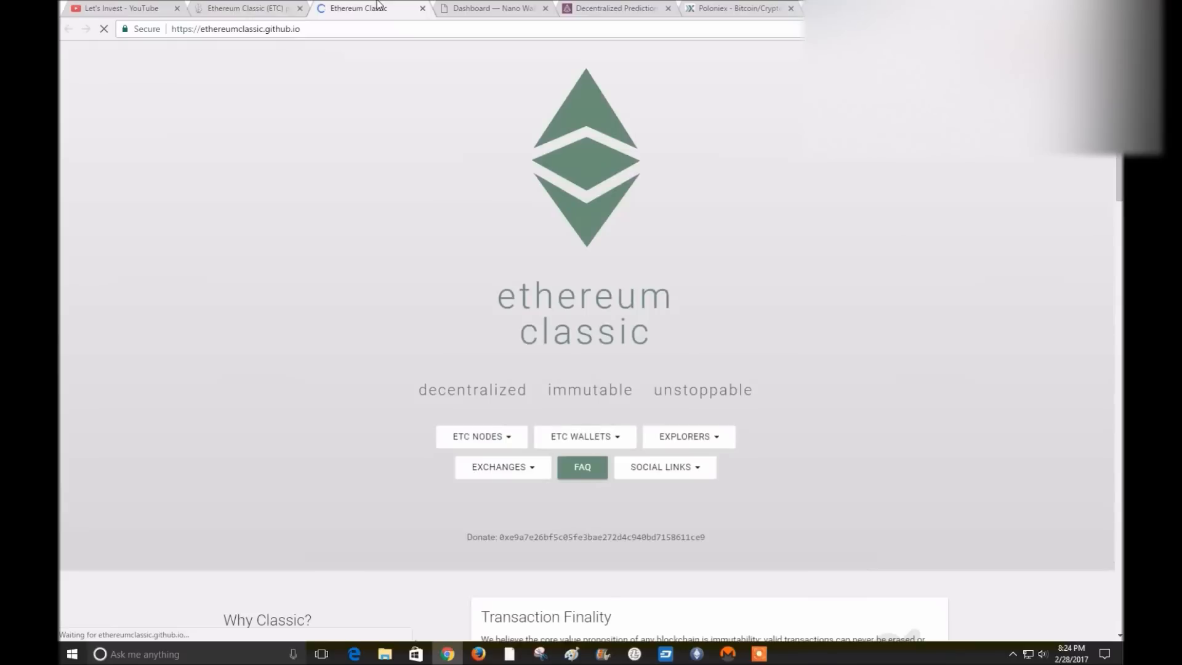
# Read the Ethereum Classic homepage's Why Classic and governance sections, then scroll back up
pyautogui.scroll(-3)
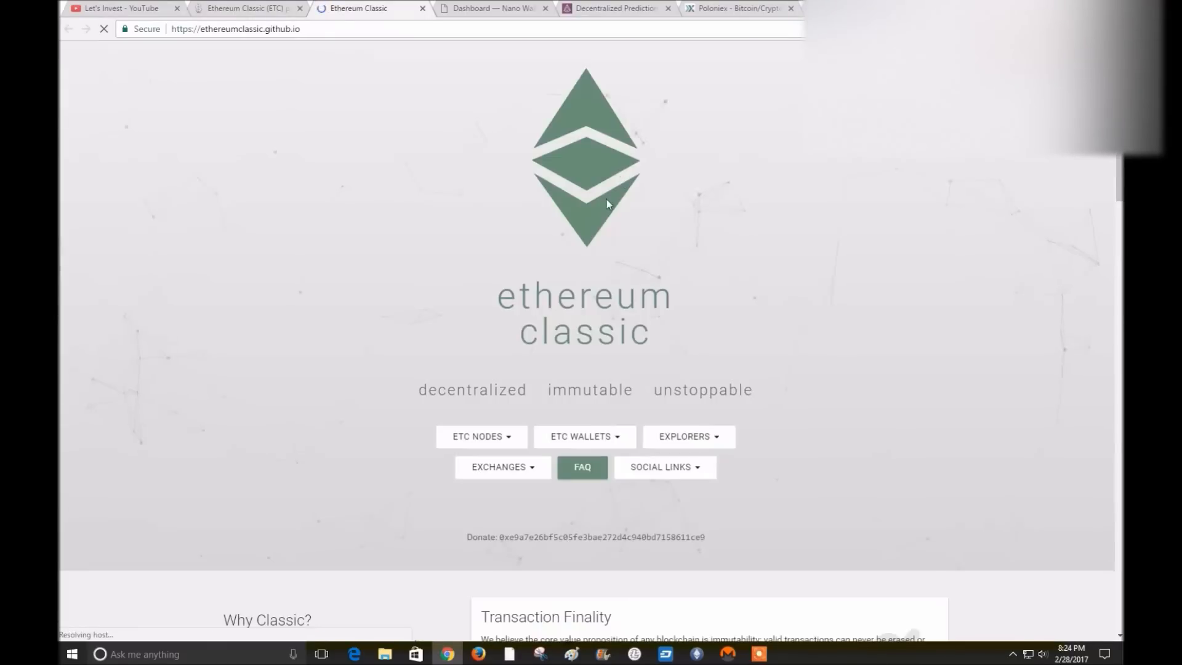
pyautogui.scroll(-3)
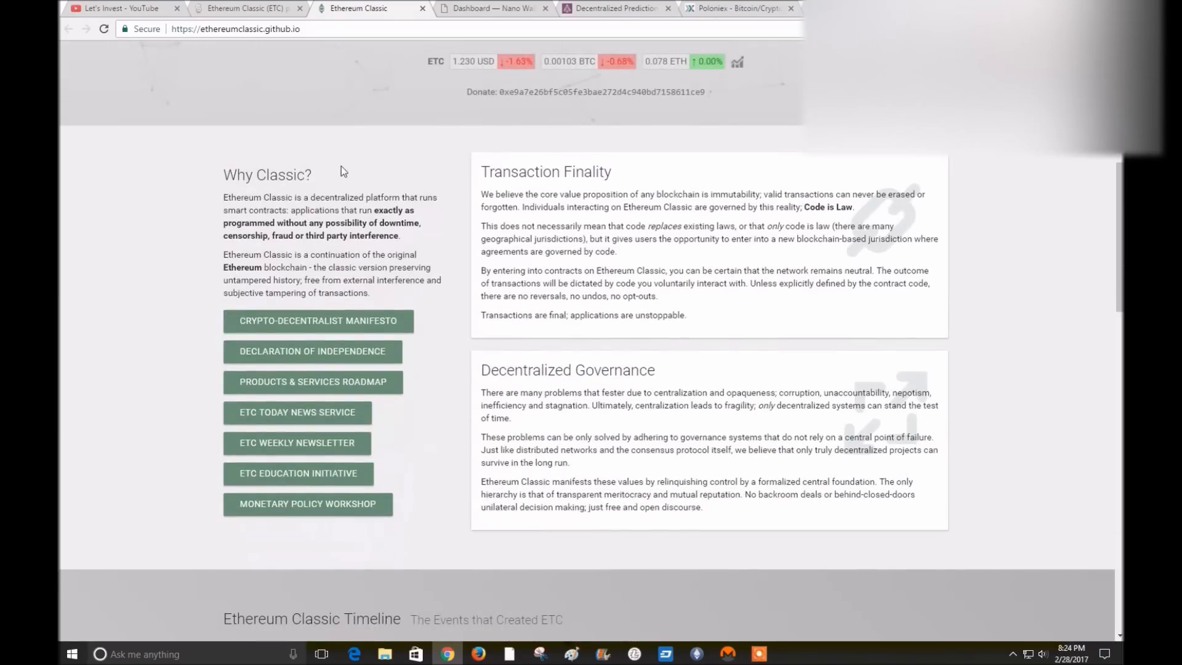
pyautogui.scroll(-3)
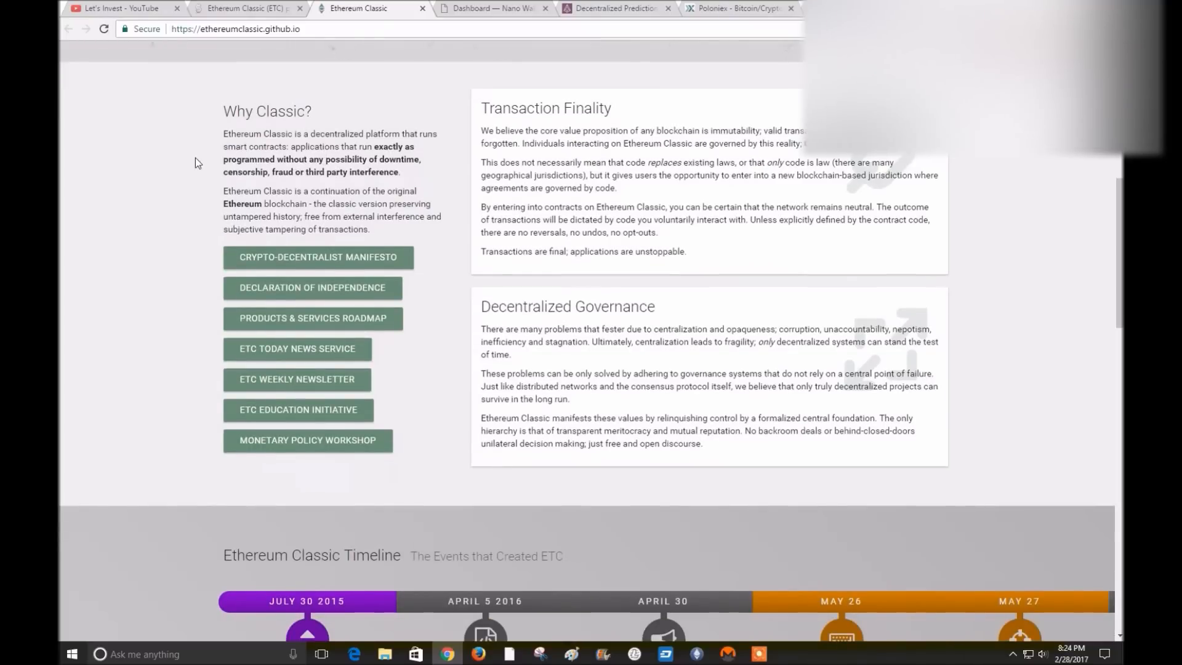
pyautogui.moveTo(471, 15)
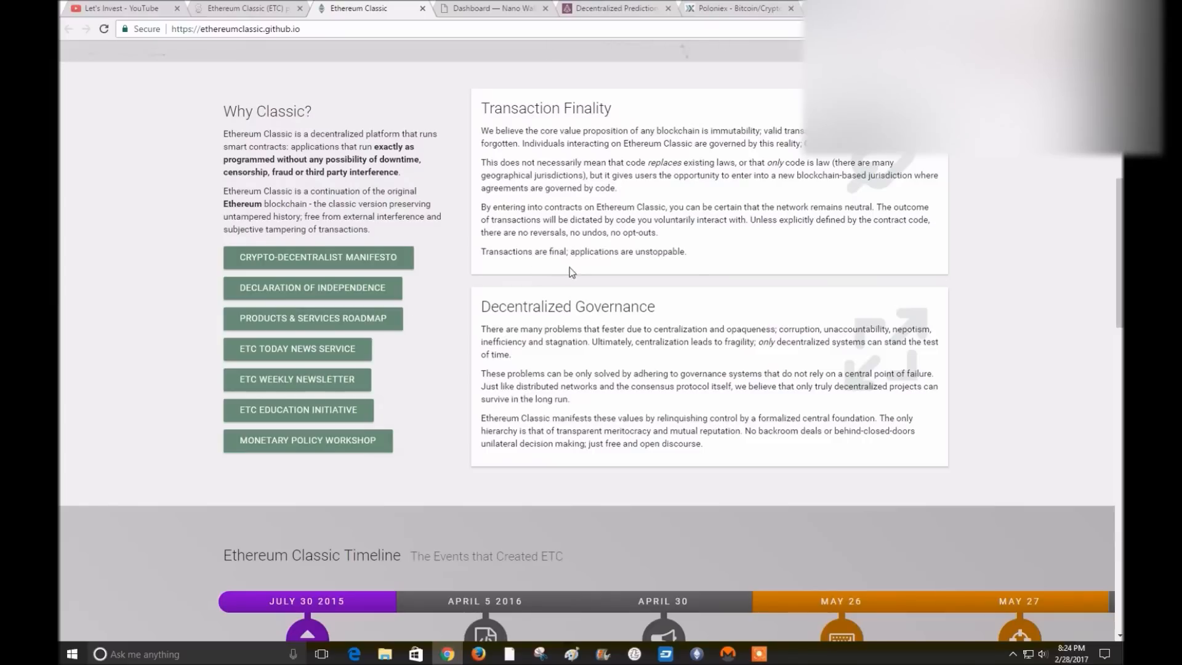
pyautogui.moveTo(527, 284)
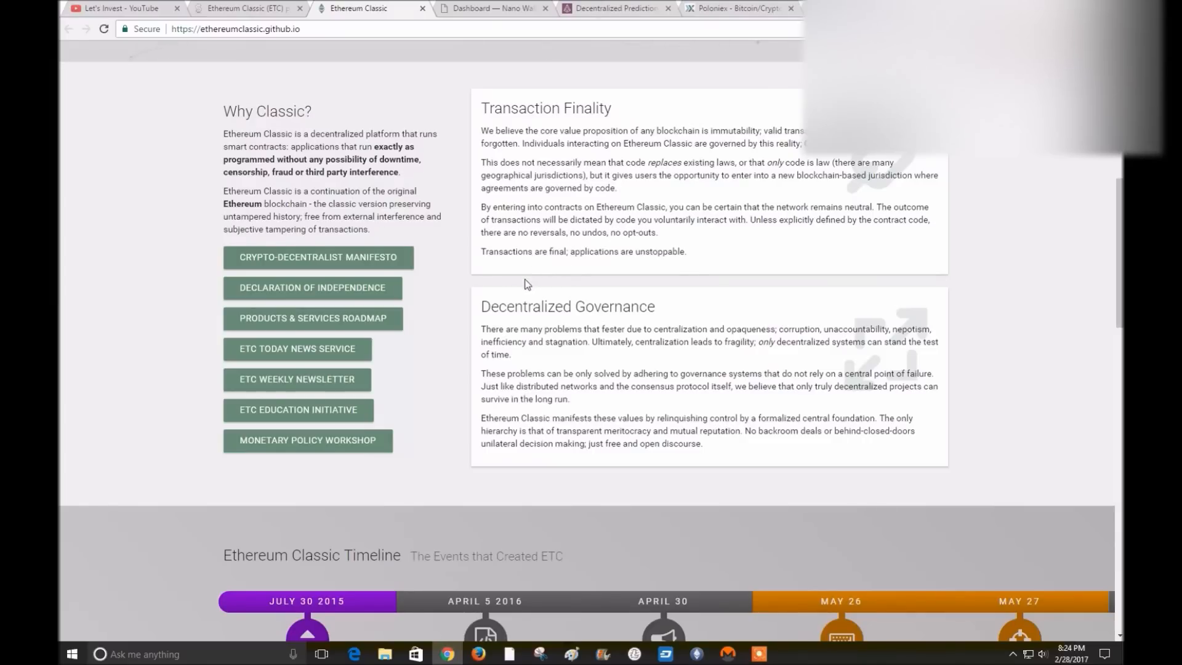
pyautogui.moveTo(525, 278)
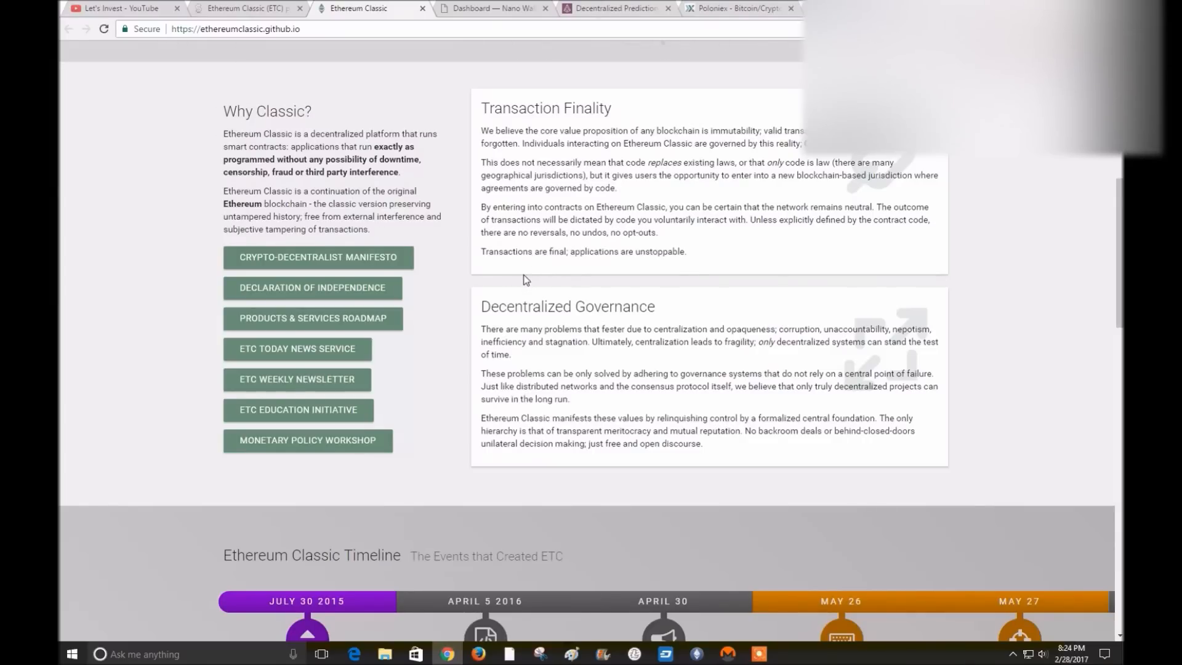
pyautogui.scroll(3)
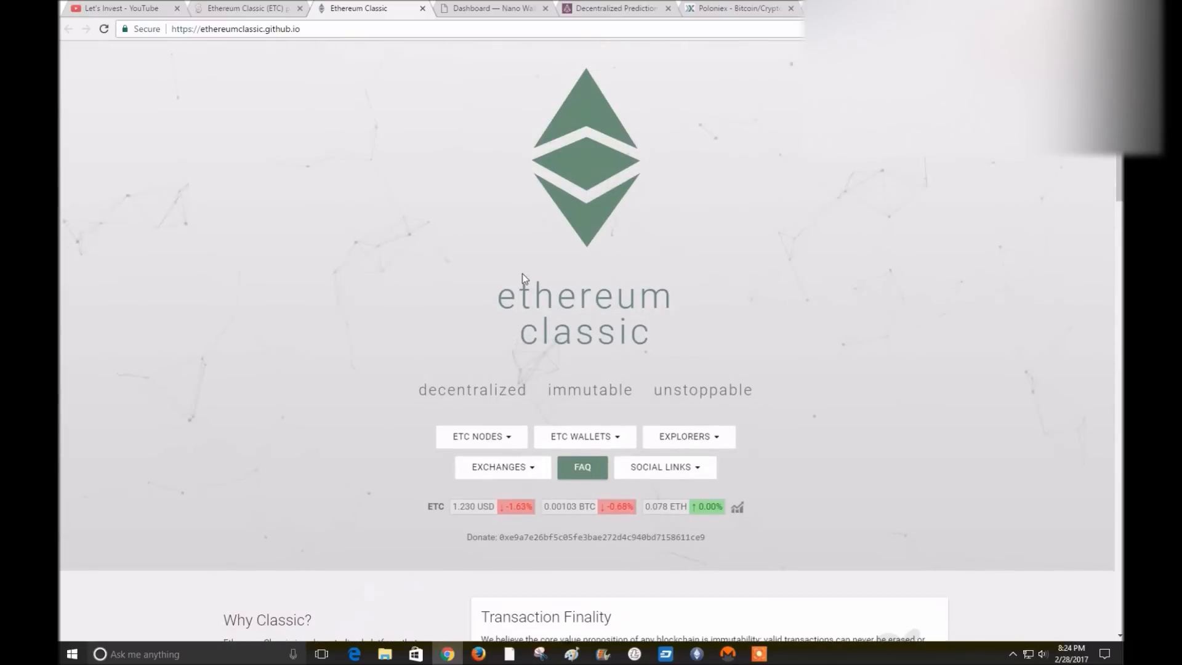
pyautogui.moveTo(472, 346)
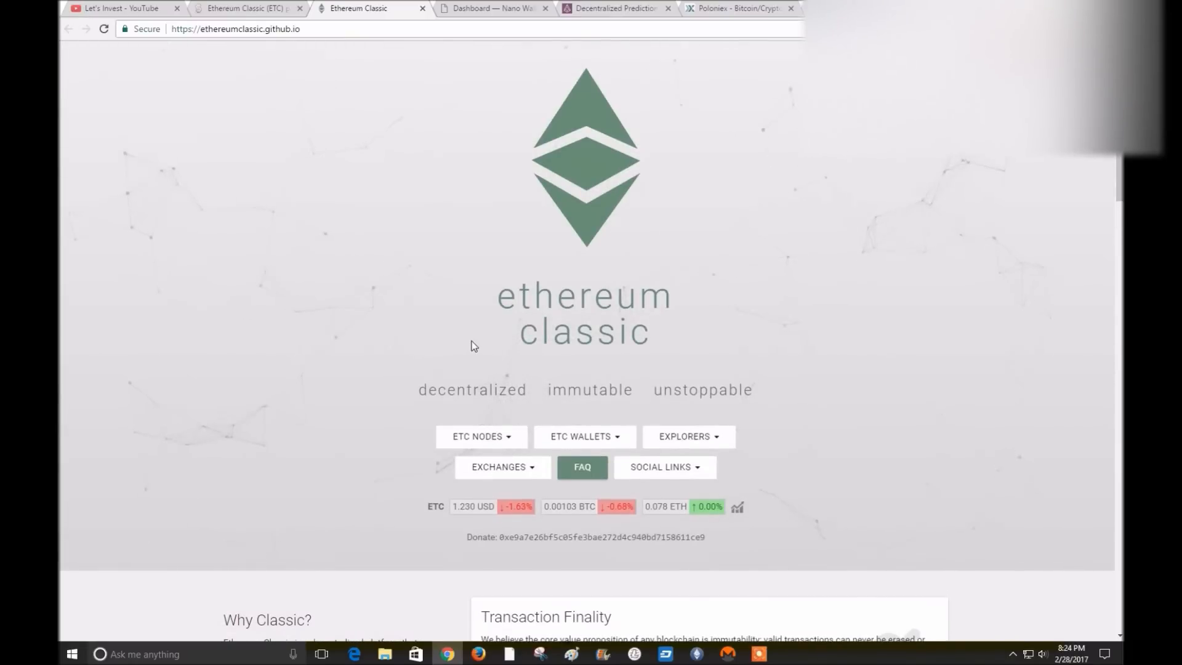
pyautogui.moveTo(428, 358)
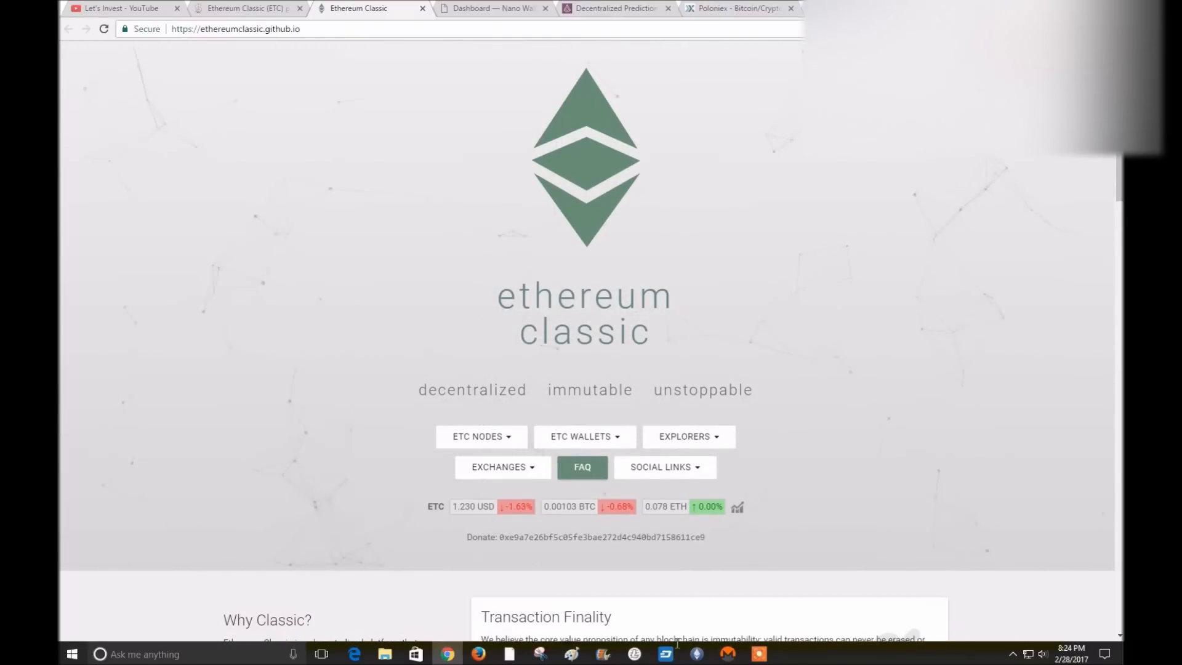
pyautogui.moveTo(452, 82)
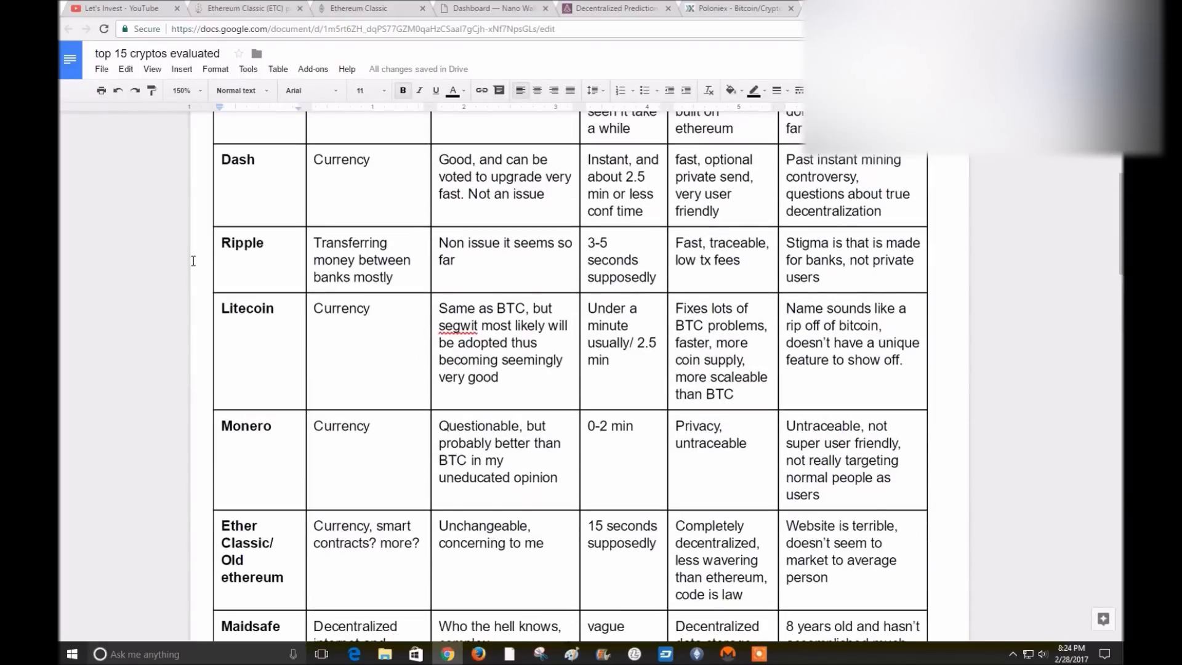
# Scroll the evaluation table down to NEM / XEM, then bring up the Augur prediction markets page
pyautogui.scroll(-3)
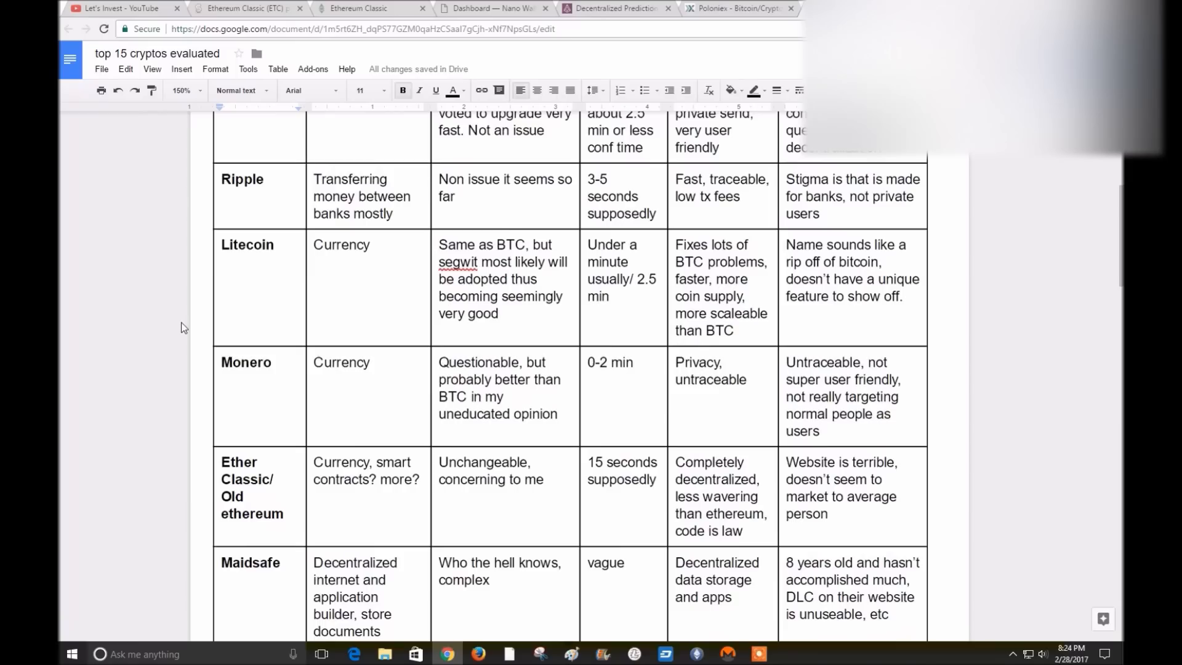
pyautogui.scroll(-3)
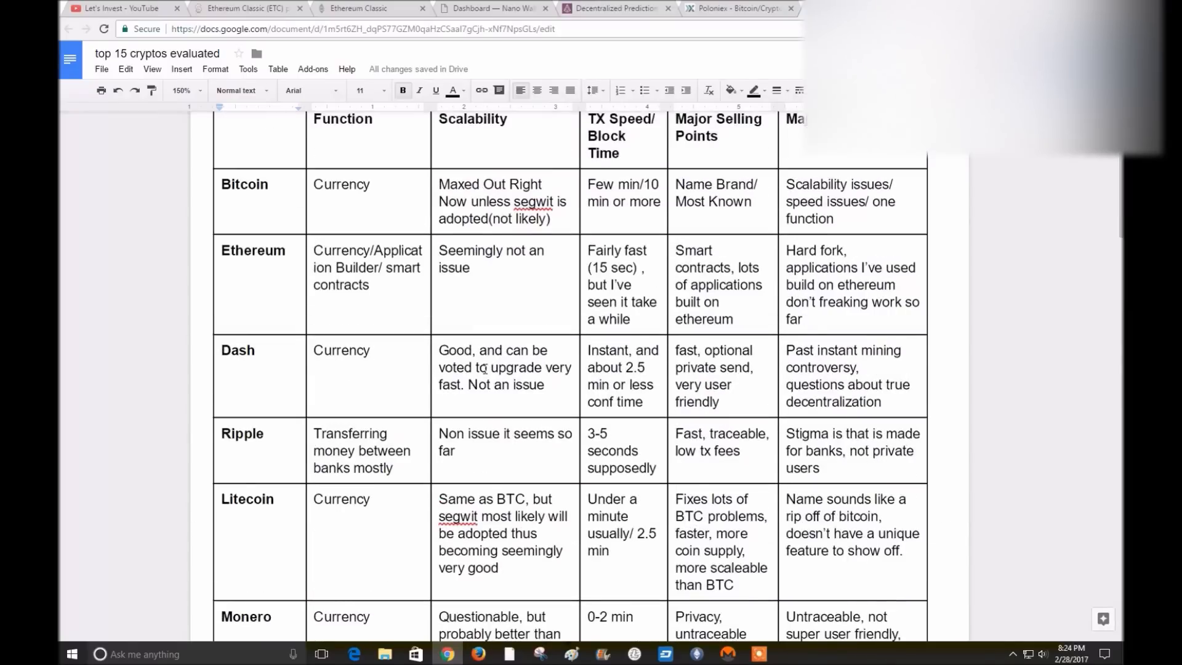
pyautogui.scroll(-3)
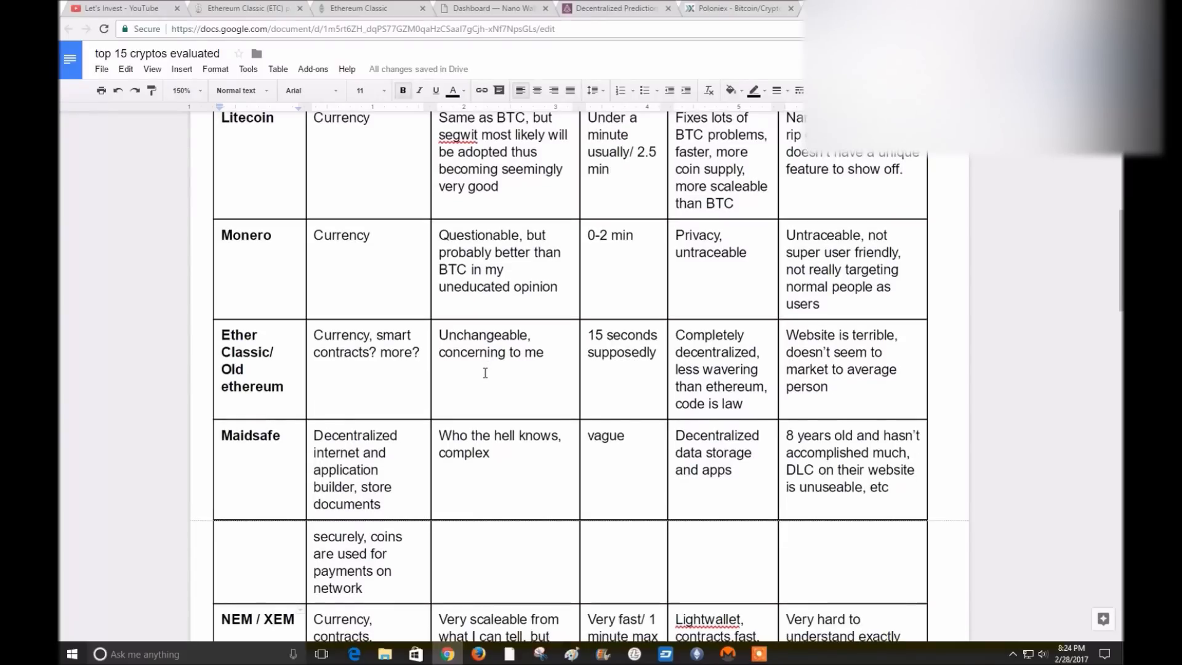
pyautogui.click(613, 9)
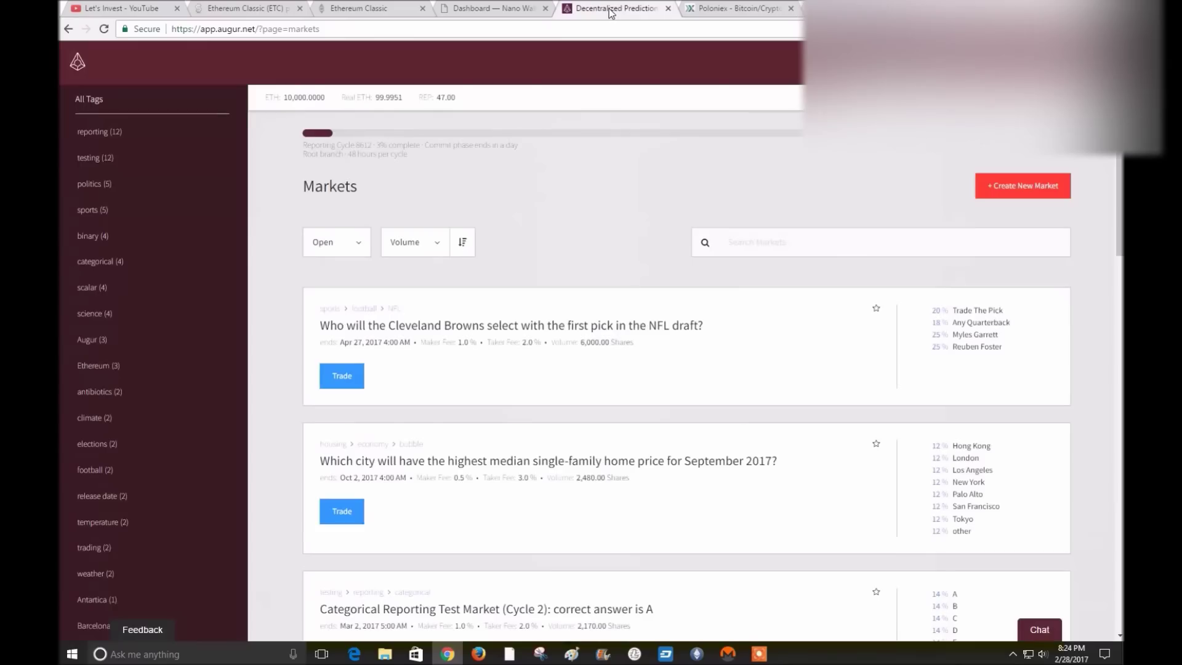
# Return to the Ethereum Classic site and scroll to its Why Classic and Transaction Finality sections
pyautogui.click(365, 8)
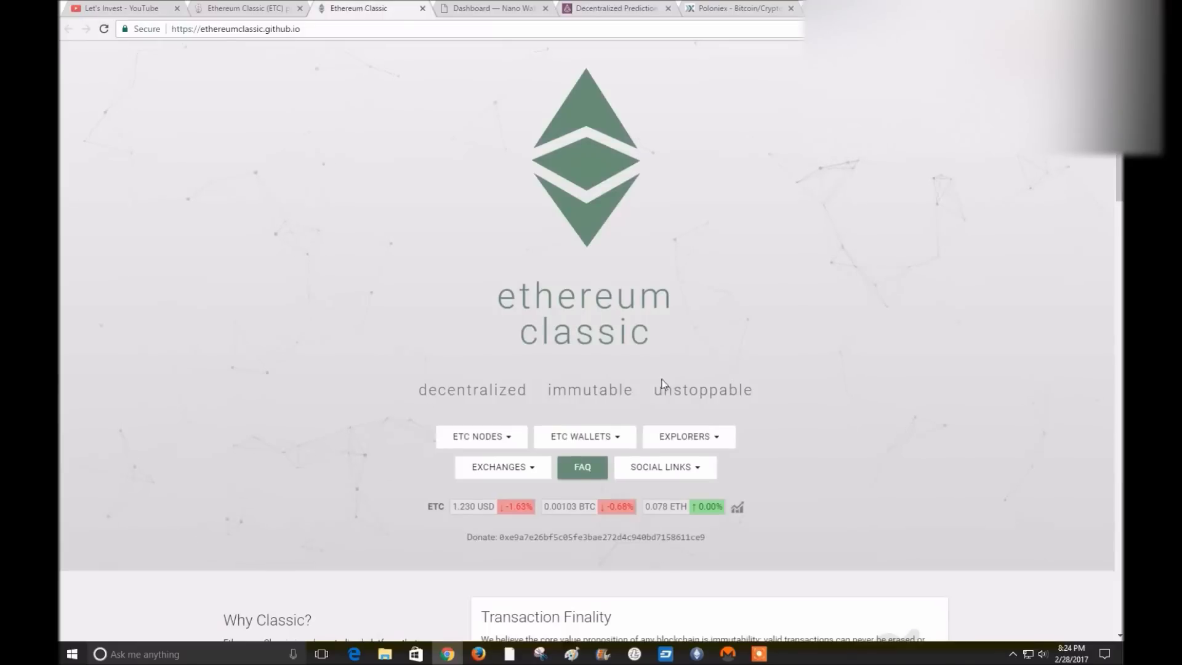
pyautogui.scroll(-3)
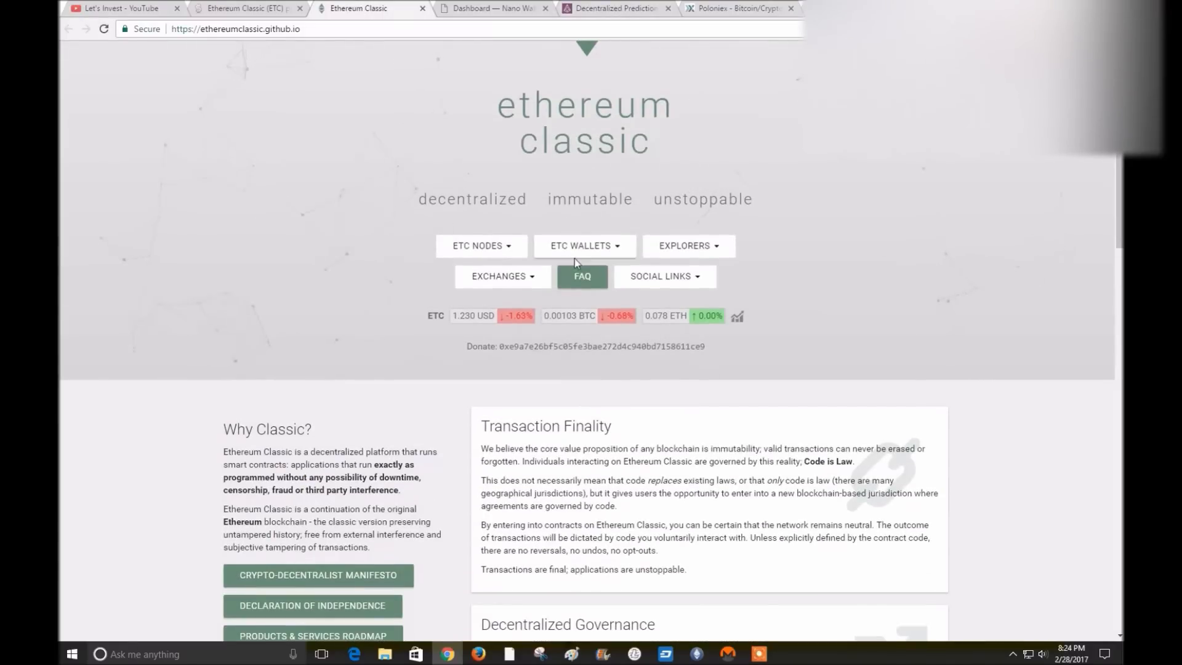
pyautogui.moveTo(842, 227)
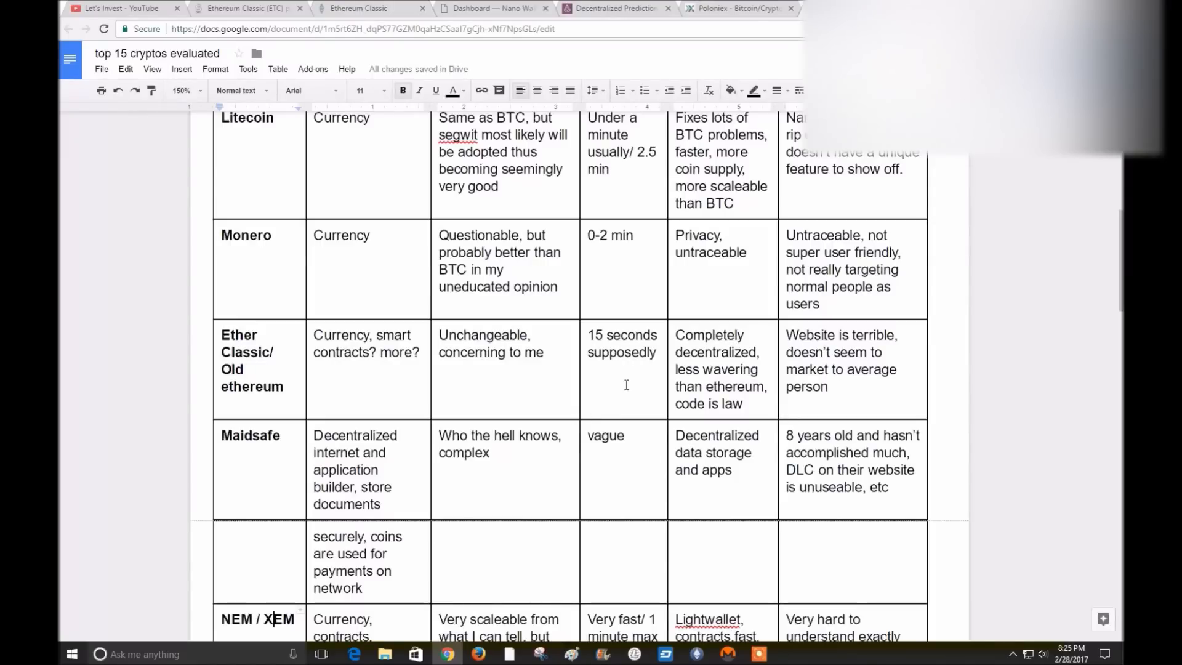
pyautogui.moveTo(627, 373)
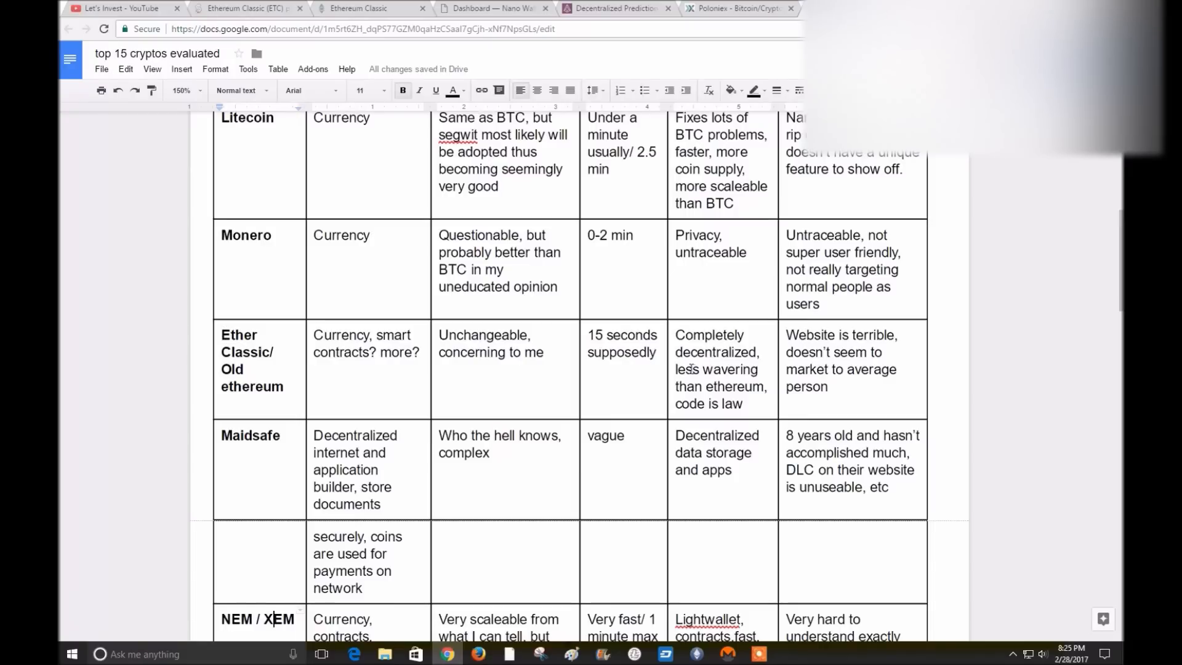
pyautogui.moveTo(706, 409)
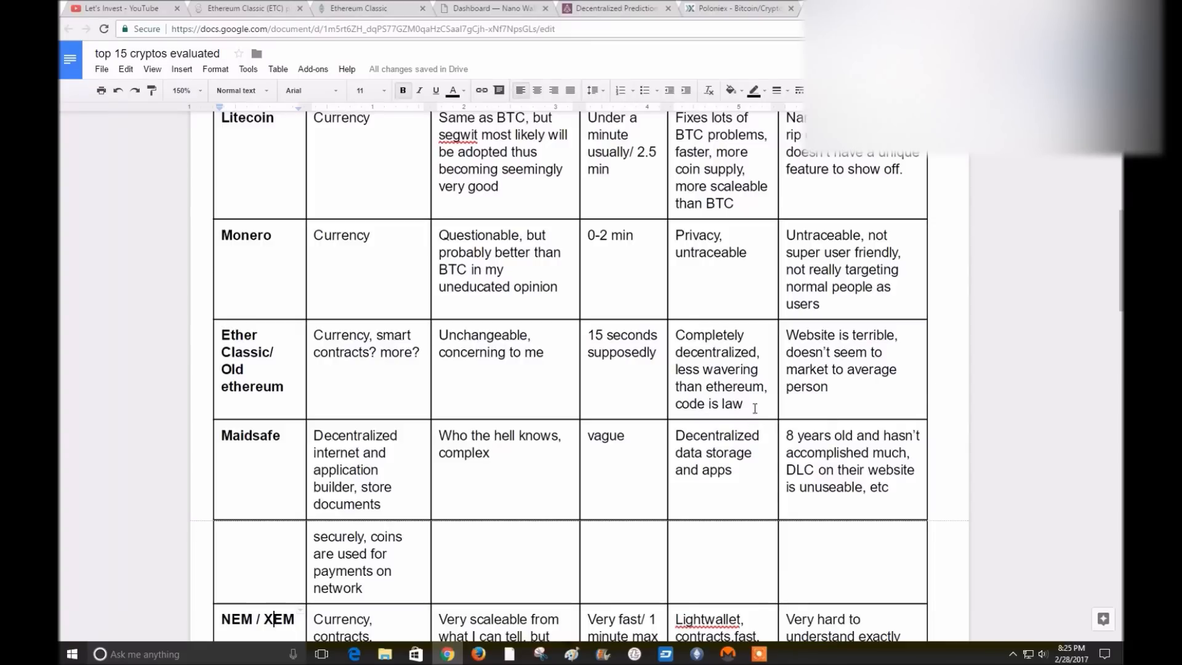
pyautogui.moveTo(827, 353)
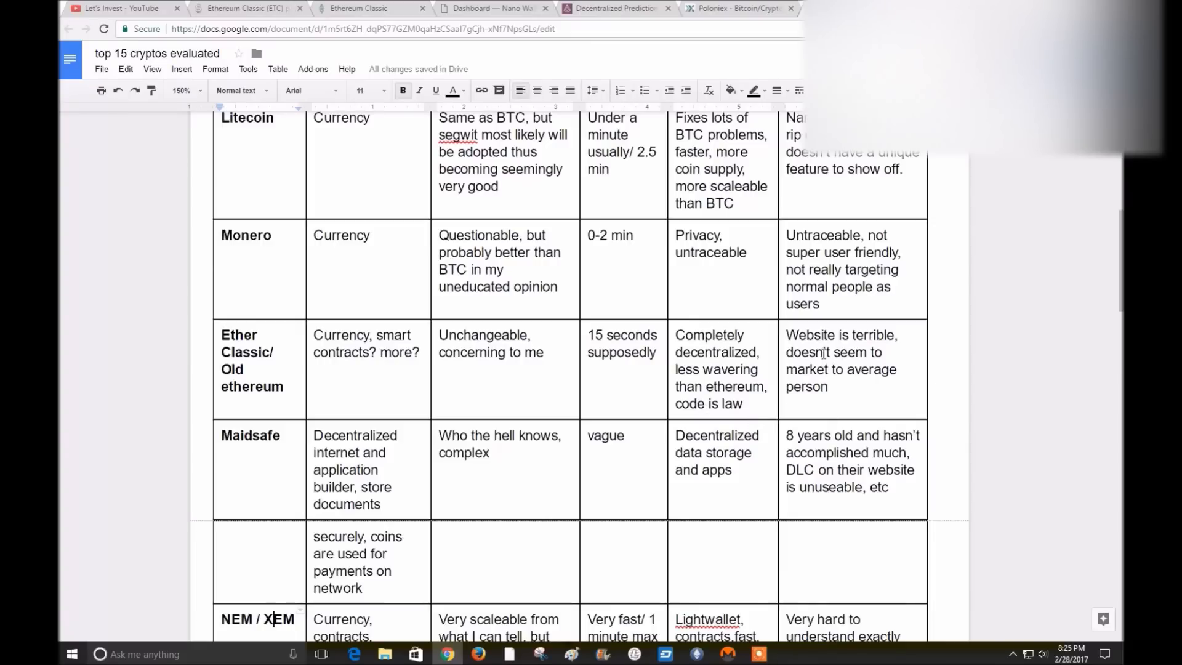
pyautogui.moveTo(825, 328)
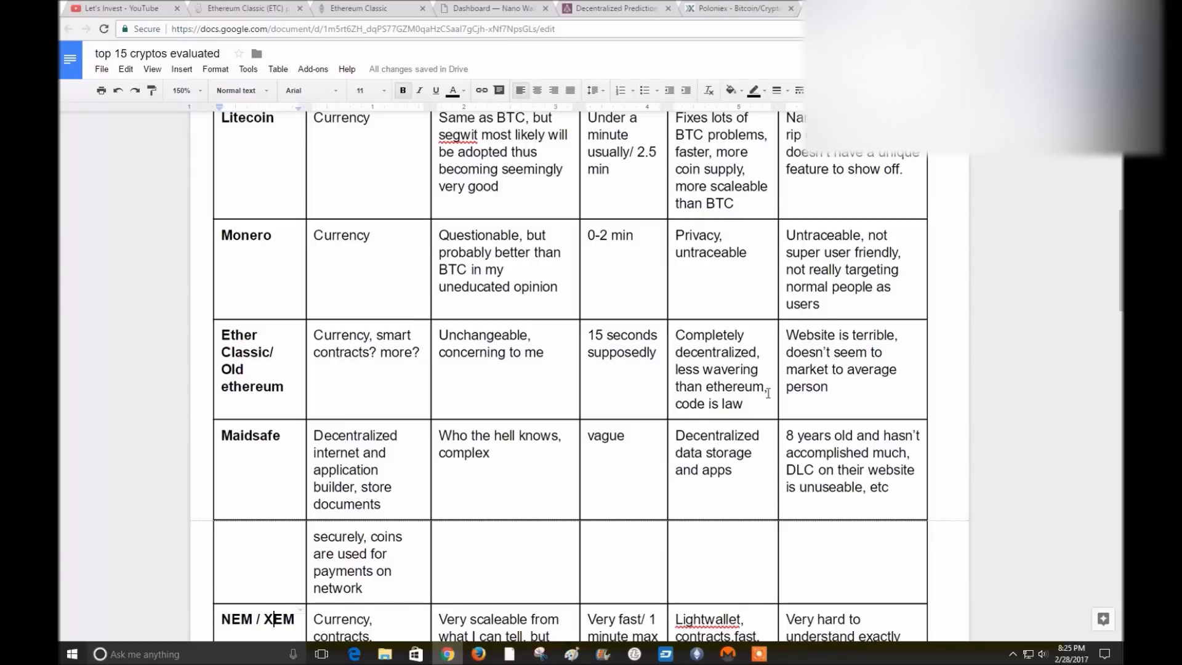
pyautogui.scroll(-3)
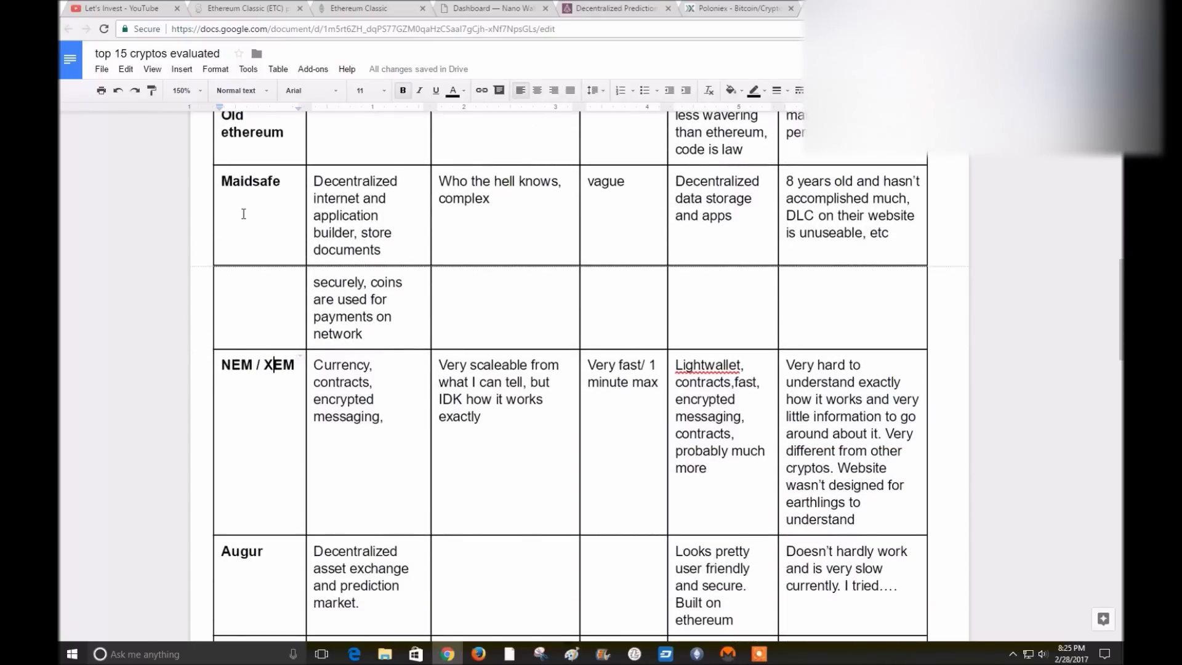
# Glance at YouTube, then go back to CoinMarketCap's full coin rankings list and scroll it
pyautogui.click(117, 8)
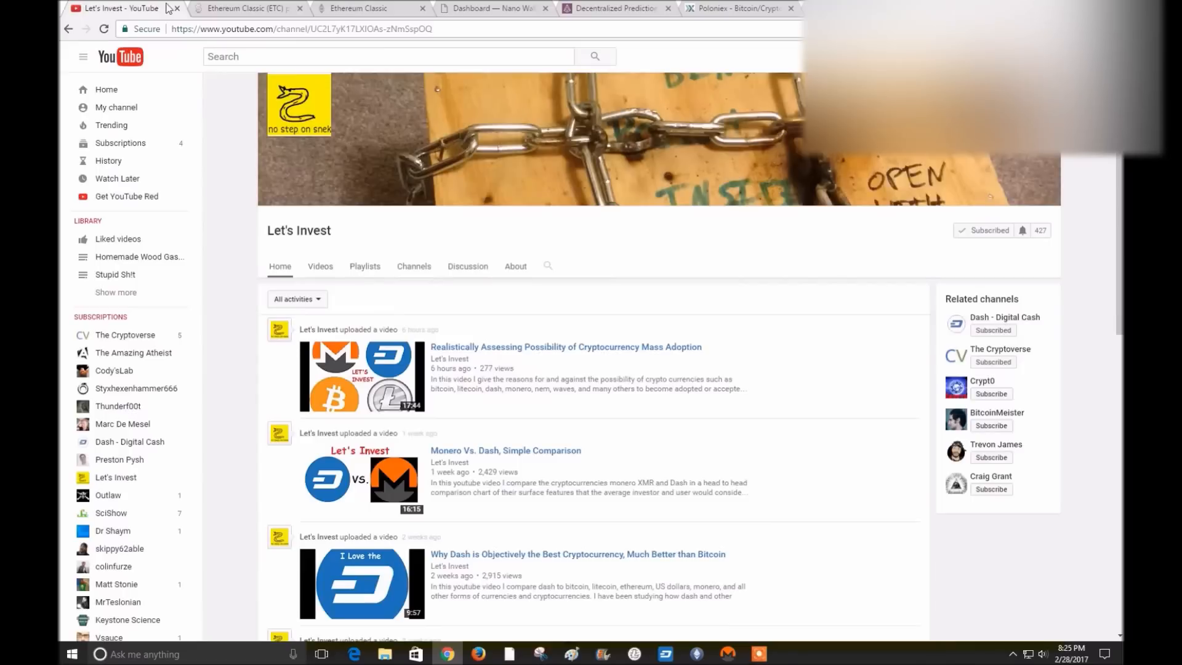
pyautogui.click(247, 8)
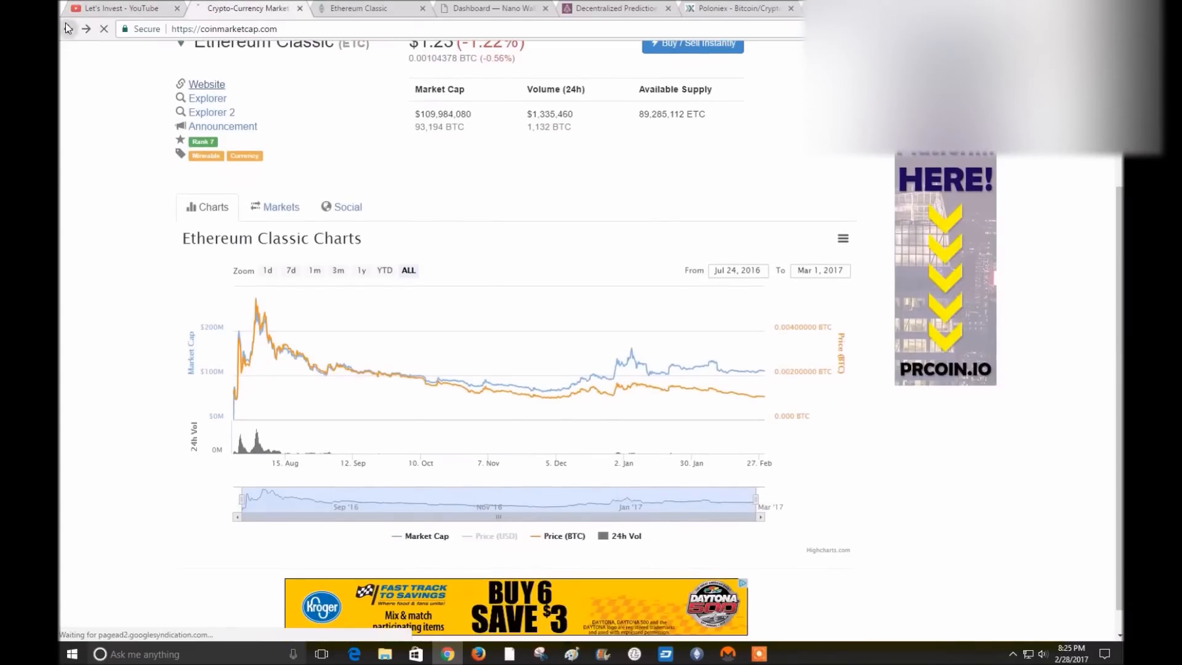
pyautogui.click(64, 29)
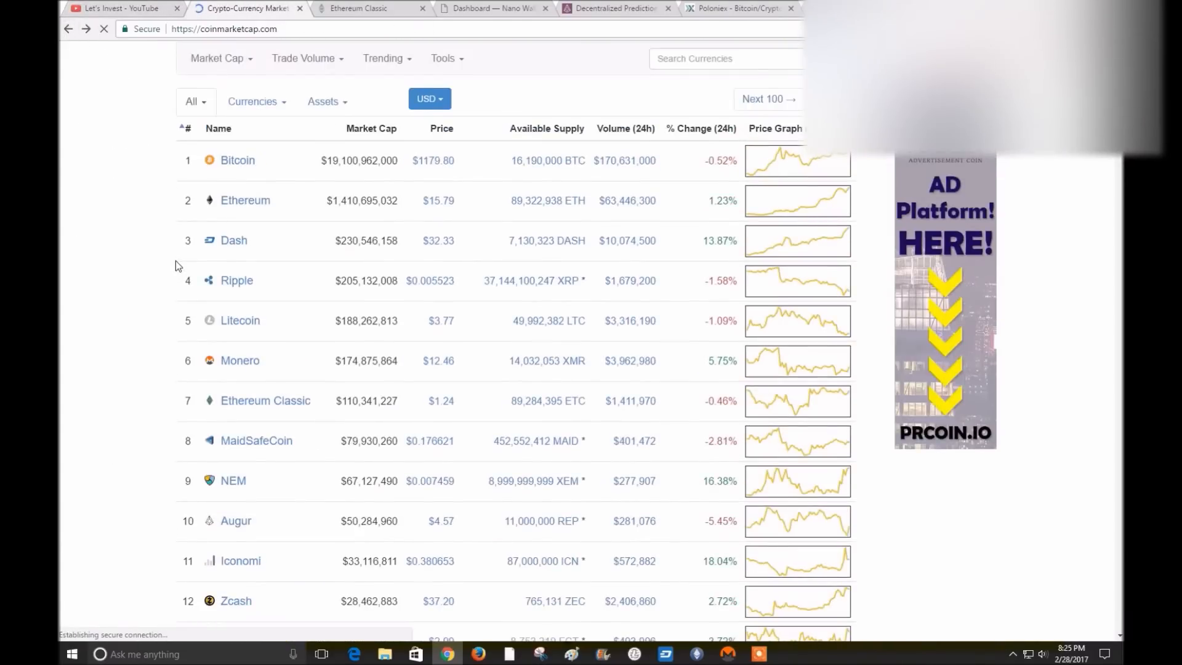
pyautogui.scroll(-3)
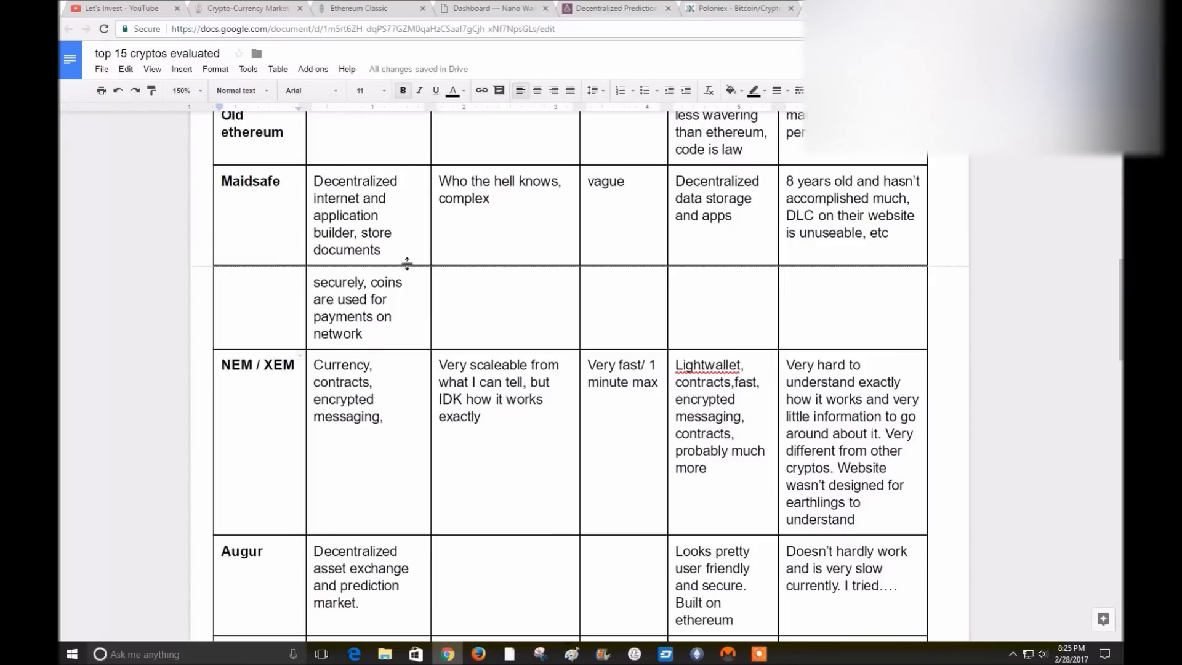
pyautogui.moveTo(132, 320)
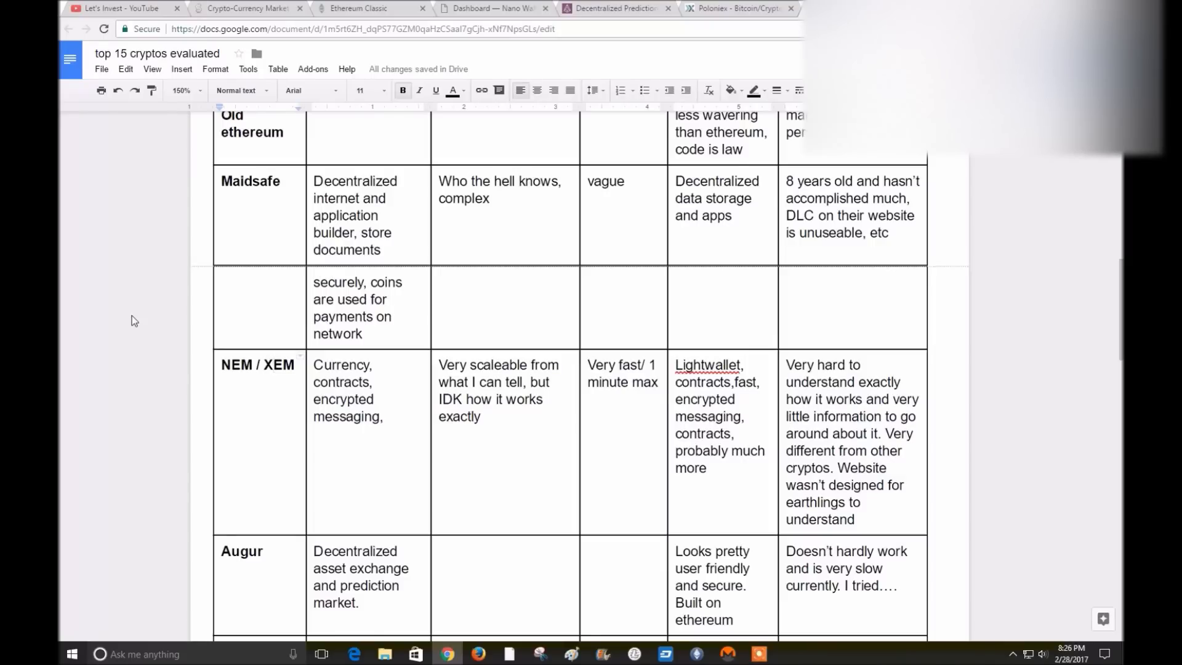
pyautogui.moveTo(187, 298)
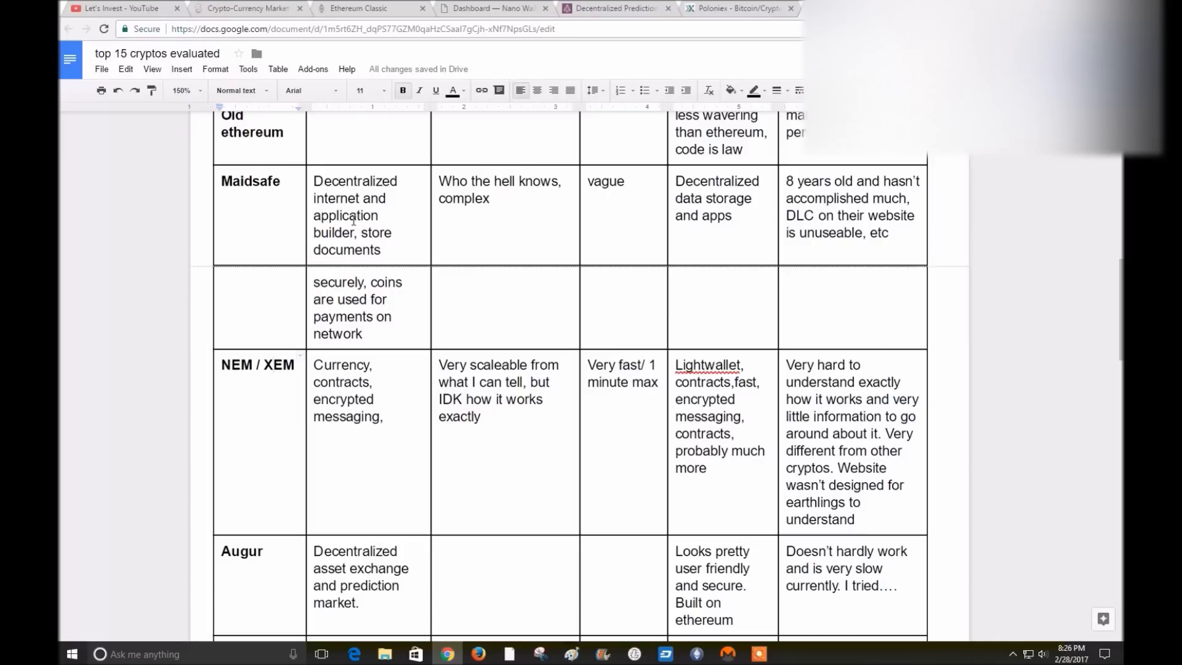
pyautogui.moveTo(403, 242)
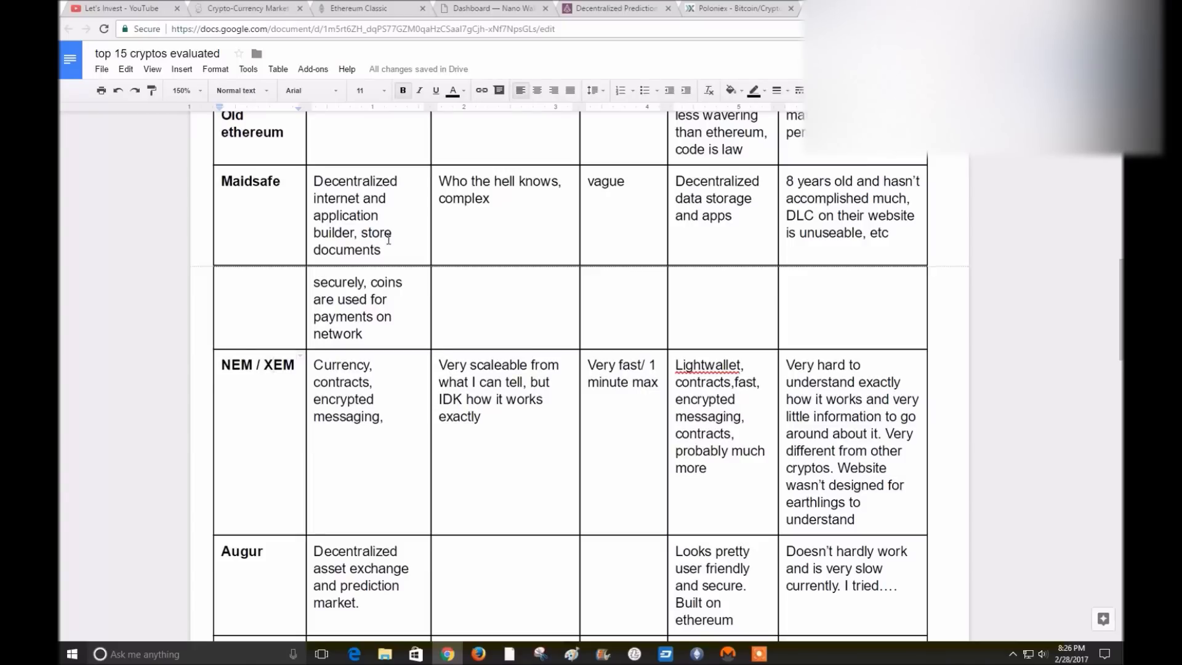
pyautogui.moveTo(412, 310)
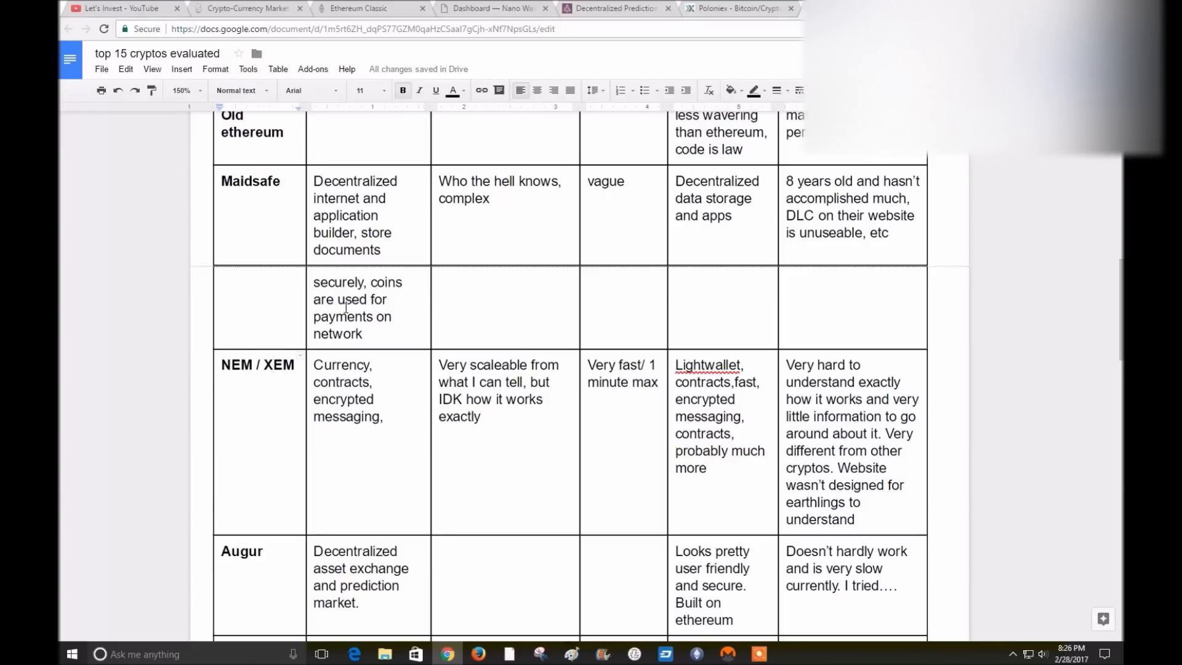
pyautogui.moveTo(409, 322)
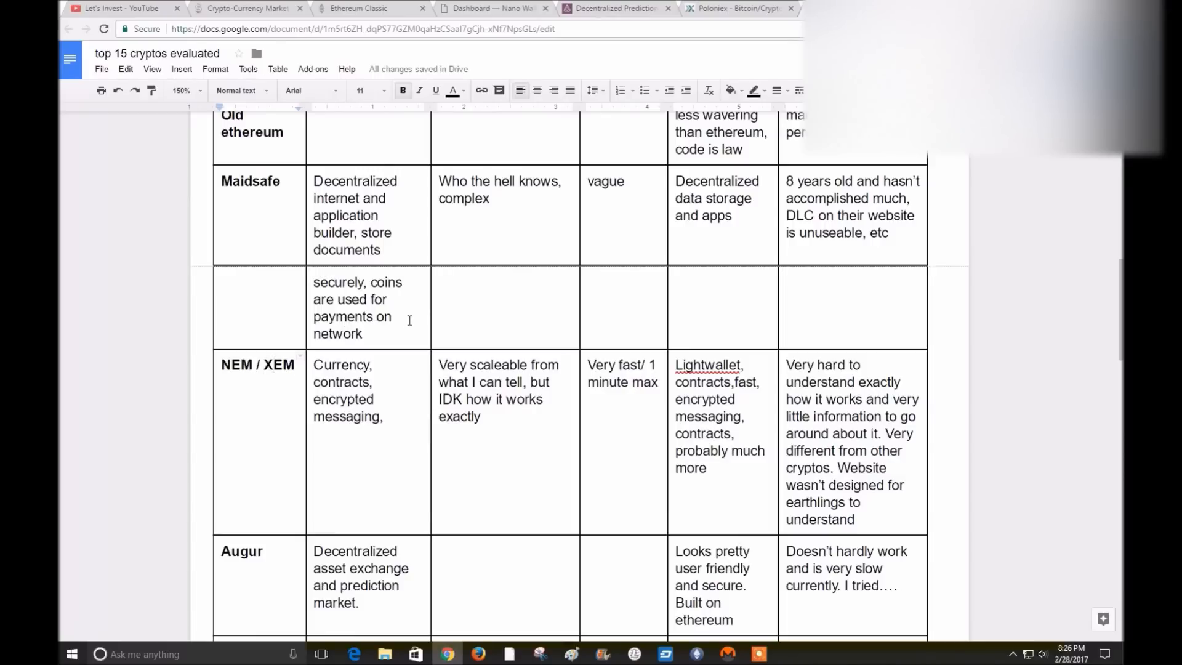
pyautogui.moveTo(493, 271)
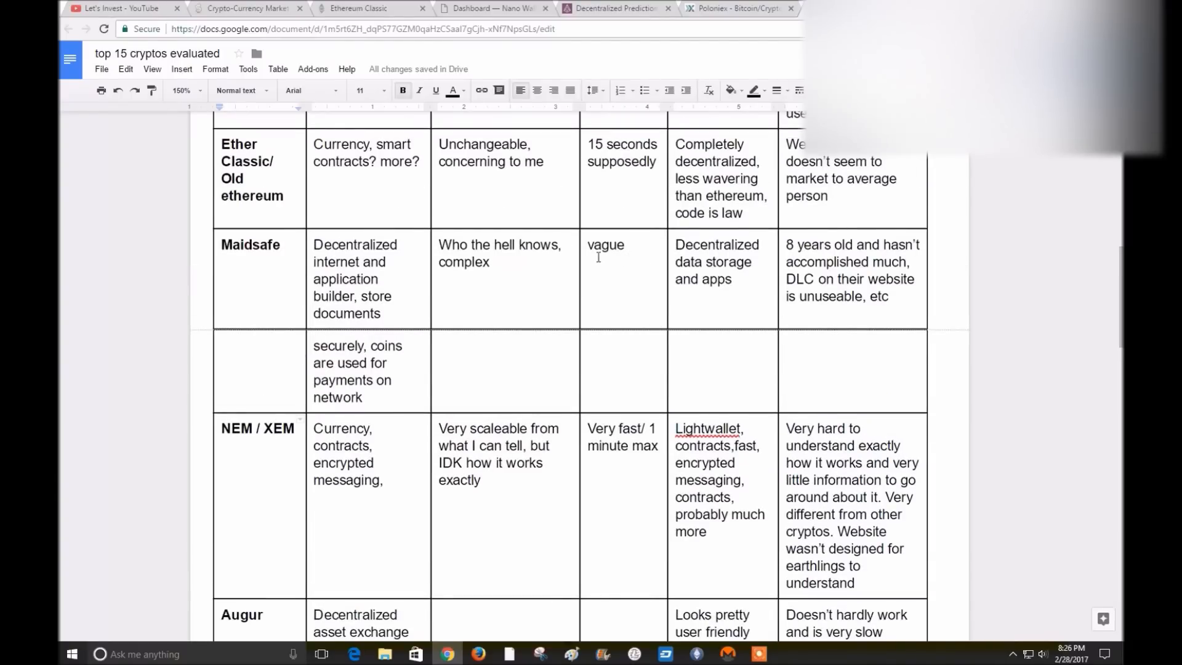
pyautogui.moveTo(593, 270)
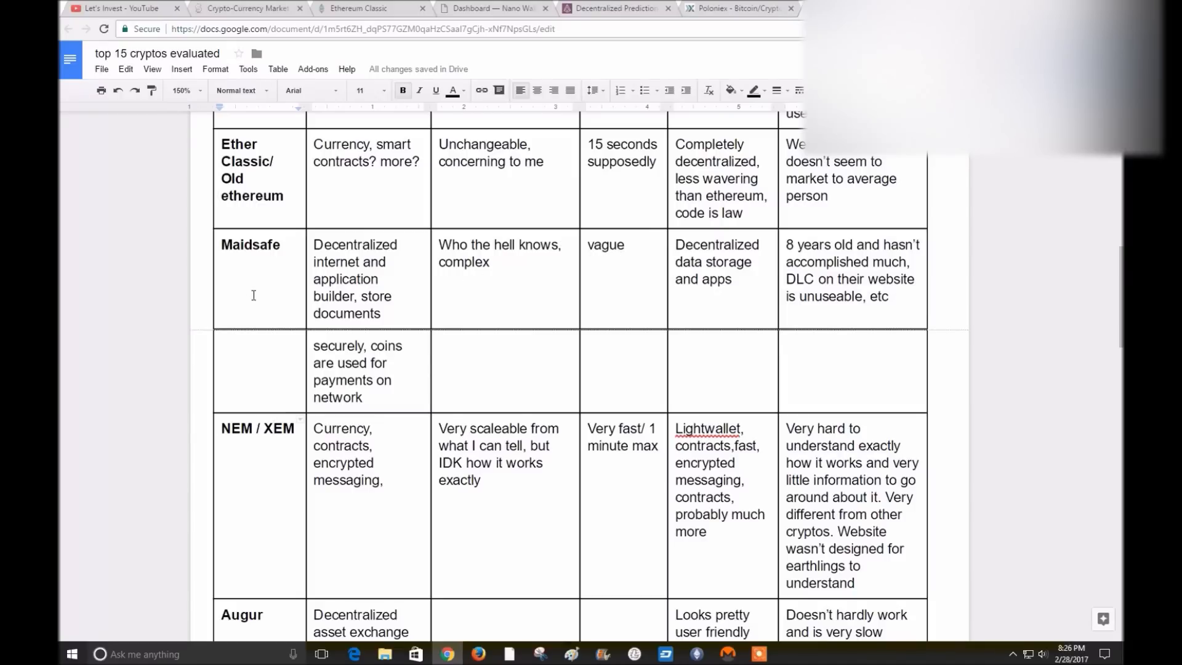
pyautogui.moveTo(688, 286)
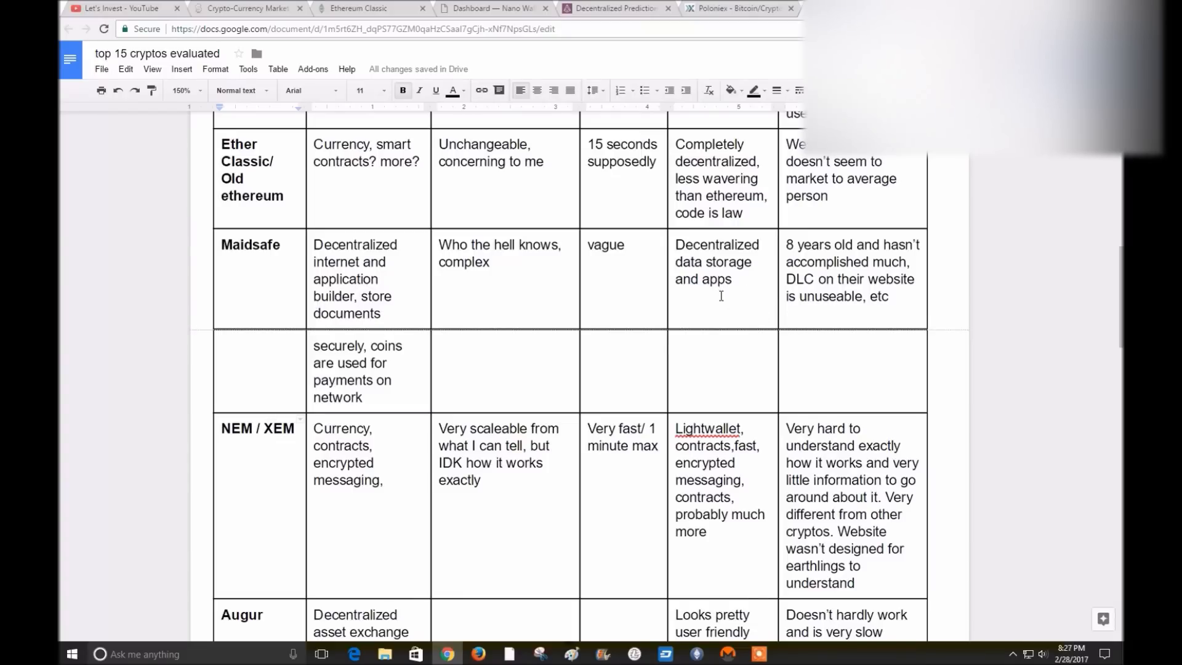
pyautogui.moveTo(665, 281)
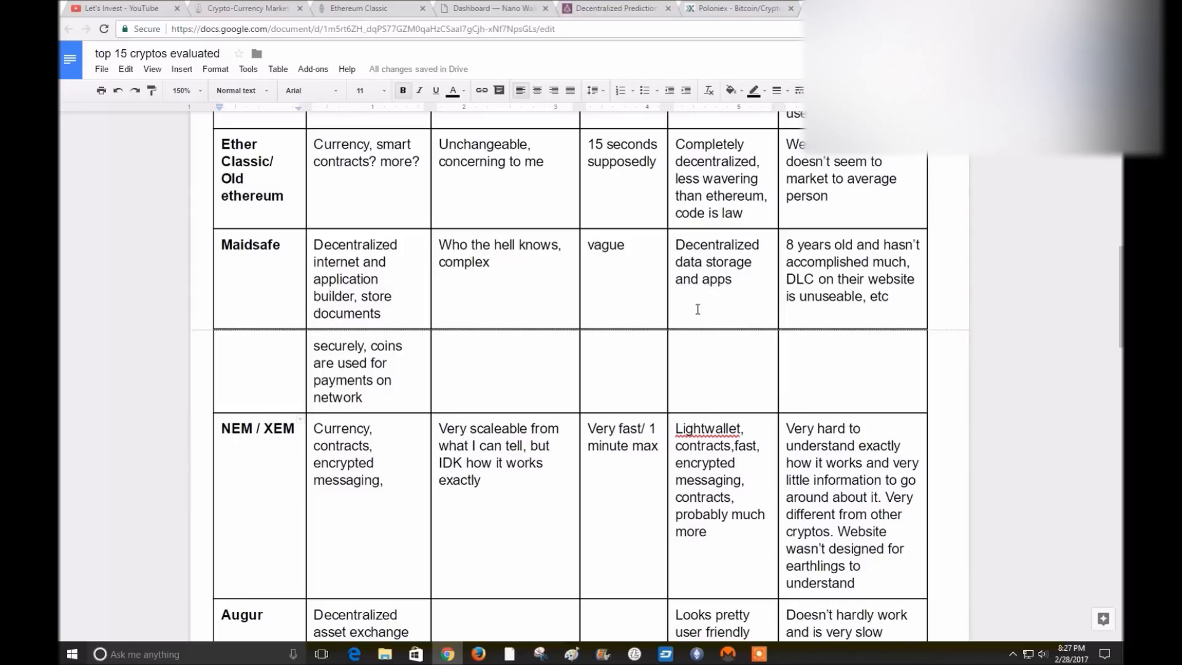
pyautogui.moveTo(738, 305)
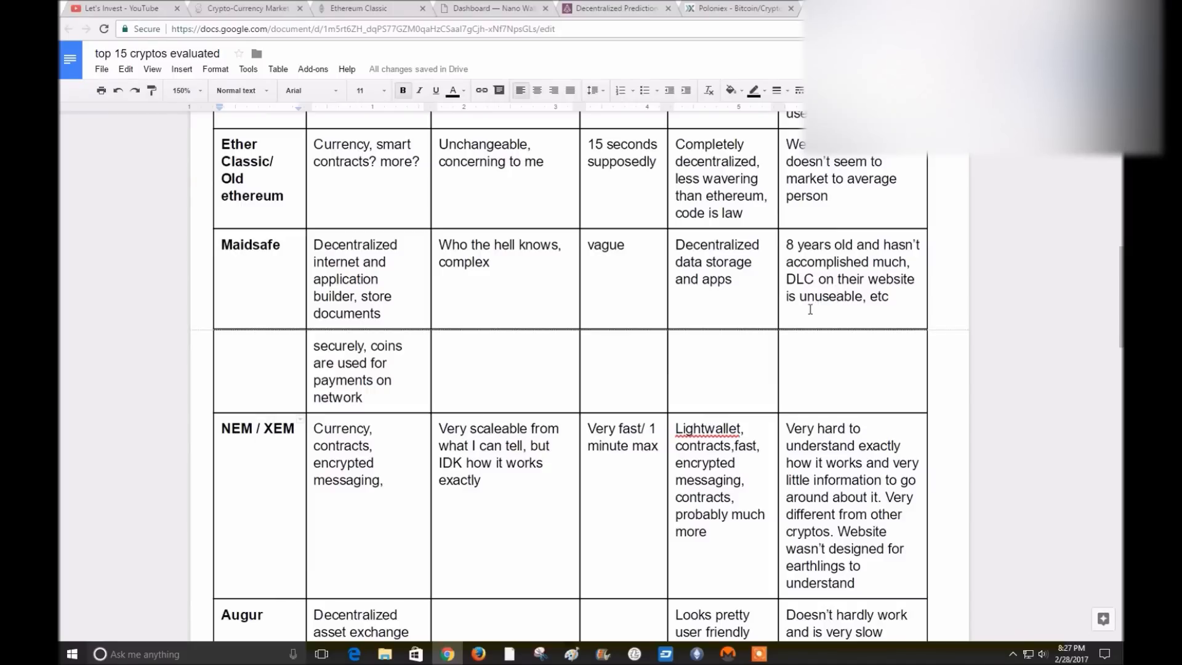
pyautogui.scroll(-3)
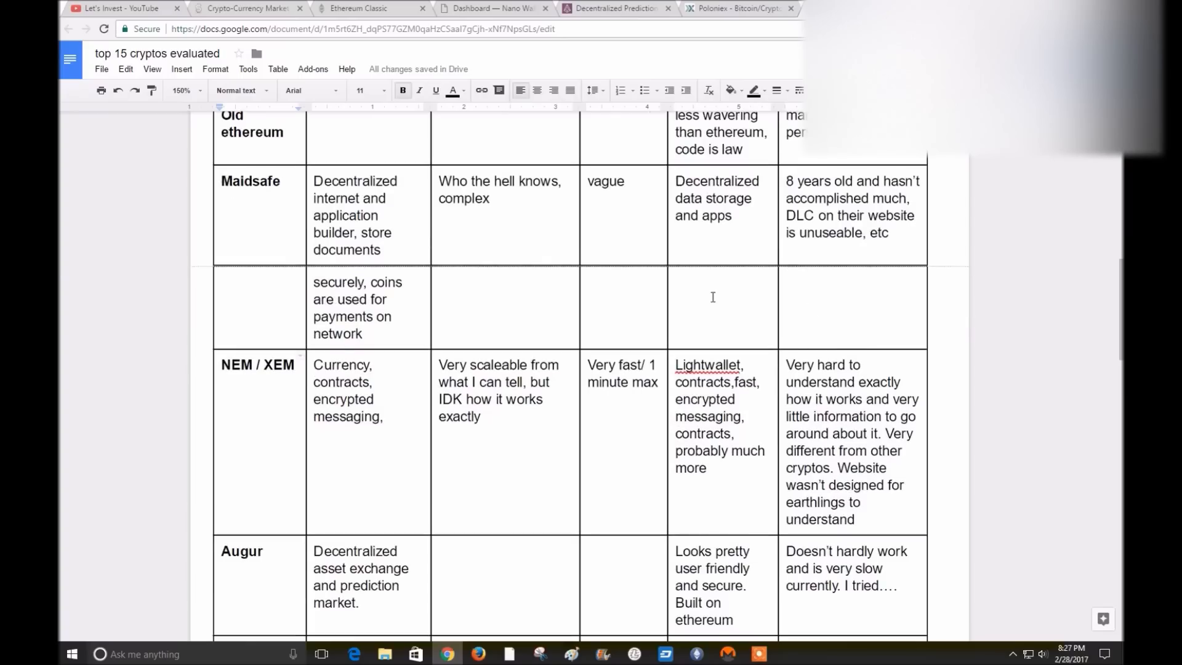
pyautogui.scroll(-3)
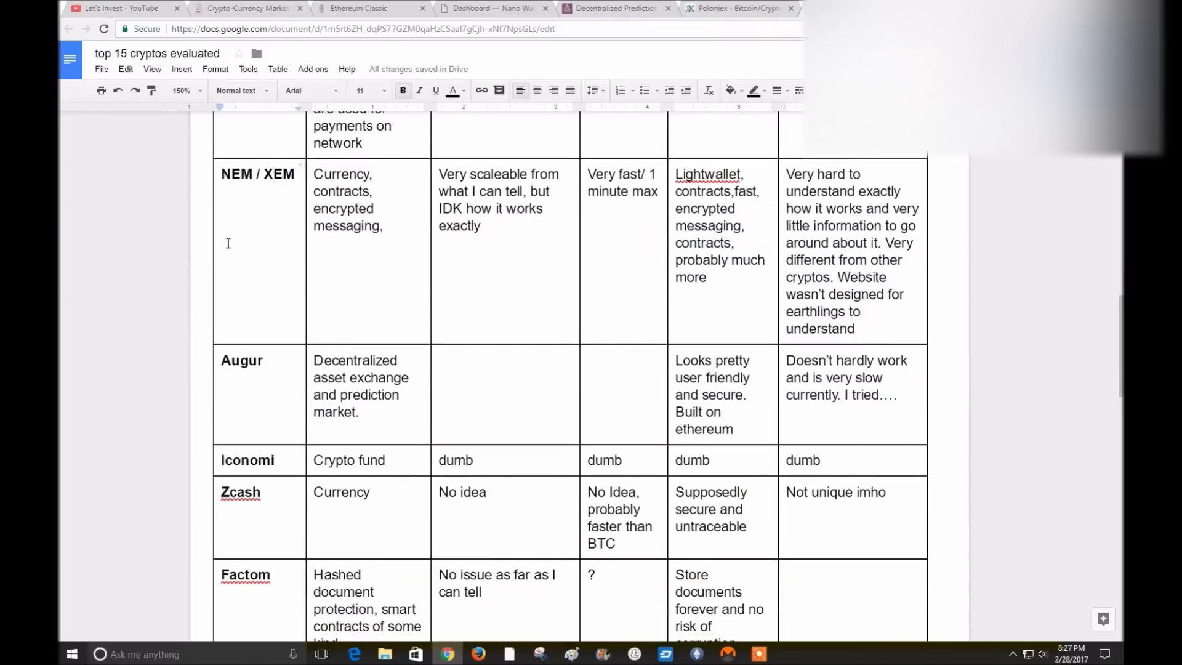
pyautogui.moveTo(246, 230)
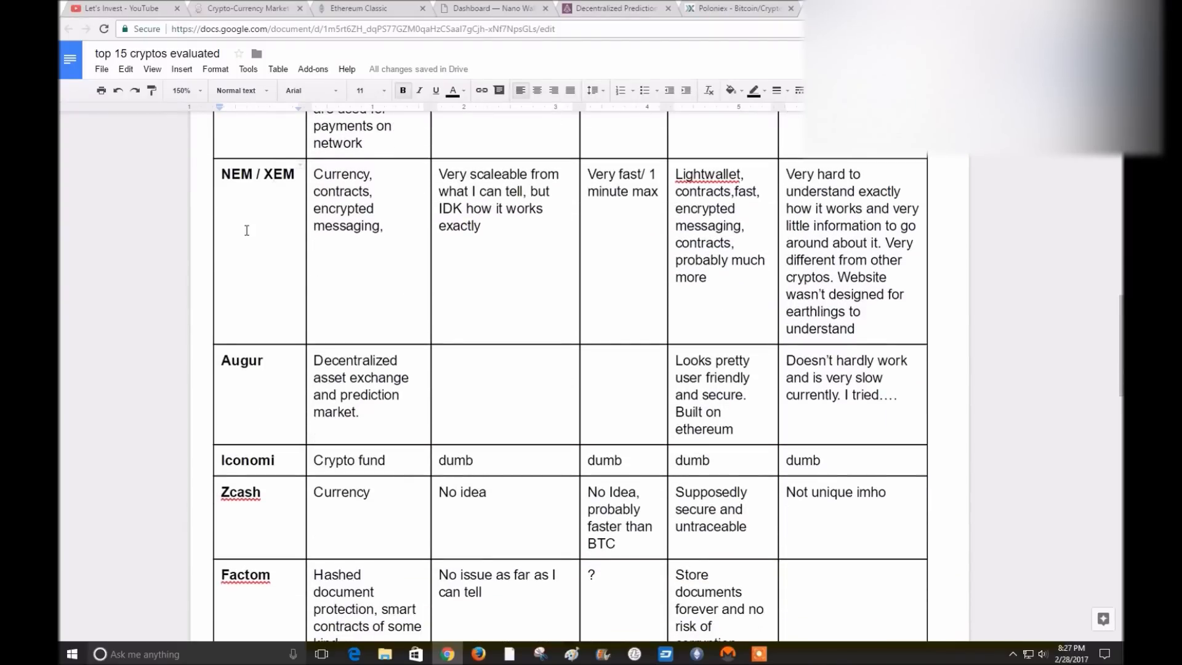
# Check CoinMarketCap's rankings through Iconomi, Zcash and Factom, then show the Augur markets page
pyautogui.click(251, 8)
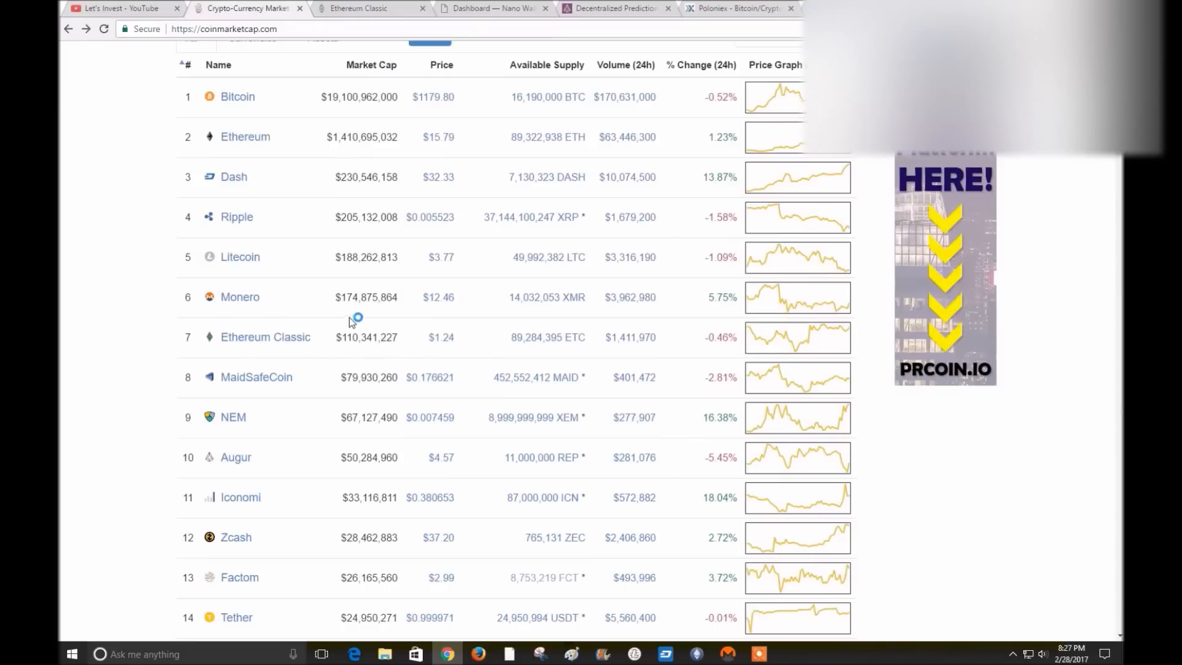
pyautogui.moveTo(252, 430)
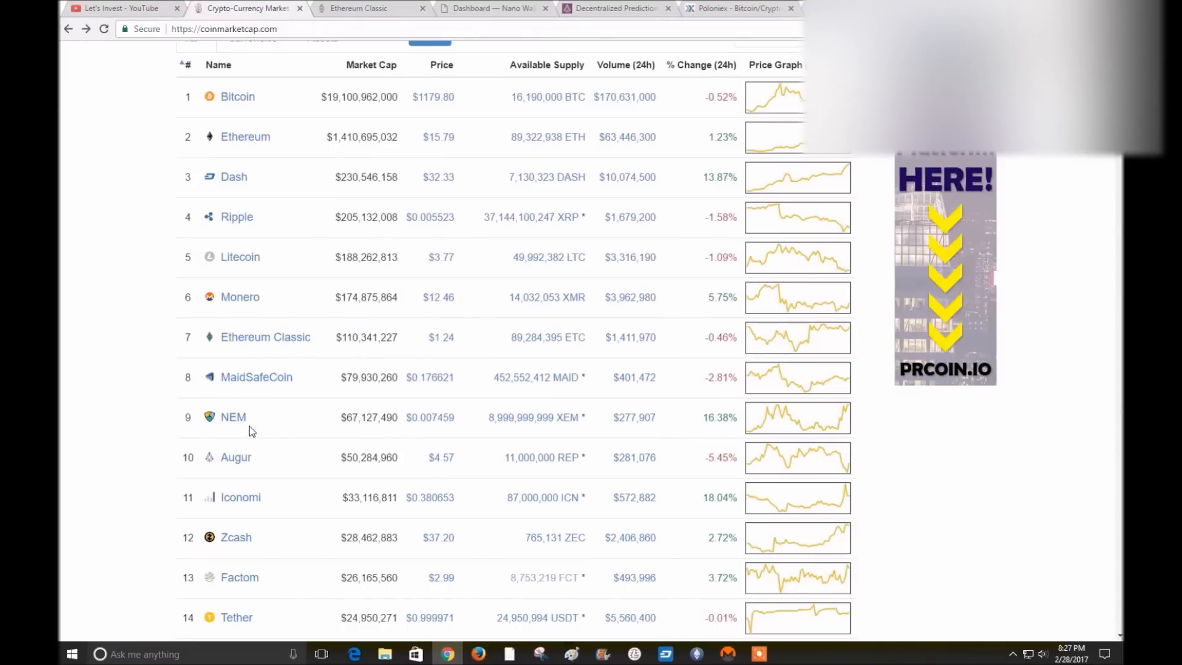
pyautogui.moveTo(338, 433)
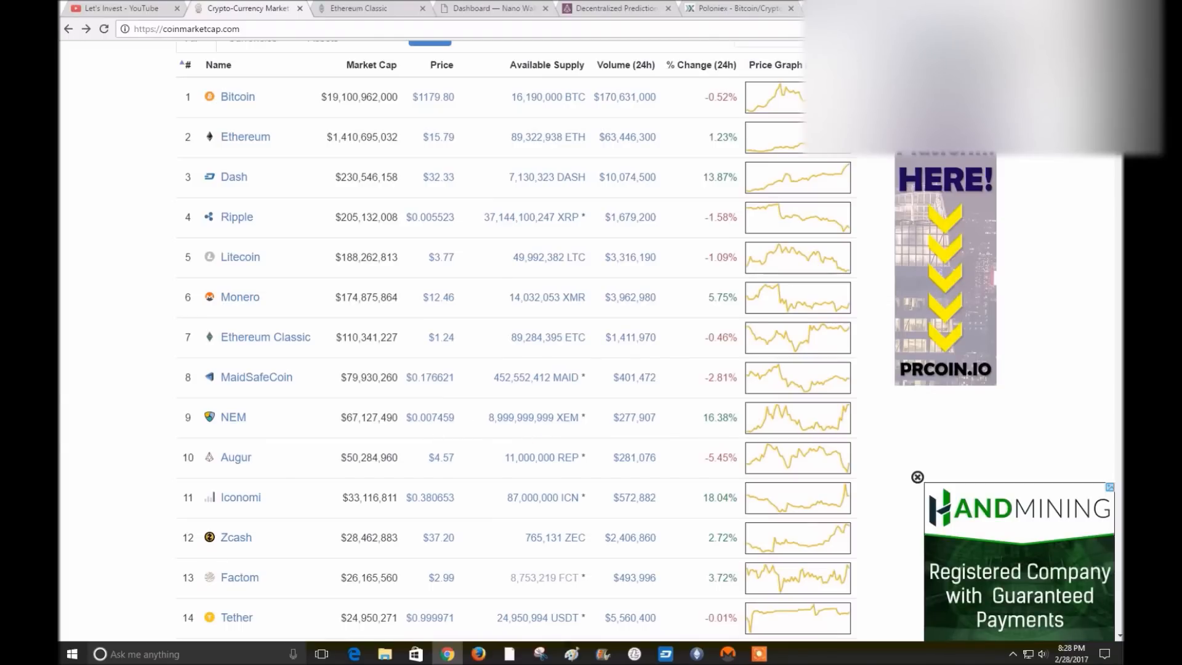
pyautogui.click(615, 10)
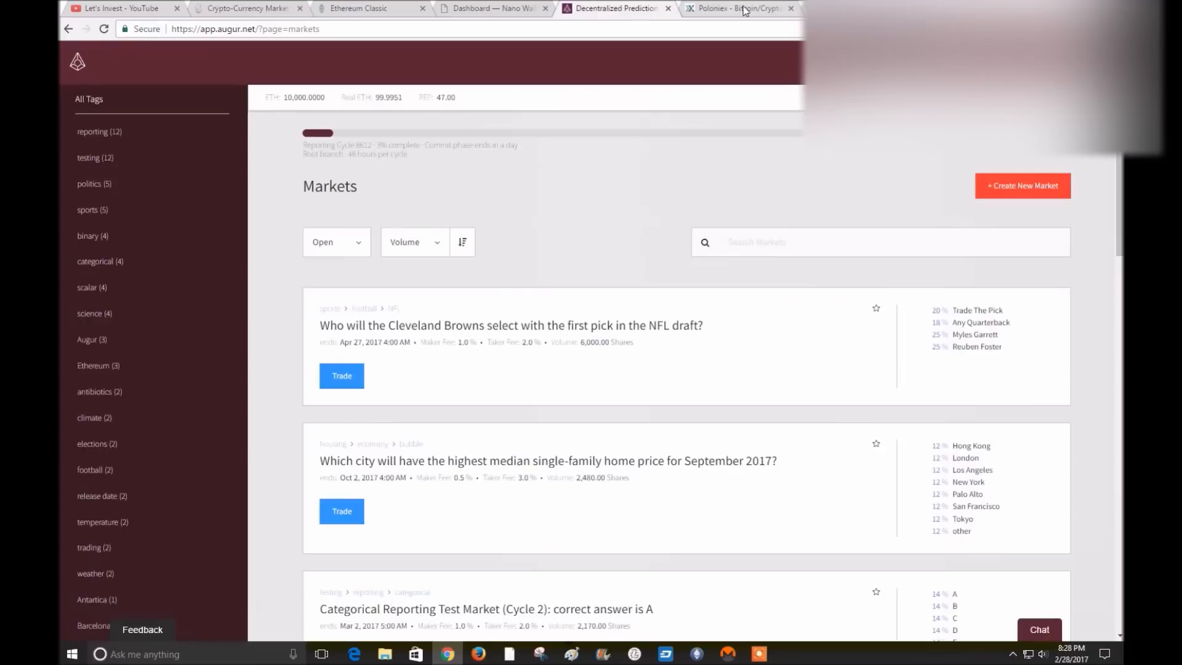
# View the NEM Nano Wallet dashboard's 31.013824 XEM balance, glancing at Augur in between
pyautogui.click(498, 9)
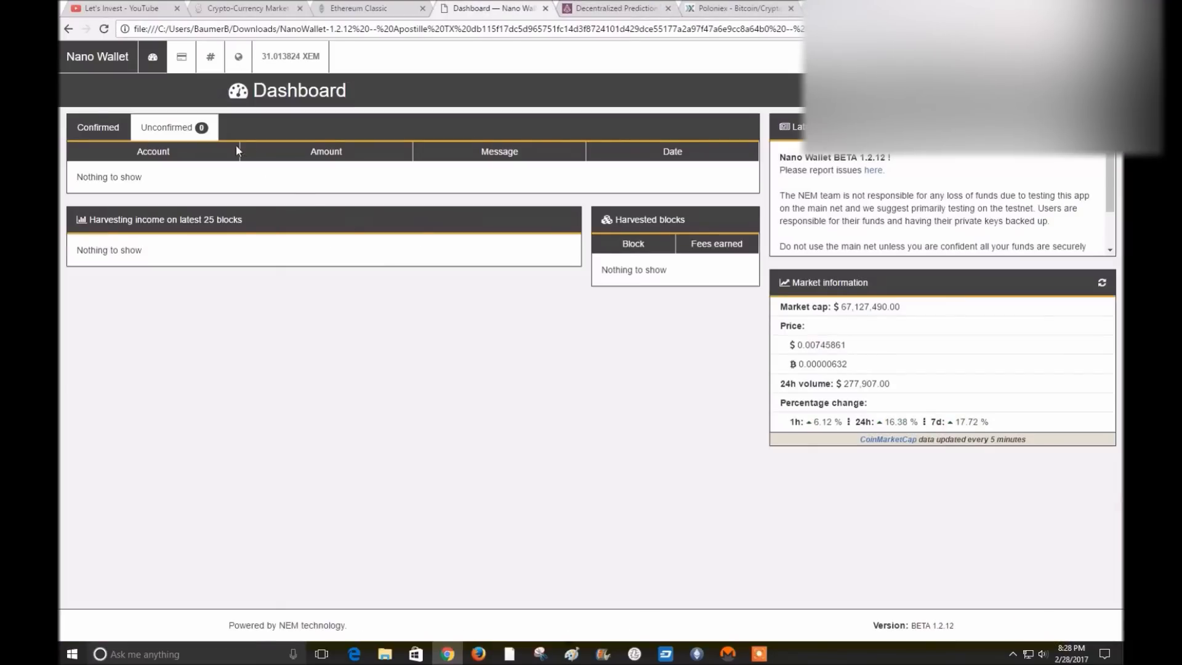
pyautogui.moveTo(739, 11)
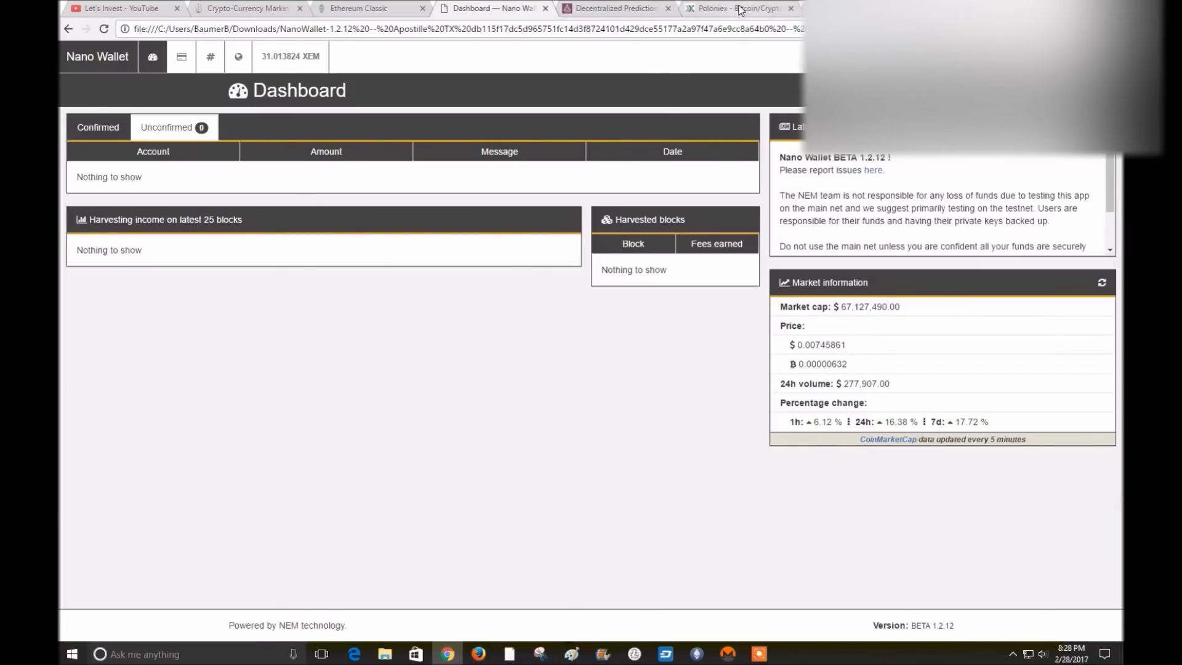
pyautogui.click(620, 9)
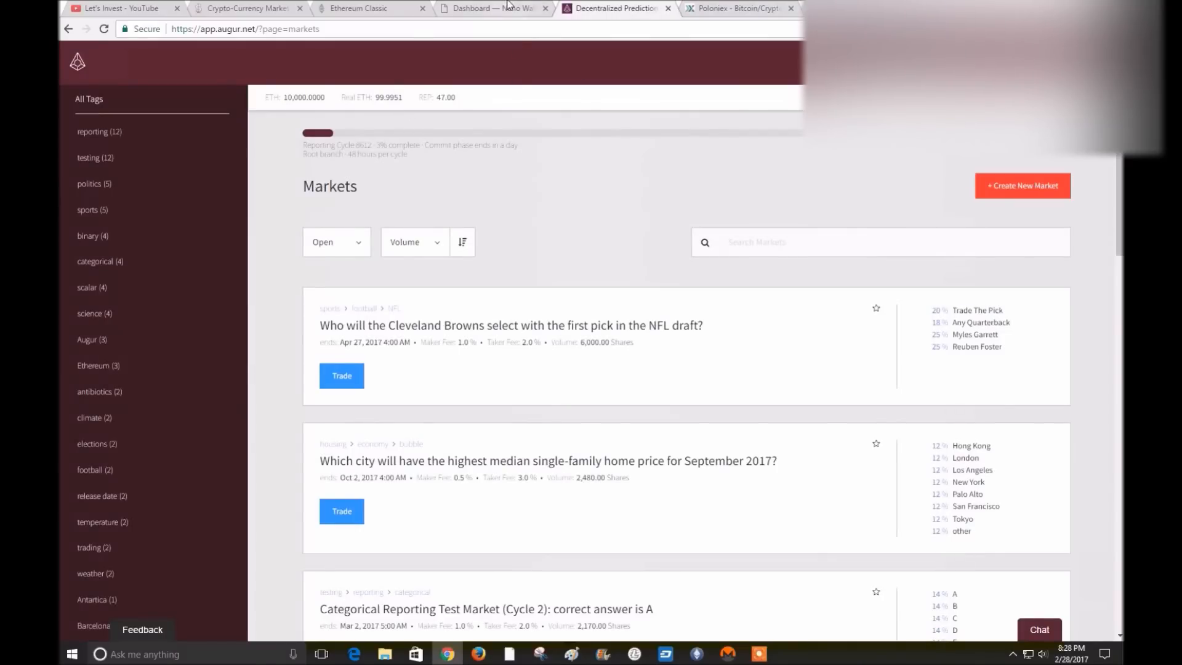
pyautogui.click(492, 9)
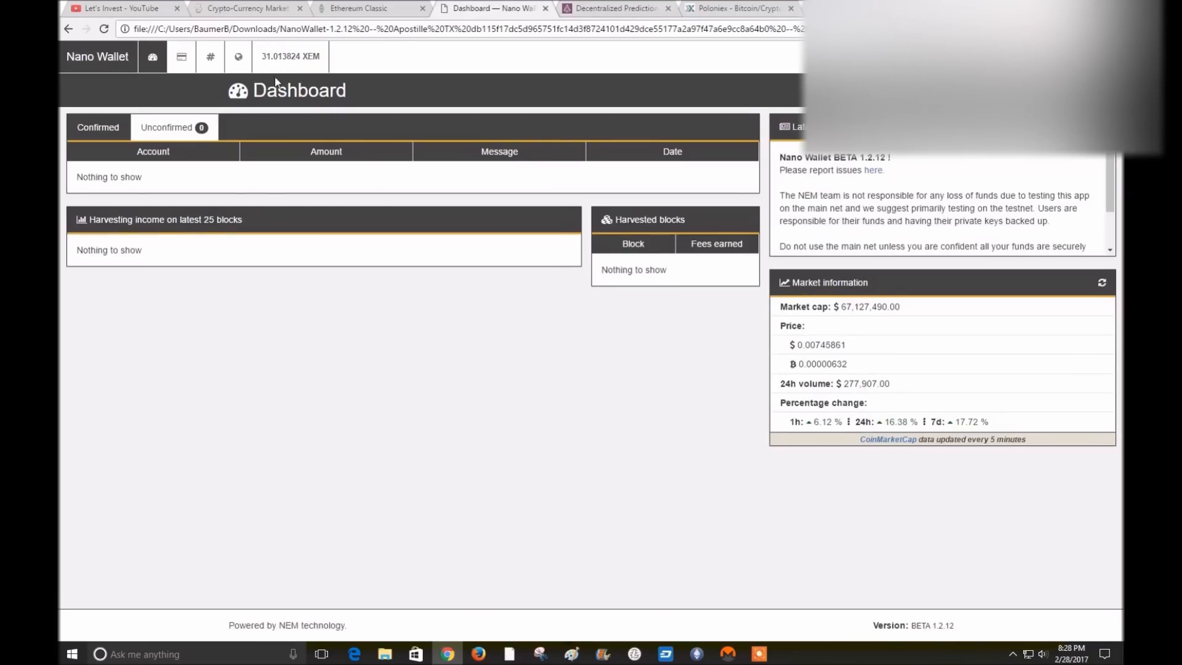
pyautogui.moveTo(743, 392)
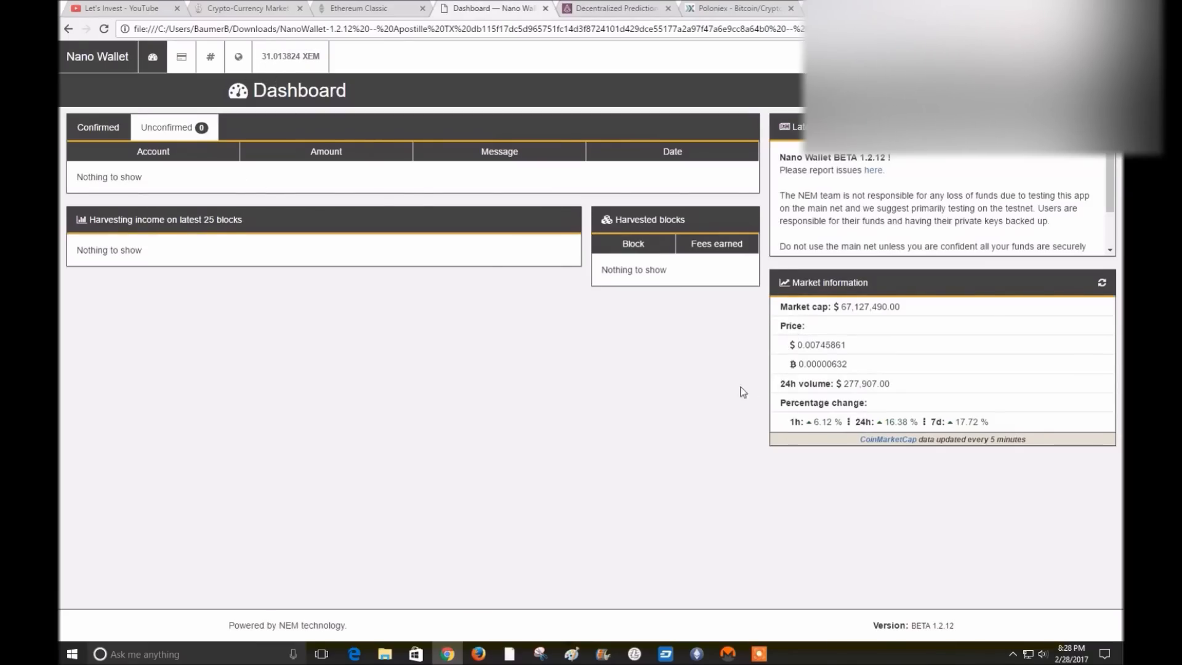
pyautogui.moveTo(626, 72)
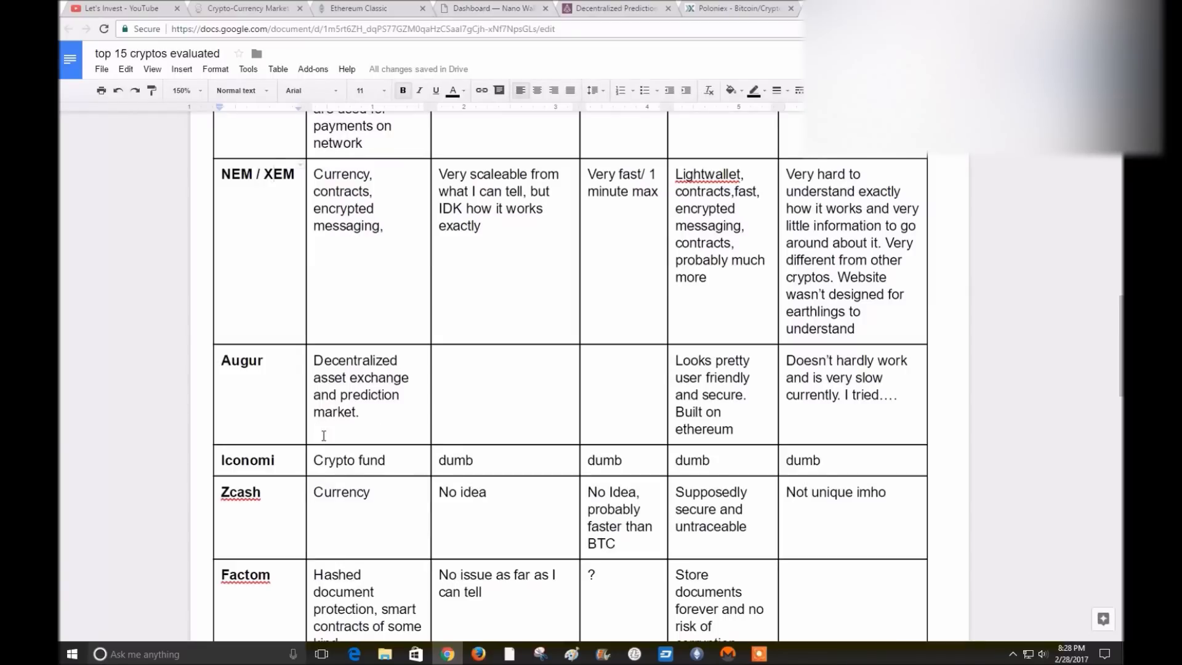
pyautogui.moveTo(727, 203)
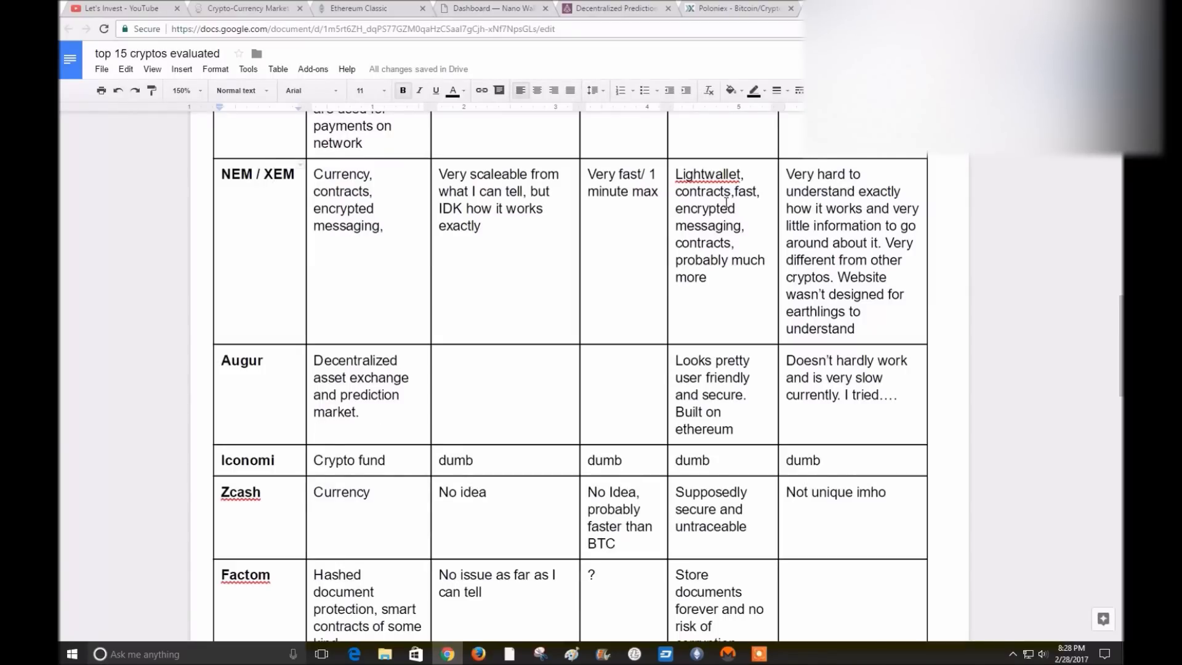
pyautogui.moveTo(961, 292)
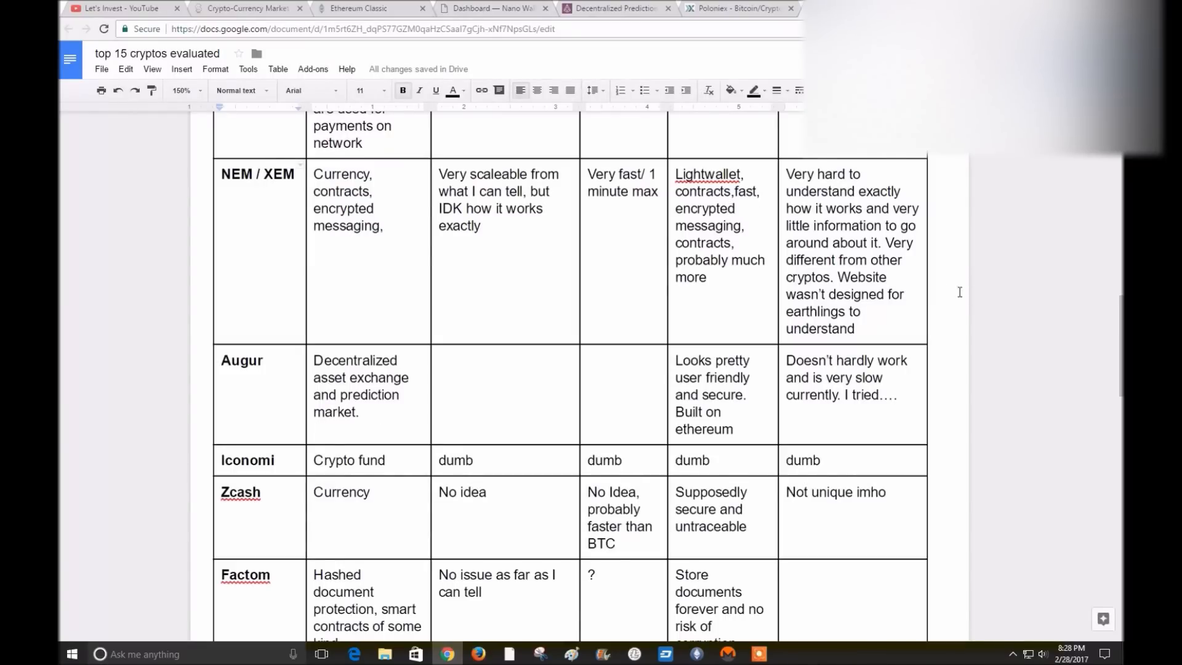
pyautogui.moveTo(856, 273)
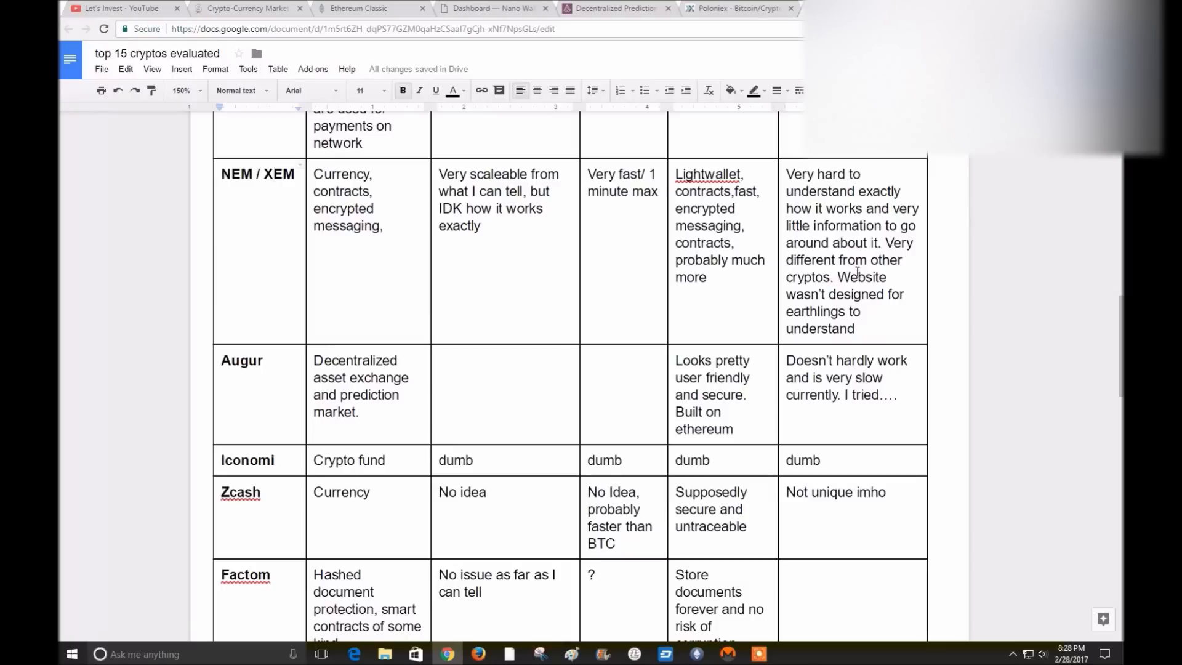
pyautogui.moveTo(487, 226)
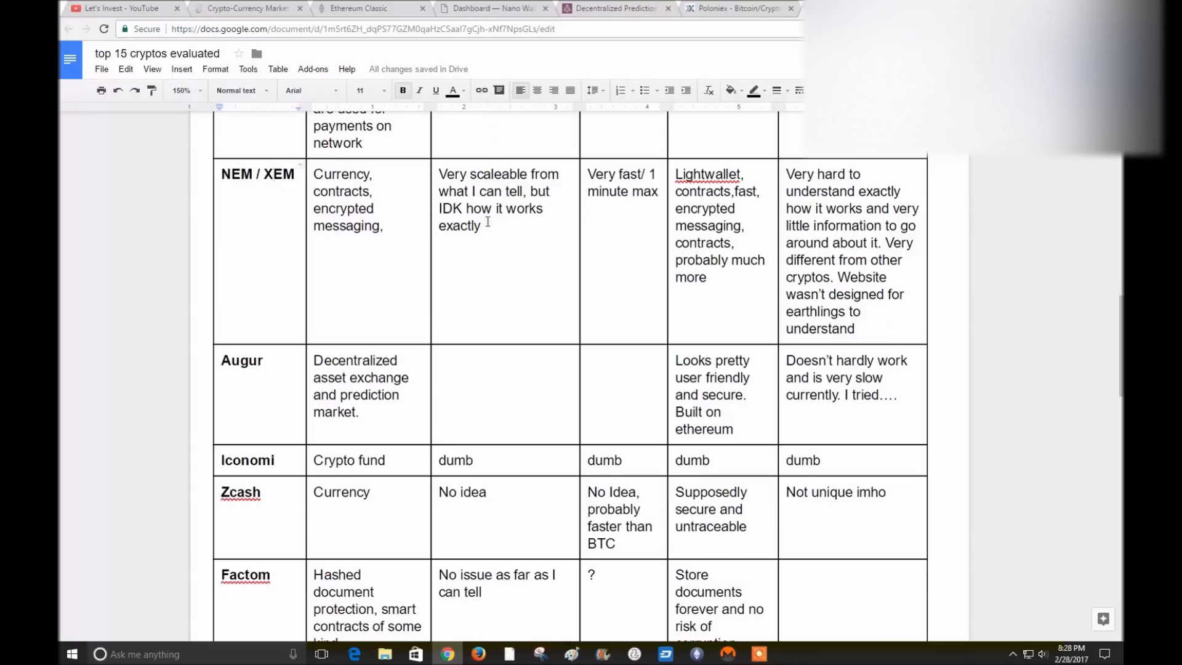
pyautogui.moveTo(498, 258)
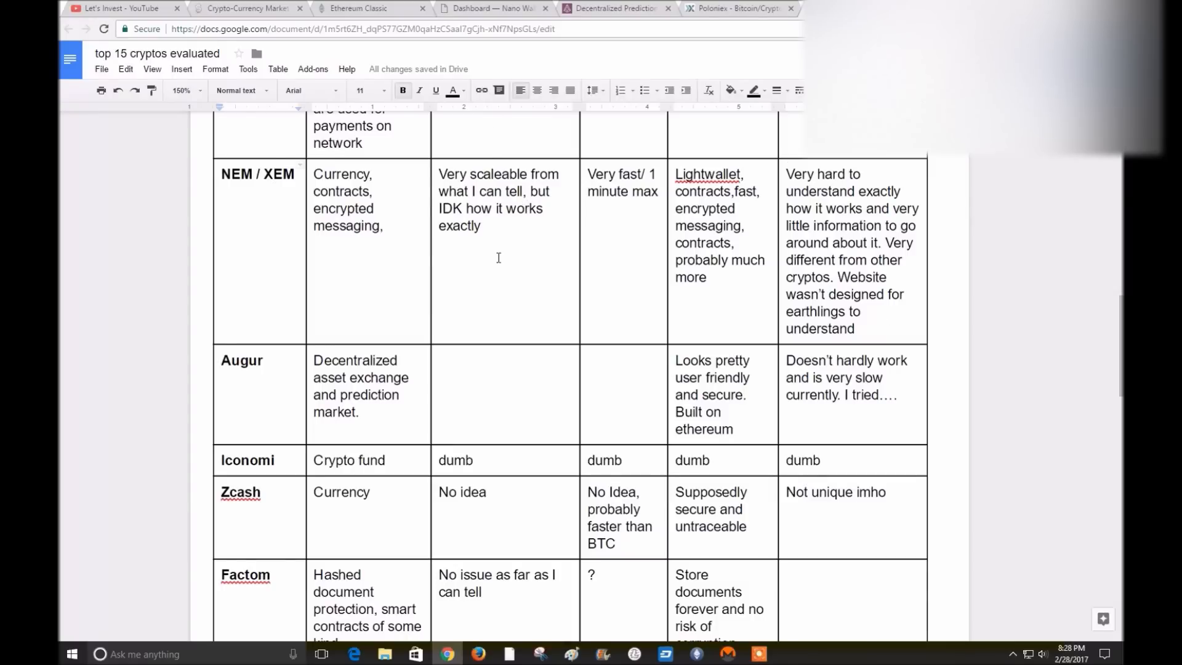
pyautogui.moveTo(483, 255)
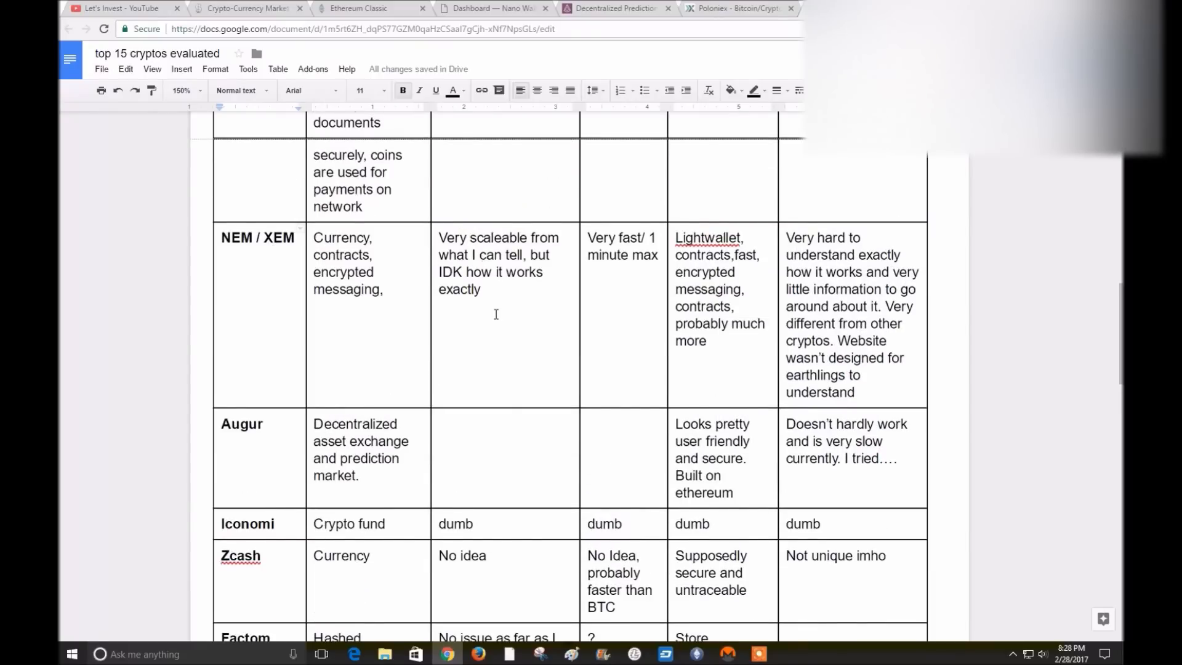
pyautogui.moveTo(491, 314)
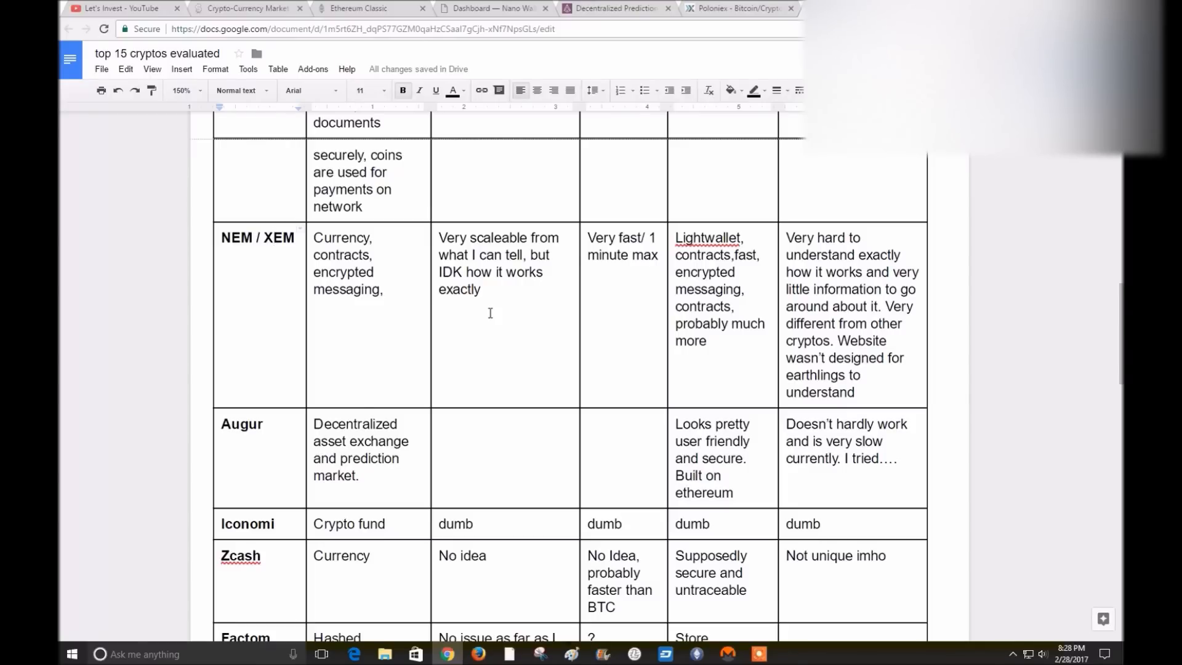
# Bring up CoinMarketCap's market-cap rankings, Bitcoin through Tether
pyautogui.click(247, 8)
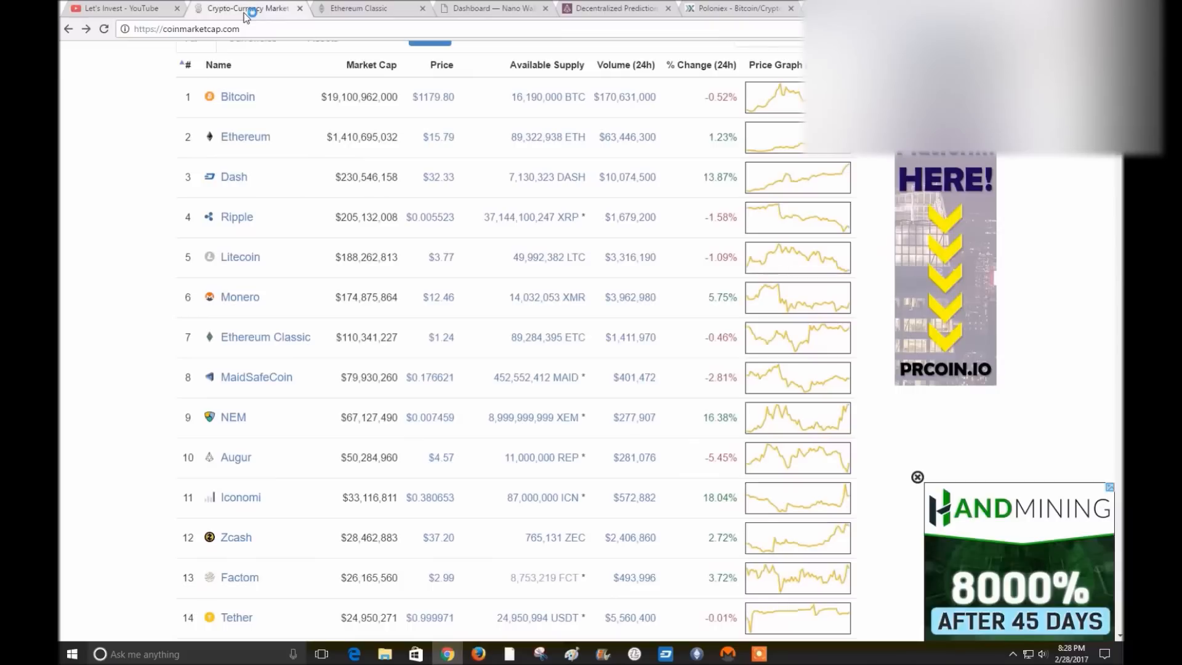
# Open the nem.io homepage and scroll through its features and Nanowallet sections and back
pyautogui.click(233, 418)
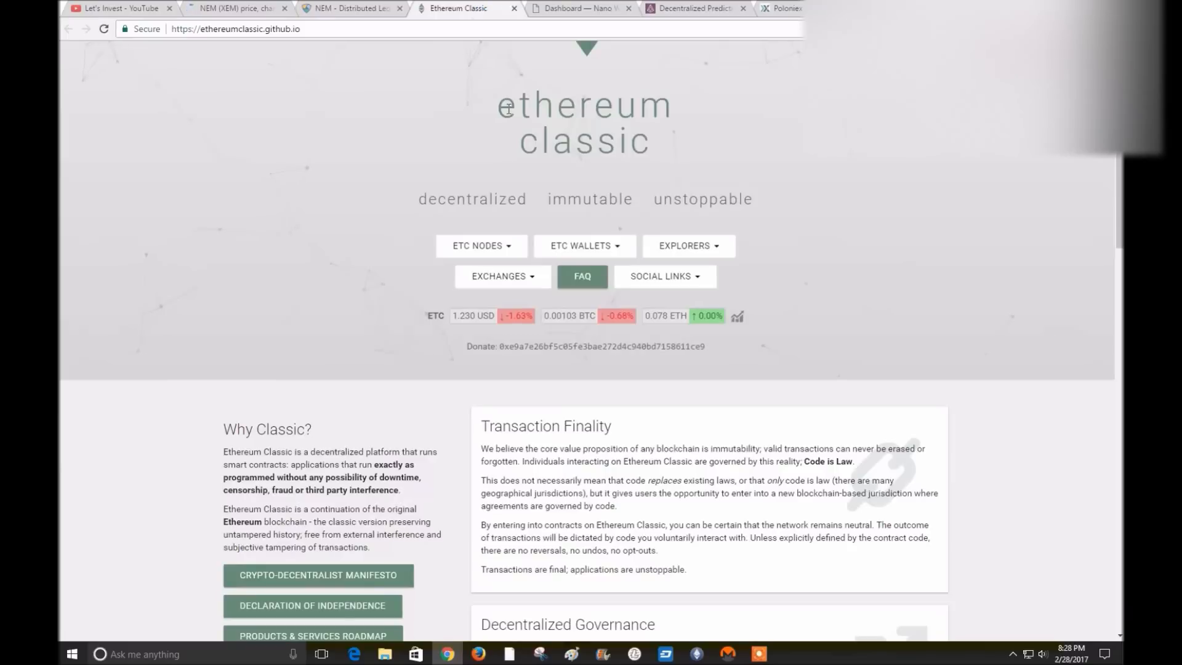
pyautogui.moveTo(500, 216)
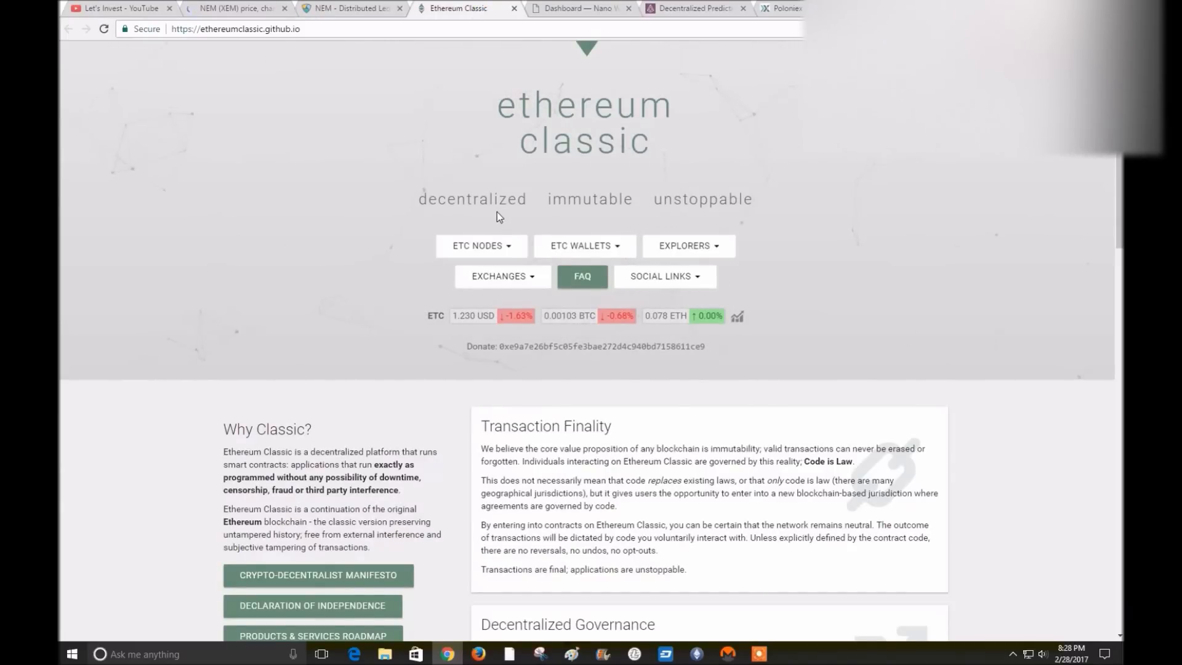
pyautogui.click(401, 29)
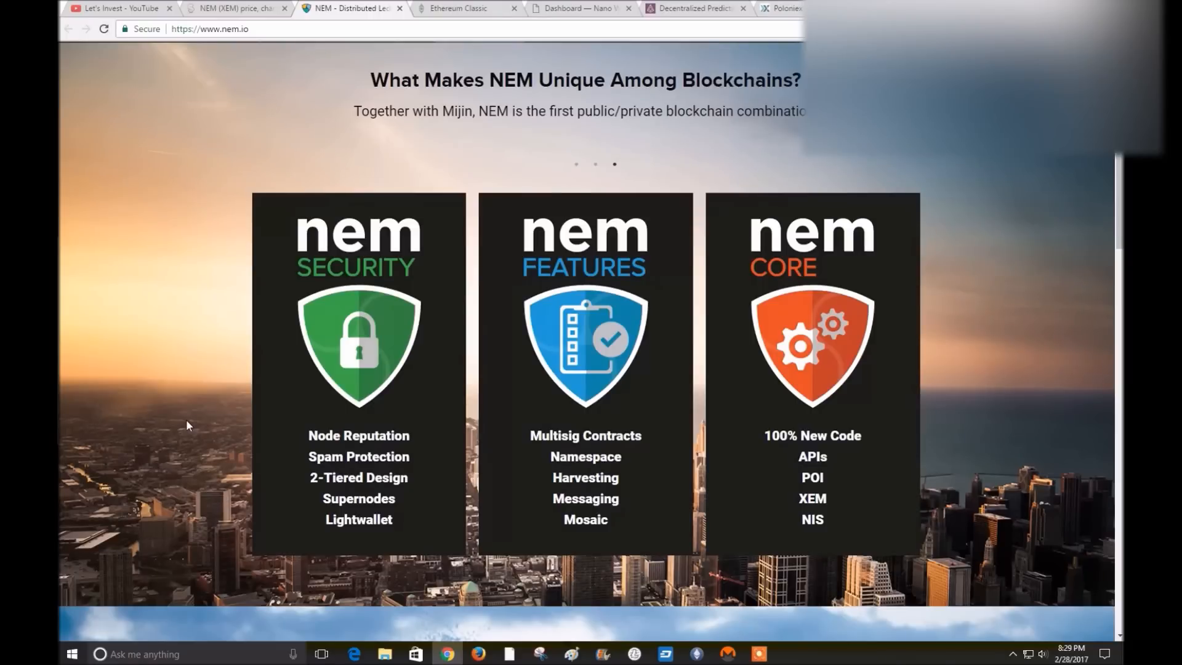
pyautogui.scroll(-3)
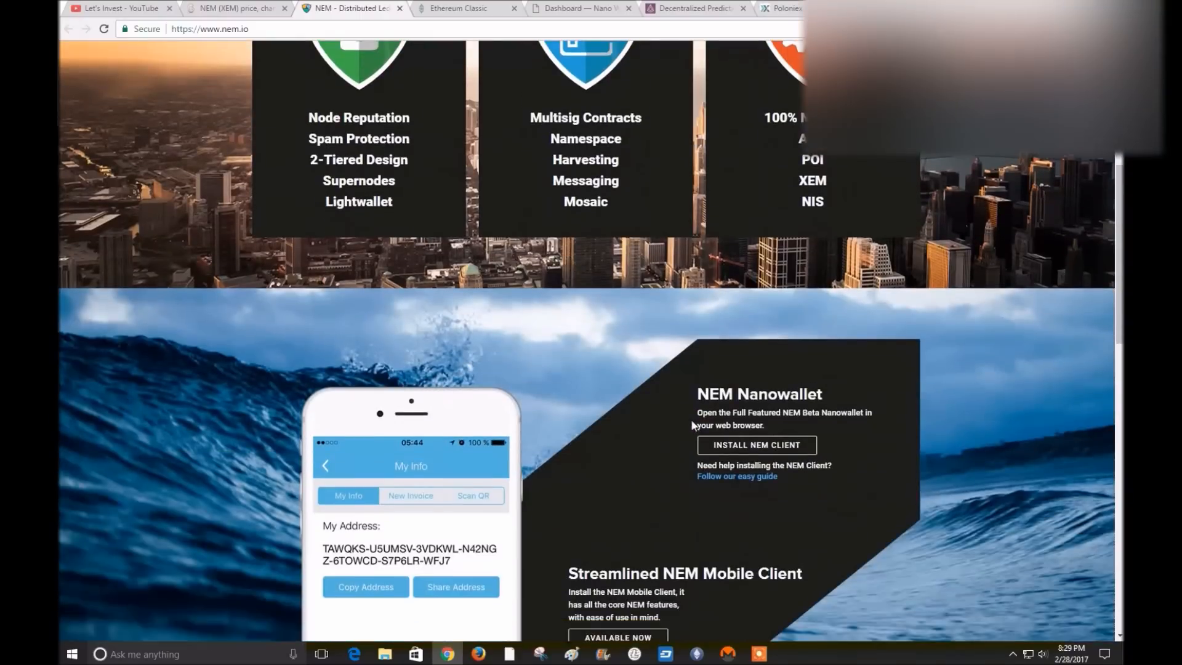
pyautogui.scroll(-3)
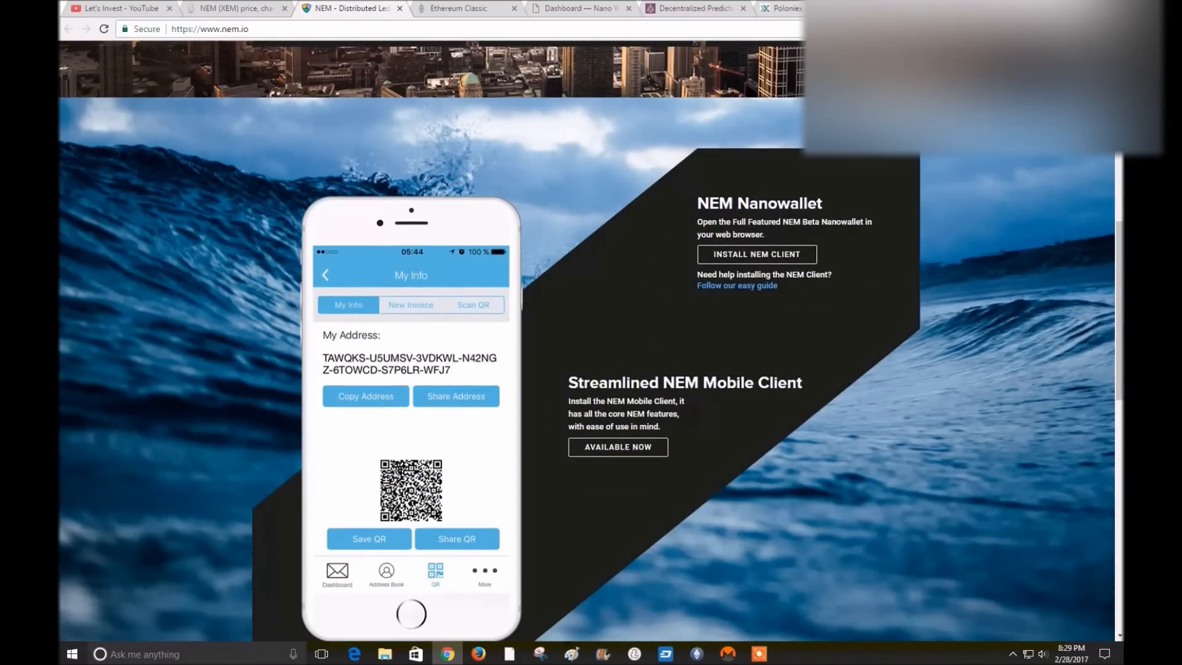
pyautogui.moveTo(357, 280)
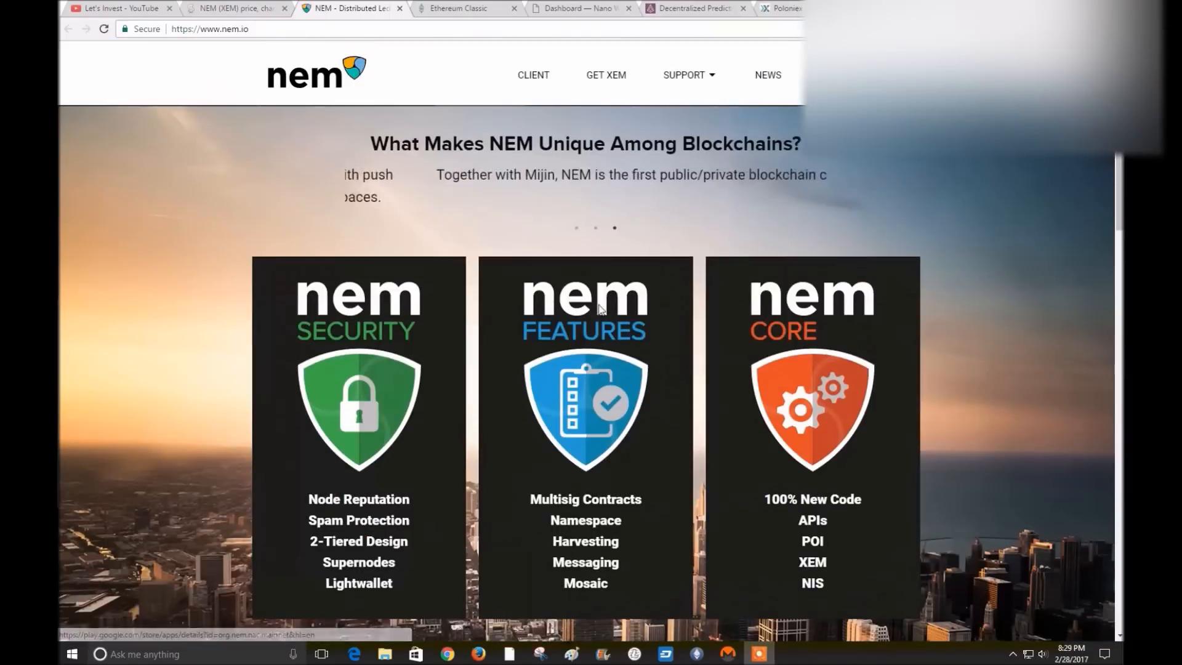
pyautogui.scroll(-3)
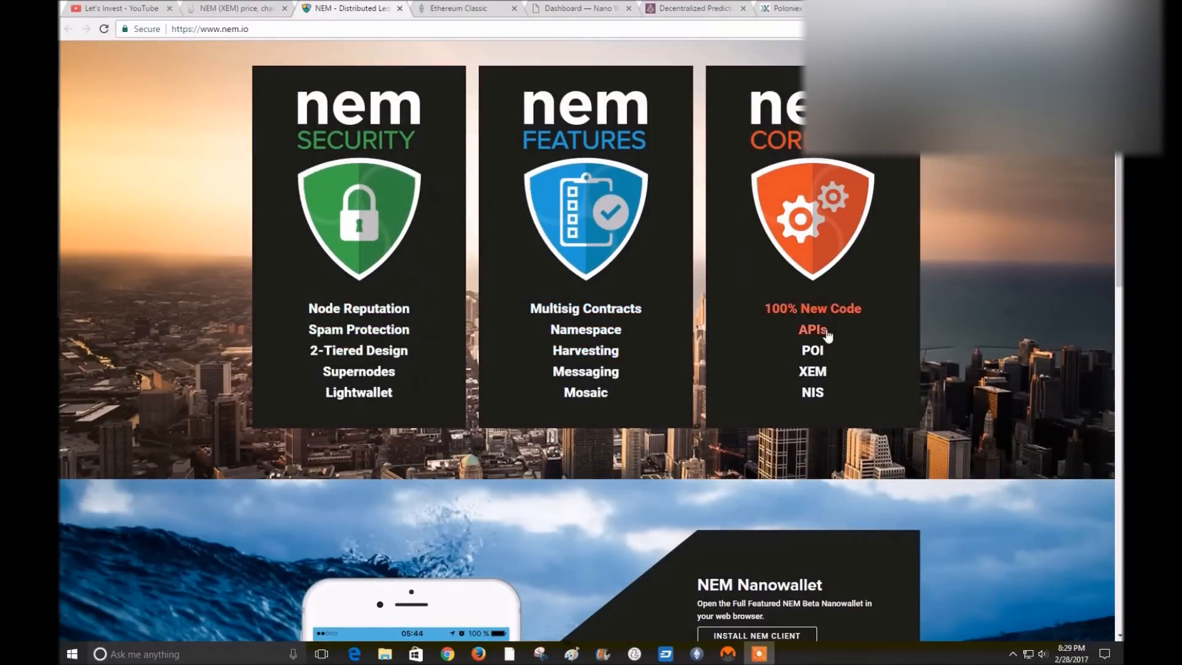
pyautogui.scroll(3)
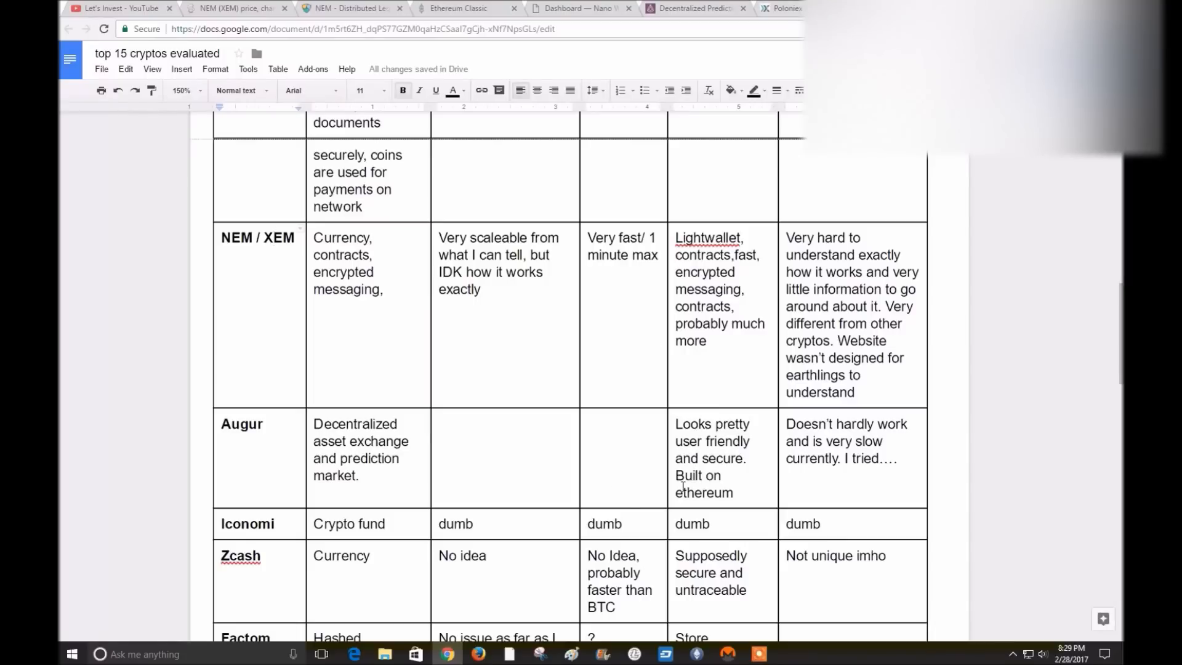
pyautogui.moveTo(622, 305)
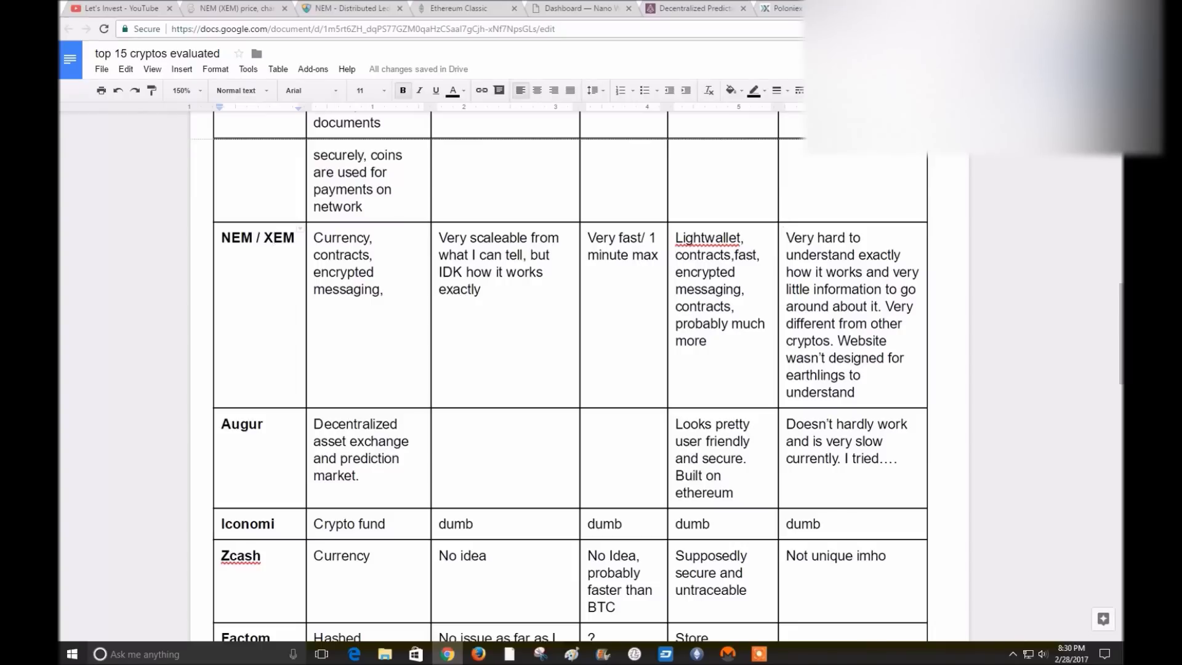
pyautogui.moveTo(710, 214)
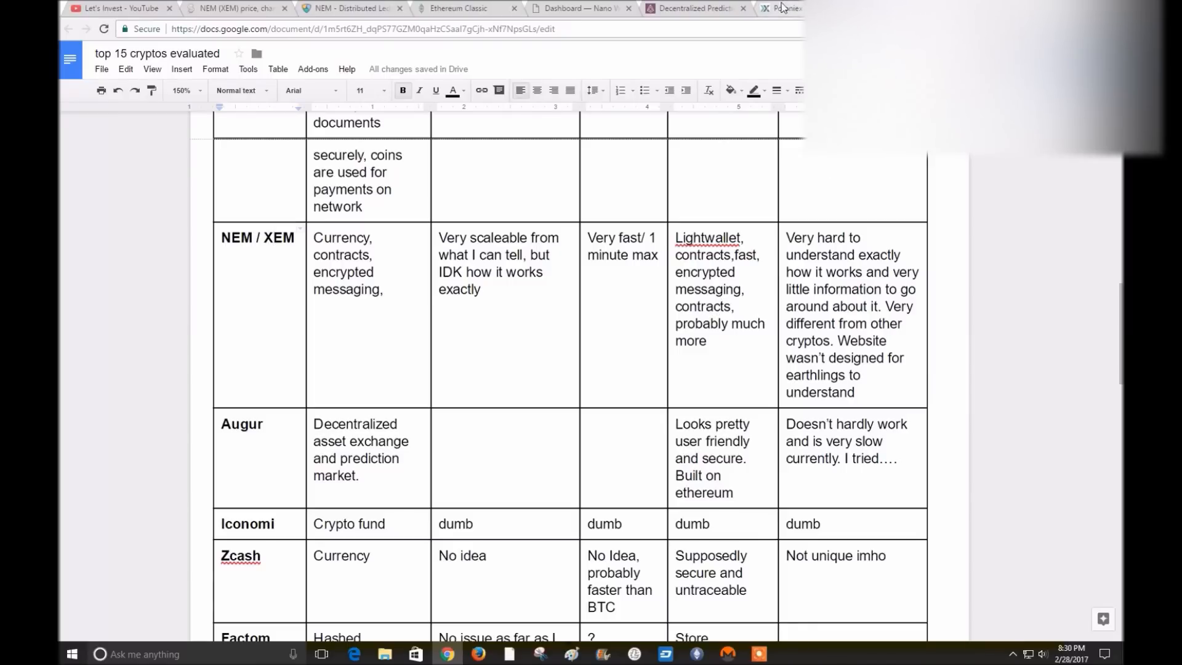
pyautogui.moveTo(779, 17)
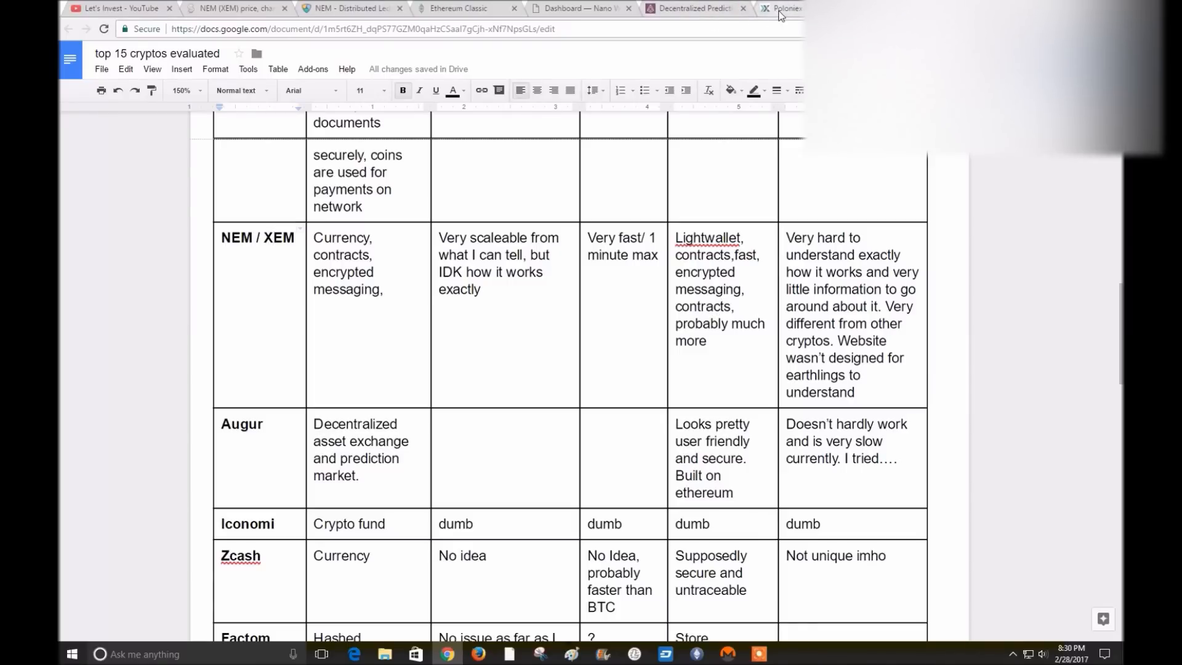
# Bring the nem.io homepage with its security, features and core panels back to front
pyautogui.click(347, 8)
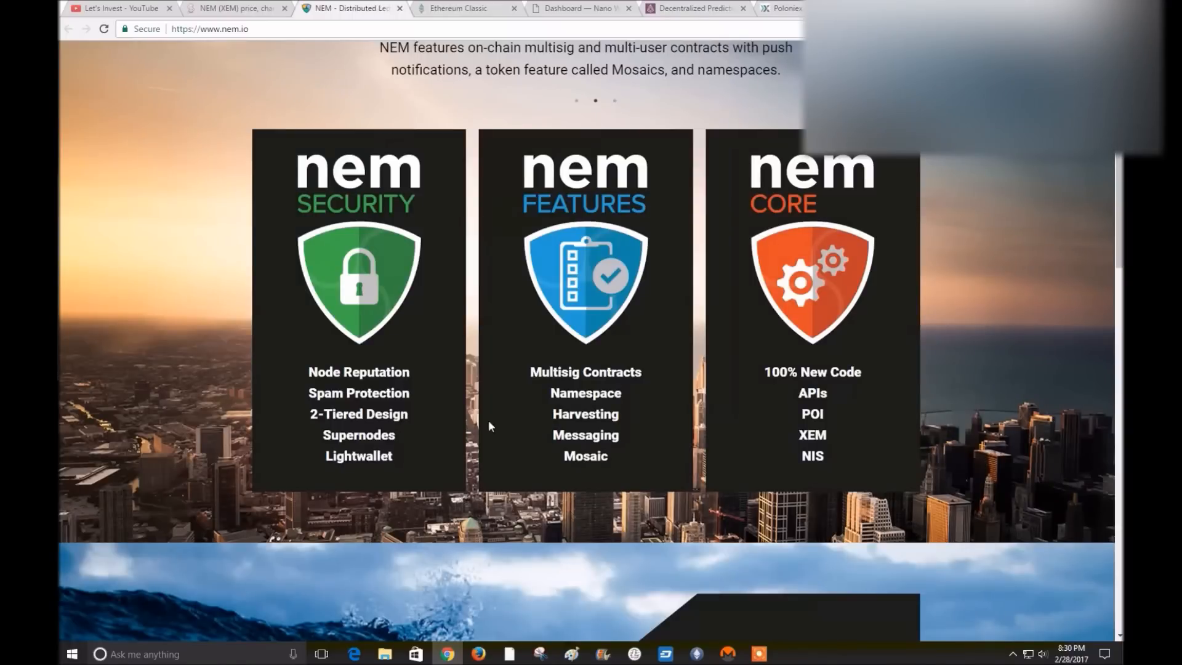
# Scroll nem.io down to the Nanowallet and mobile client sections, then show CoinMarketCap's rankings
pyautogui.scroll(-3)
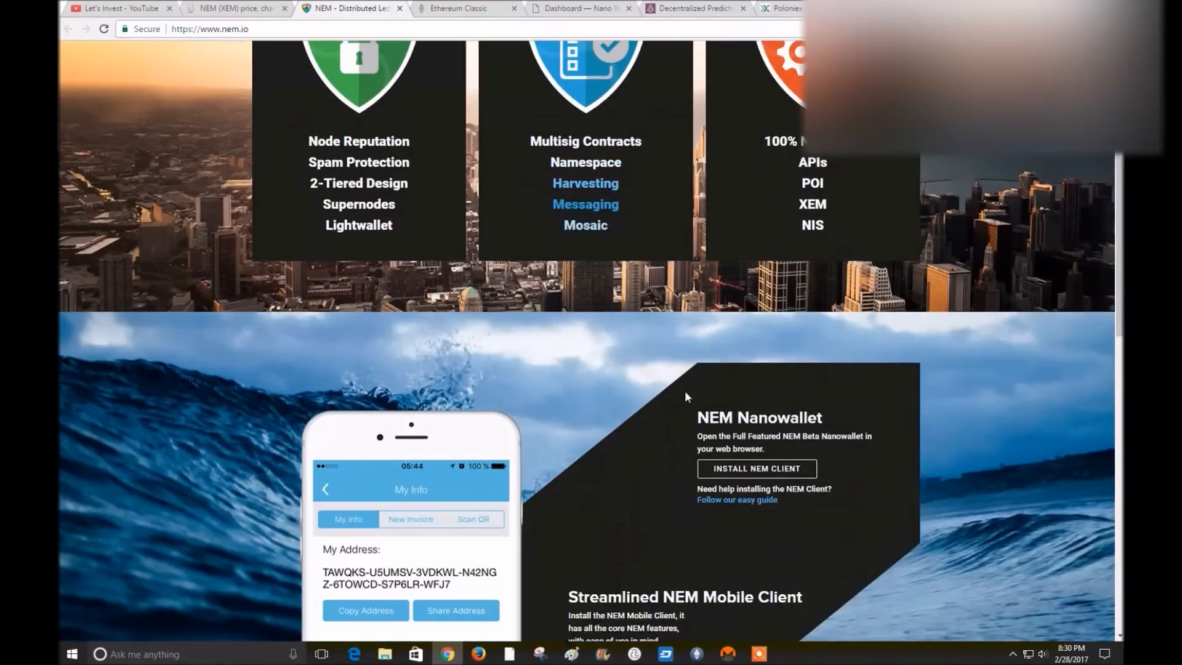
pyautogui.scroll(-3)
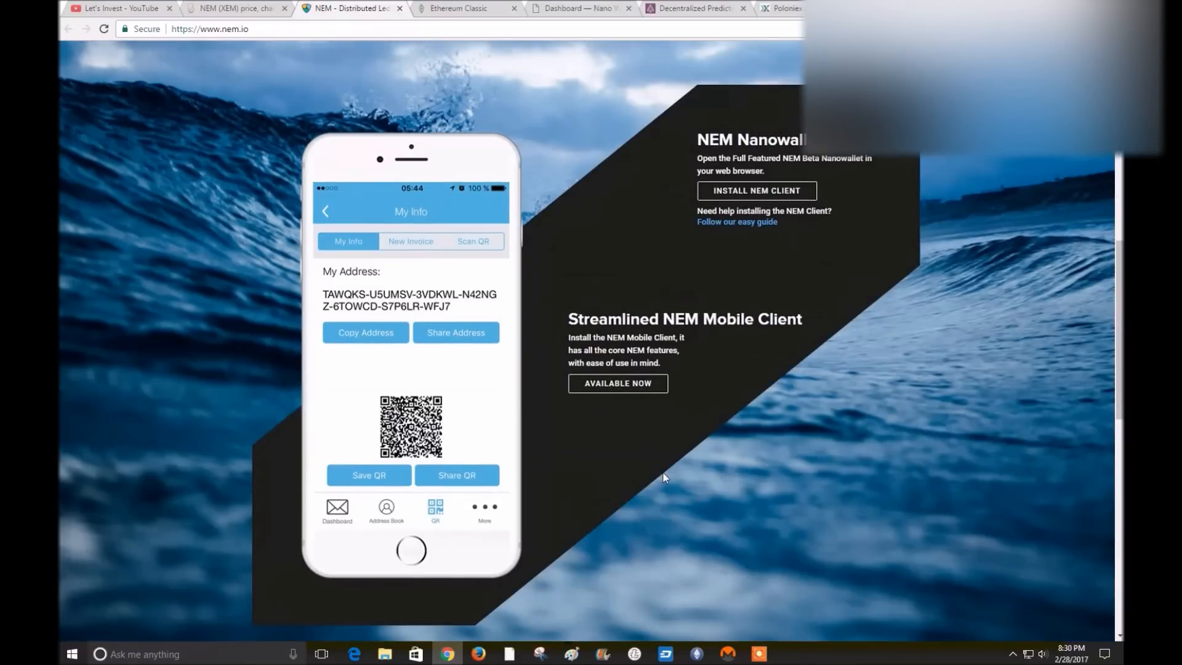
pyautogui.scroll(-3)
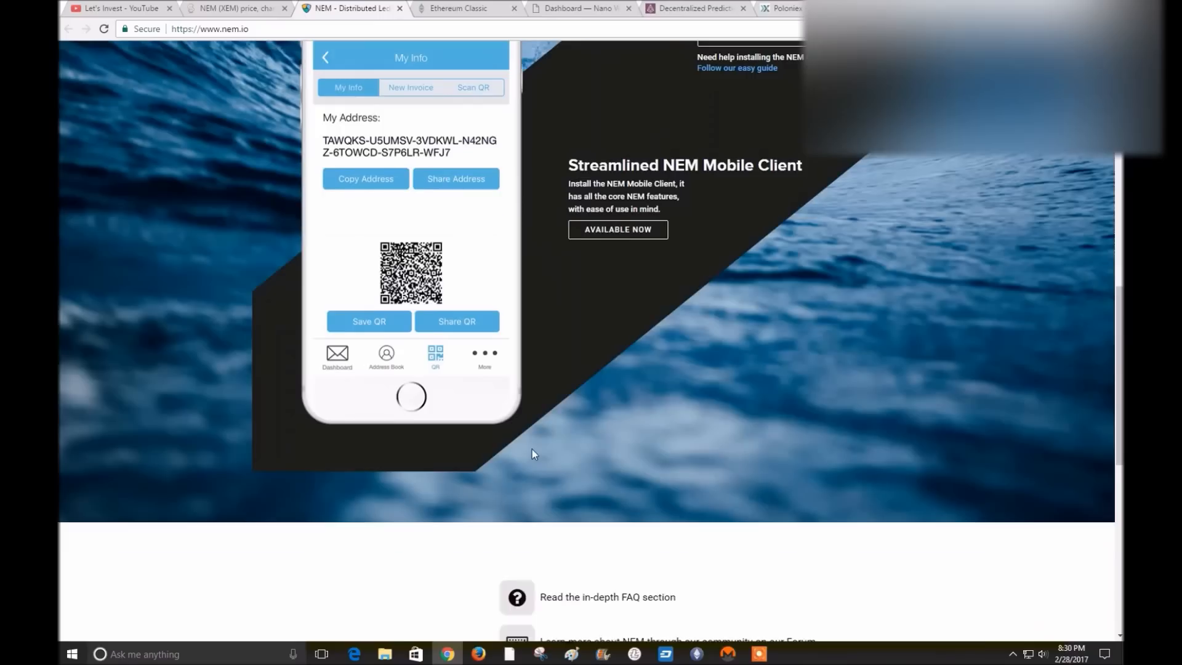
pyautogui.scroll(-3)
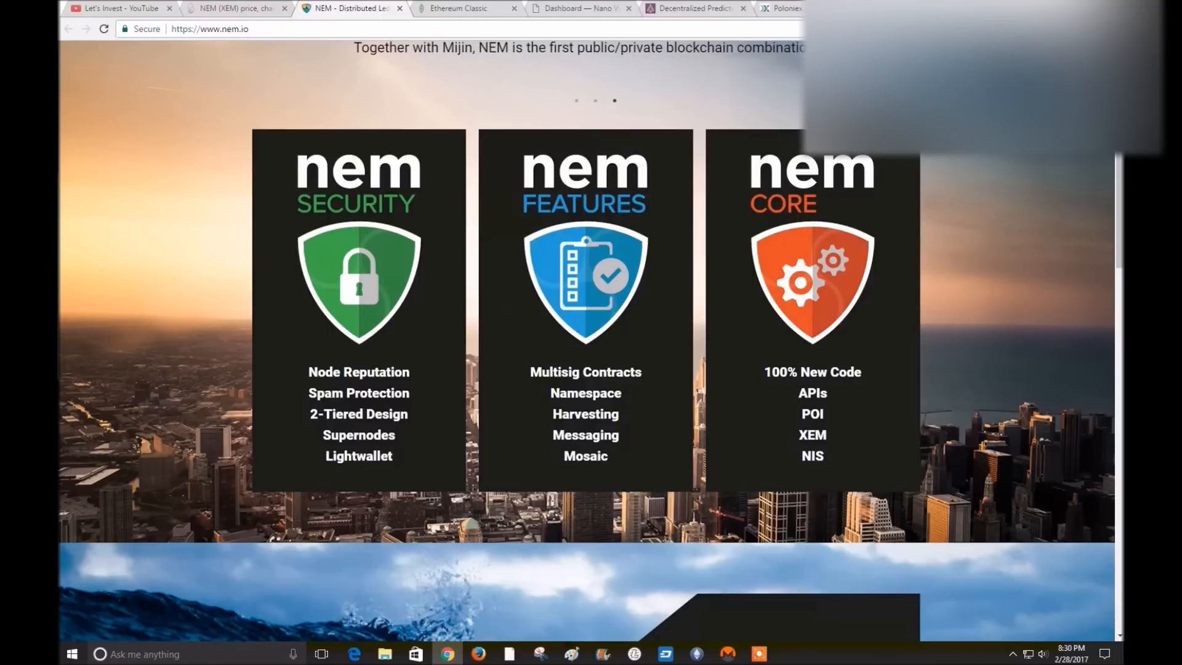
pyautogui.moveTo(1032, 327)
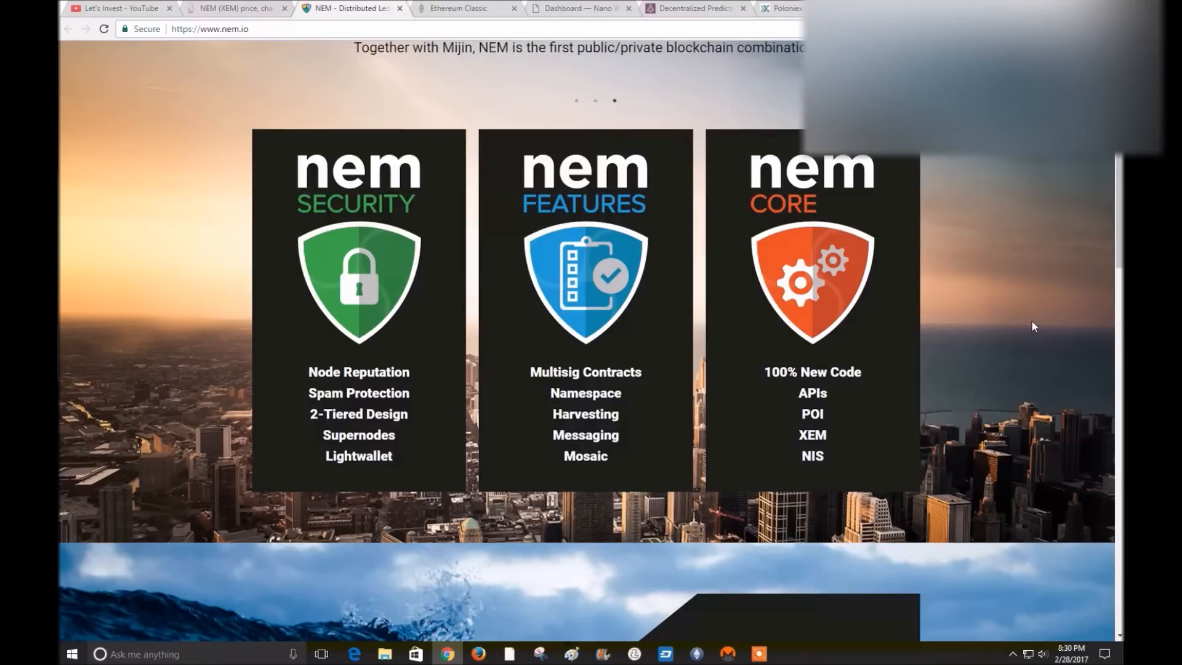
pyautogui.click(234, 9)
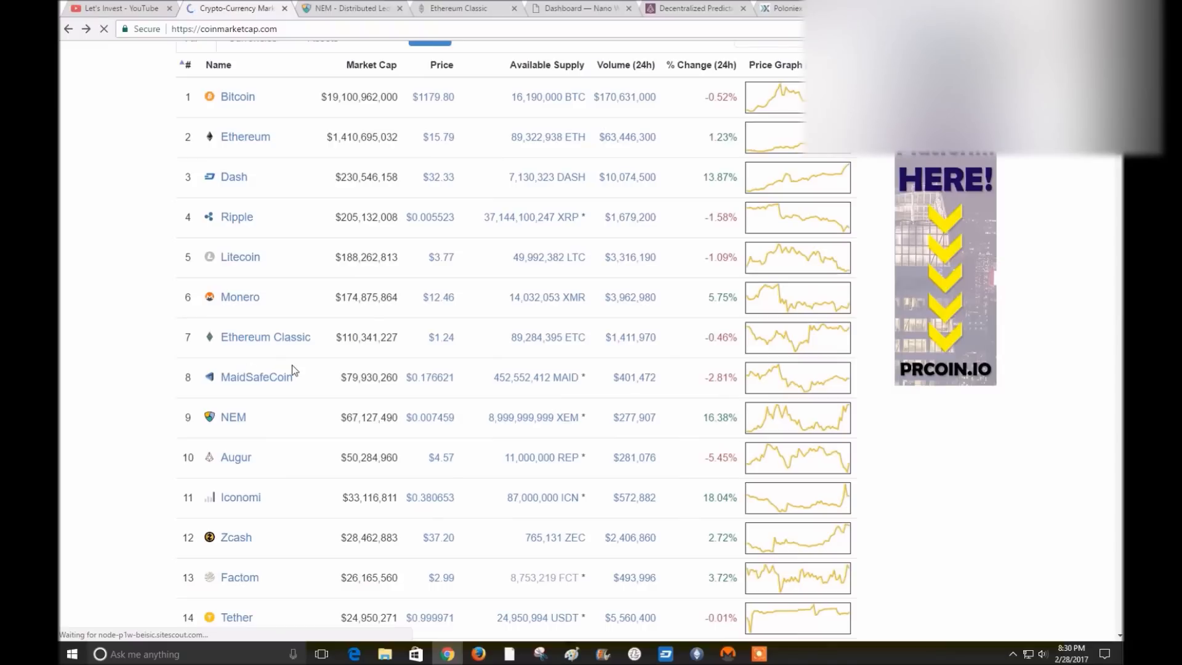
pyautogui.moveTo(288, 342)
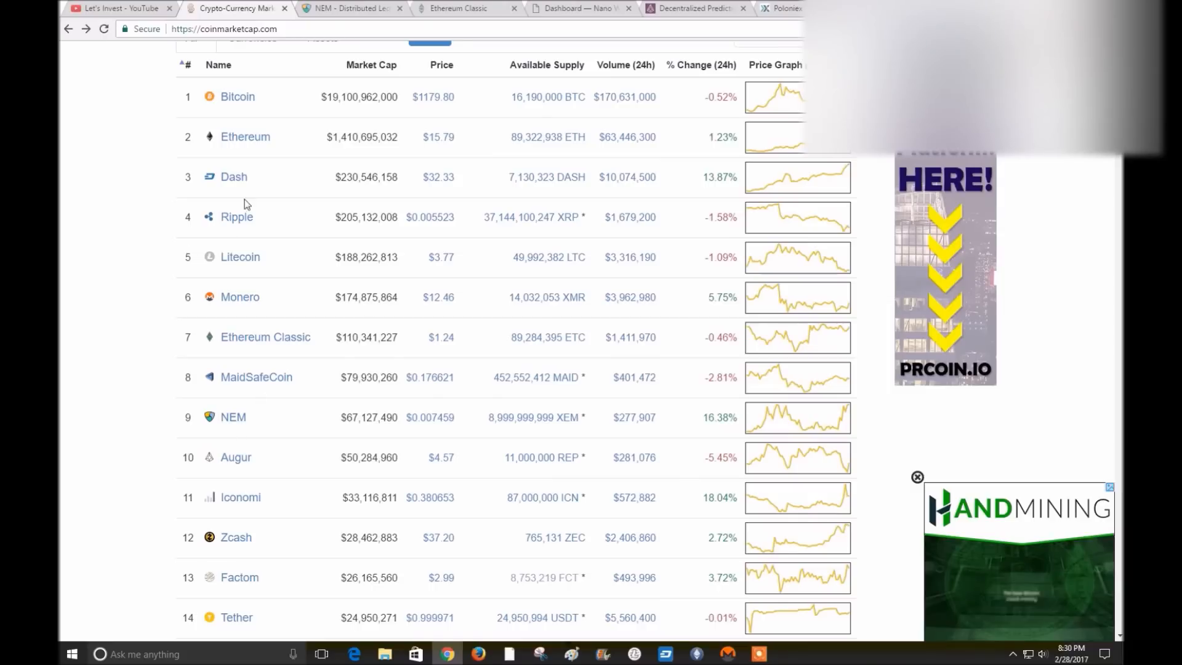
pyautogui.moveTo(418, 223)
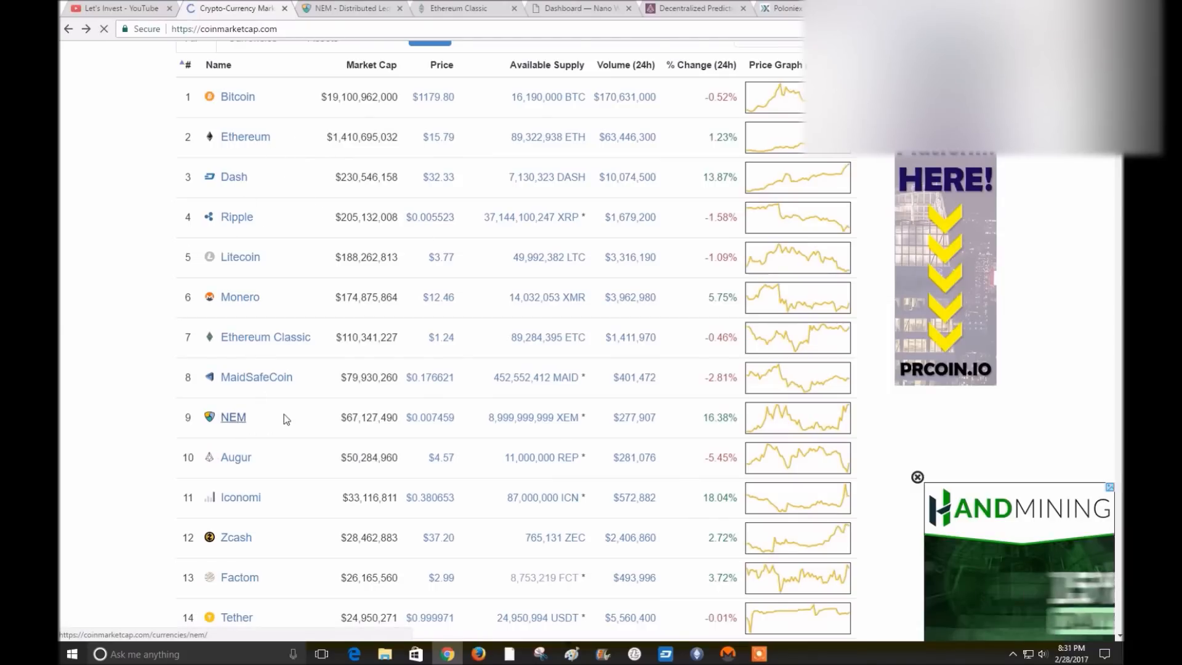
# Open NEM's price page from the CoinMarketCap rankings table
pyautogui.click(233, 417)
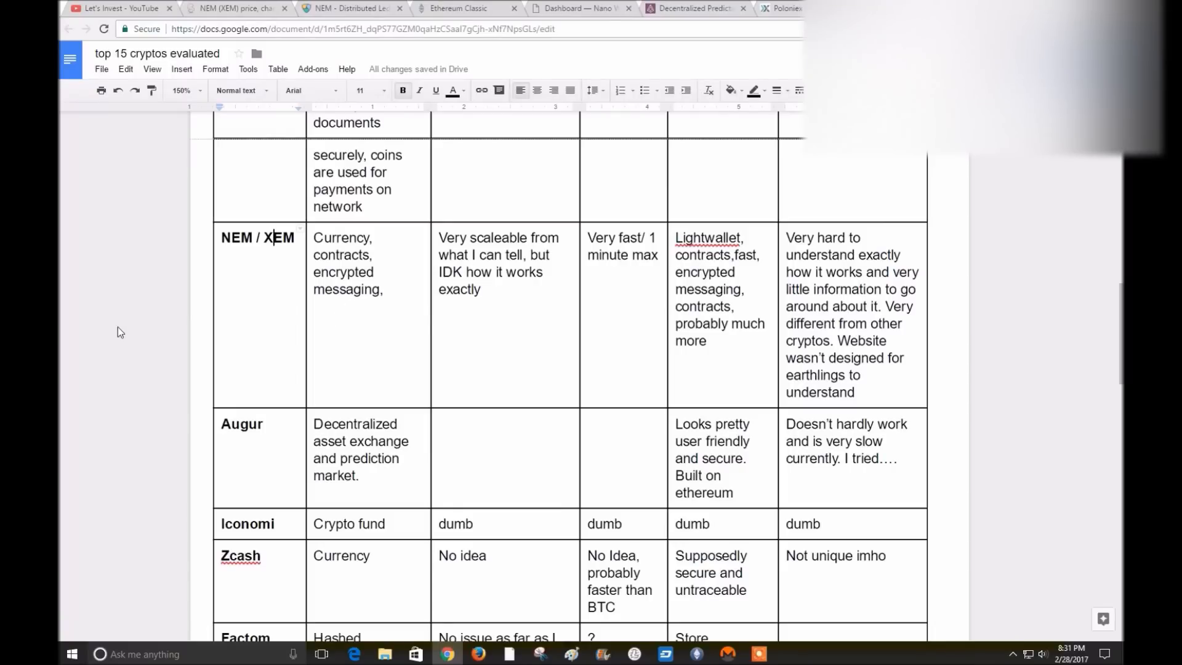
pyautogui.moveTo(126, 310)
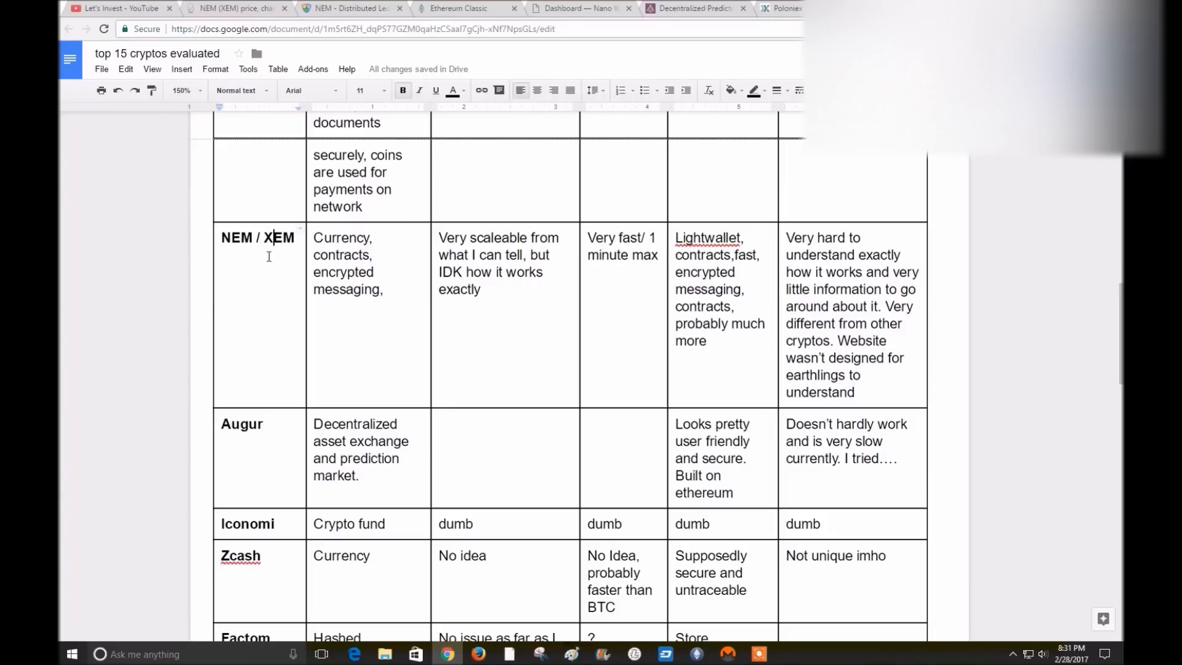
# Scroll the table past NEM / XEM to Steem, then return to CoinMarketCap's rankings
pyautogui.scroll(-3)
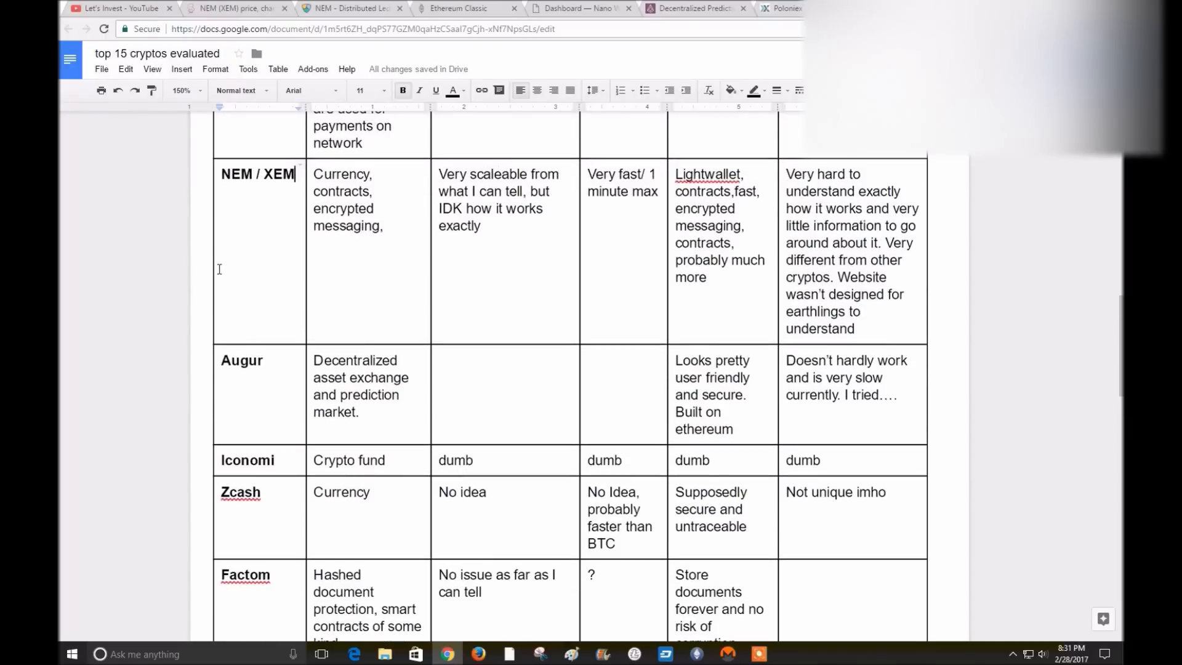
pyautogui.moveTo(410, 267)
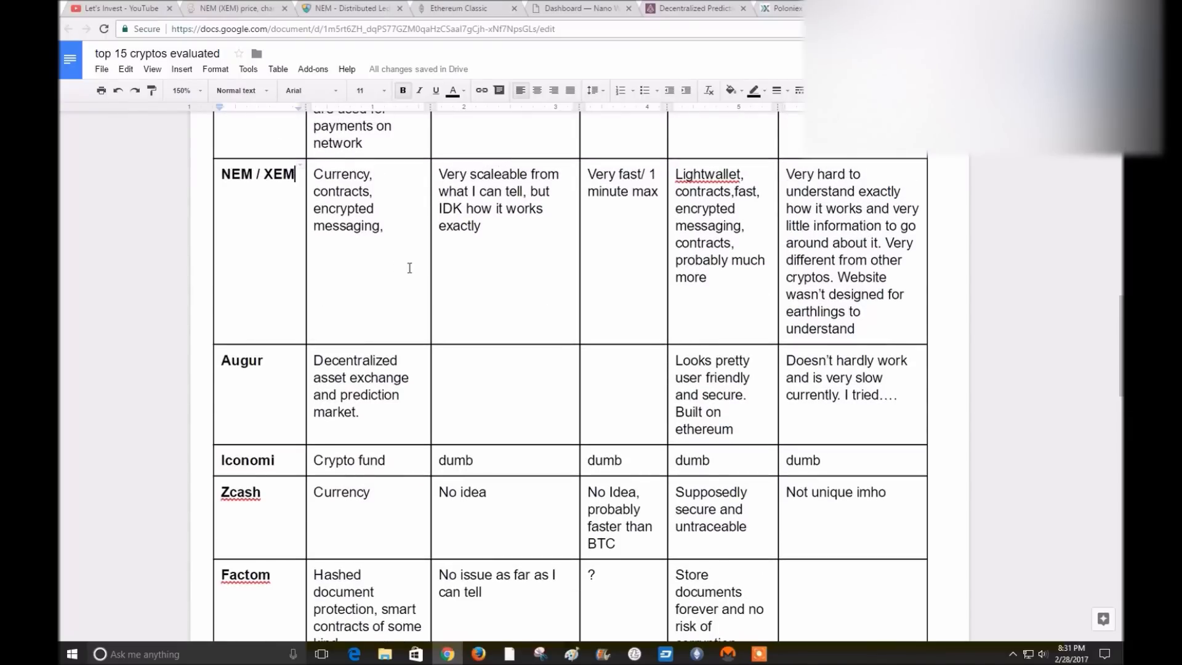
pyautogui.moveTo(274, 231)
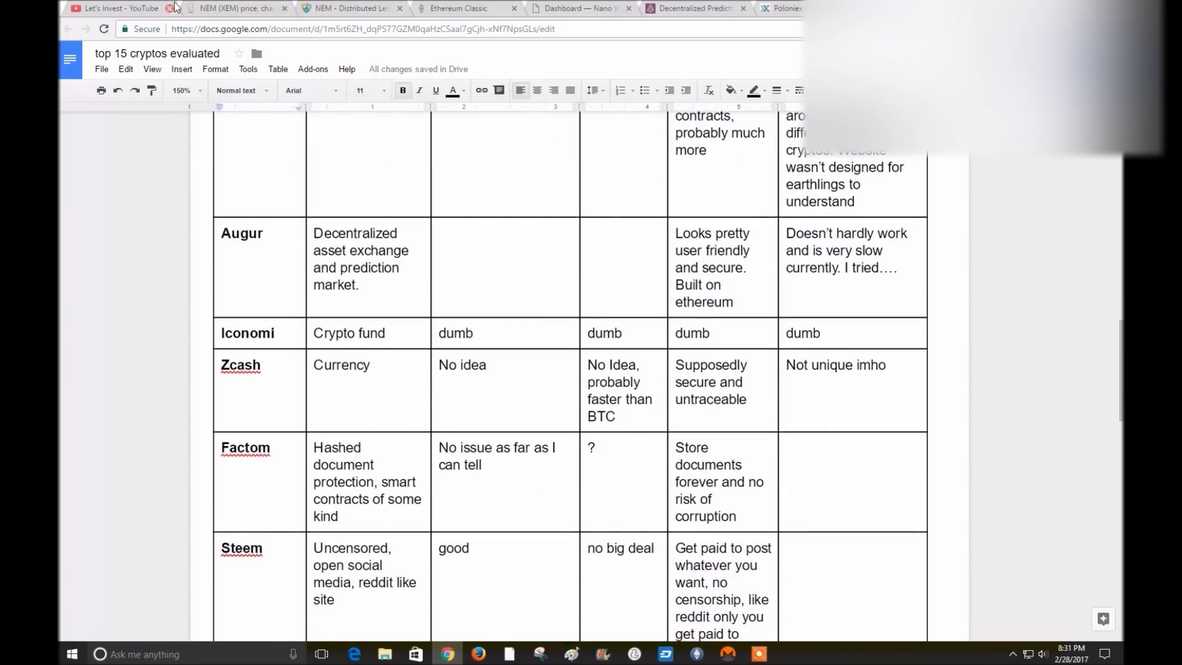
pyautogui.click(228, 8)
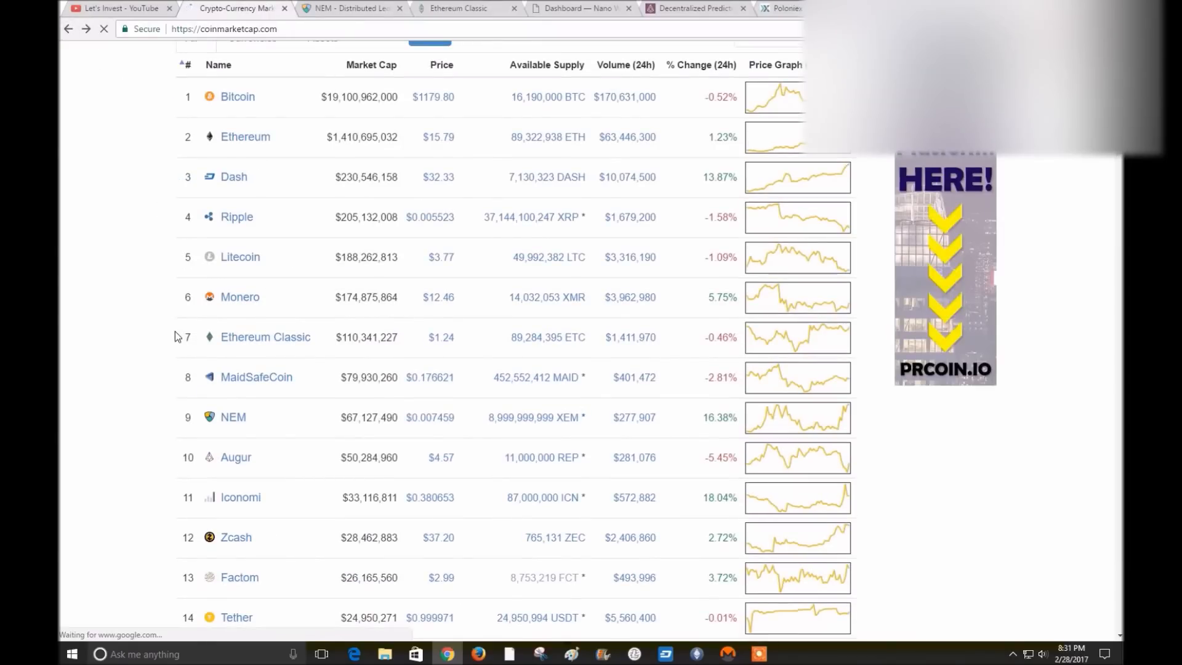
# Scroll CoinMarketCap's list to Steem and Dogecoin, then switch to Augur's markets page
pyautogui.scroll(-3)
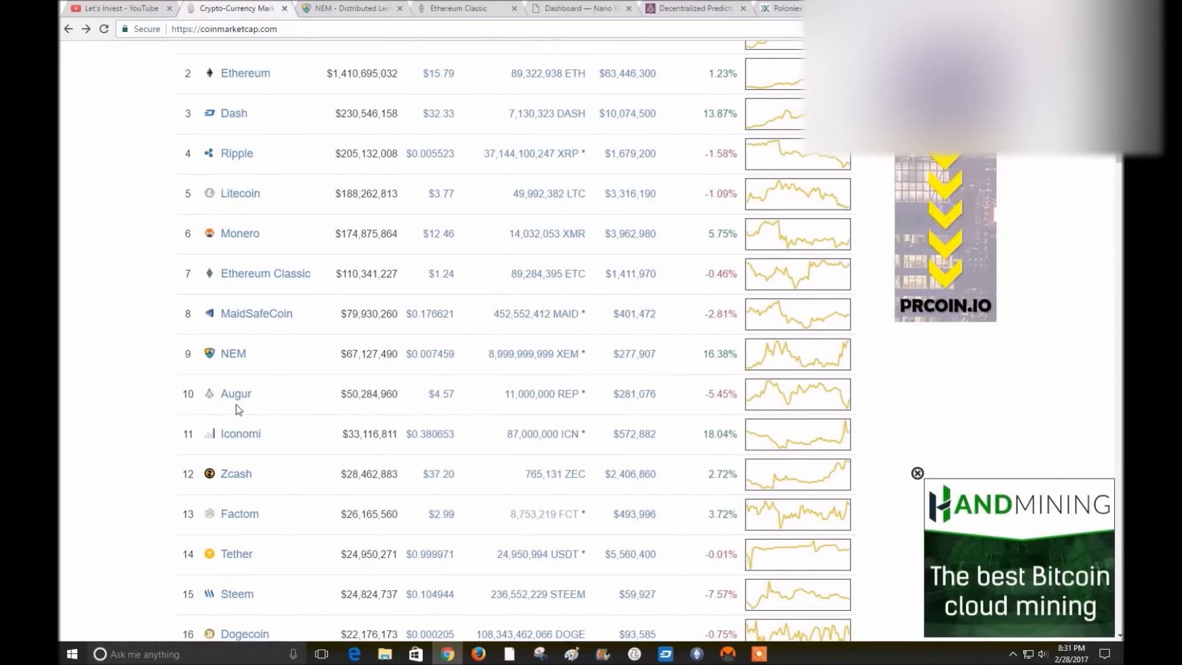
pyautogui.moveTo(389, 413)
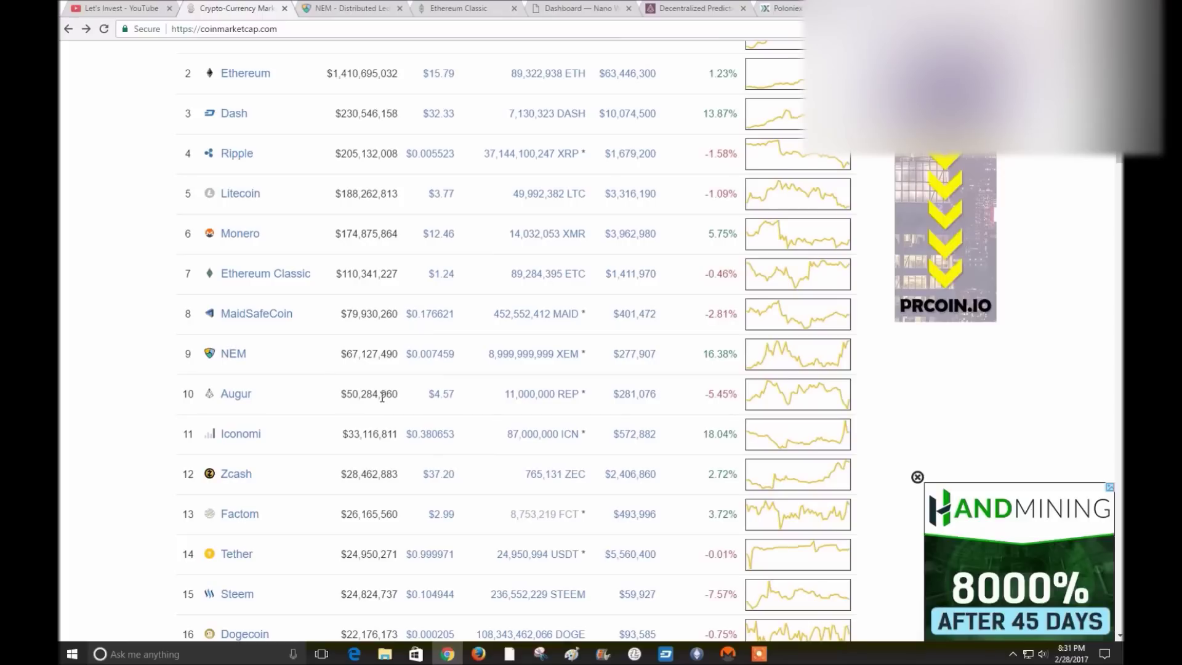
pyautogui.click(693, 10)
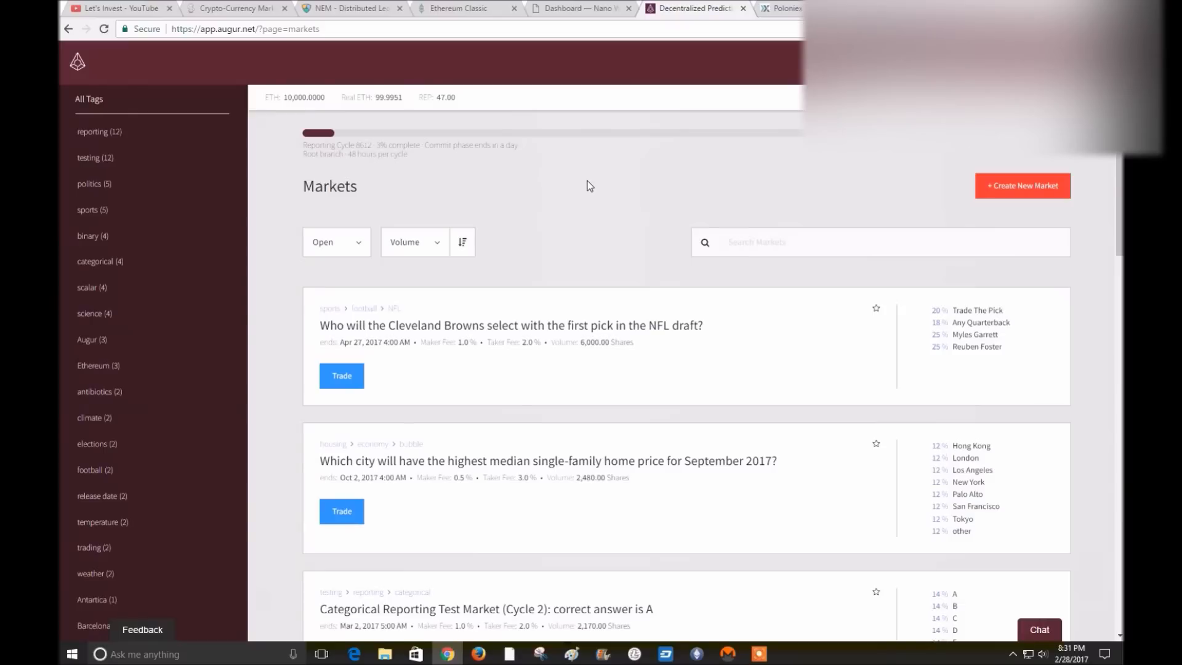
pyautogui.moveTo(570, 189)
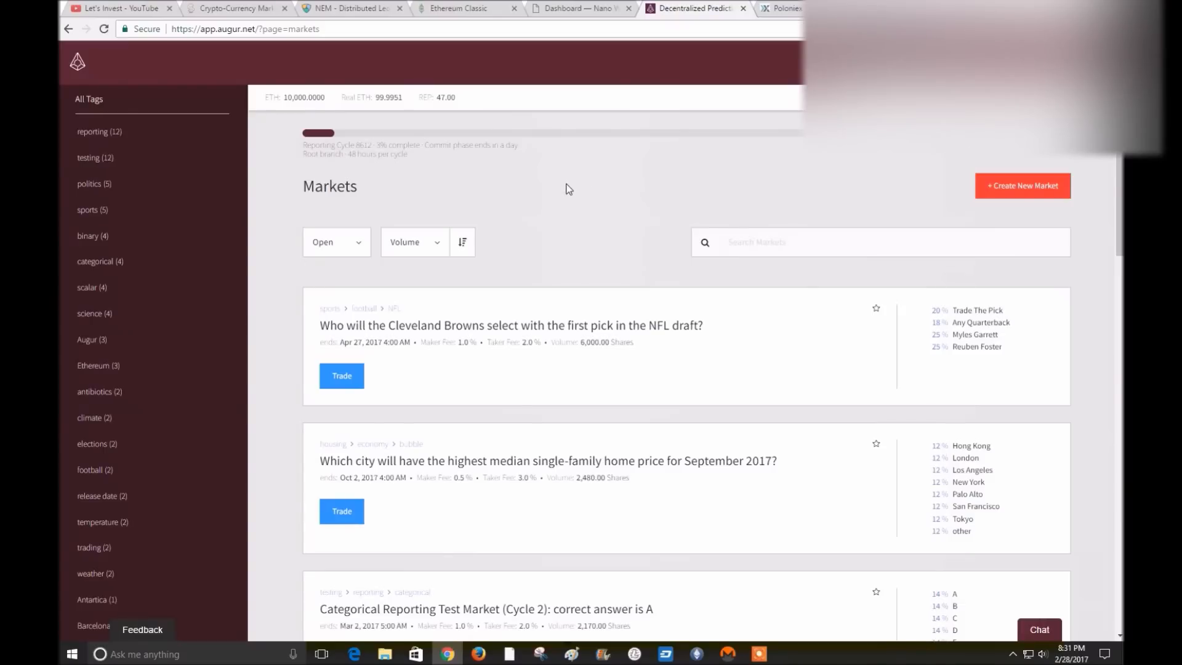
pyautogui.moveTo(529, 187)
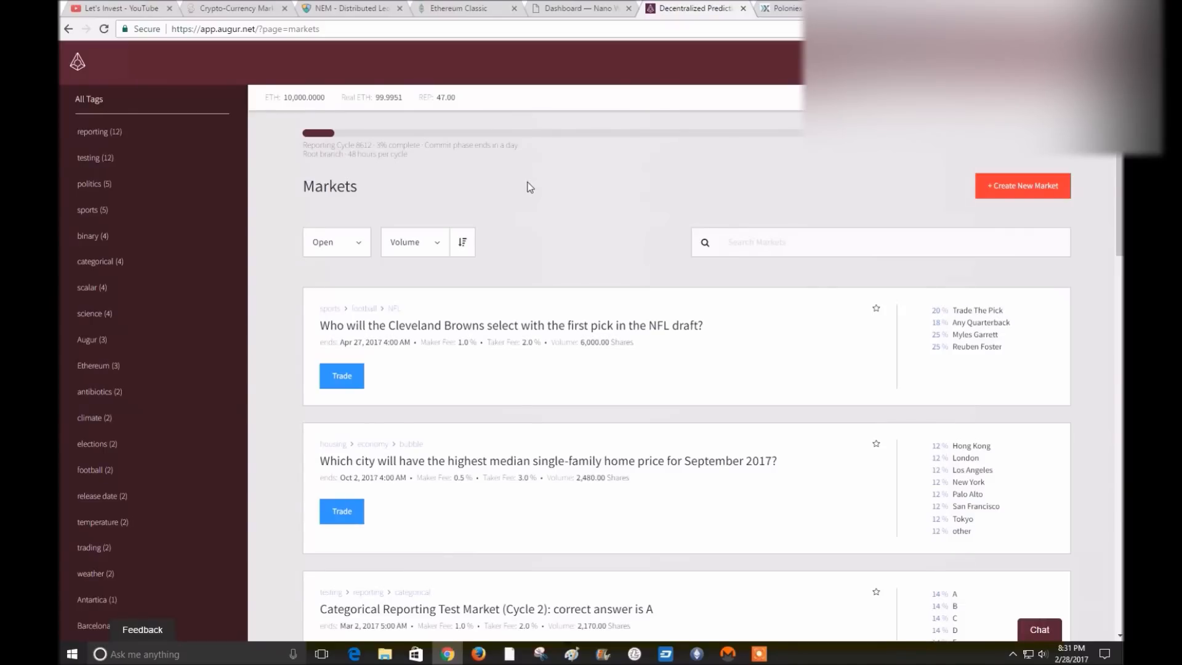
pyautogui.moveTo(531, 198)
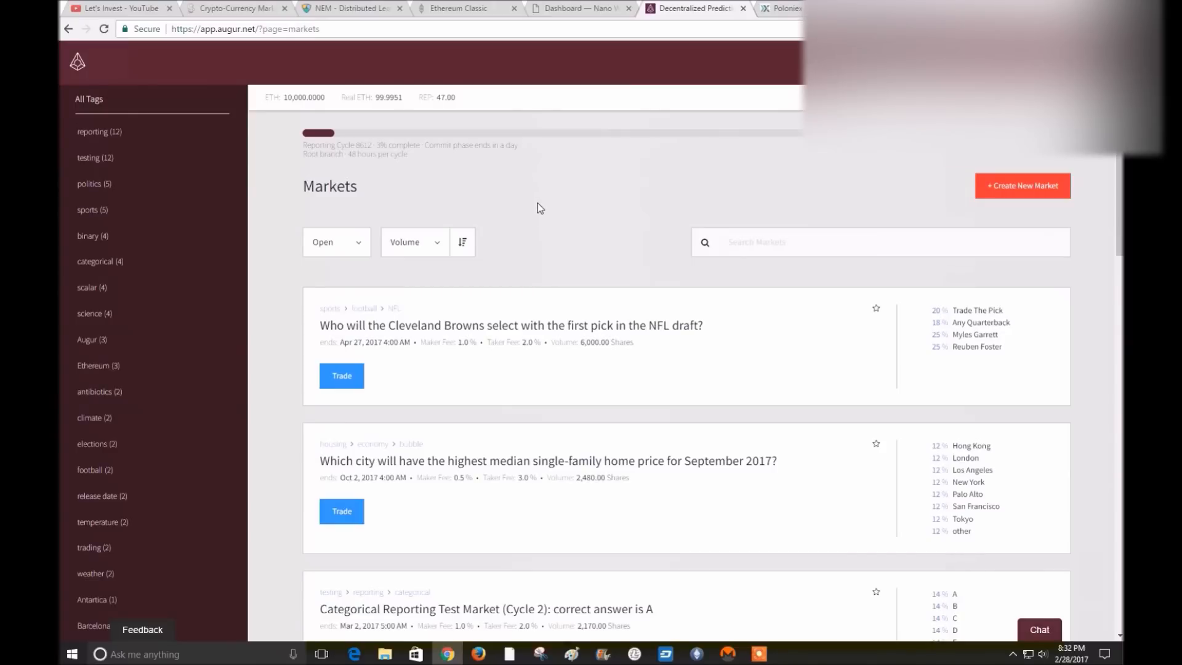
pyautogui.moveTo(537, 213)
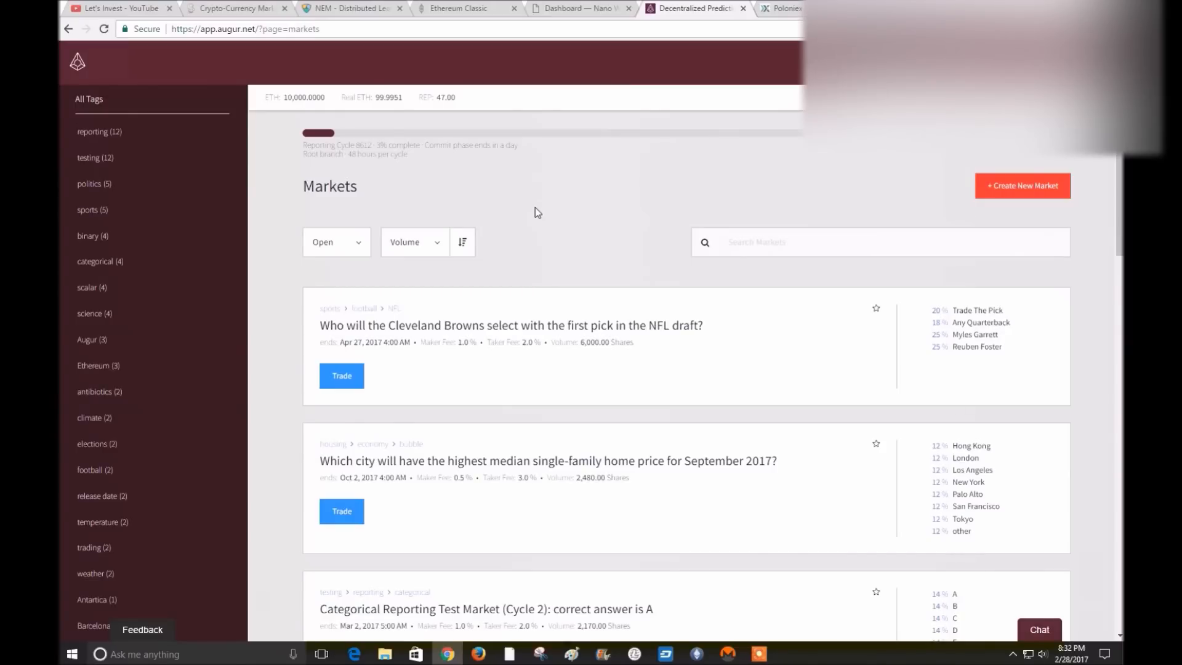
pyautogui.moveTo(564, 212)
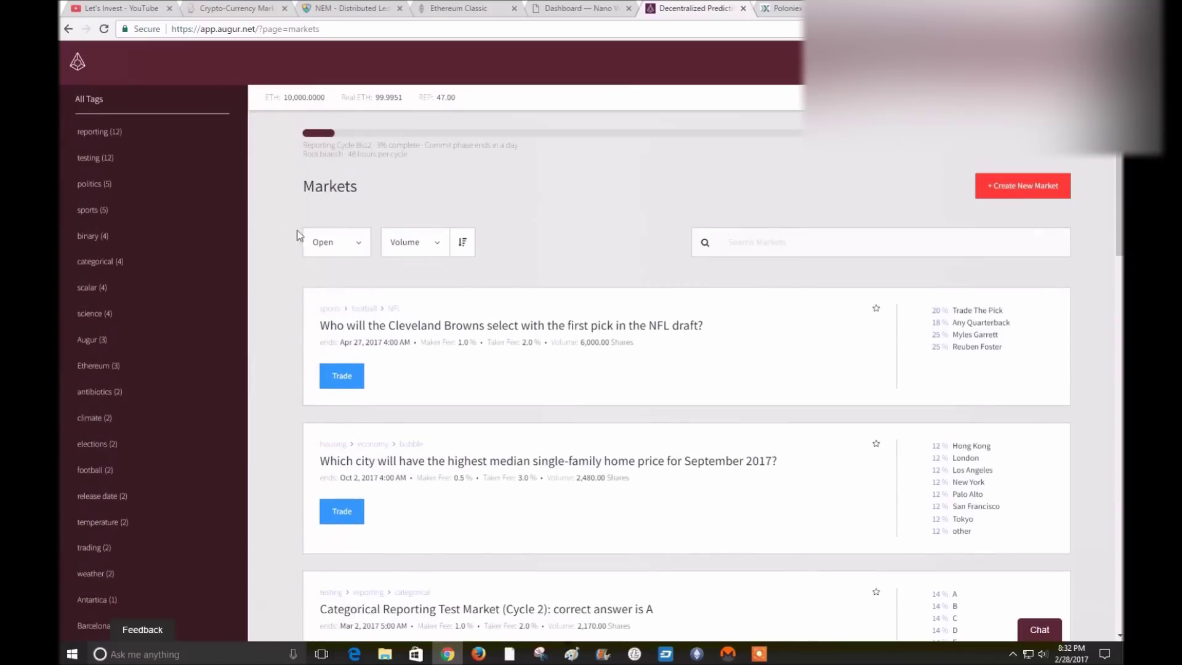
pyautogui.moveTo(498, 222)
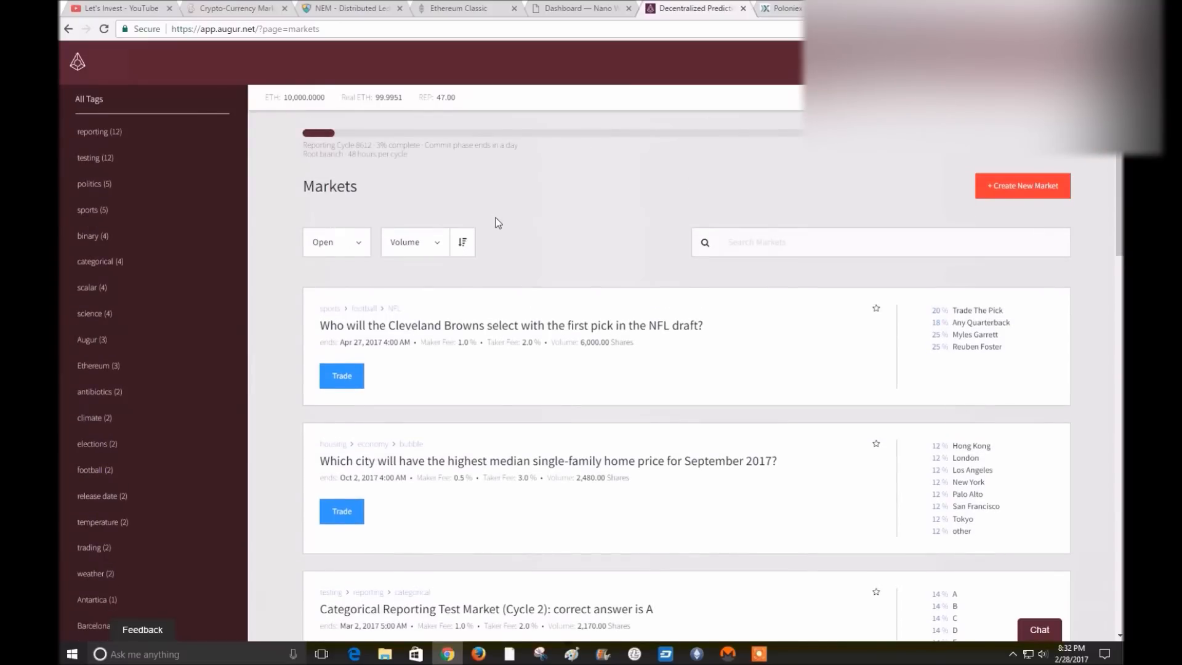
pyautogui.moveTo(525, 220)
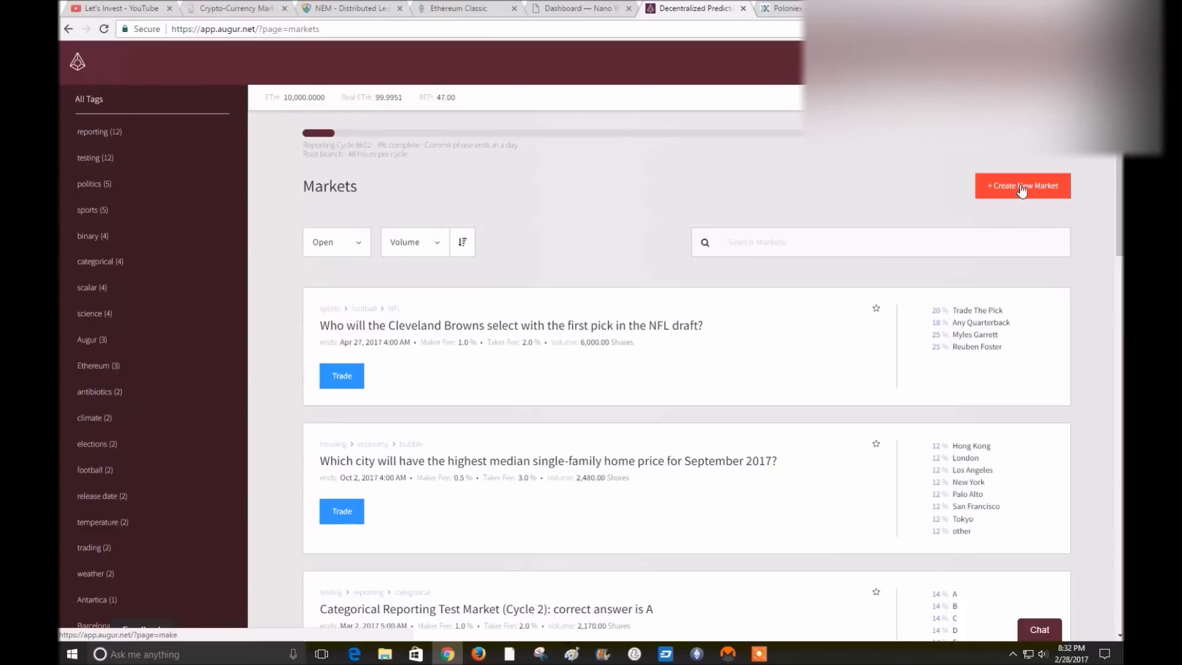
# Start a new prediction market with Augur's orange '+ Create New Market' button
pyautogui.click(1023, 186)
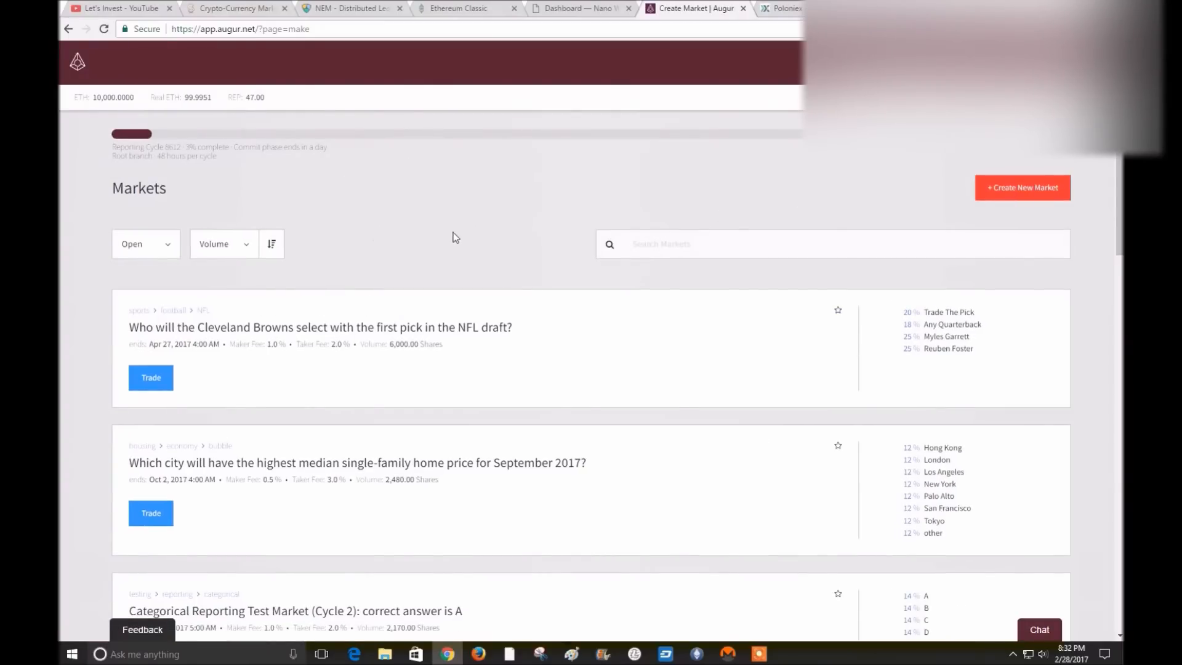
# Scroll the create-market page down to the Yes/No, Multiple Choice and Numeric types
pyautogui.click(1023, 188)
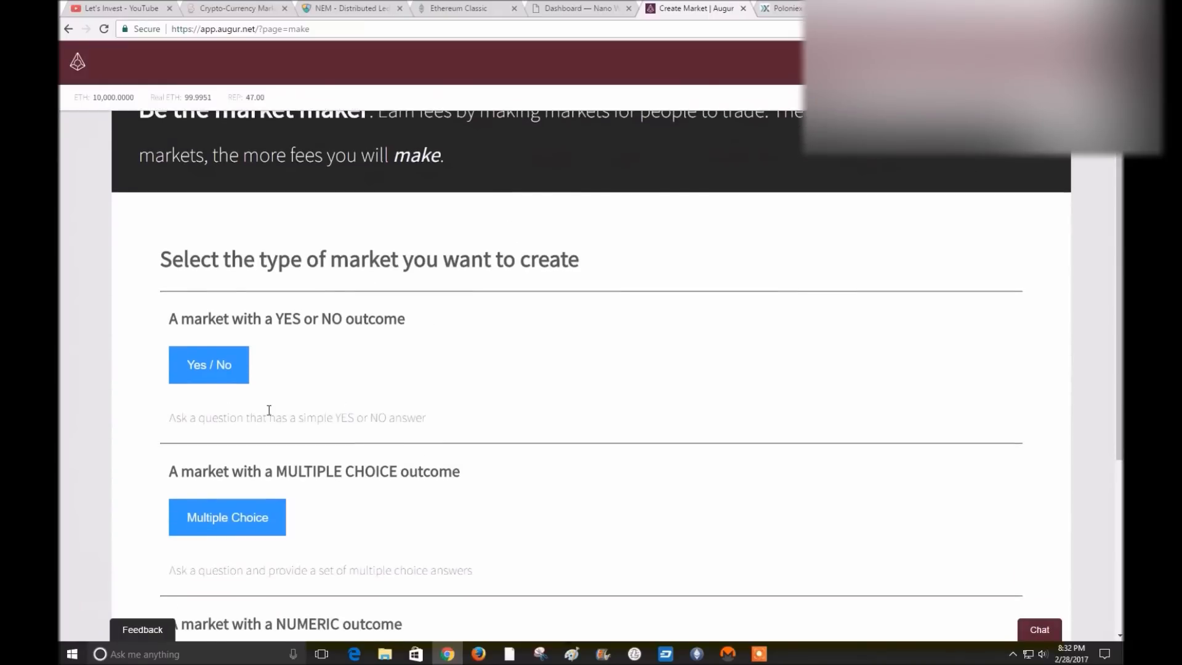
pyautogui.scroll(-3)
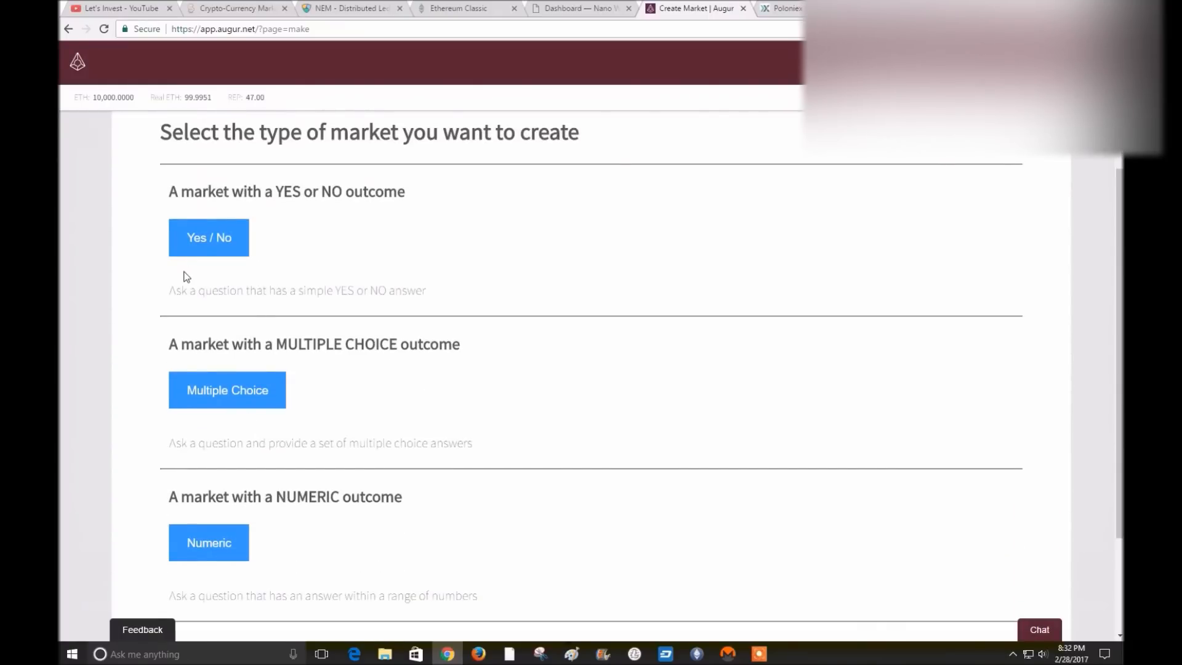
pyautogui.moveTo(331, 257)
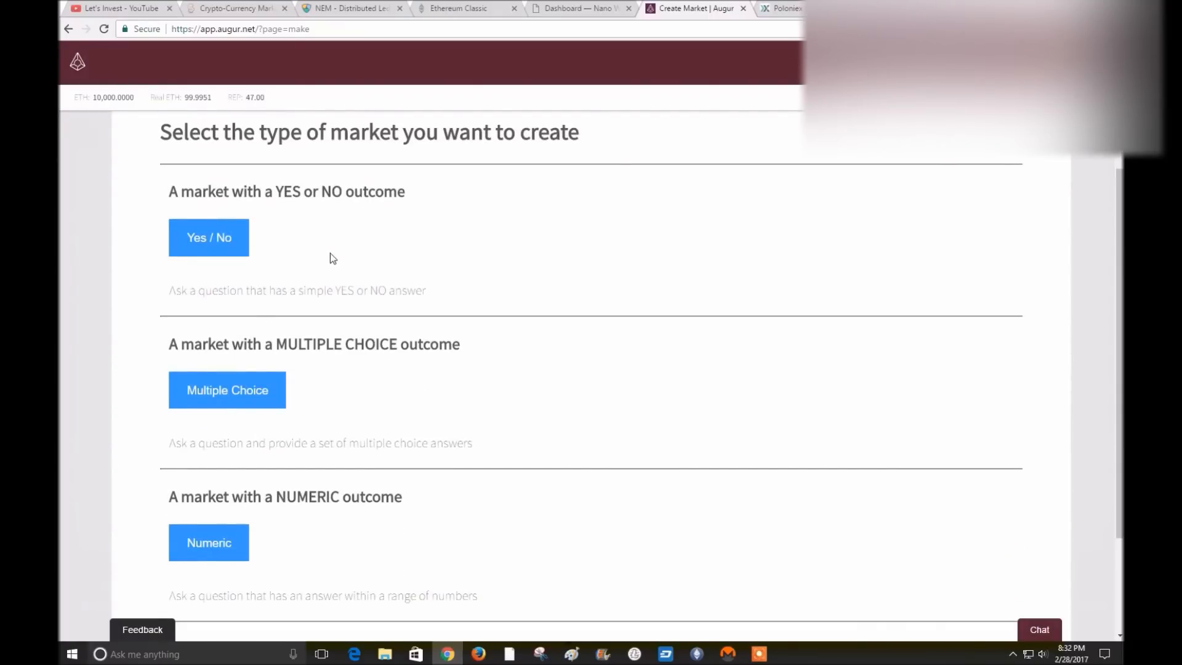
pyautogui.moveTo(311, 271)
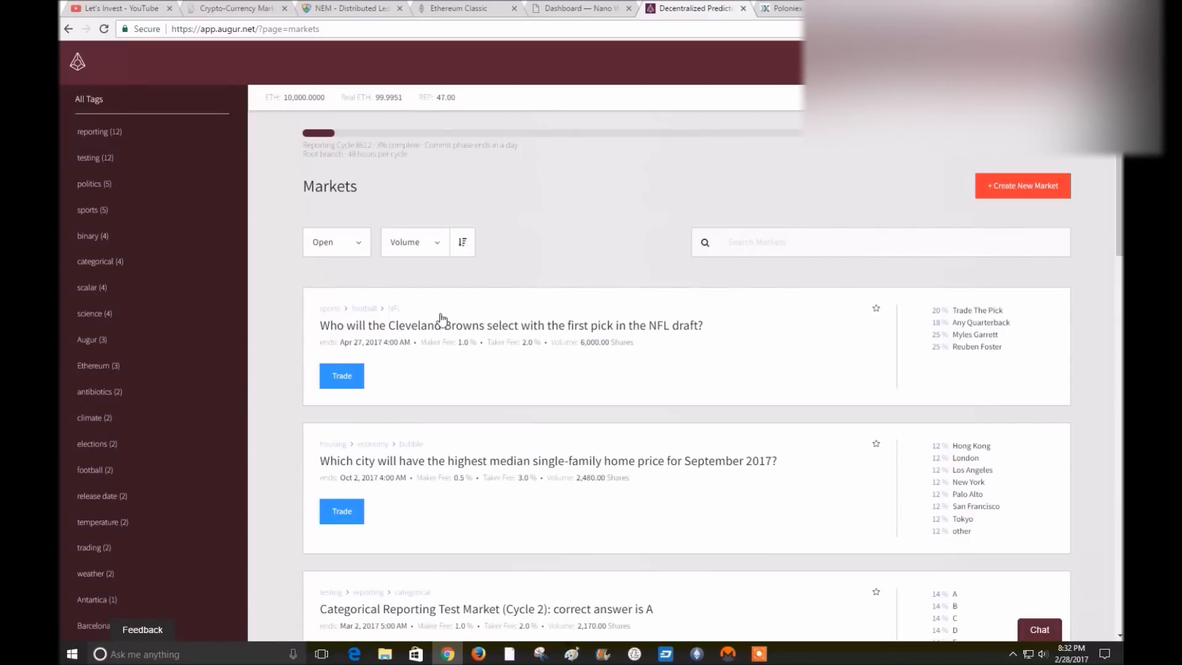
pyautogui.moveTo(289, 266)
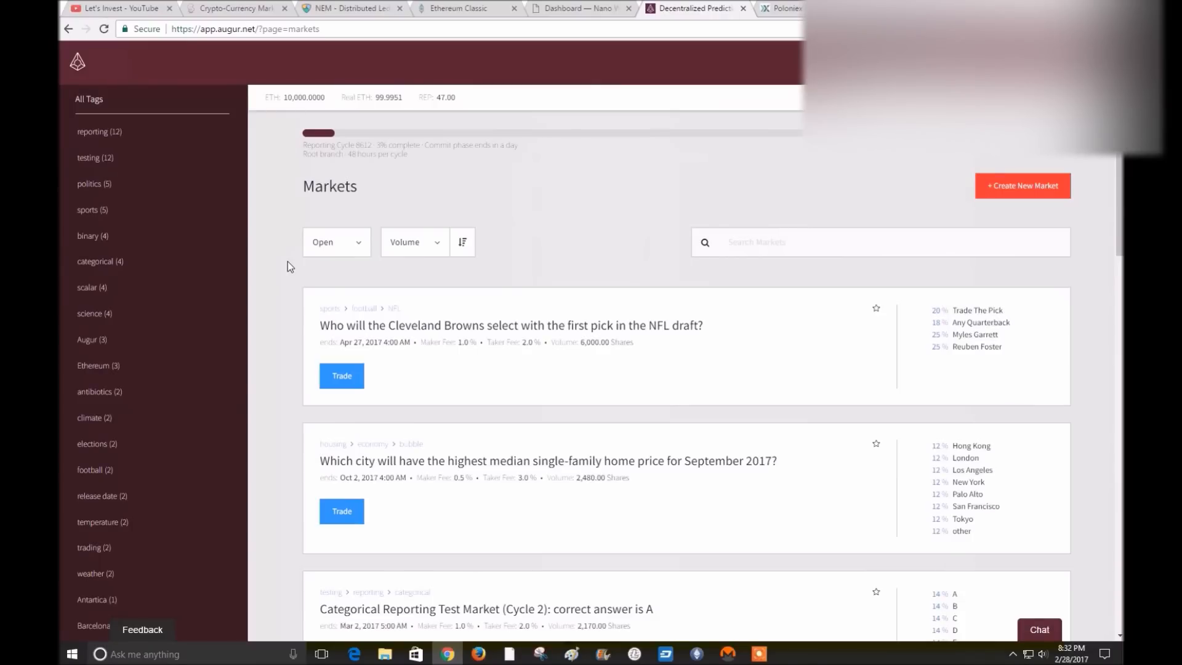
pyautogui.moveTo(188, 161)
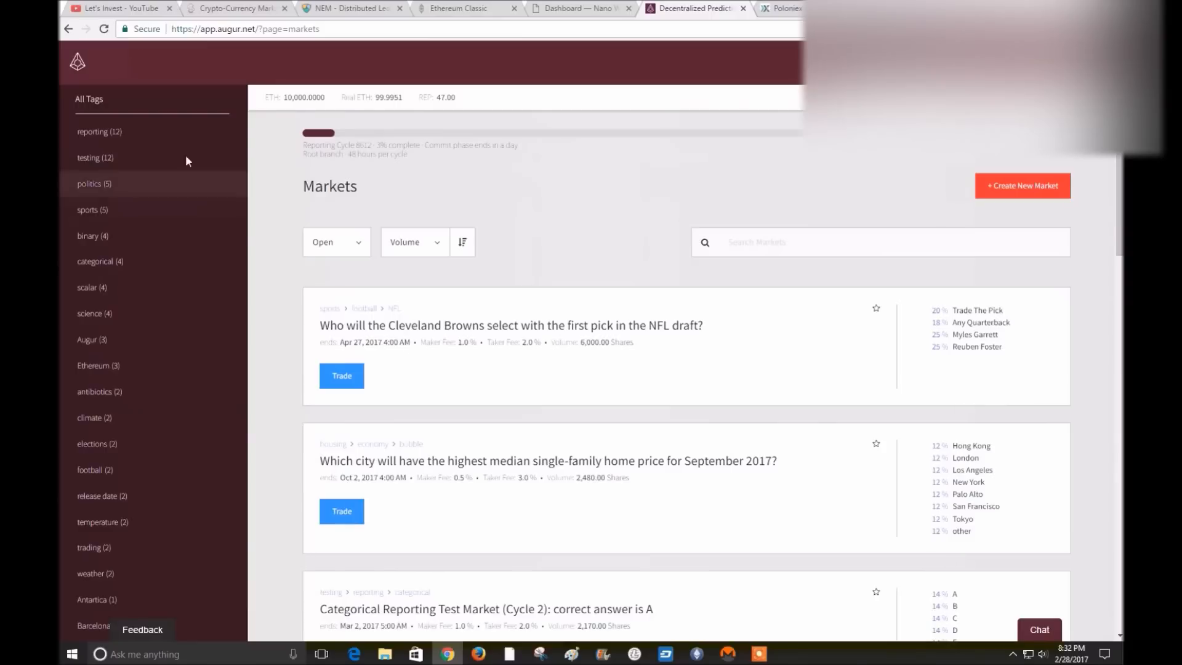
pyautogui.moveTo(518, 428)
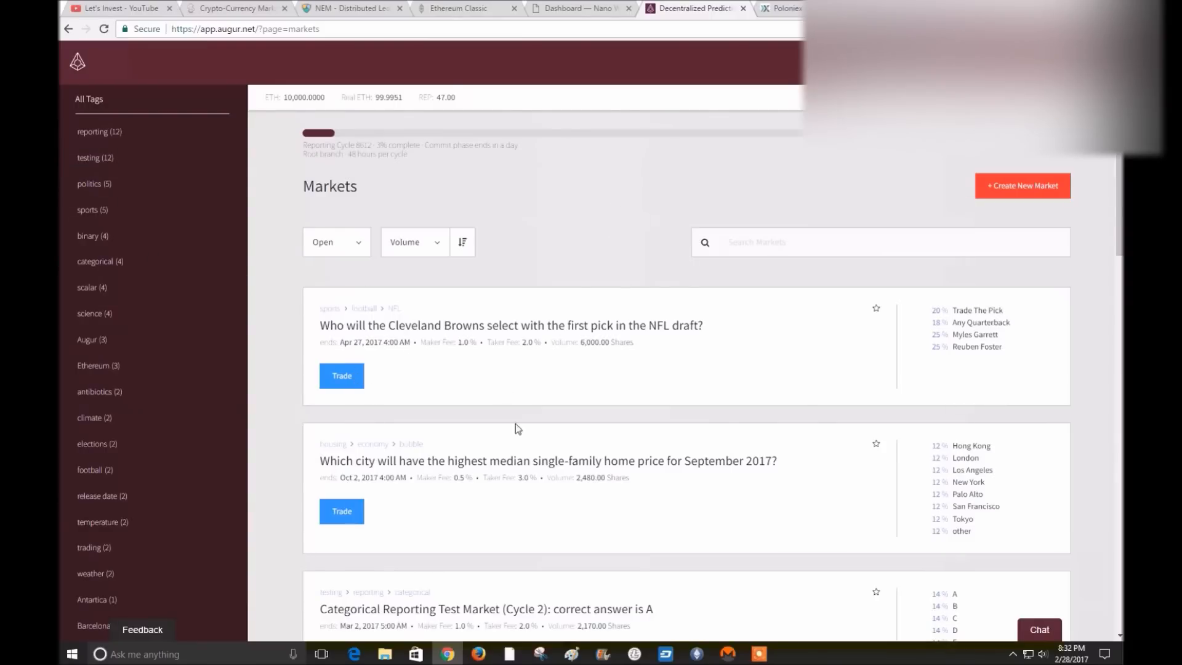
pyautogui.moveTo(957, 322)
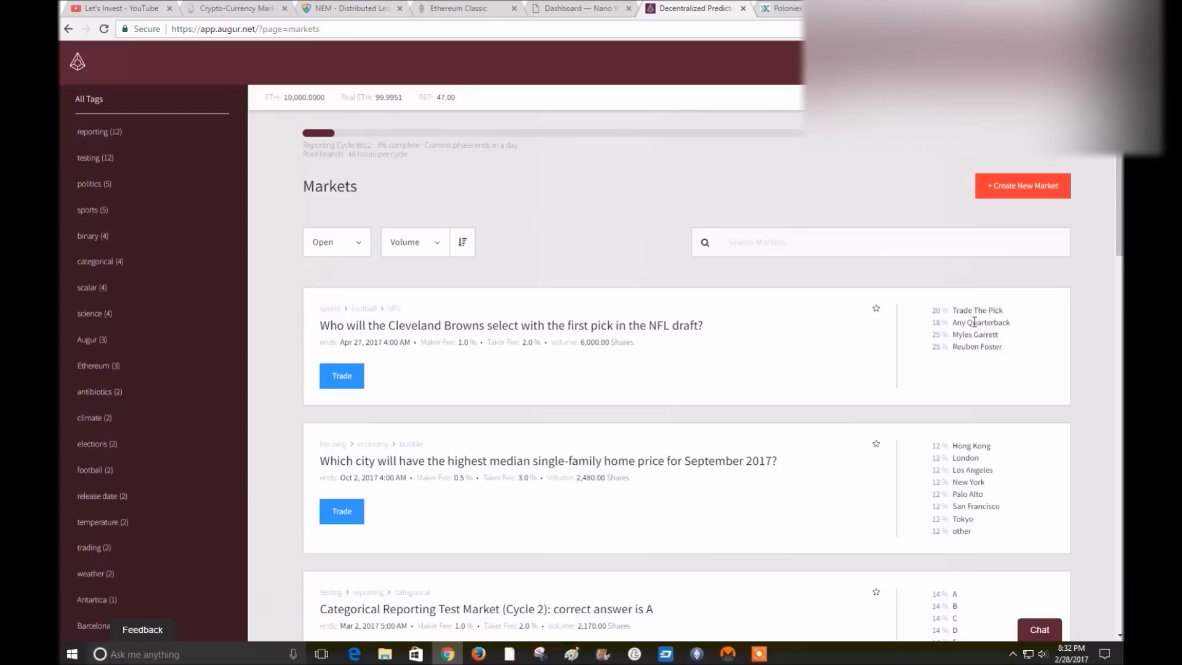
pyautogui.moveTo(996, 479)
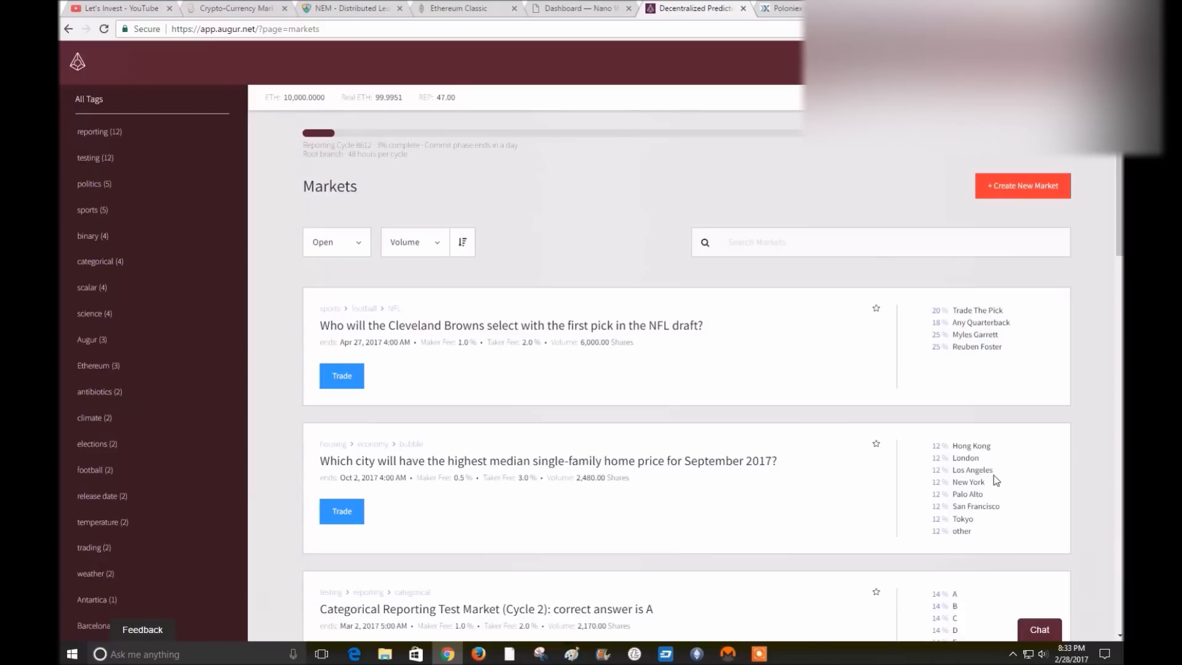
pyautogui.scroll(-3)
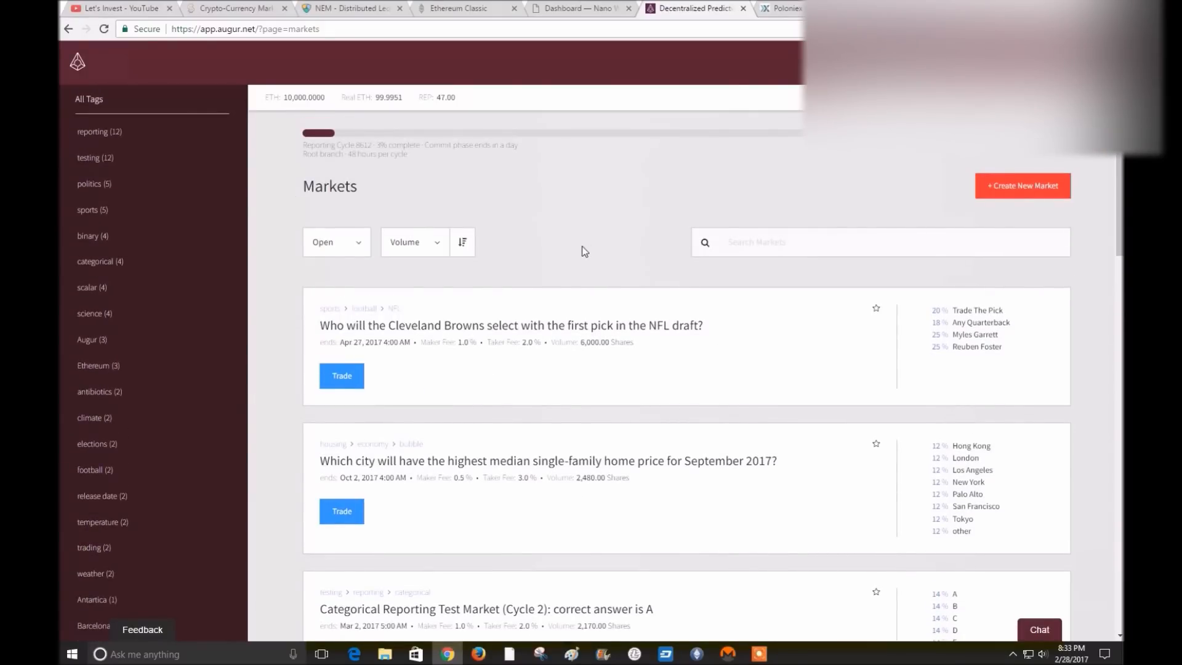
pyautogui.moveTo(528, 200)
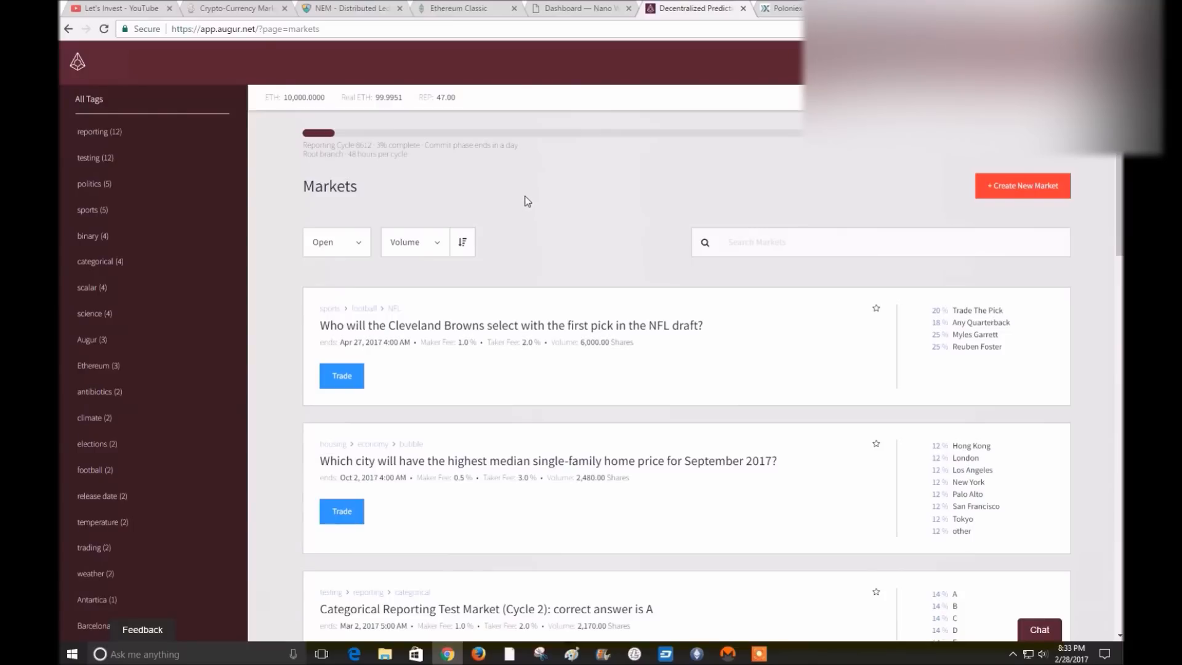
pyautogui.moveTo(527, 179)
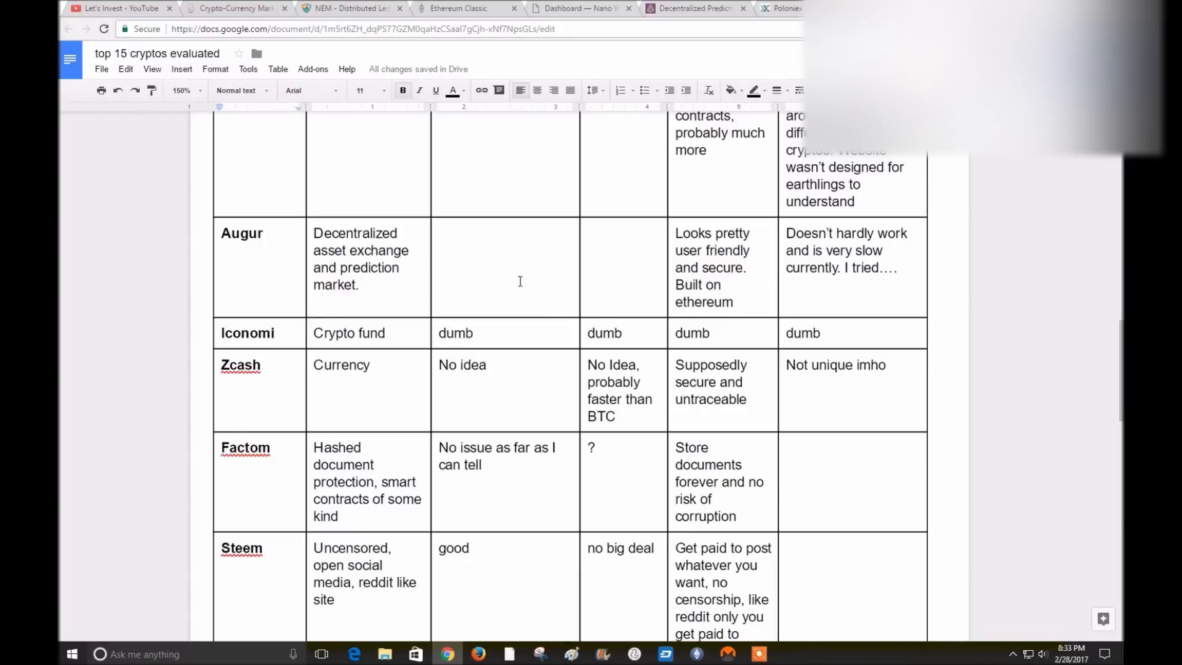
pyautogui.moveTo(864, 263)
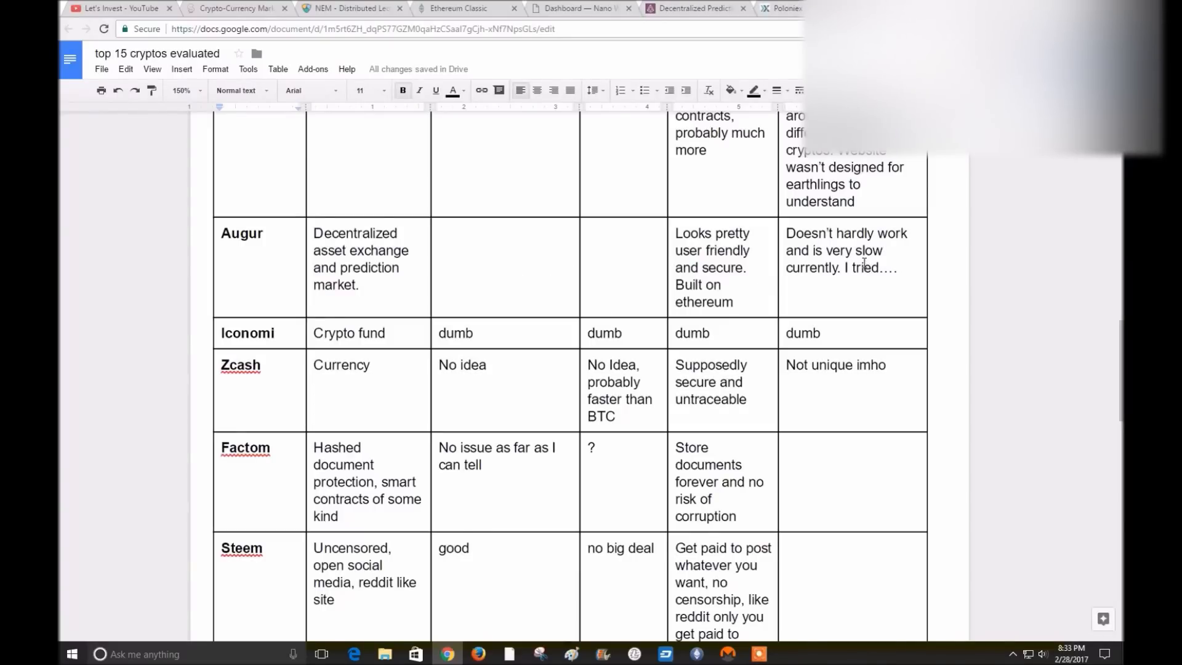
# Scroll the table from Augur to Tether, then return to CoinMarketCap's Dash–Waves rankings
pyautogui.scroll(-3)
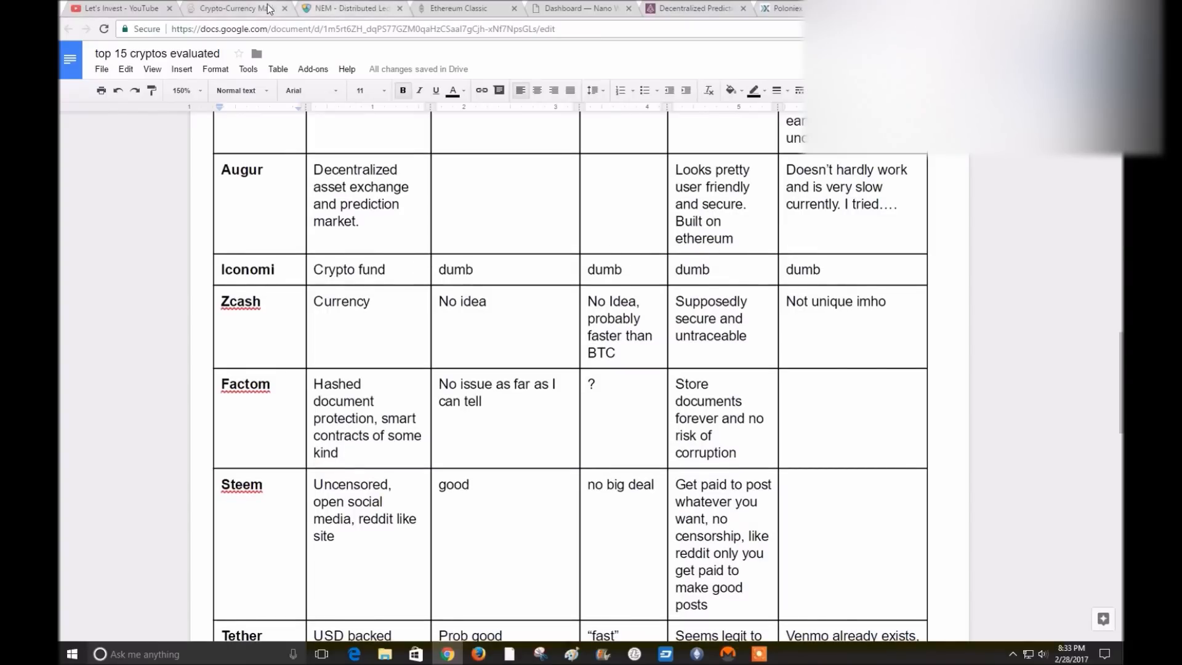
pyautogui.click(228, 8)
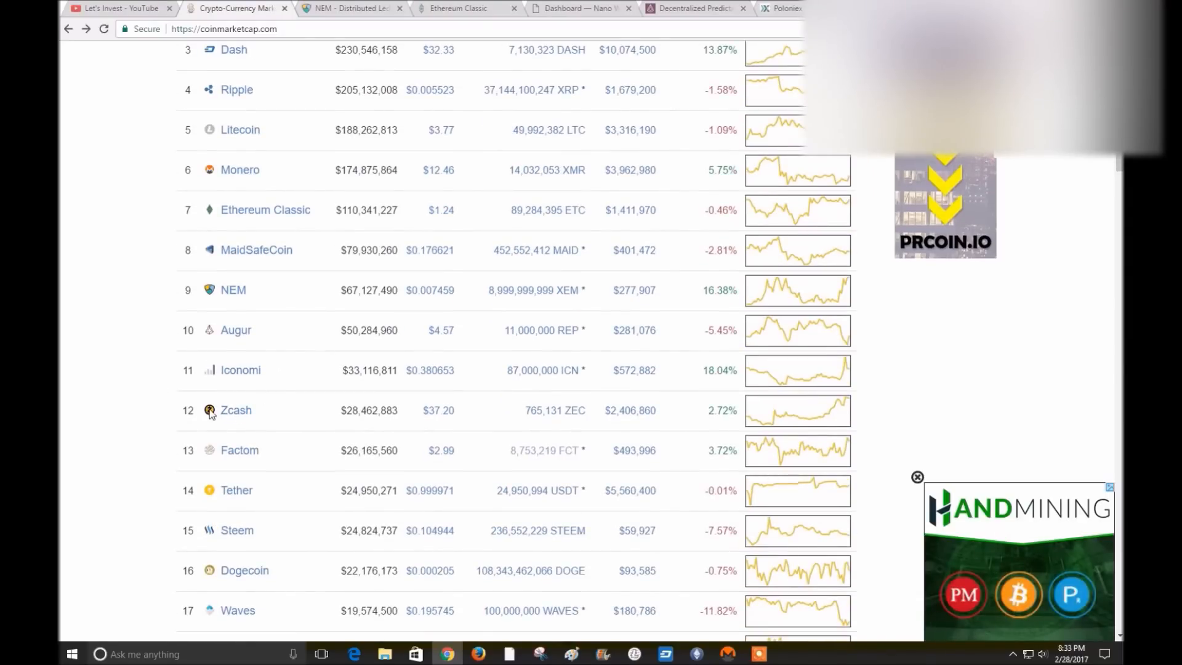
pyautogui.moveTo(122, 394)
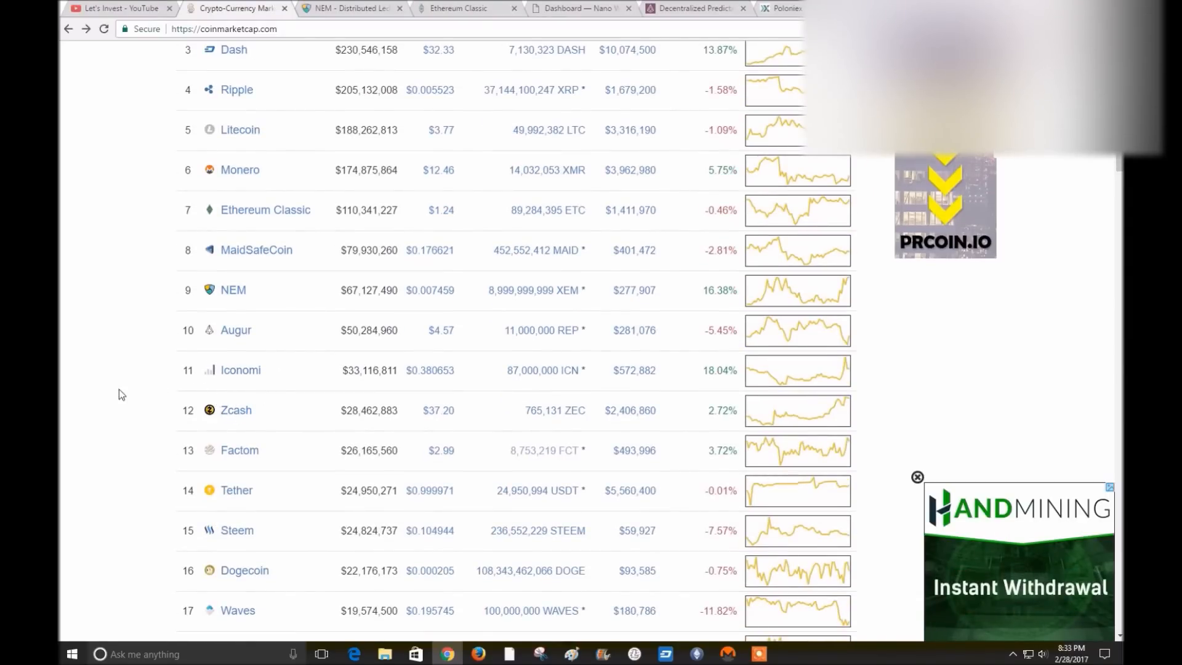
pyautogui.moveTo(93, 394)
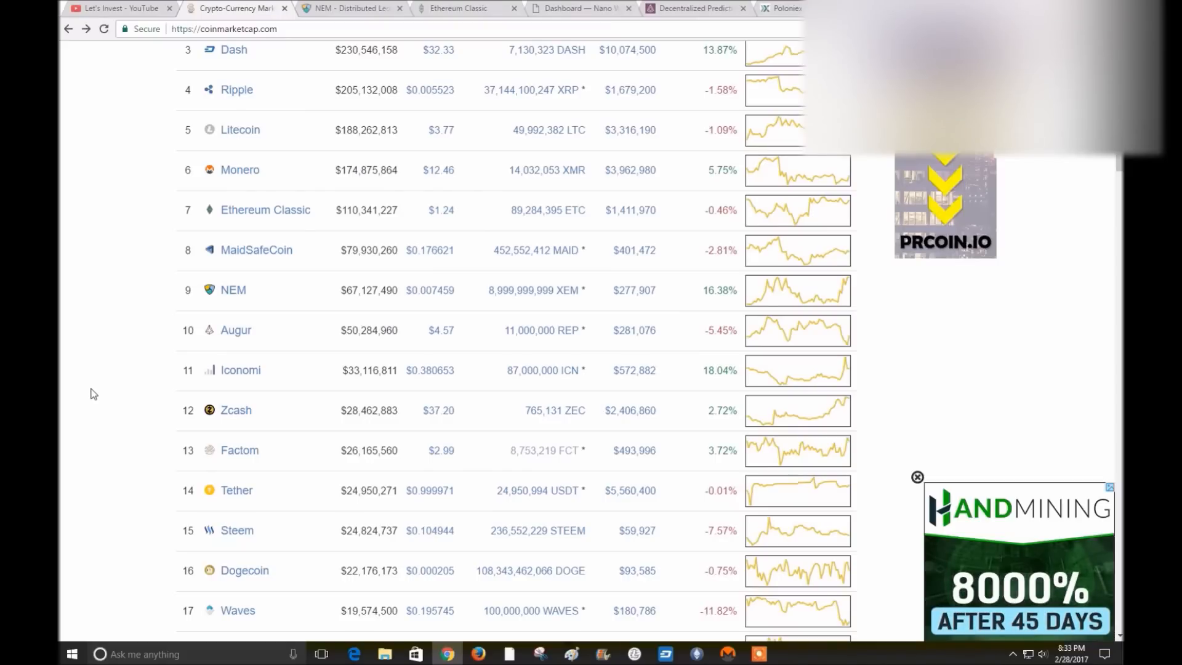
pyautogui.moveTo(125, 390)
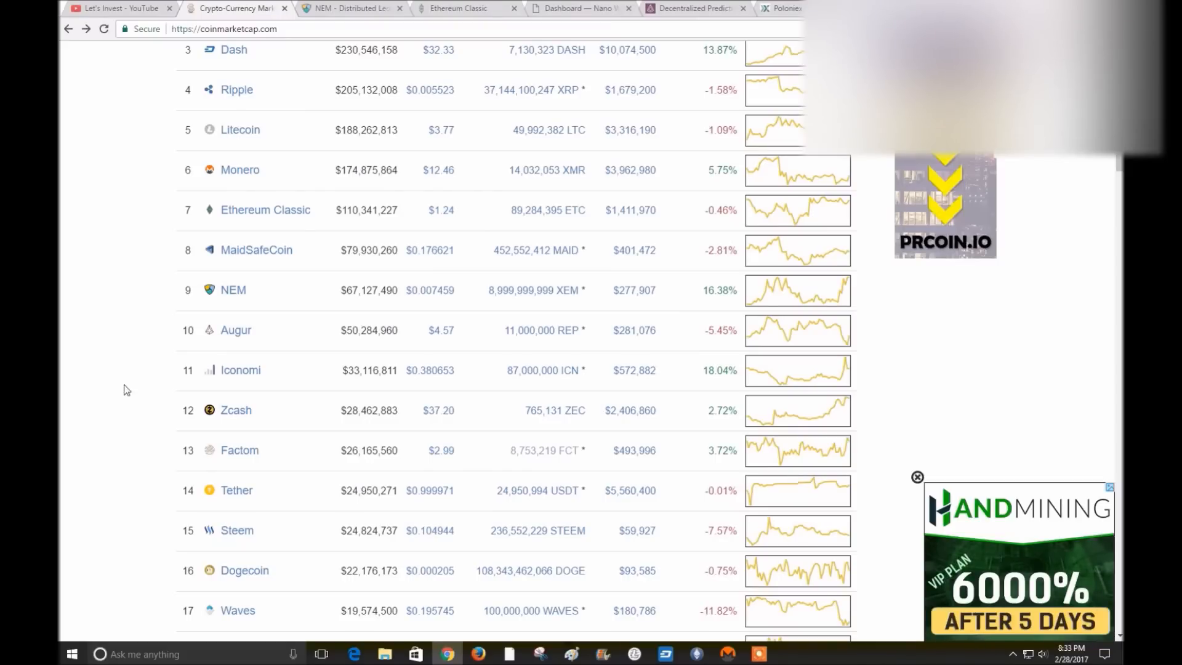
pyautogui.moveTo(129, 353)
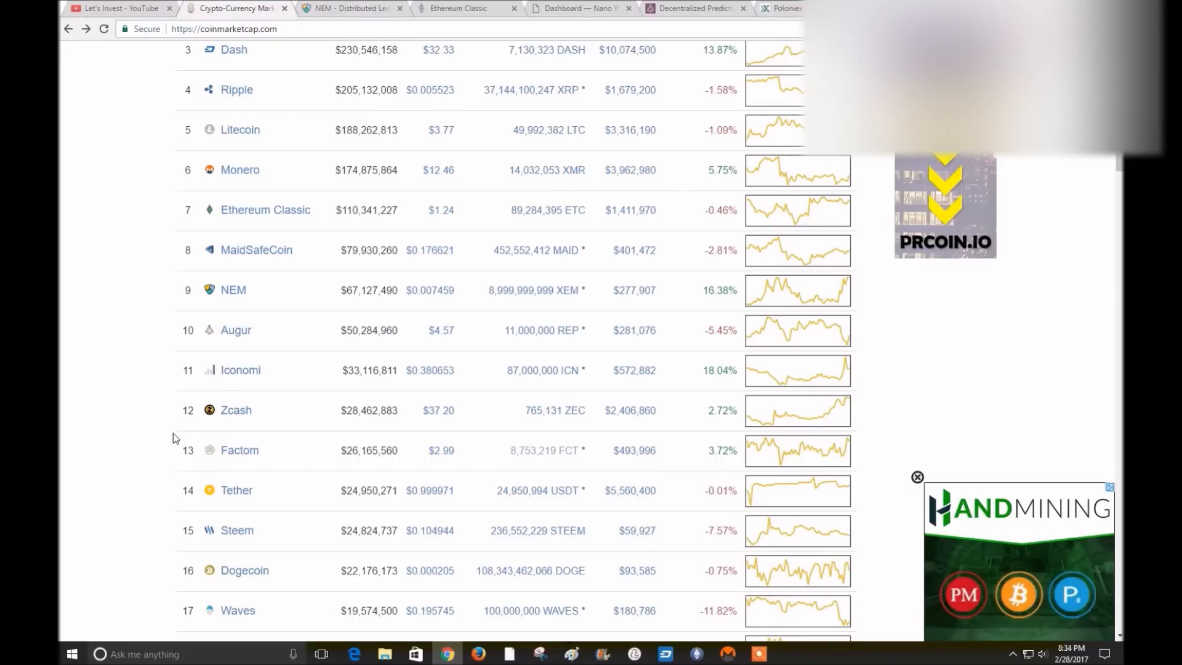
pyautogui.moveTo(325, 368)
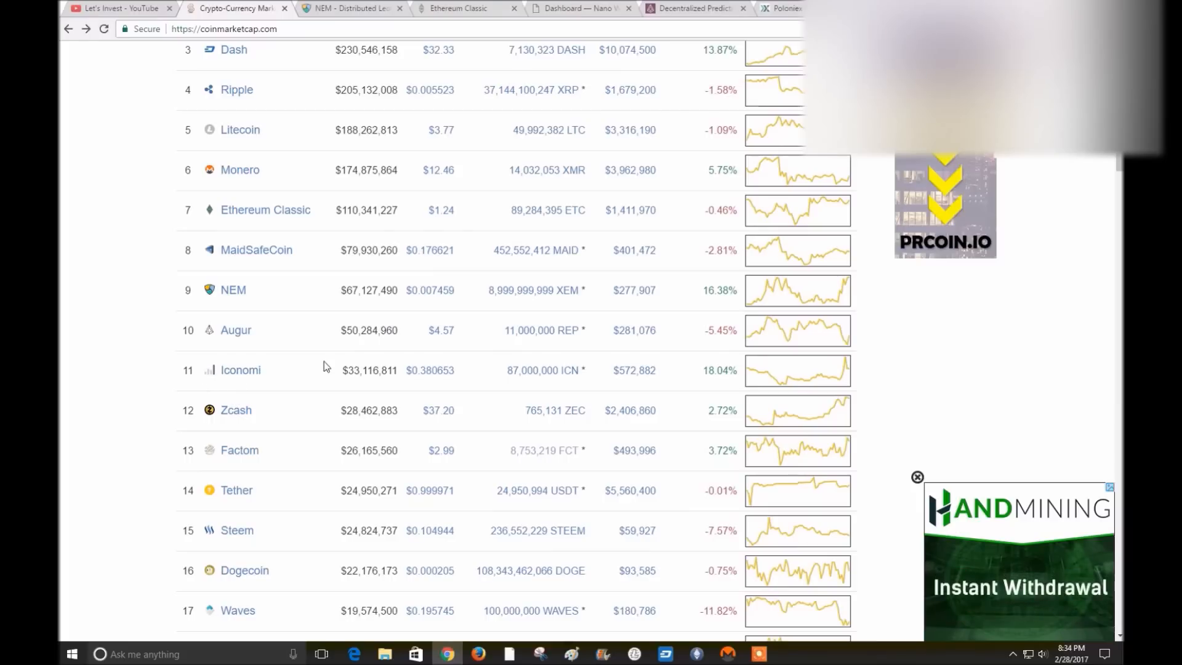
pyautogui.moveTo(279, 406)
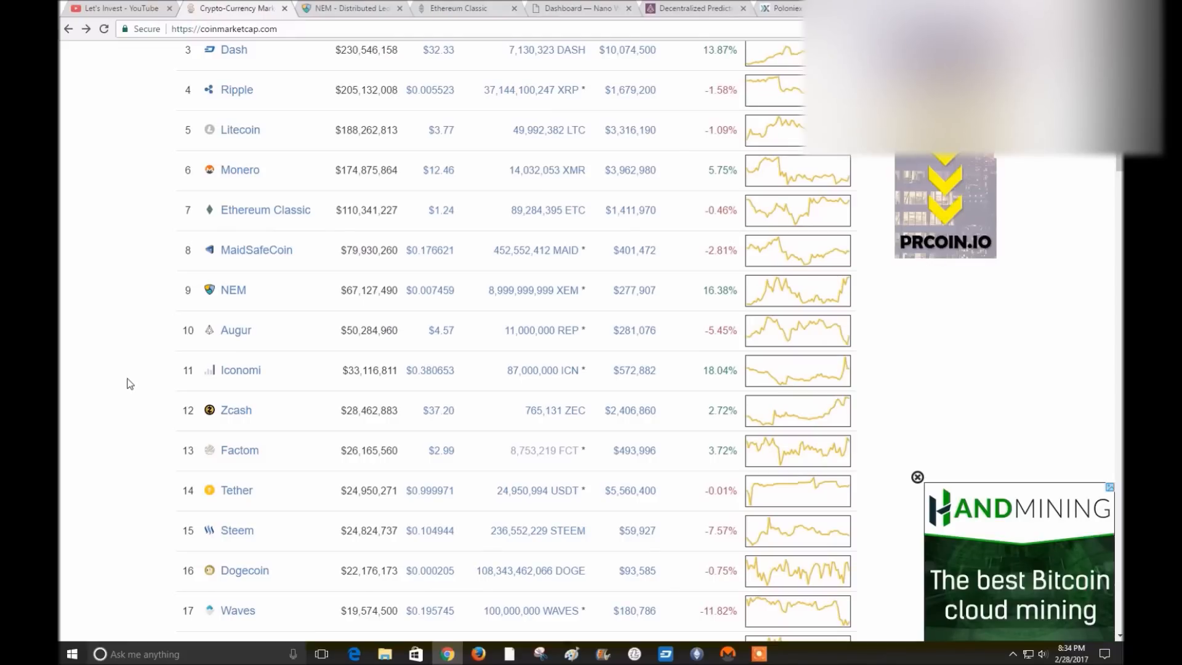
pyautogui.scroll(3)
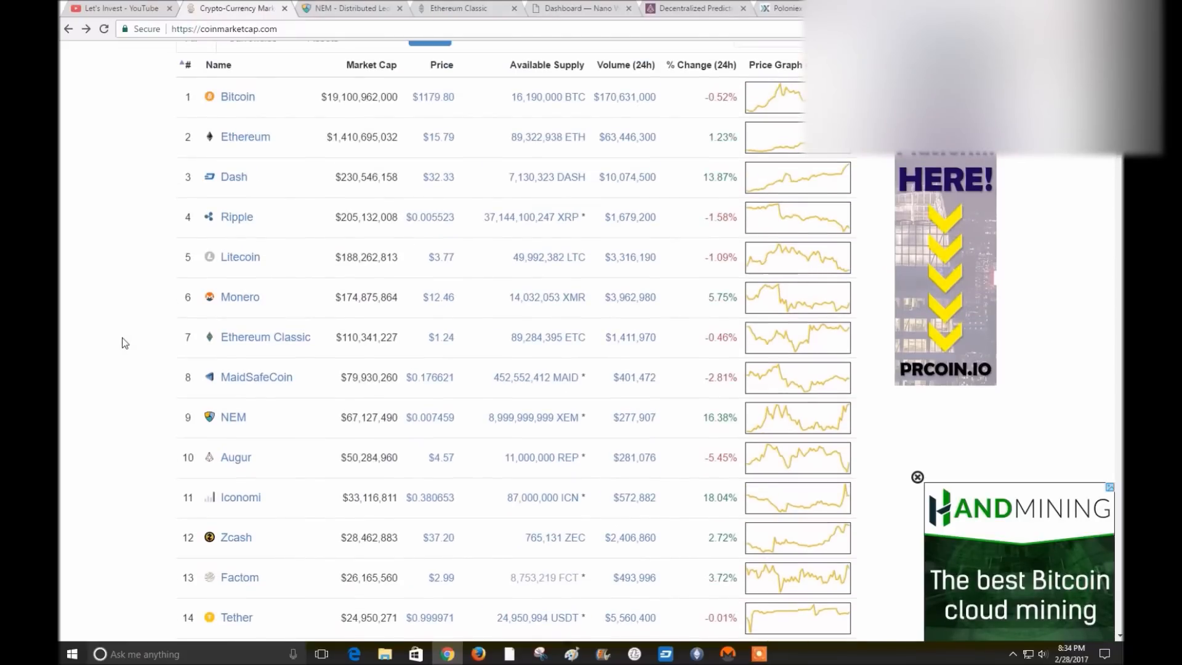
pyautogui.scroll(-3)
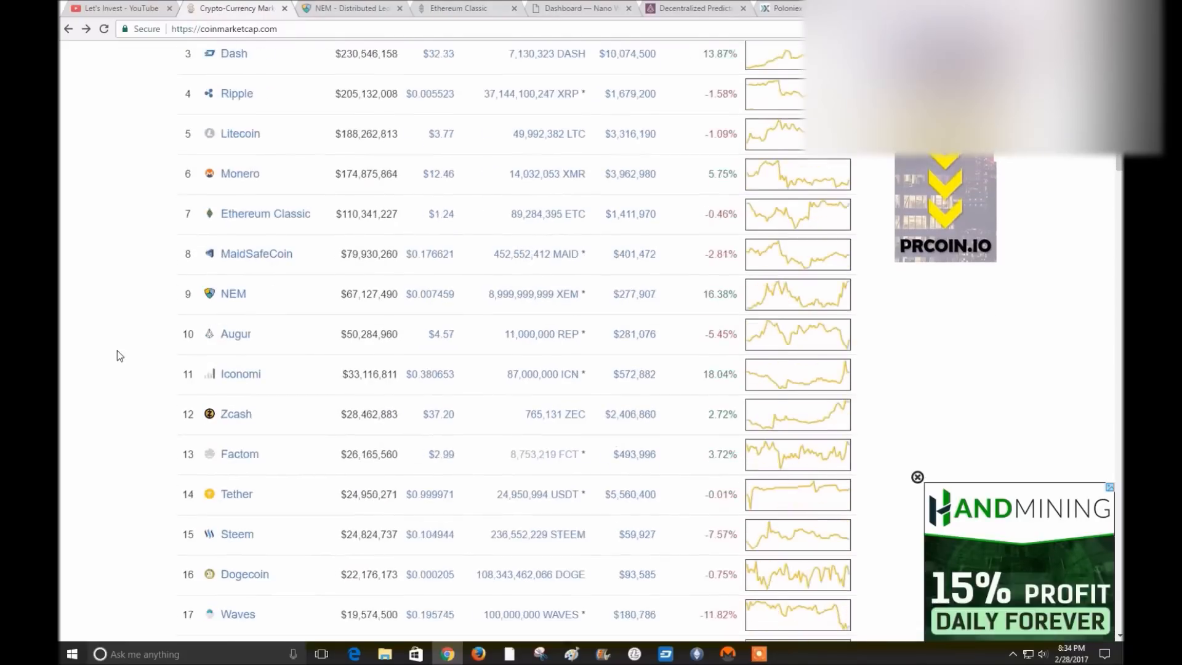
pyautogui.scroll(-3)
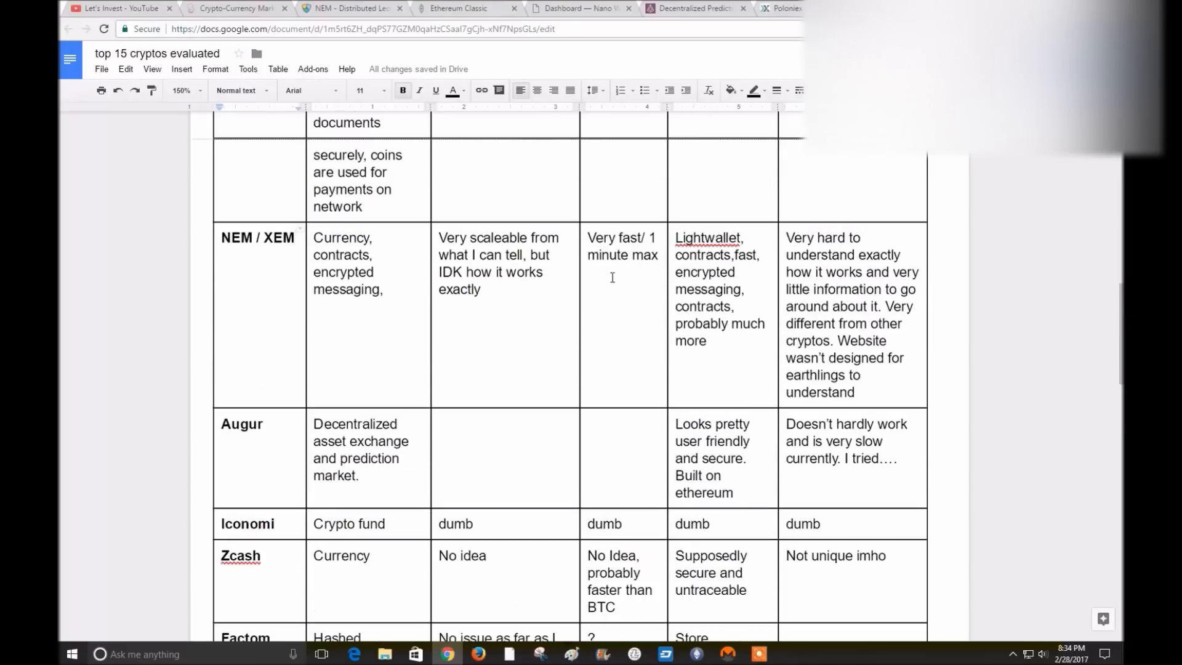
pyautogui.scroll(-3)
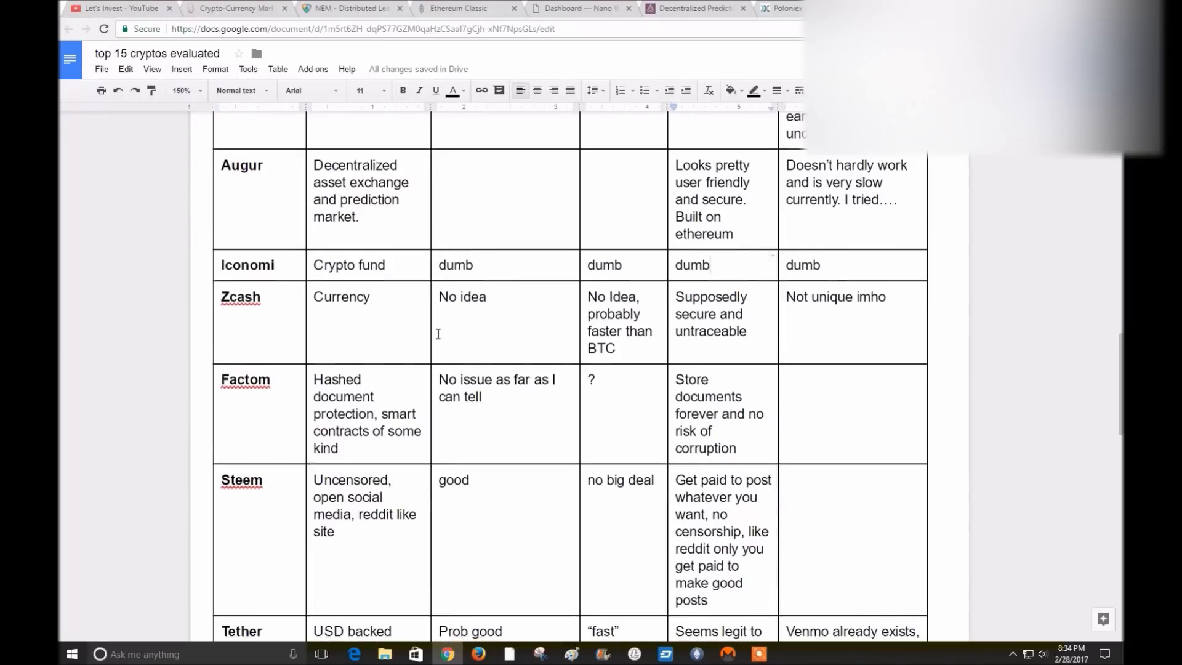
pyautogui.scroll(-3)
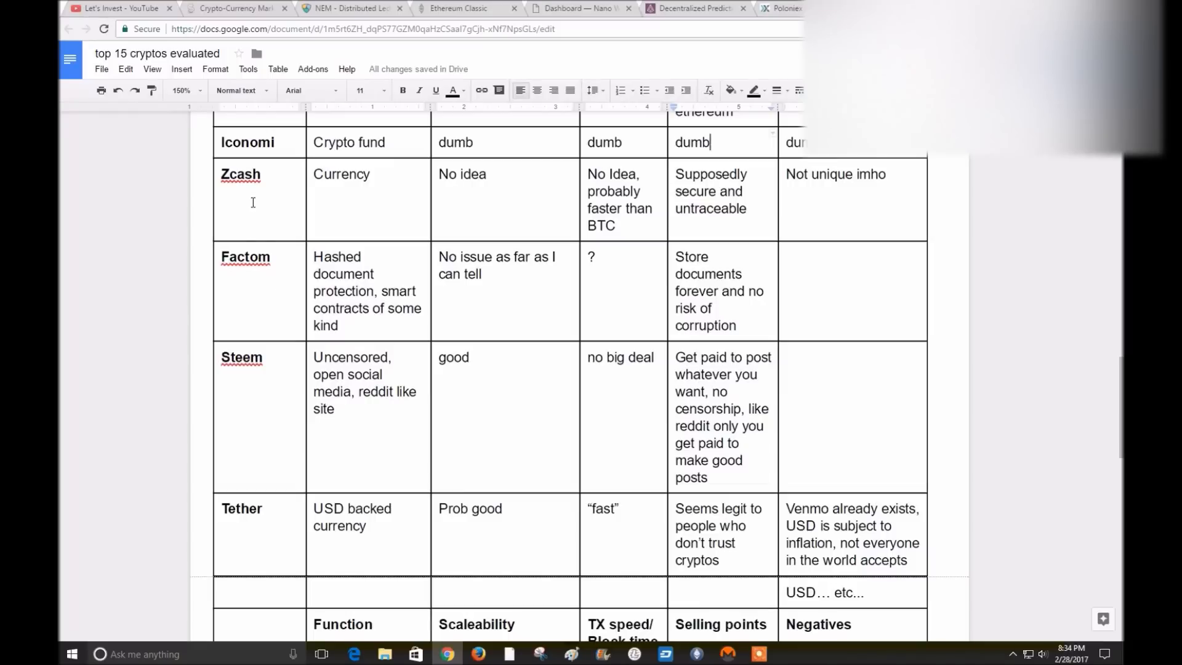
pyautogui.moveTo(243, 213)
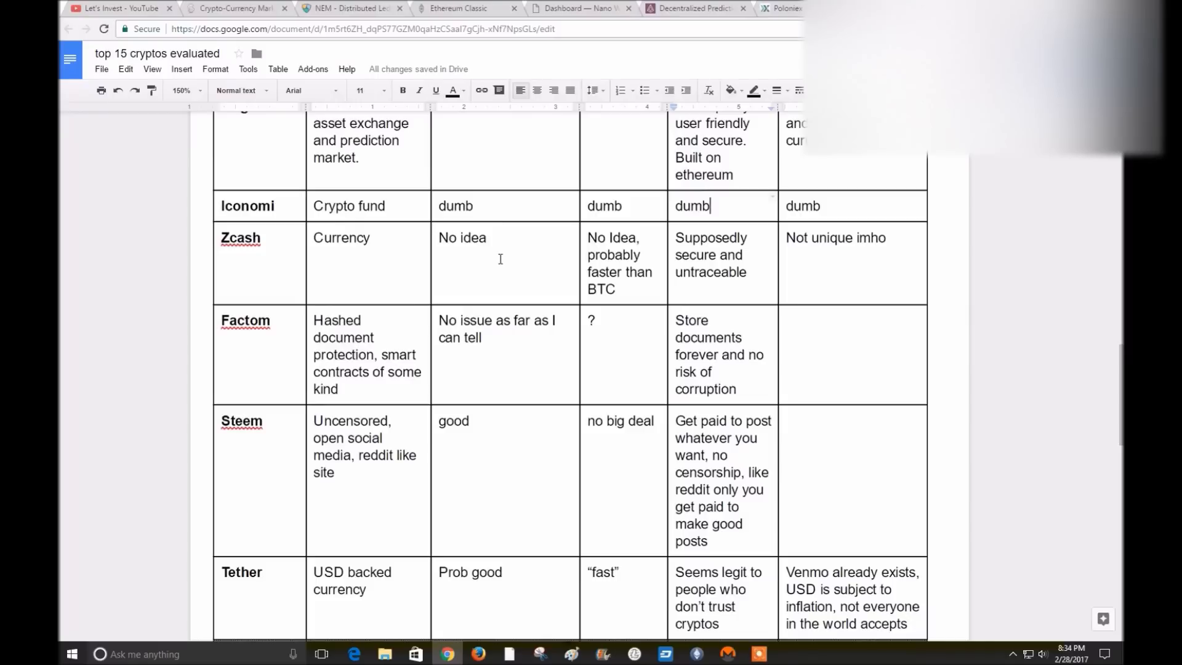
pyautogui.moveTo(495, 256)
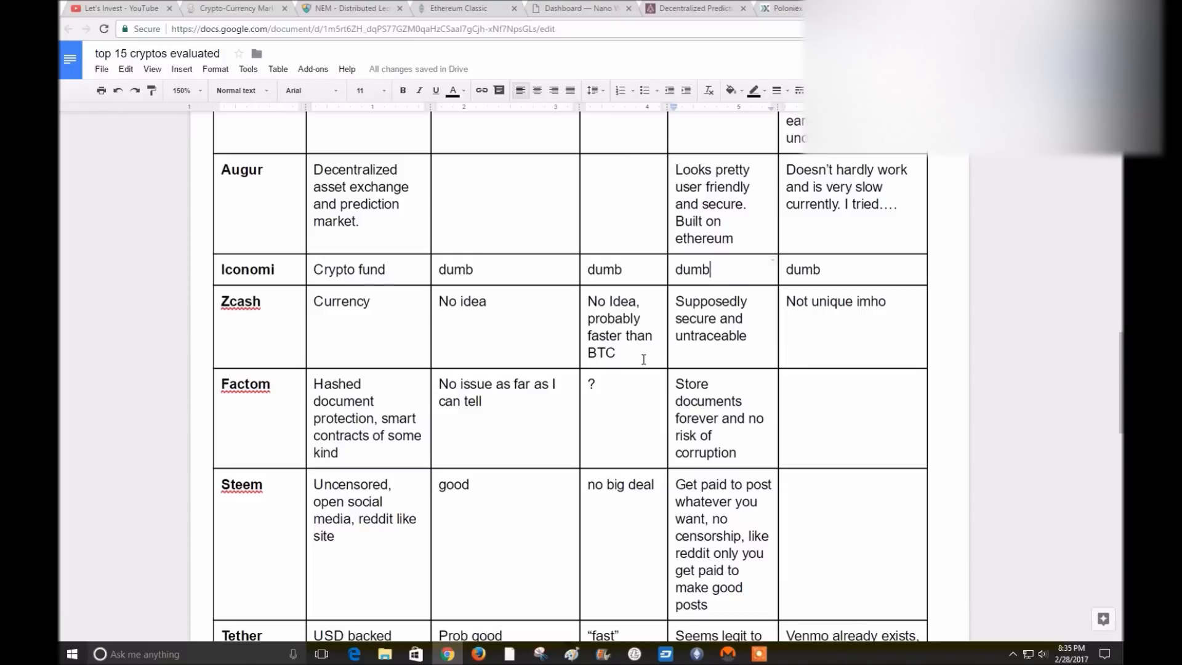
pyautogui.moveTo(257, 323)
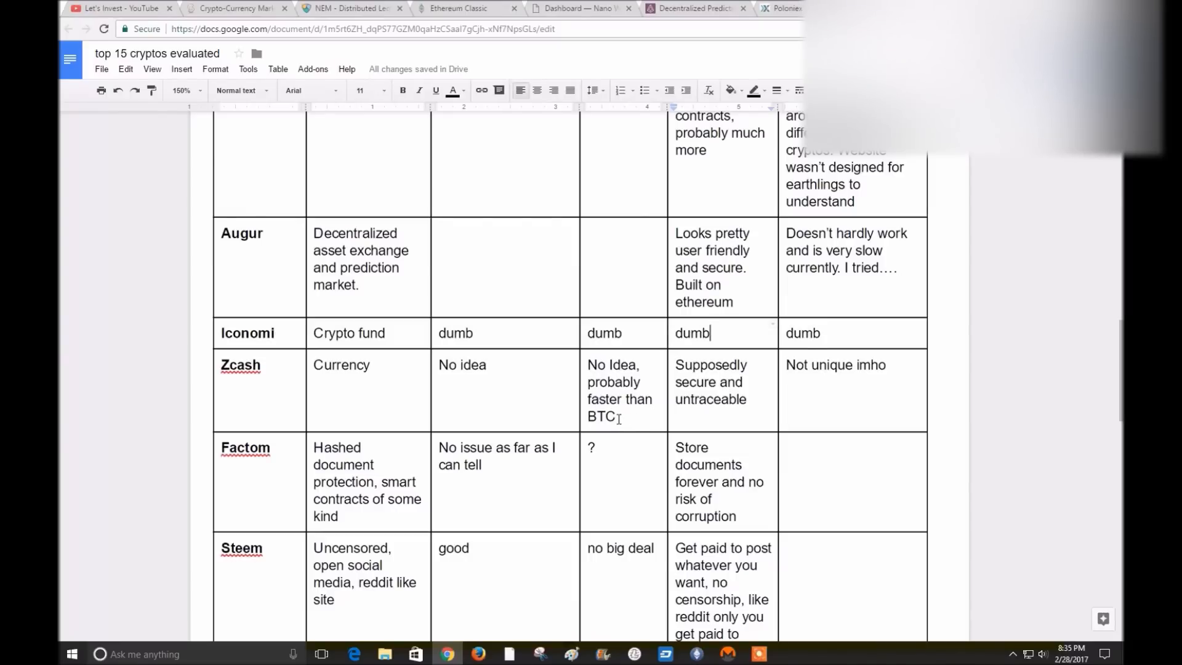
pyautogui.moveTo(707, 421)
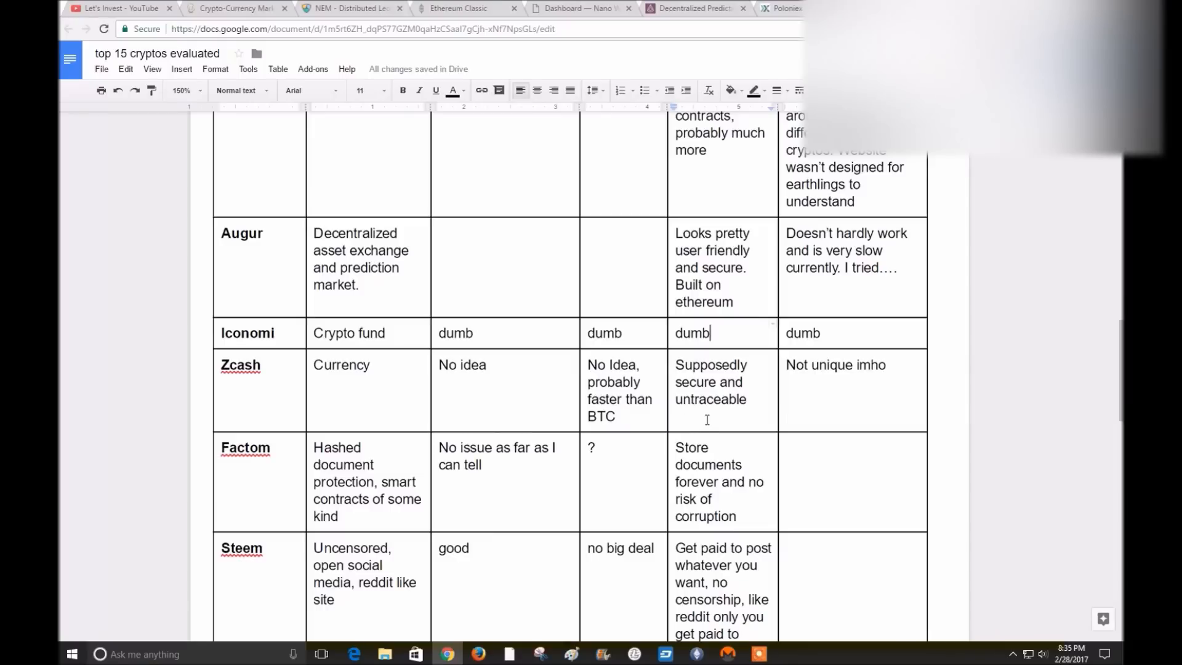
pyautogui.moveTo(642, 414)
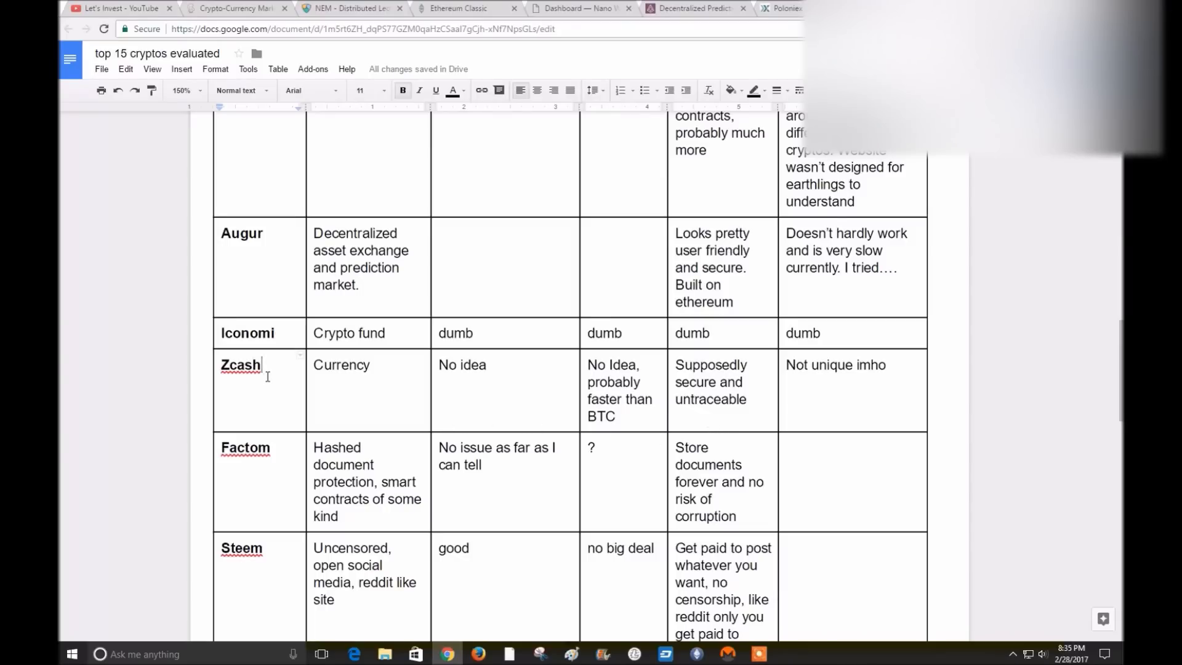
pyautogui.moveTo(724, 399)
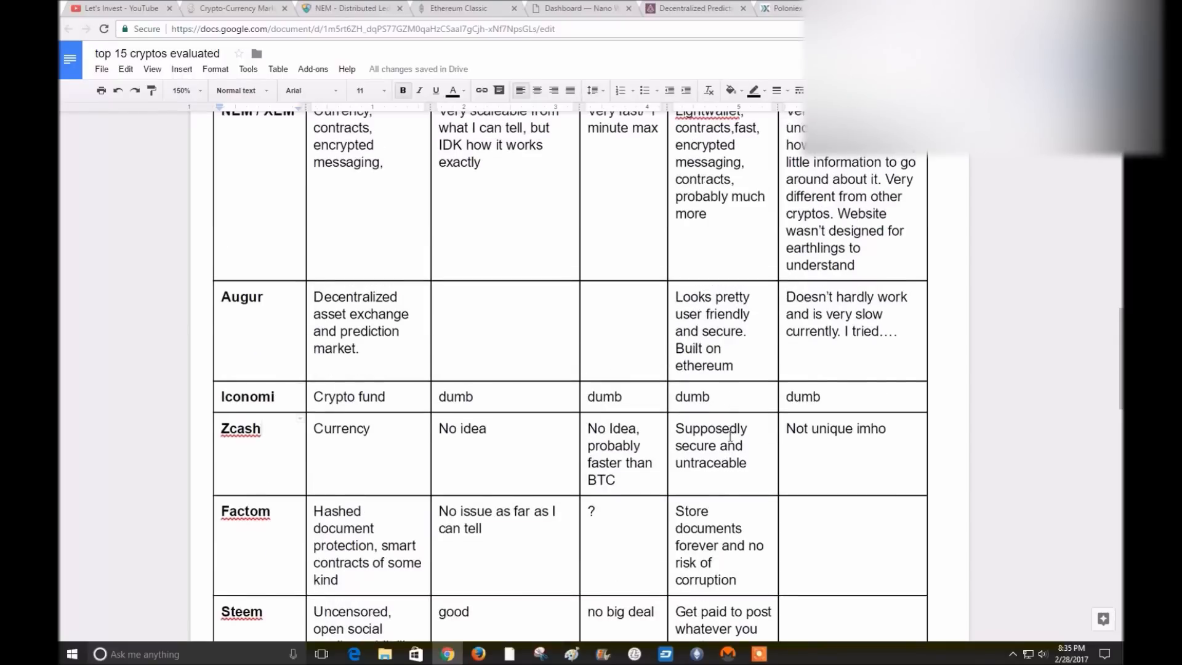
pyautogui.scroll(-3)
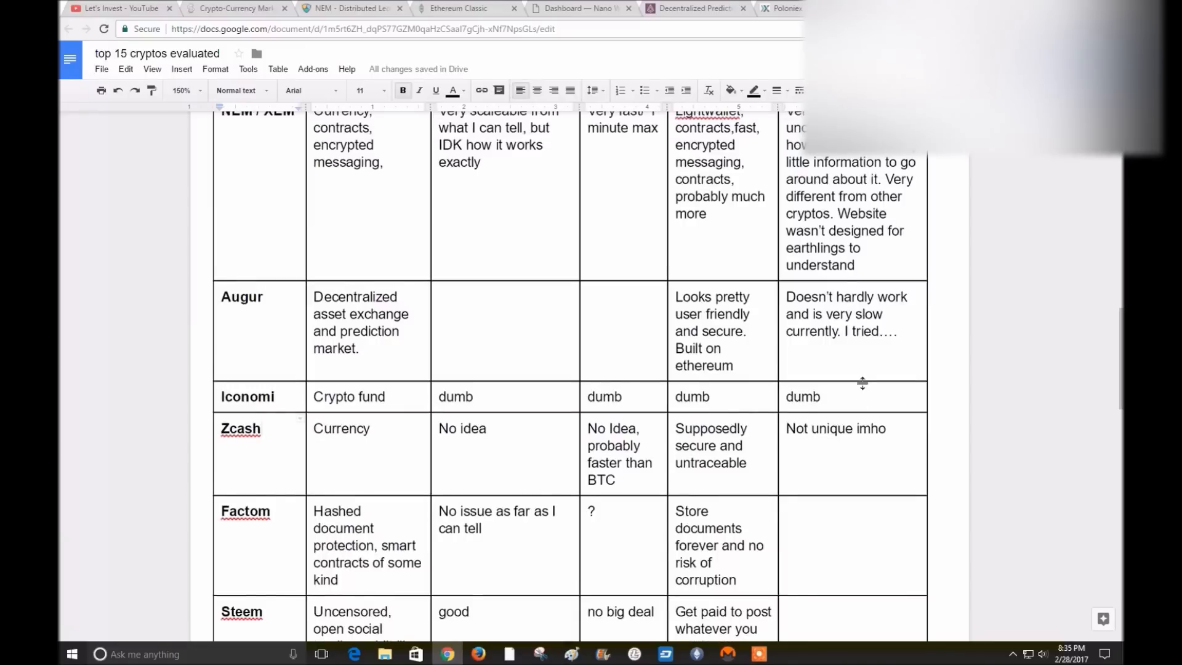
pyautogui.scroll(-3)
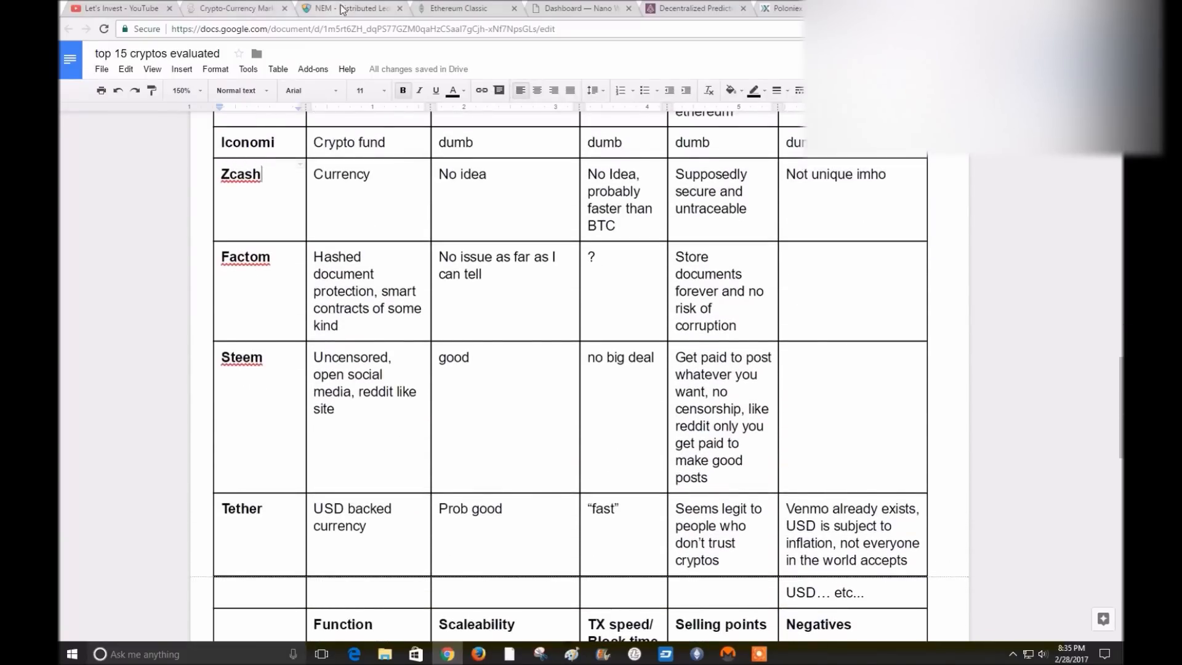
pyautogui.click(234, 8)
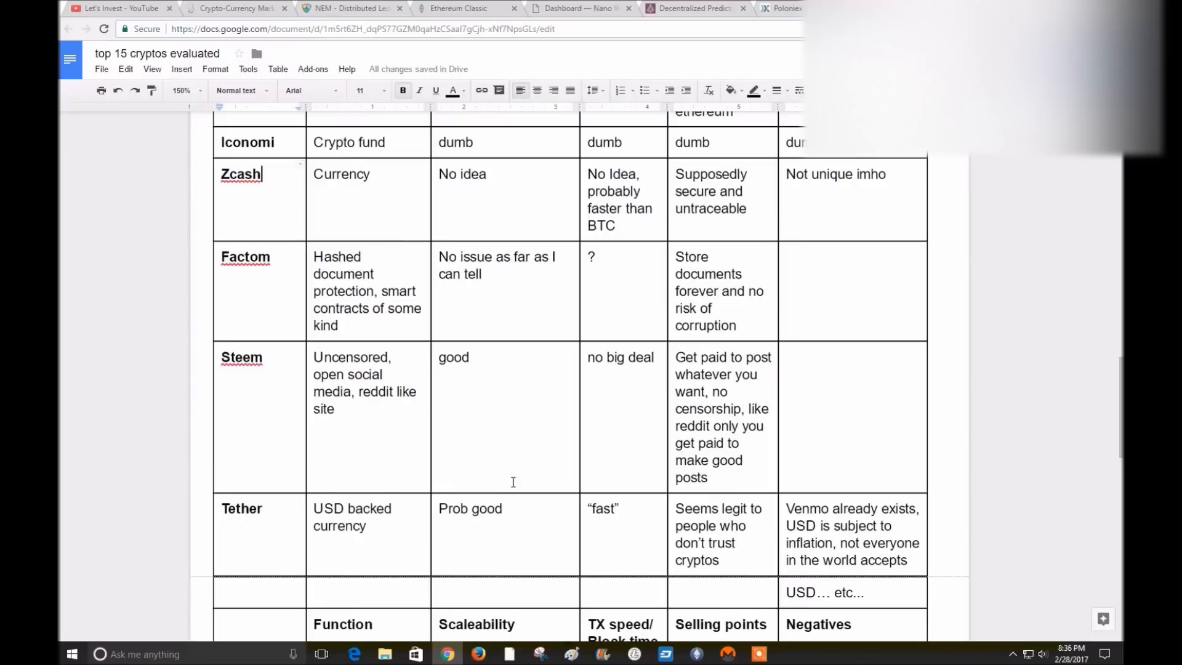
pyautogui.moveTo(173, 414)
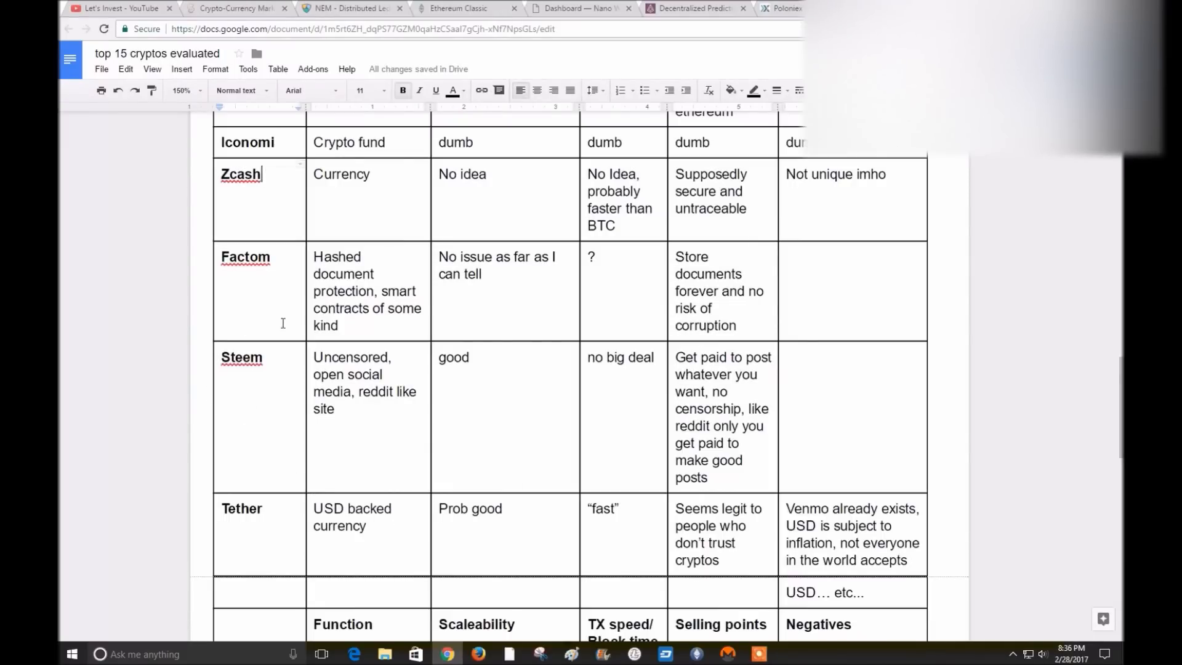
pyautogui.moveTo(214, 309)
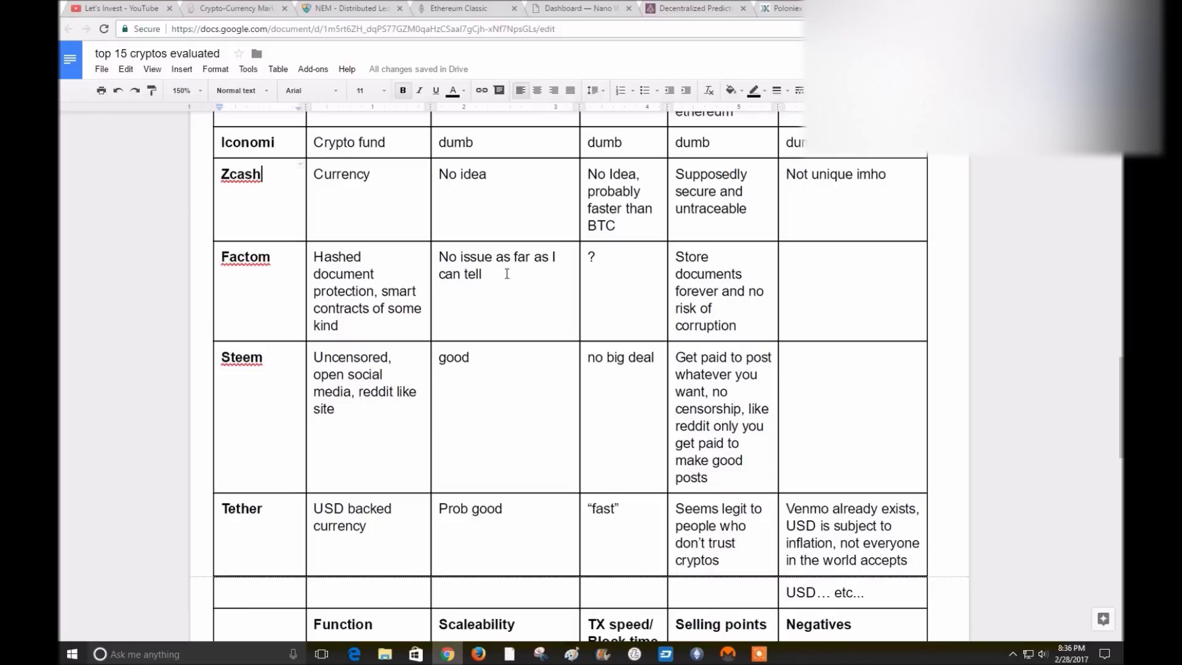
pyautogui.moveTo(488, 294)
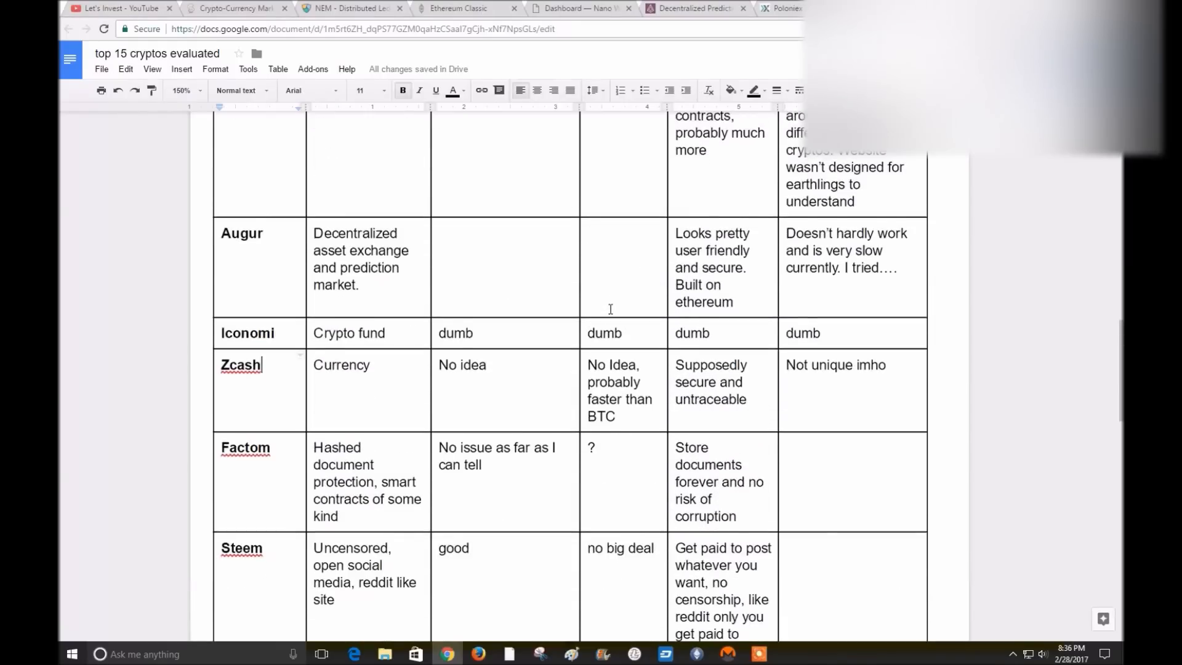
pyautogui.scroll(-3)
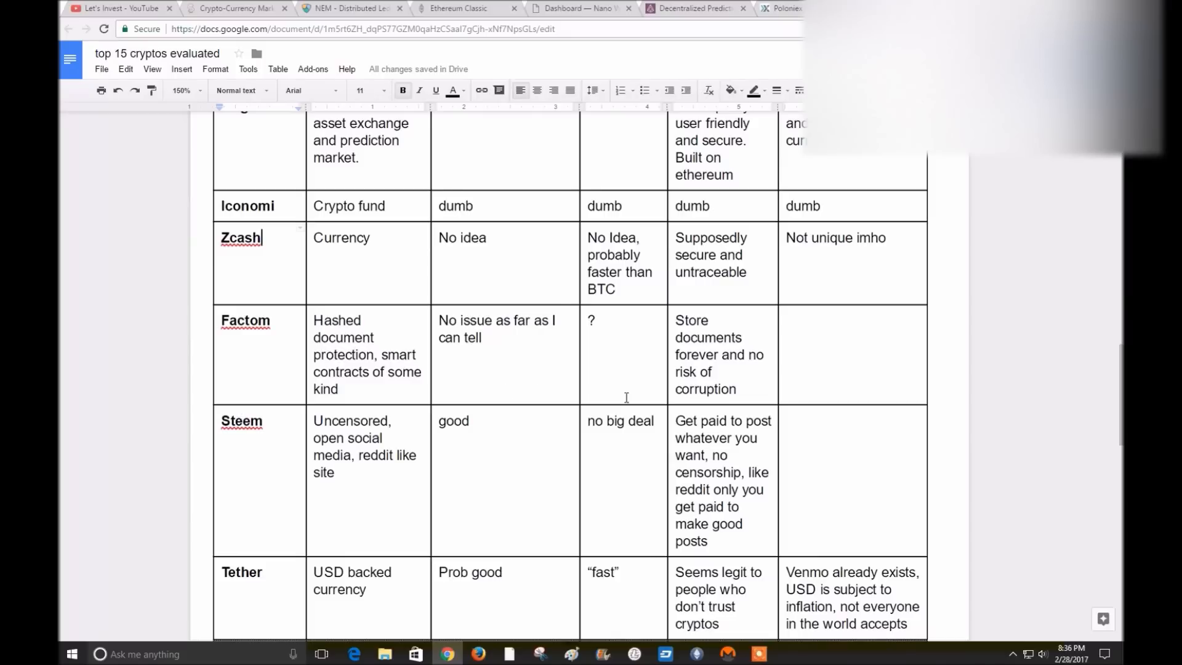
pyautogui.moveTo(736, 352)
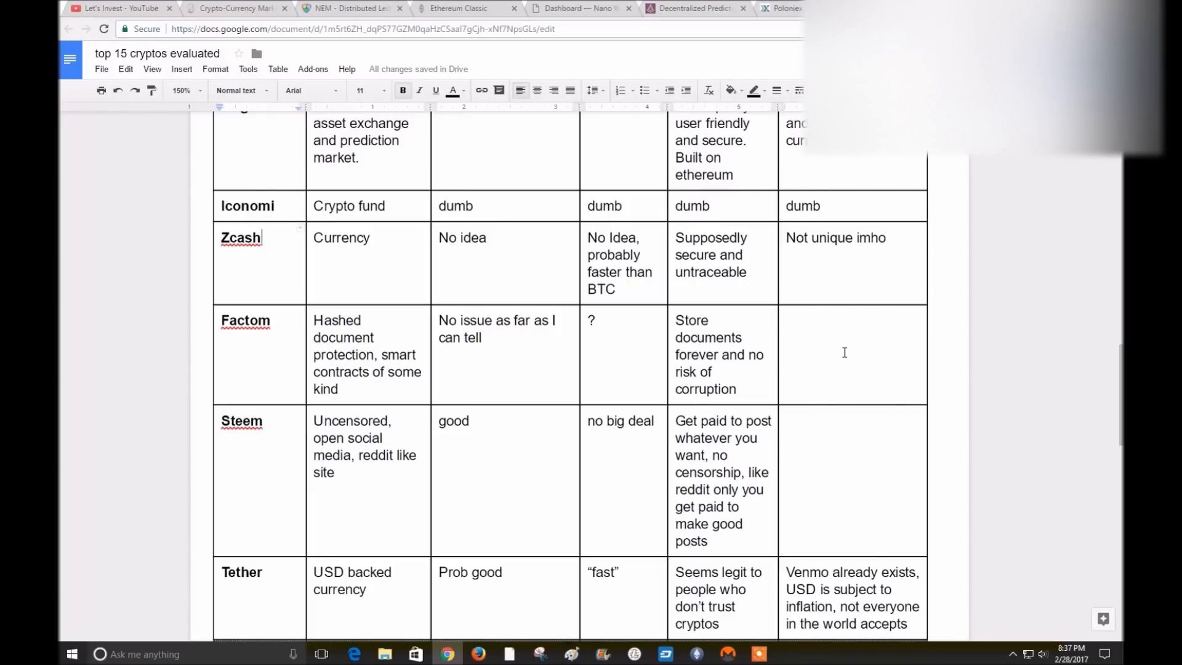
pyautogui.scroll(-3)
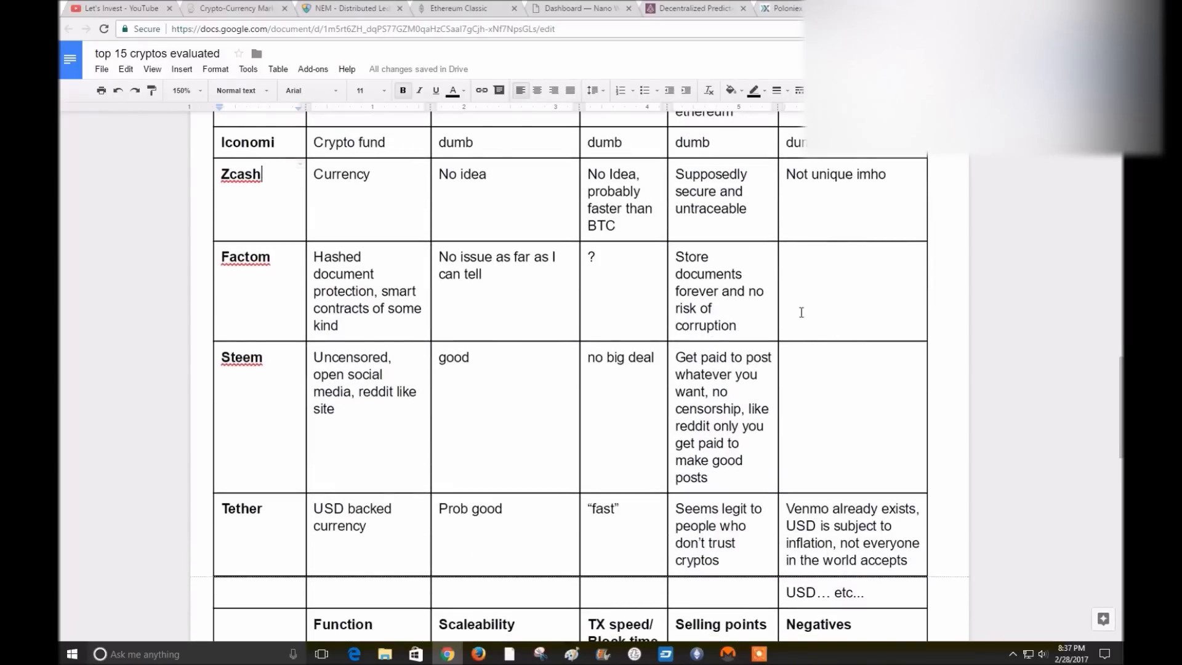
pyautogui.moveTo(795, 327)
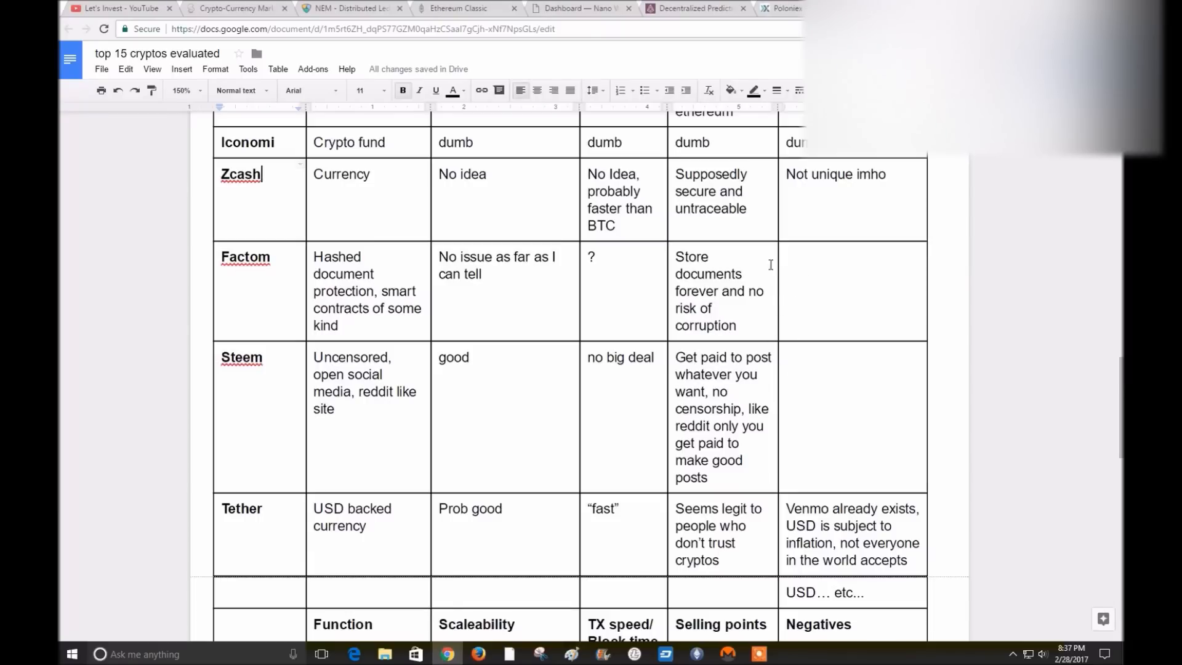
pyautogui.moveTo(823, 255)
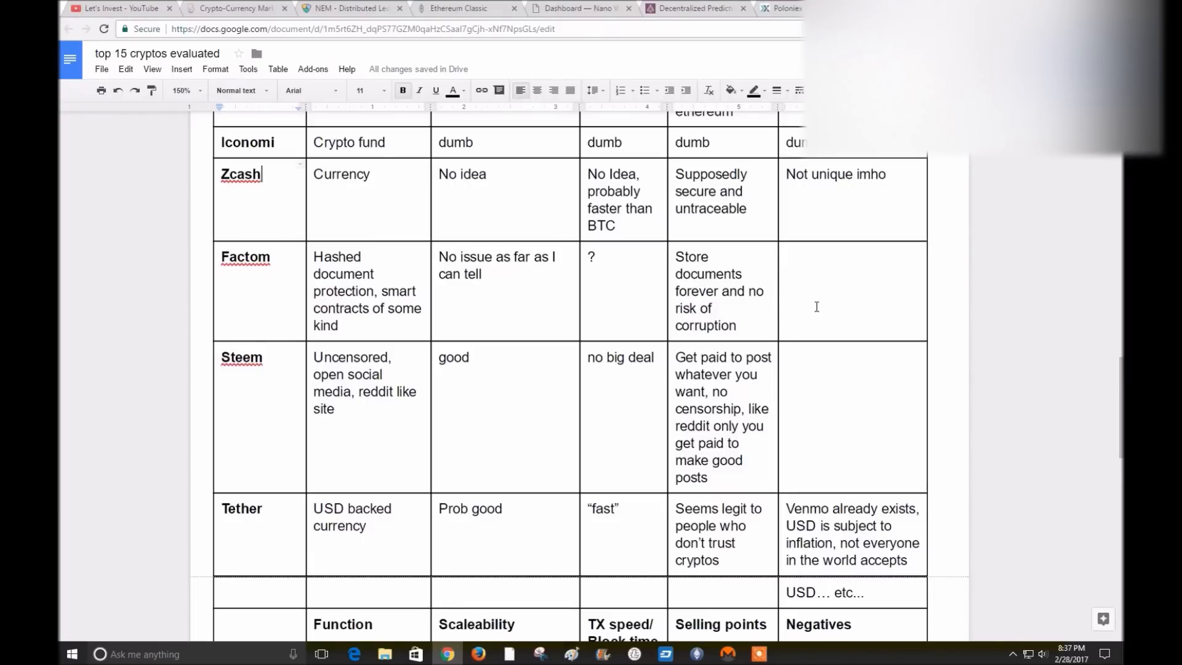
pyautogui.moveTo(177, 357)
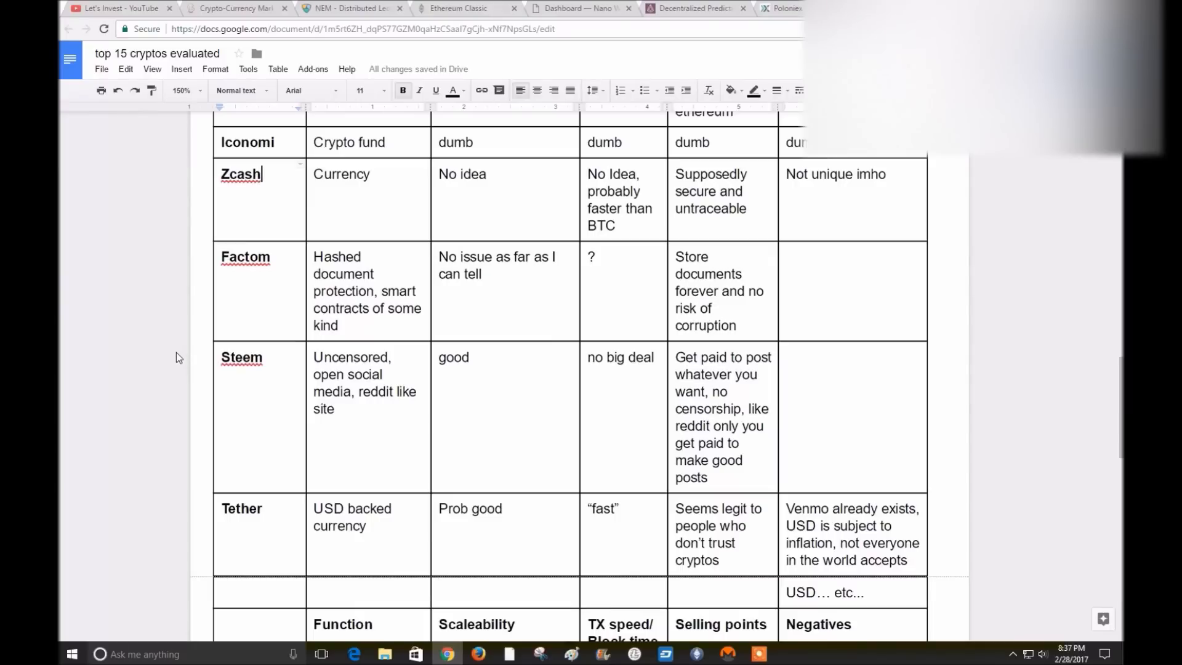
pyautogui.moveTo(157, 364)
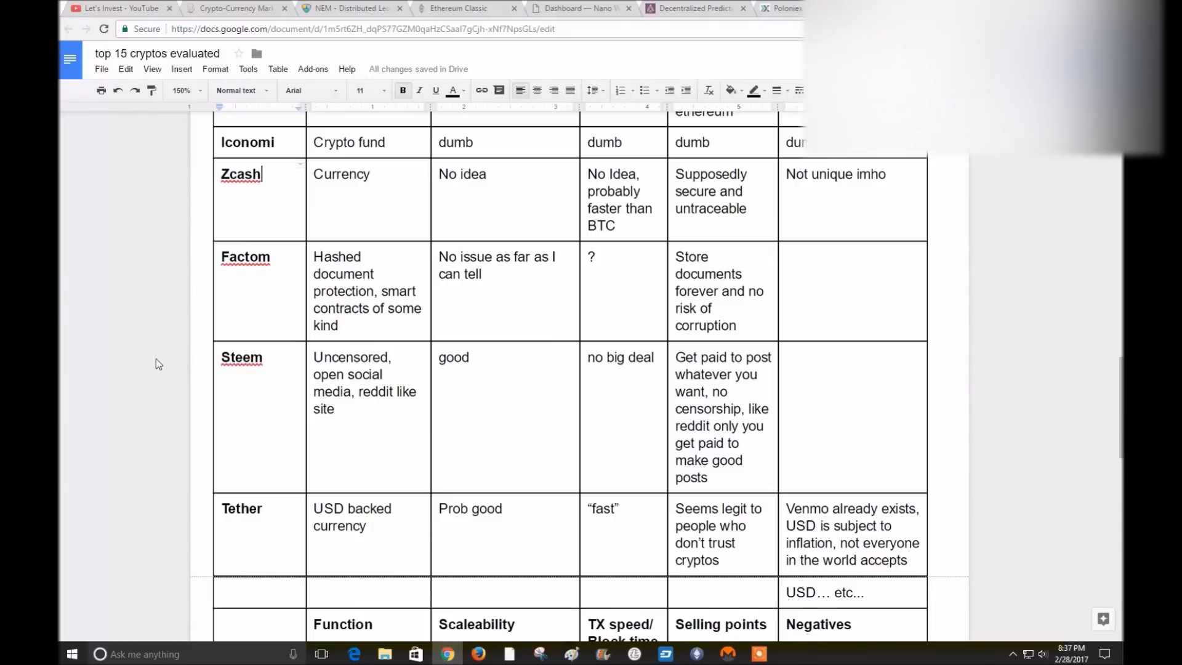
pyautogui.moveTo(141, 370)
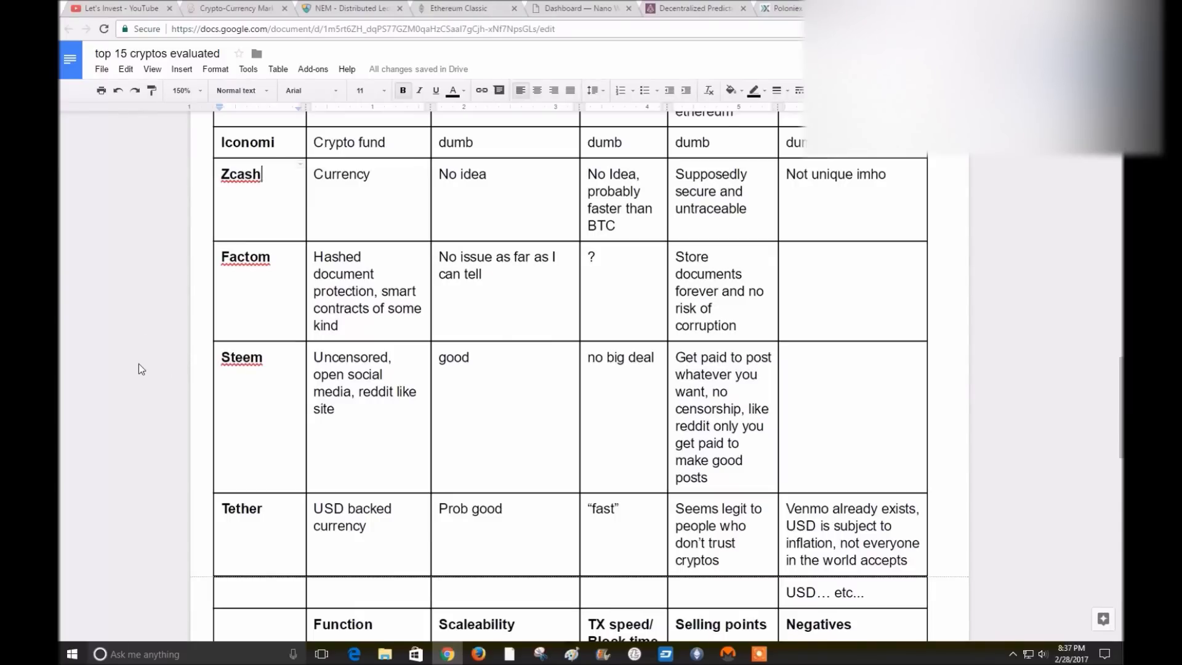
pyautogui.scroll(-3)
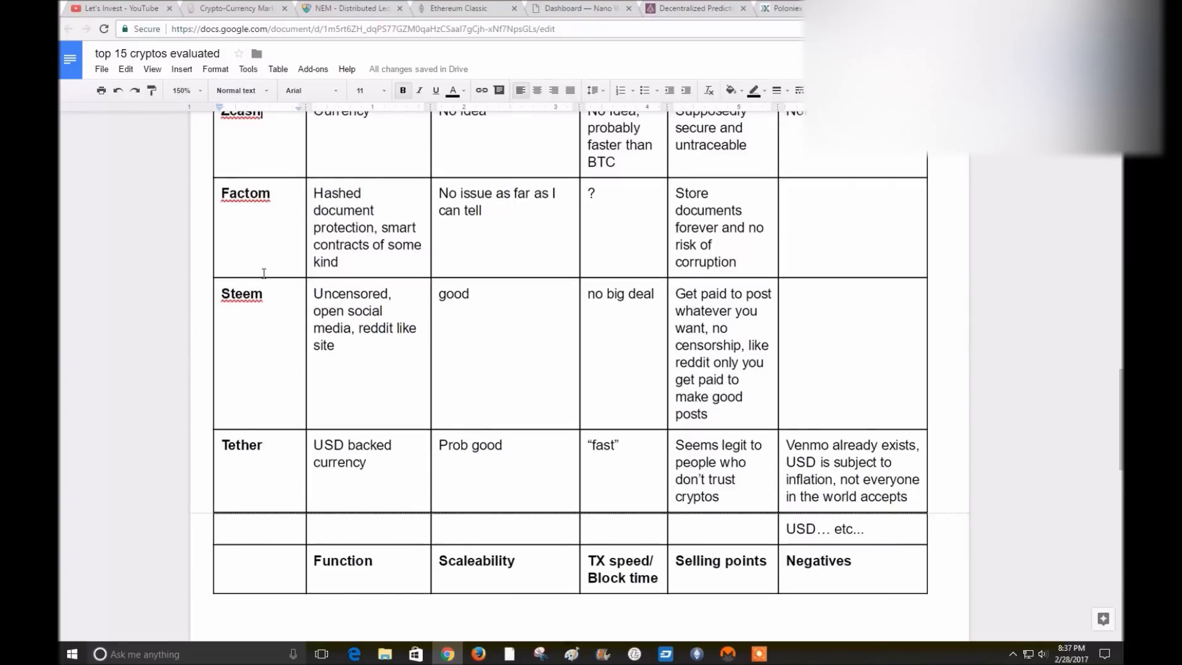
pyautogui.moveTo(272, 414)
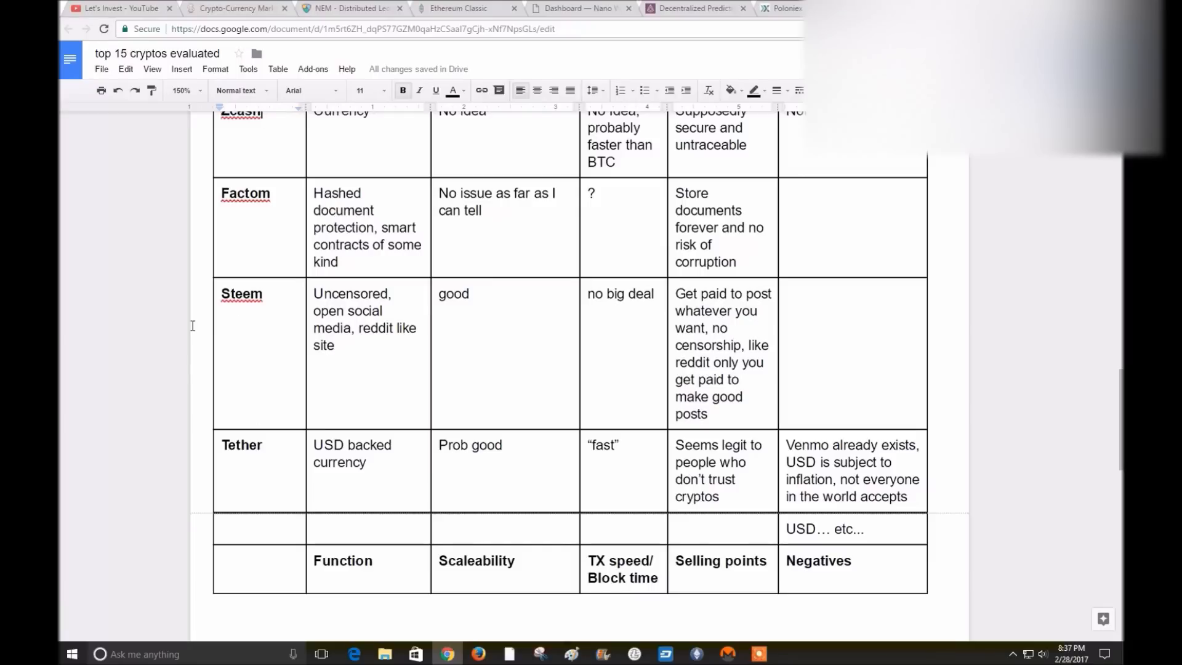
pyautogui.moveTo(278, 342)
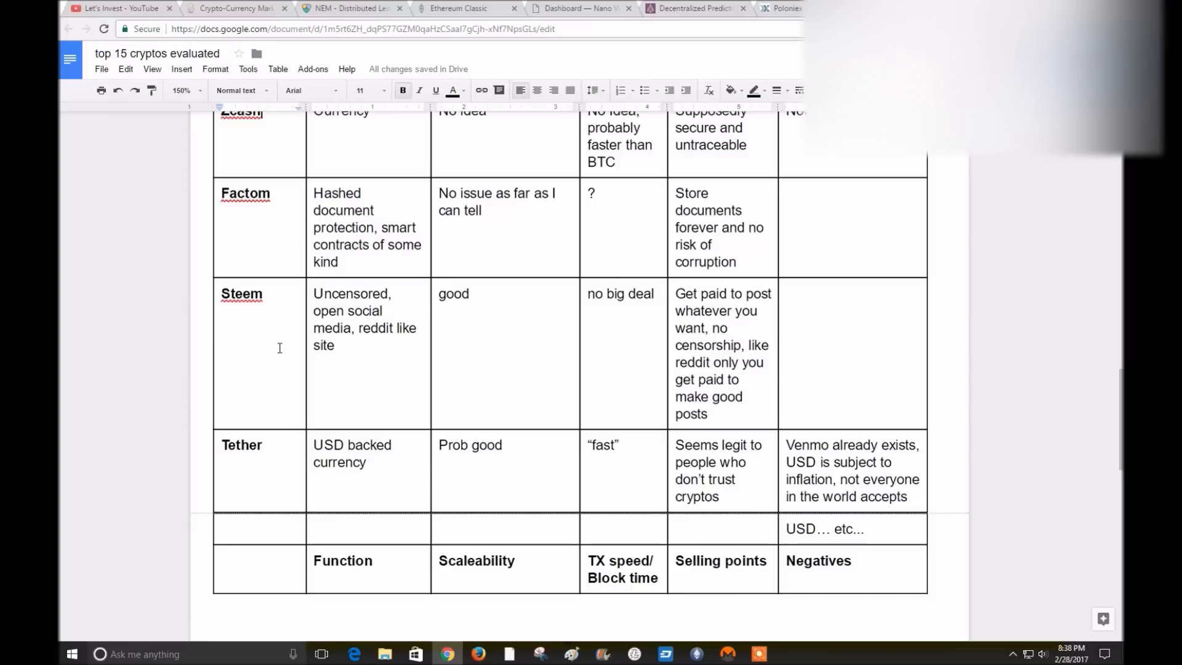
pyautogui.moveTo(302, 337)
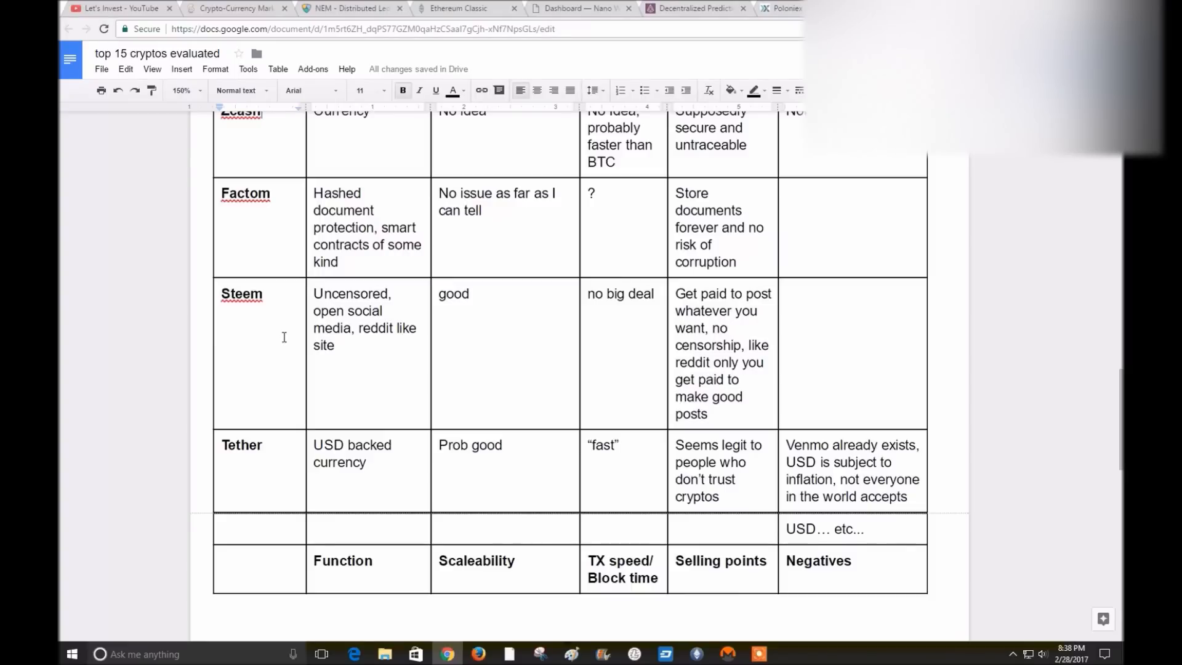
pyautogui.moveTo(286, 323)
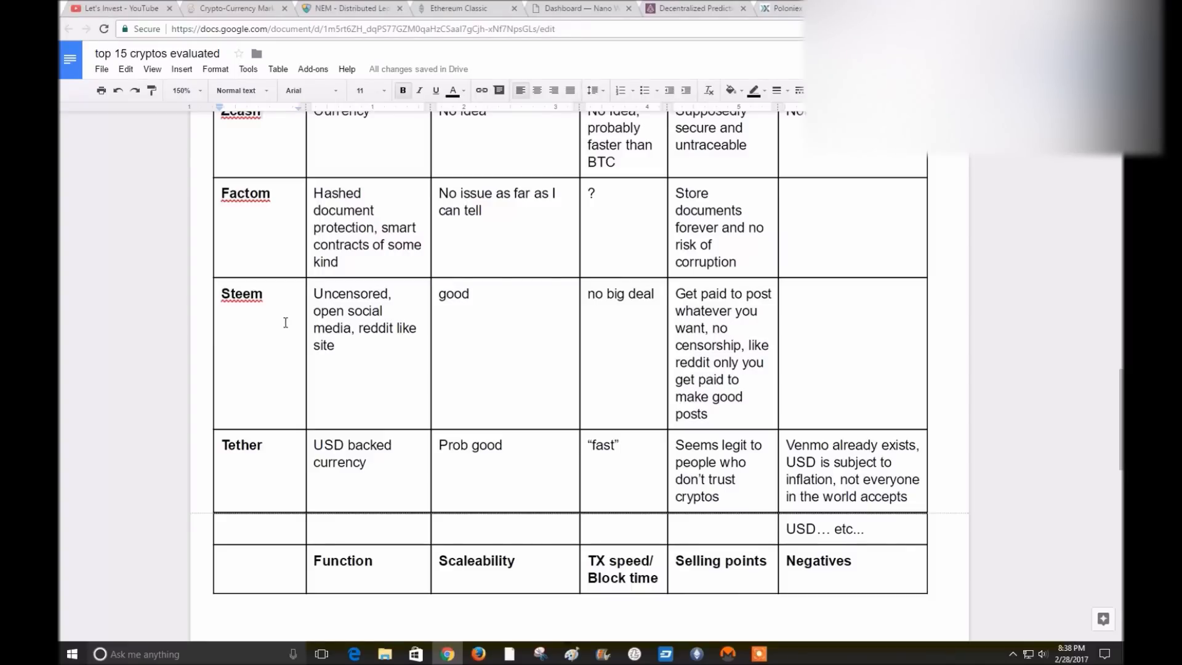
pyautogui.moveTo(293, 263)
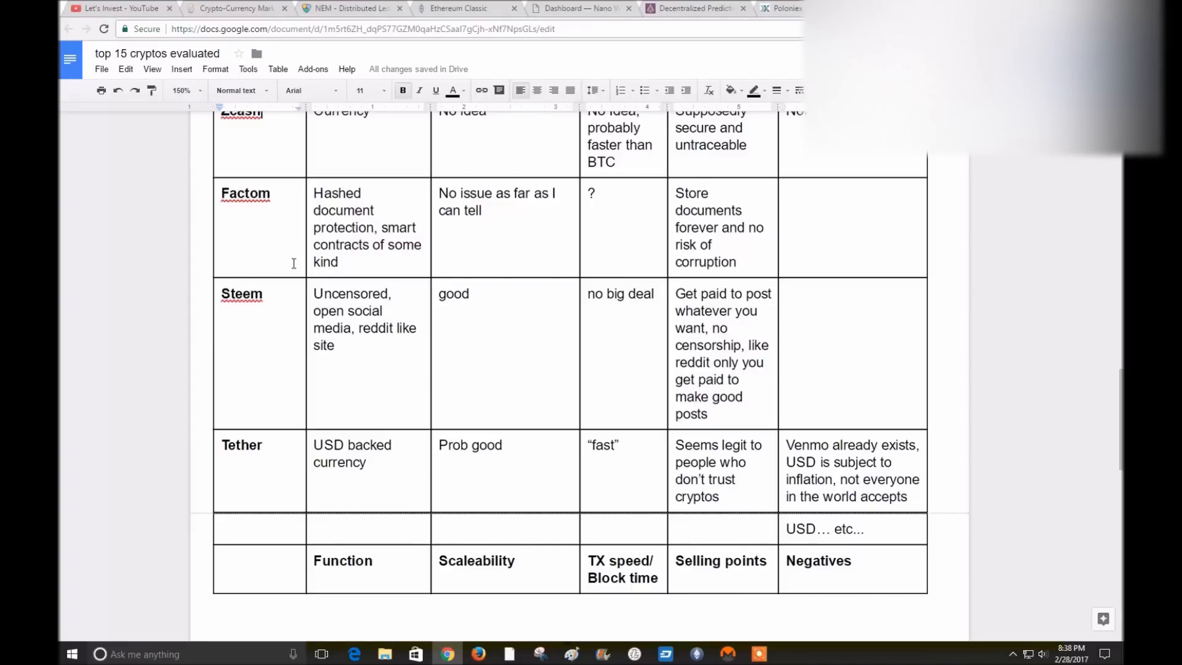
# Bring CoinMarketCap's rankings list, Dash through Waves, to the front
pyautogui.click(233, 9)
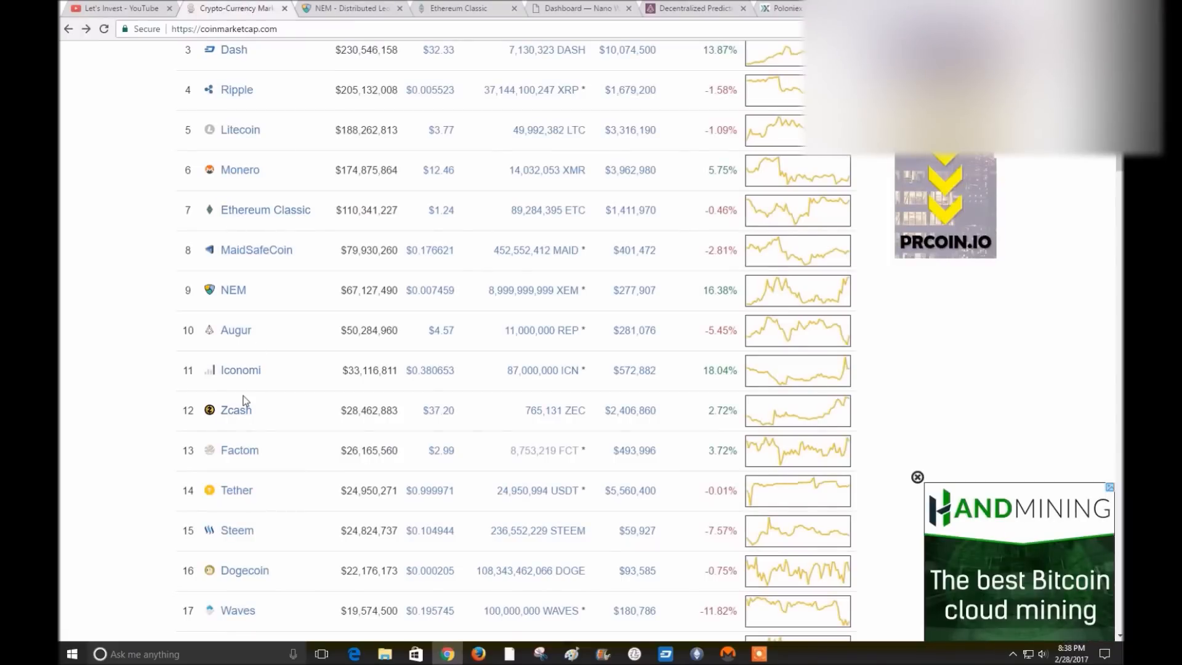
pyautogui.moveTo(560, 549)
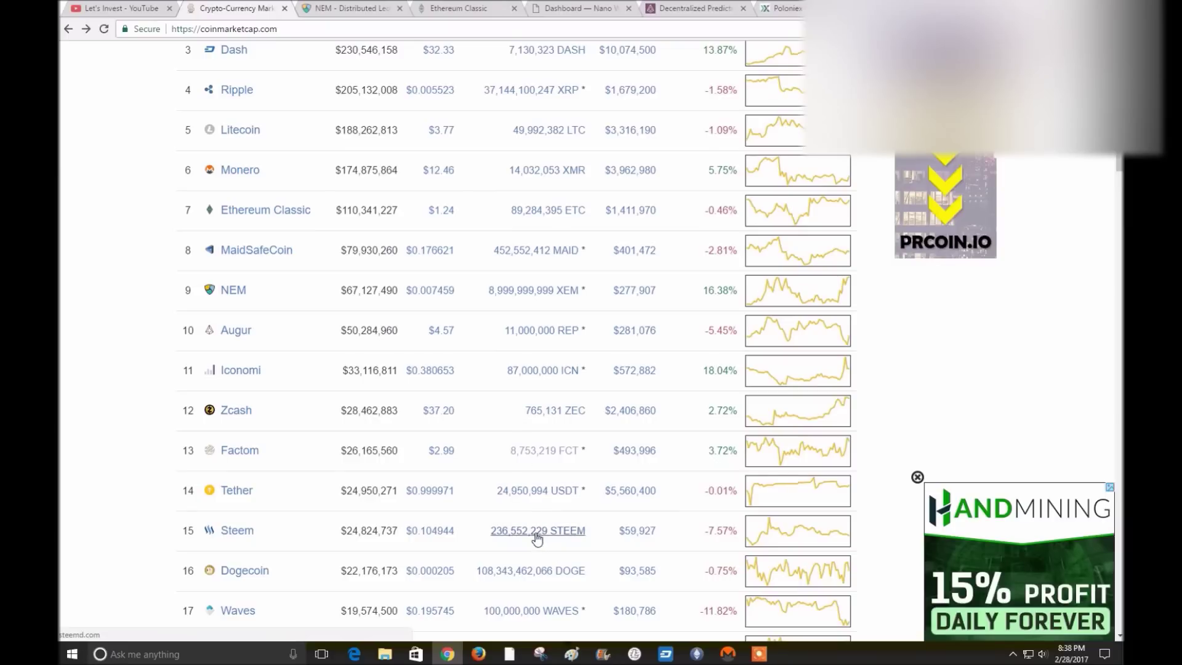
pyautogui.moveTo(547, 78)
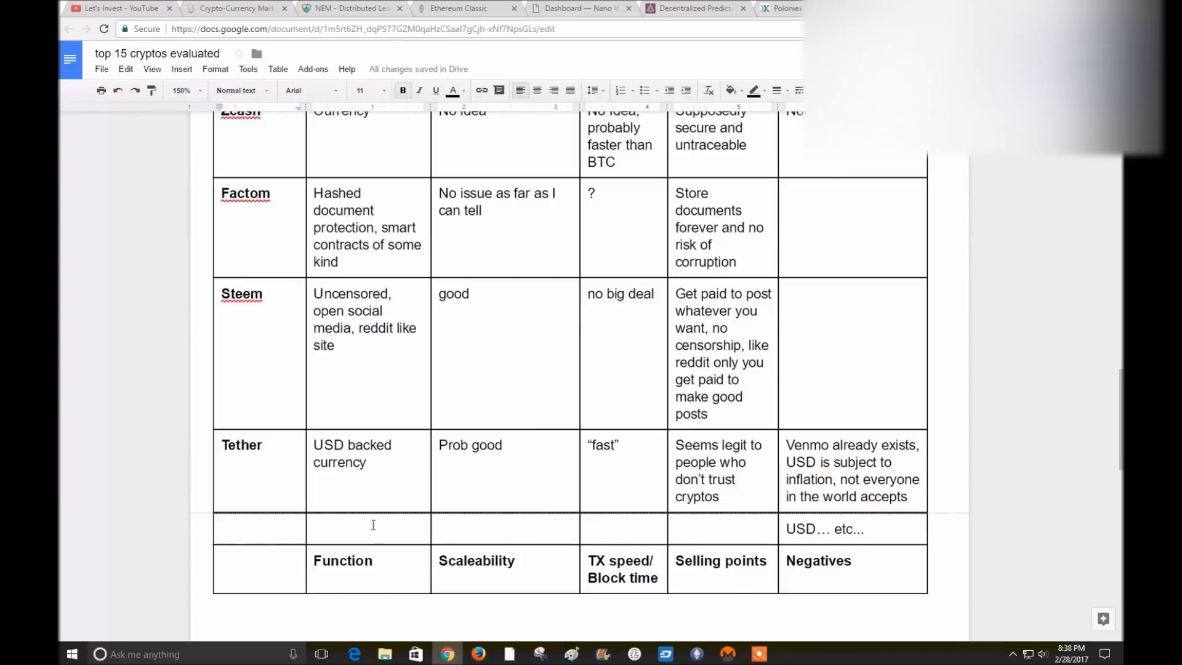
pyautogui.moveTo(377, 377)
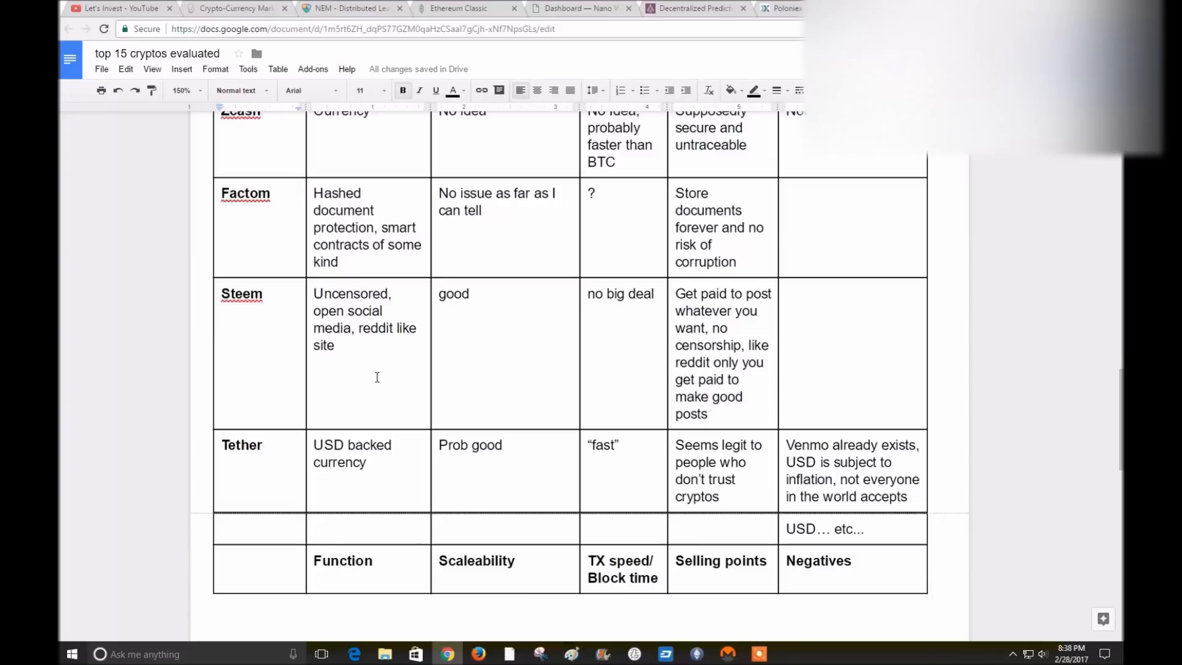
pyautogui.moveTo(348, 365)
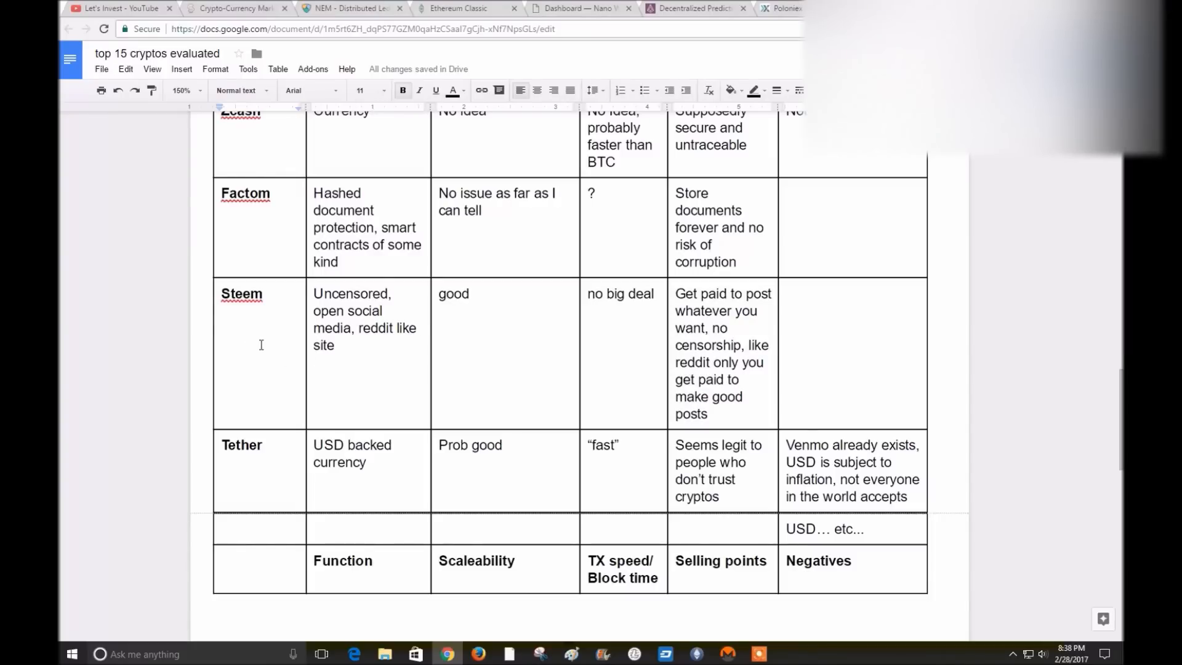
pyautogui.moveTo(505, 343)
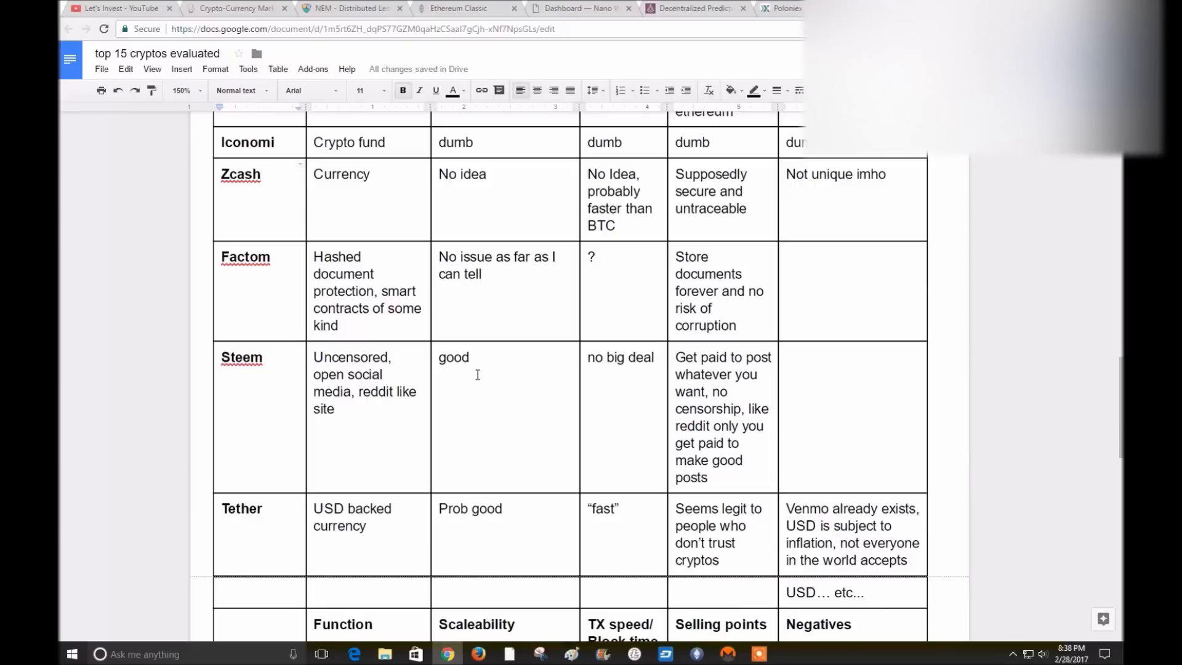
pyautogui.moveTo(604, 382)
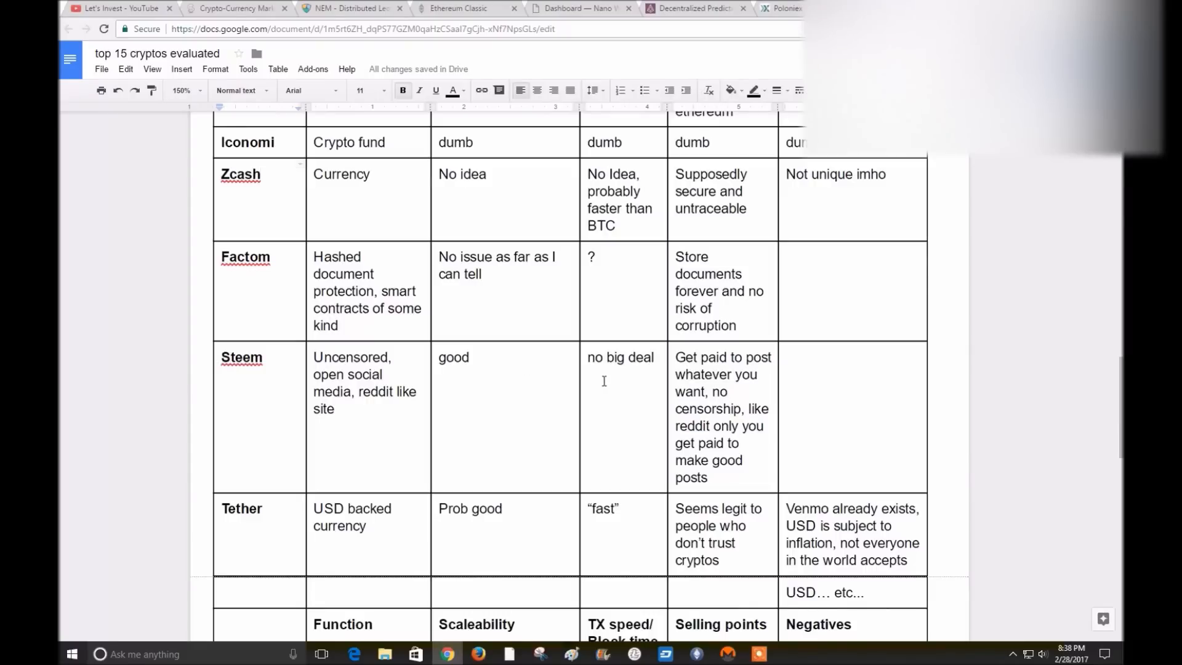
pyautogui.moveTo(648, 390)
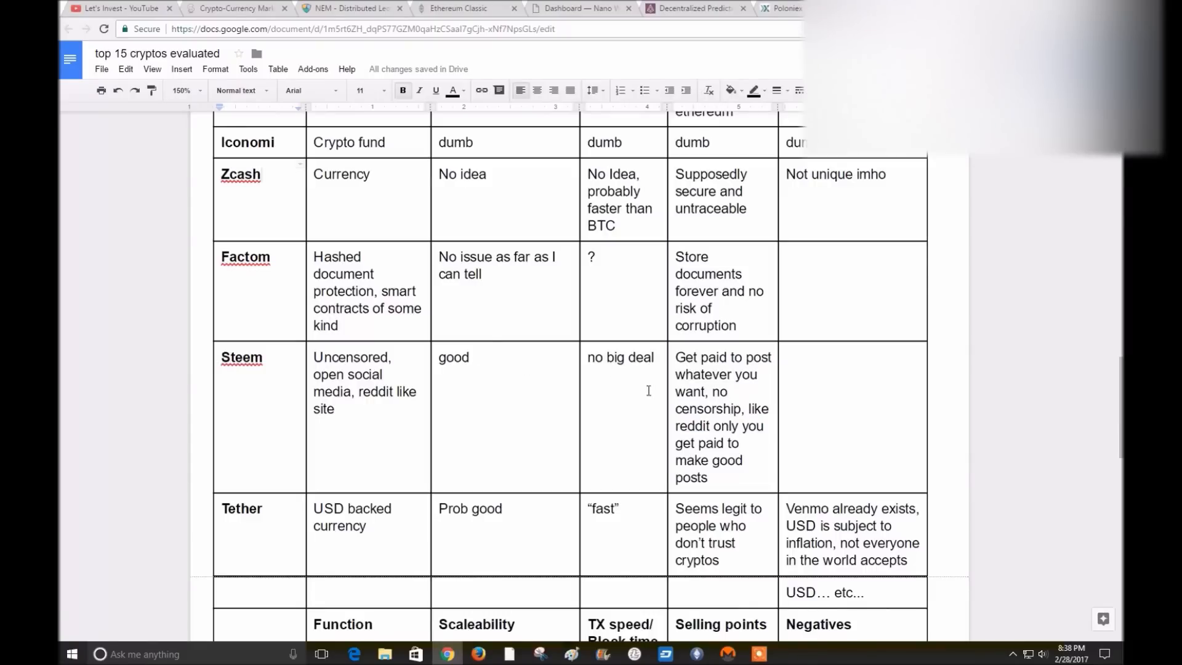
pyautogui.scroll(-3)
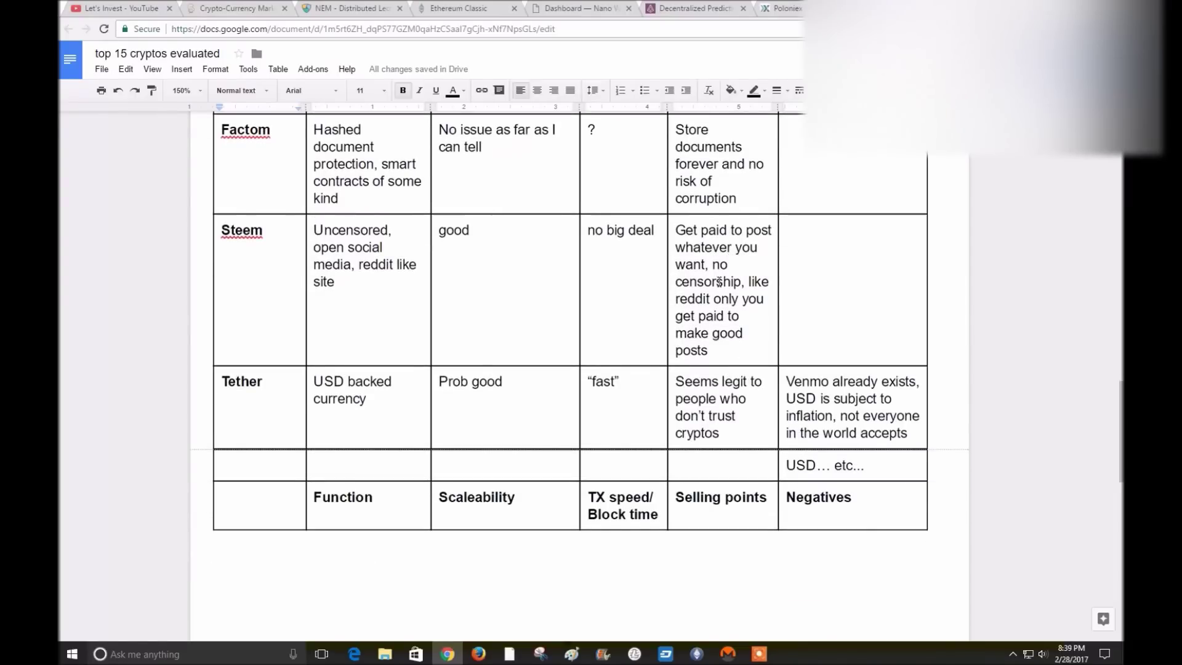
pyautogui.moveTo(736, 299)
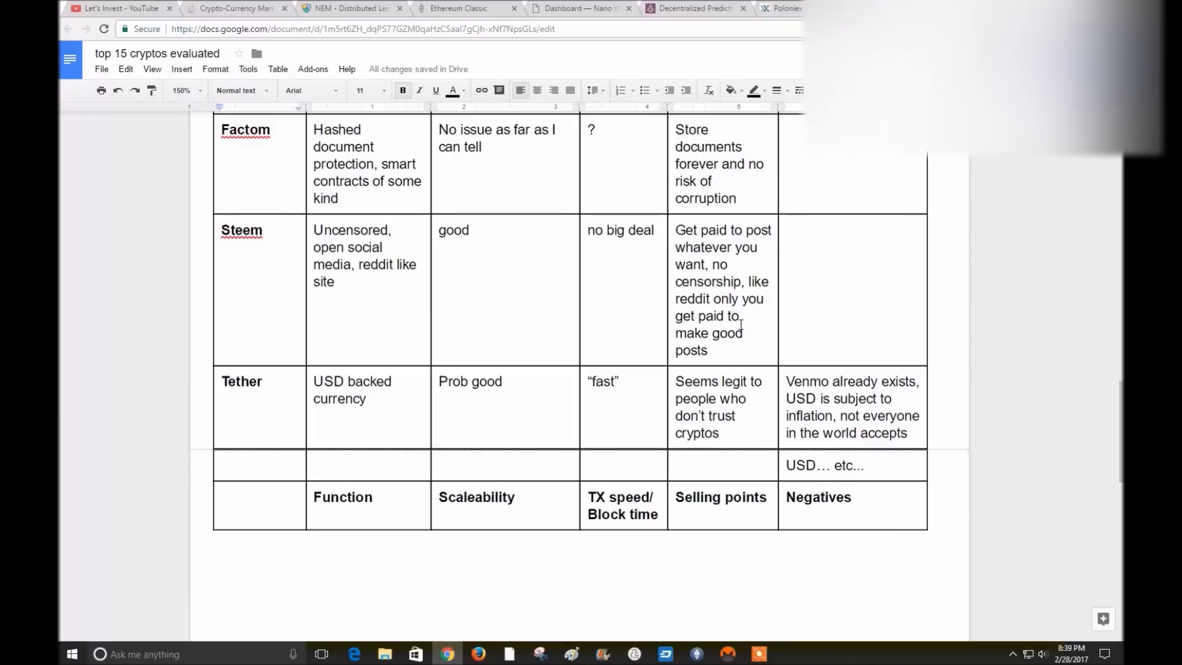
pyautogui.moveTo(743, 319)
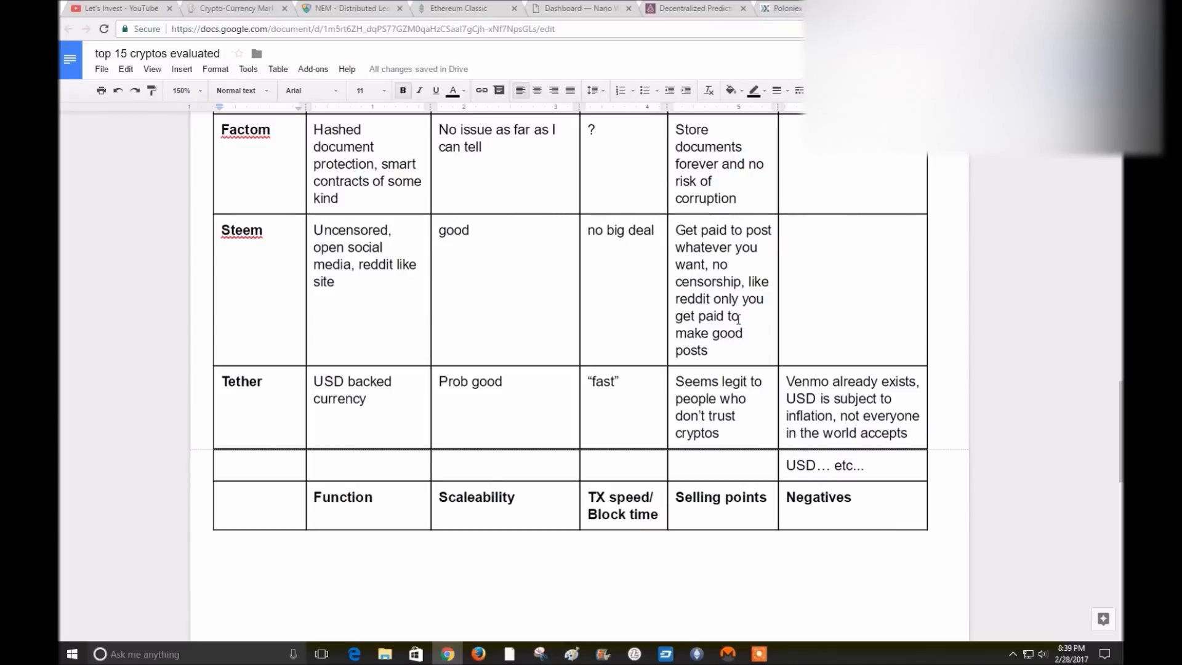
pyautogui.scroll(-3)
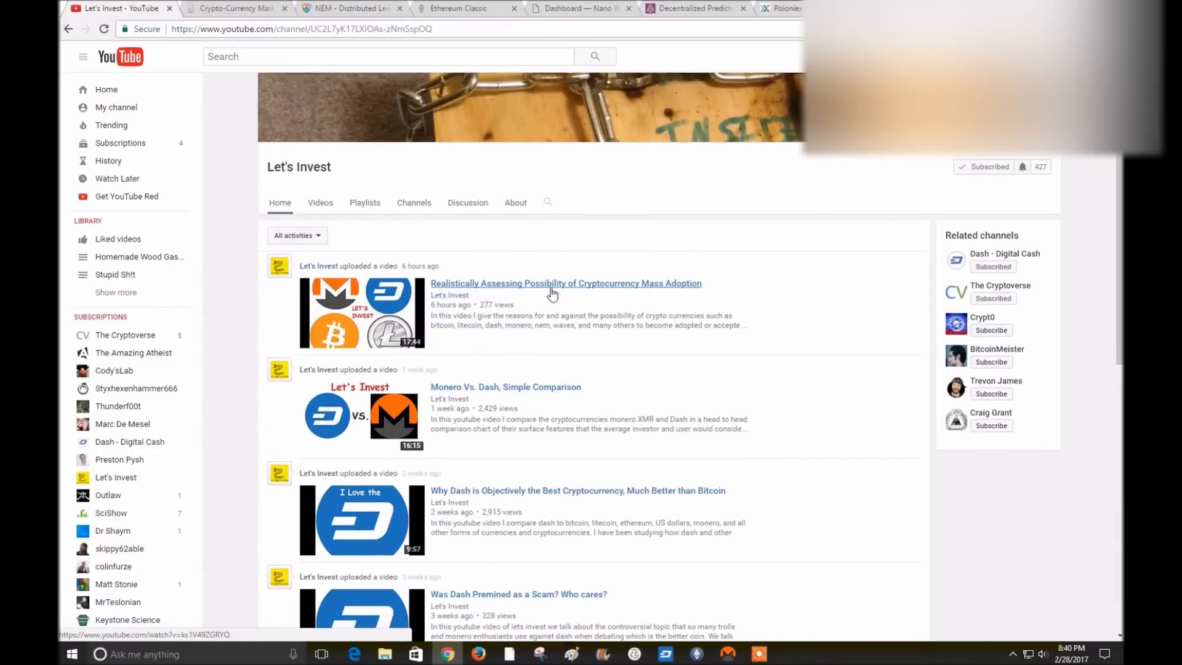
pyautogui.moveTo(615, 300)
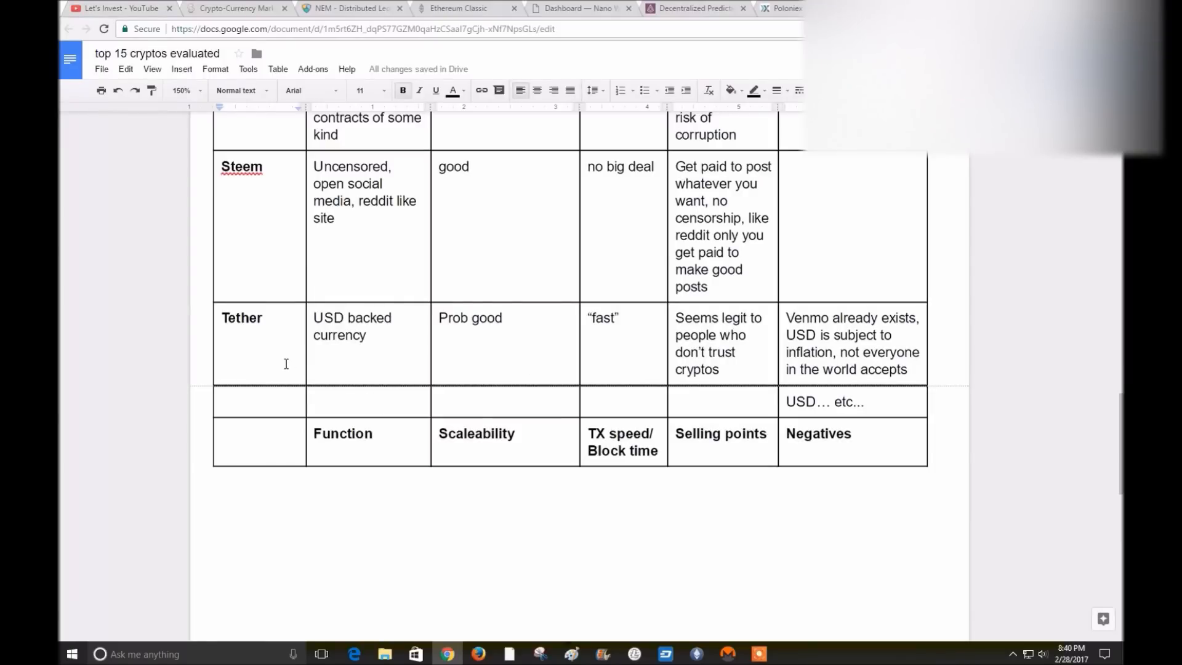
pyautogui.moveTo(373, 375)
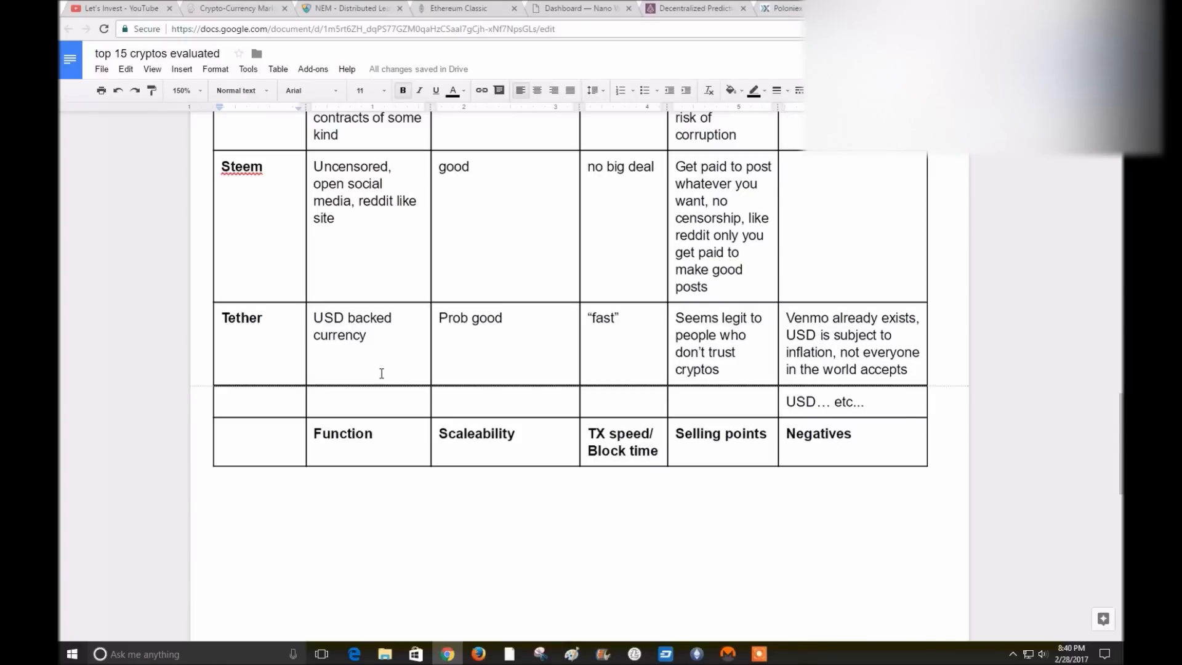
pyautogui.moveTo(485, 355)
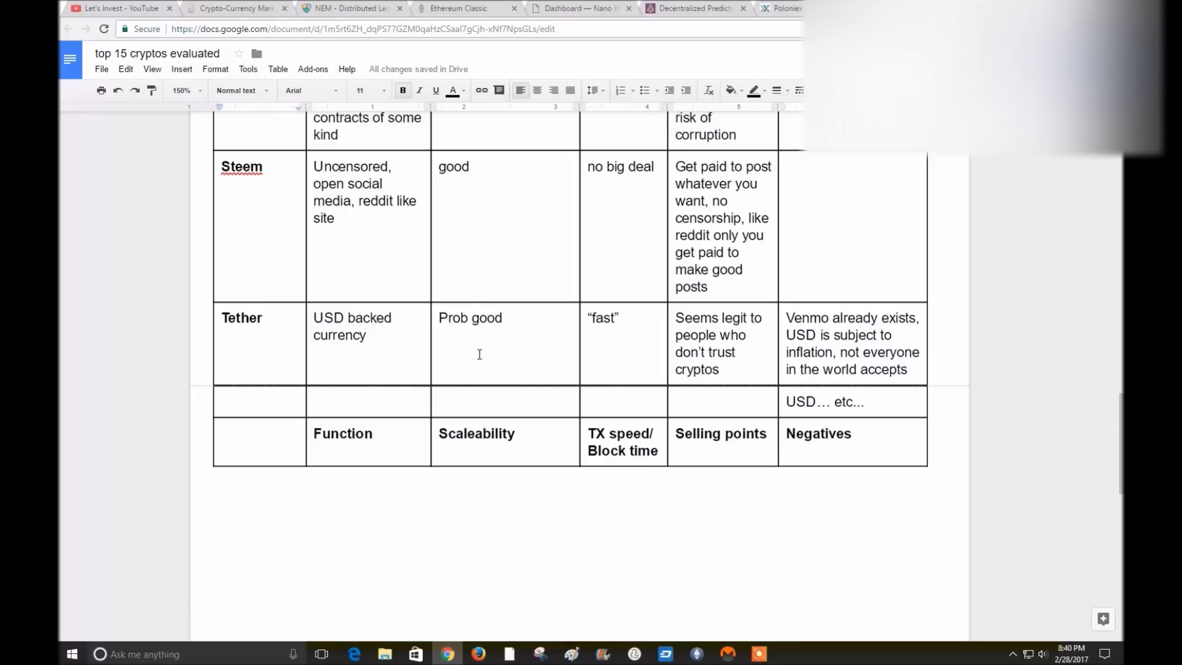
pyautogui.moveTo(456, 359)
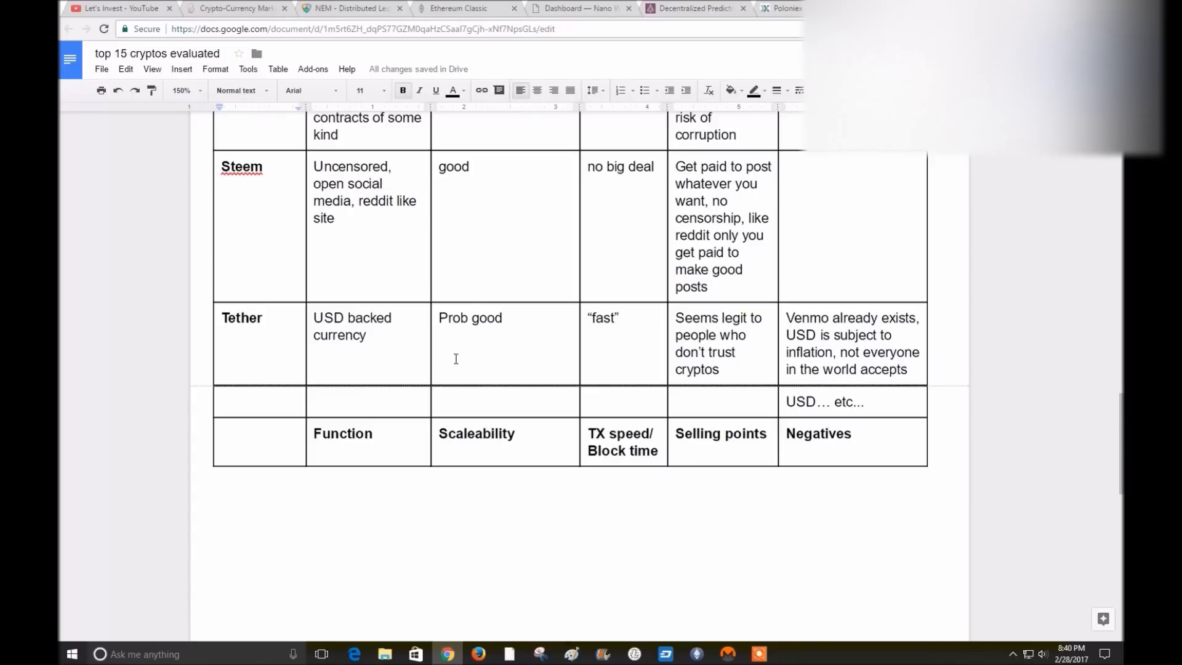
pyautogui.moveTo(595, 356)
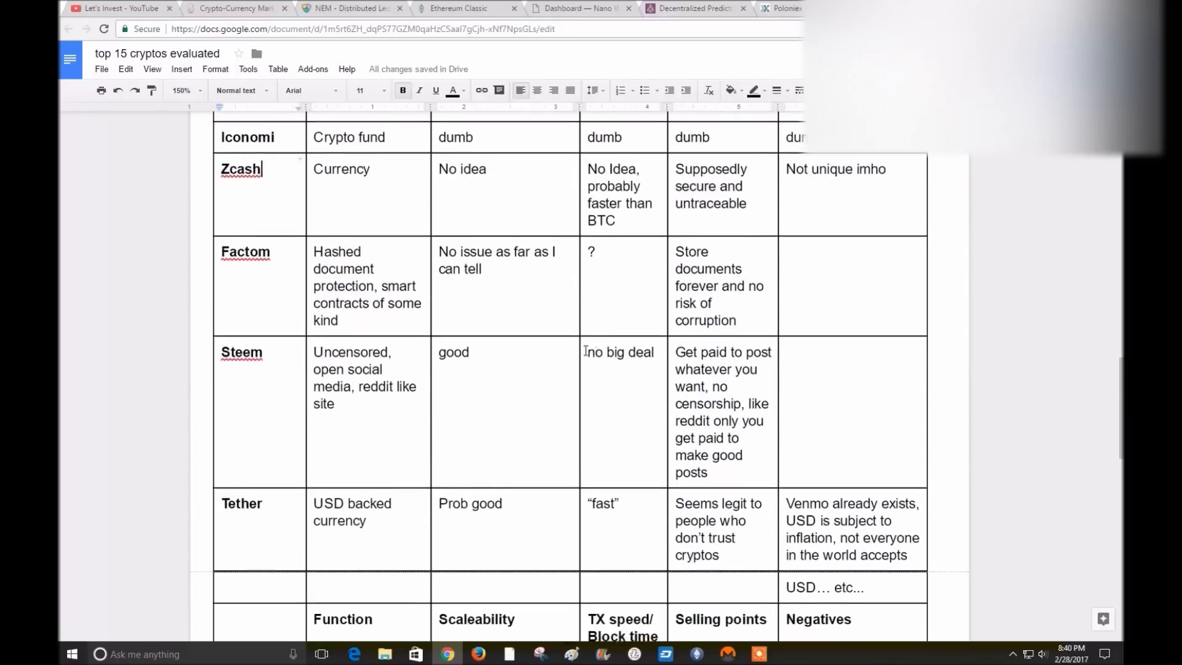
# Scroll the Google Docs table back down to the Steem and Tether rows
pyautogui.scroll(-3)
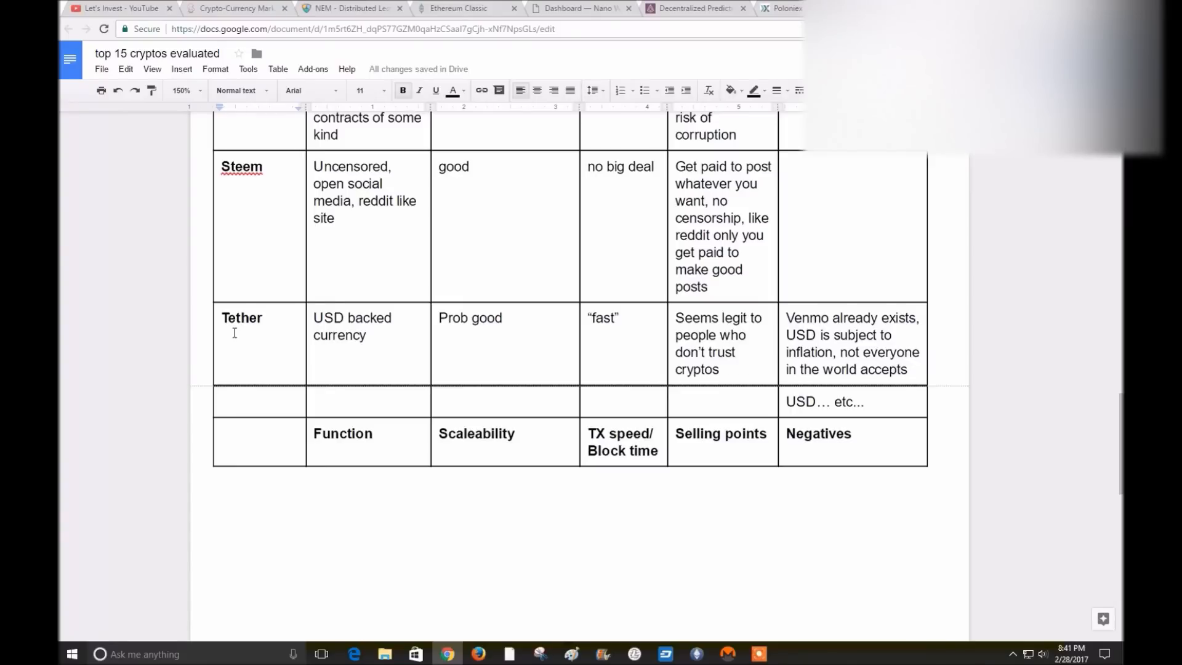
pyautogui.moveTo(502, 372)
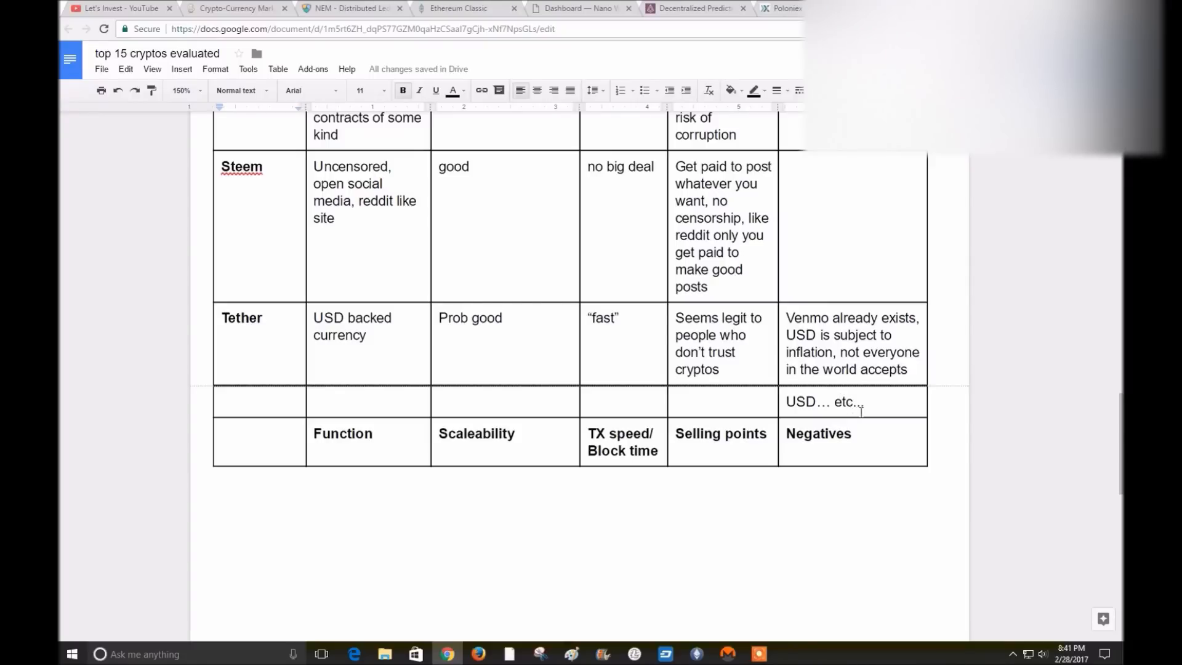
pyautogui.moveTo(708, 424)
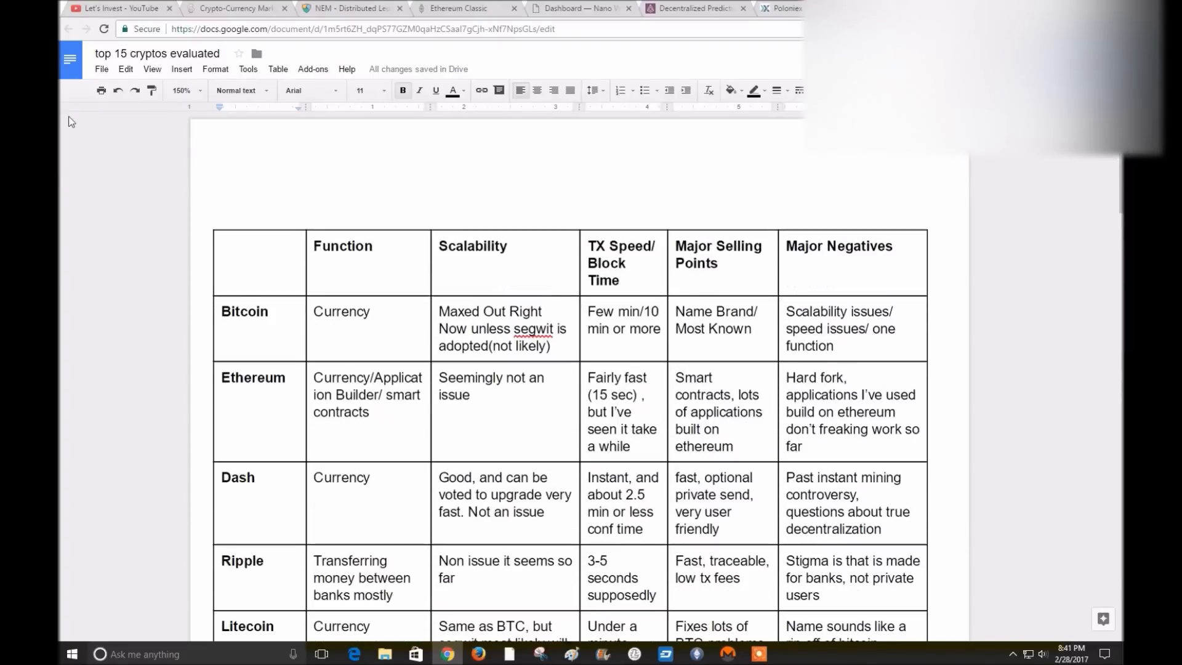
# Change the document zoom to 50%, then 90%, and scroll through the table
pyautogui.click(184, 90)
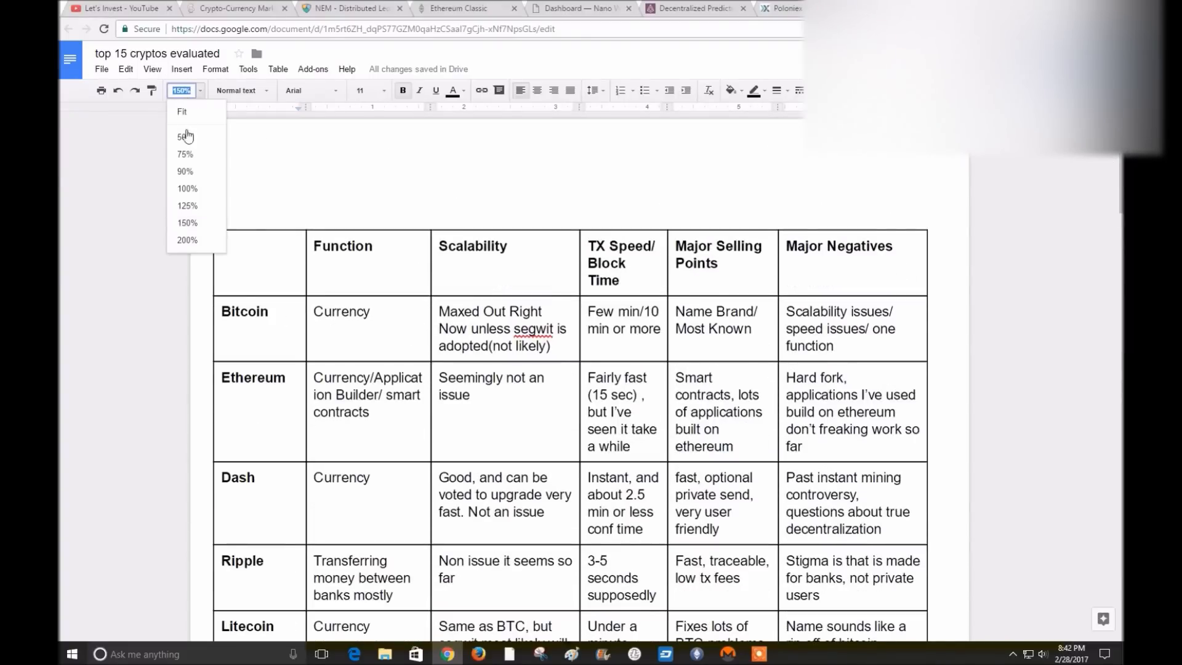
pyautogui.click(184, 137)
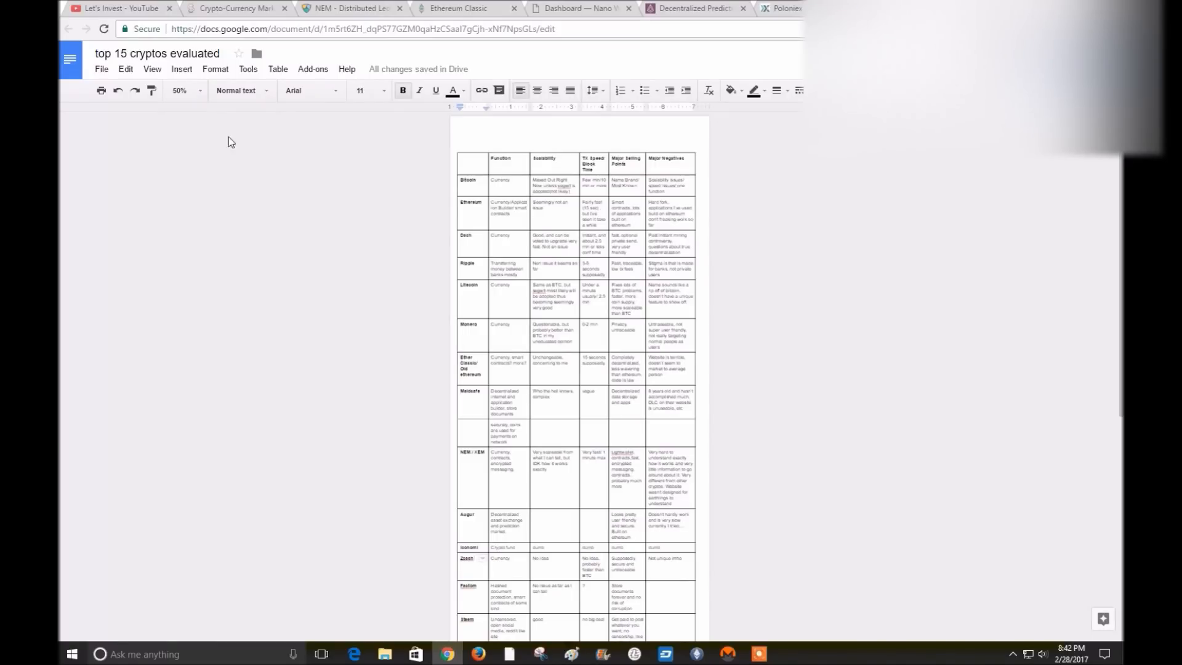
pyautogui.scroll(-3)
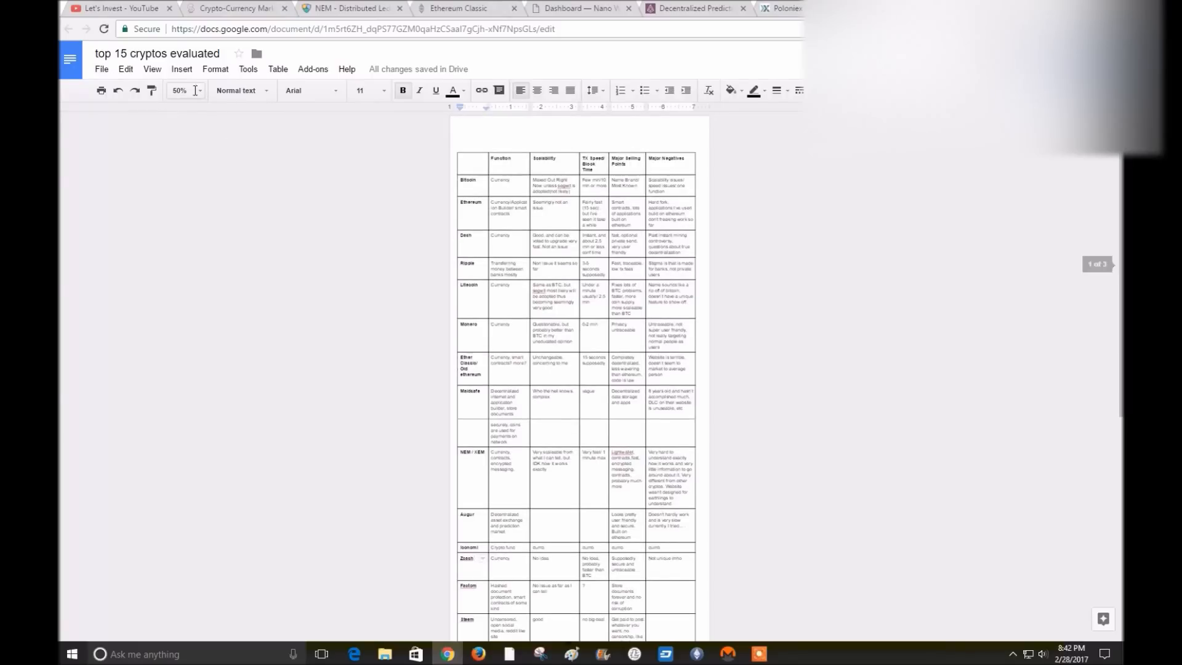
pyautogui.click(199, 91)
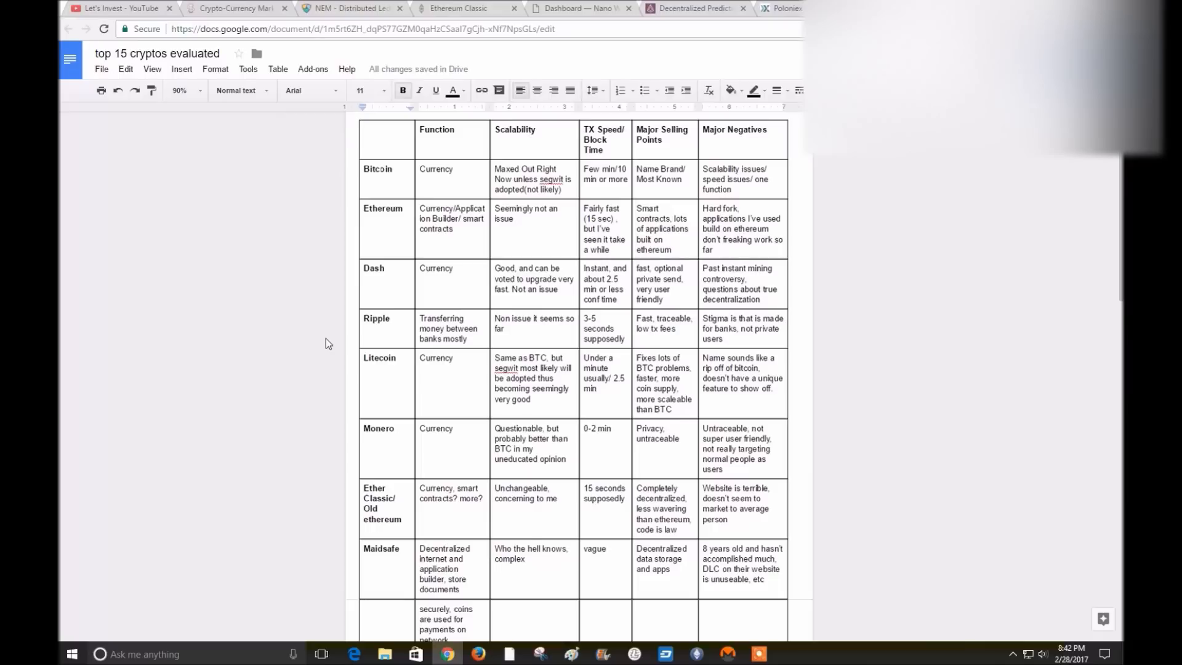
pyautogui.scroll(-3)
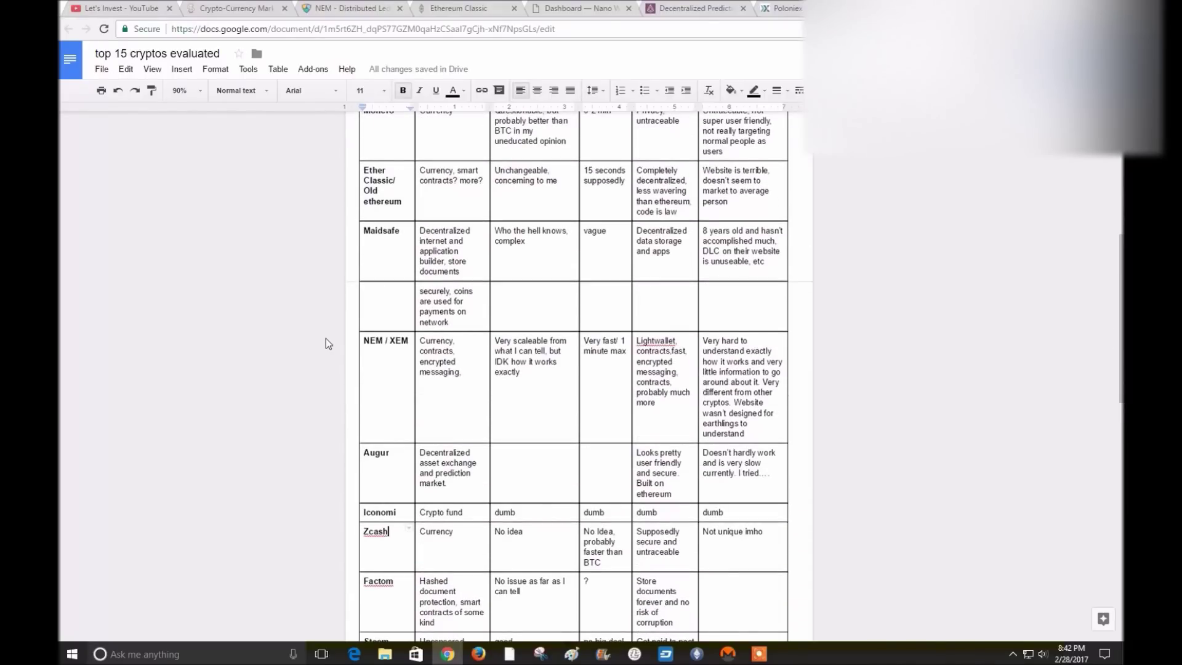
pyautogui.scroll(-3)
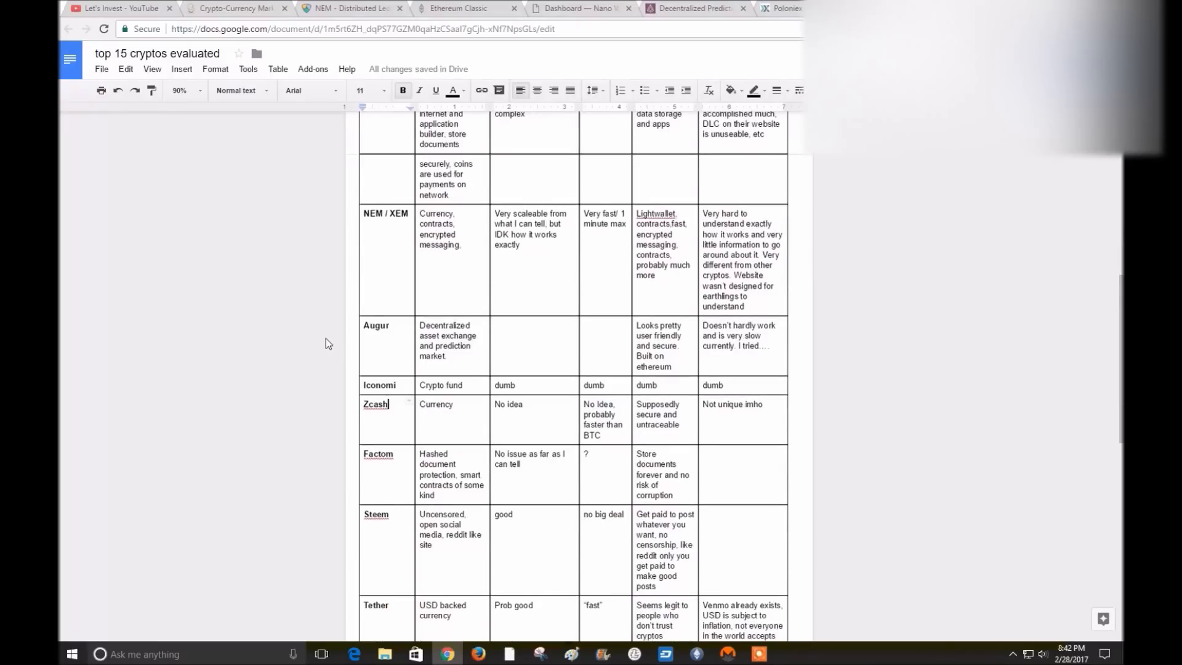
pyautogui.scroll(-3)
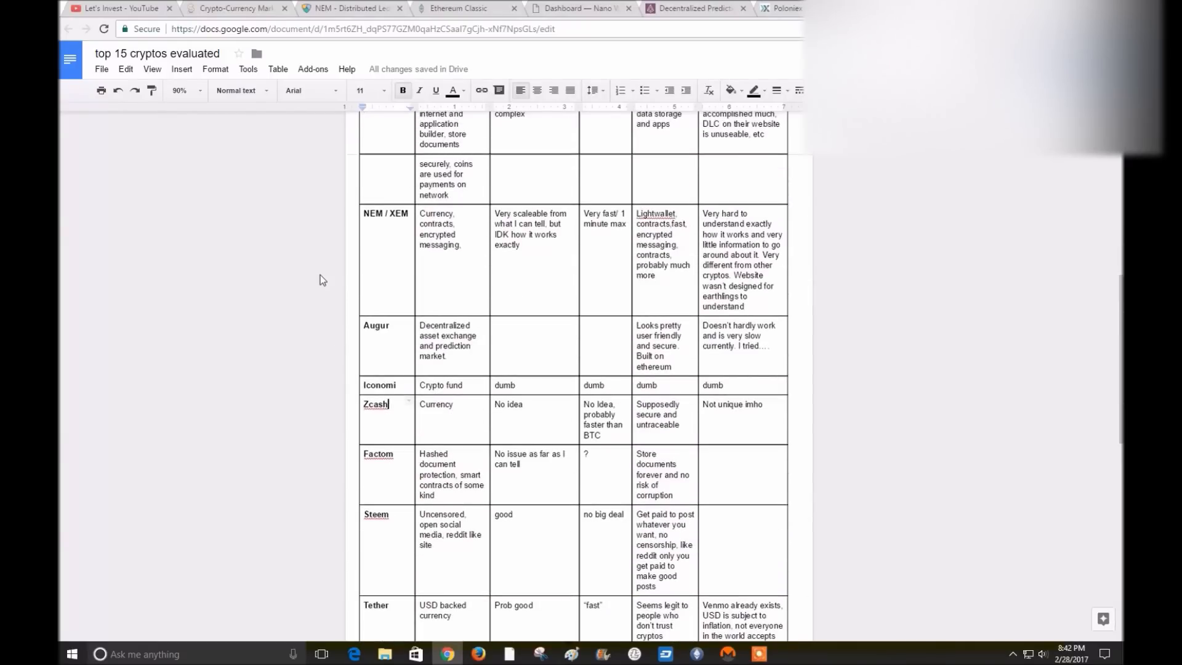
pyautogui.scroll(3)
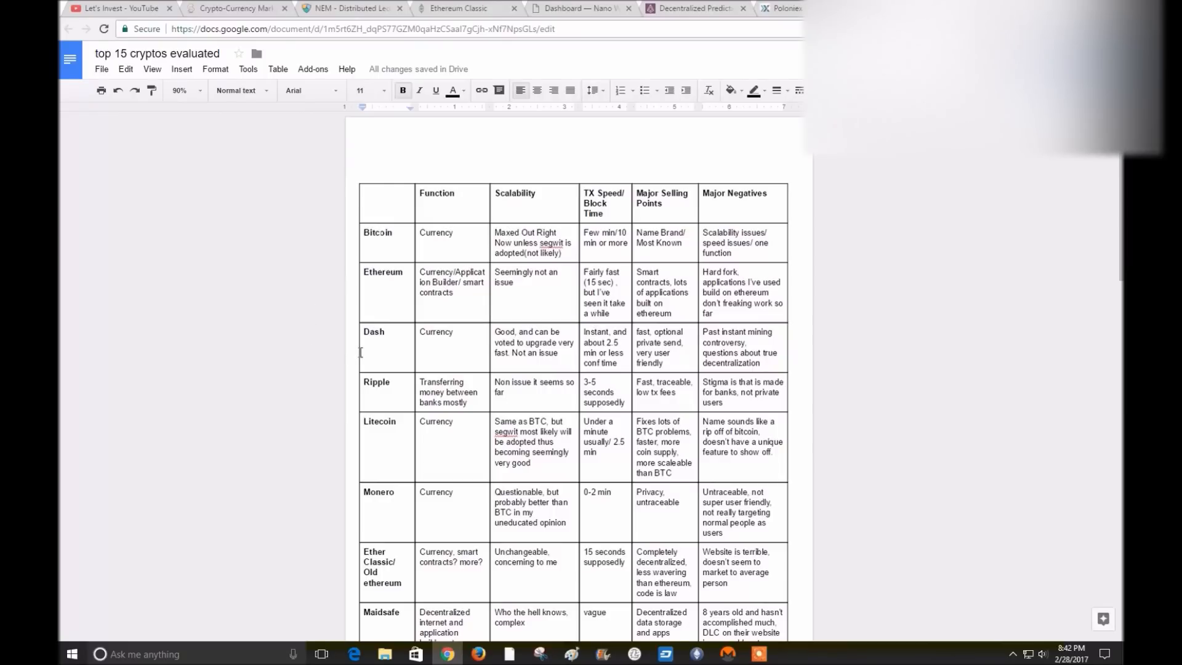
pyautogui.moveTo(360, 346)
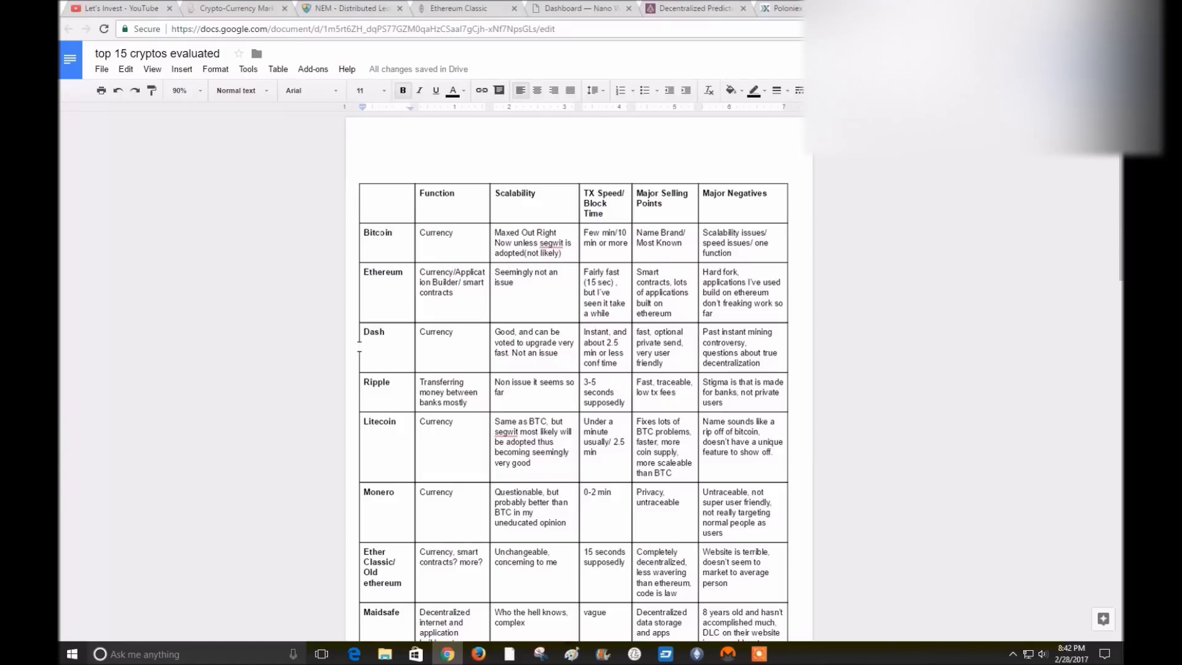
pyautogui.moveTo(343, 352)
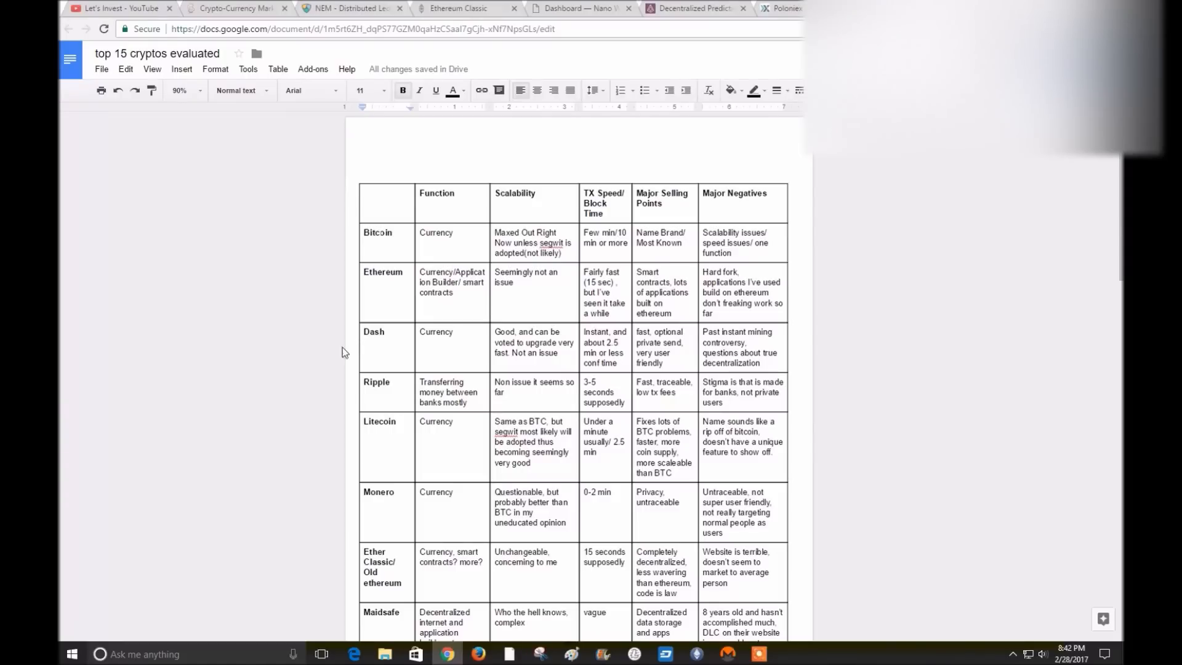
pyautogui.scroll(-3)
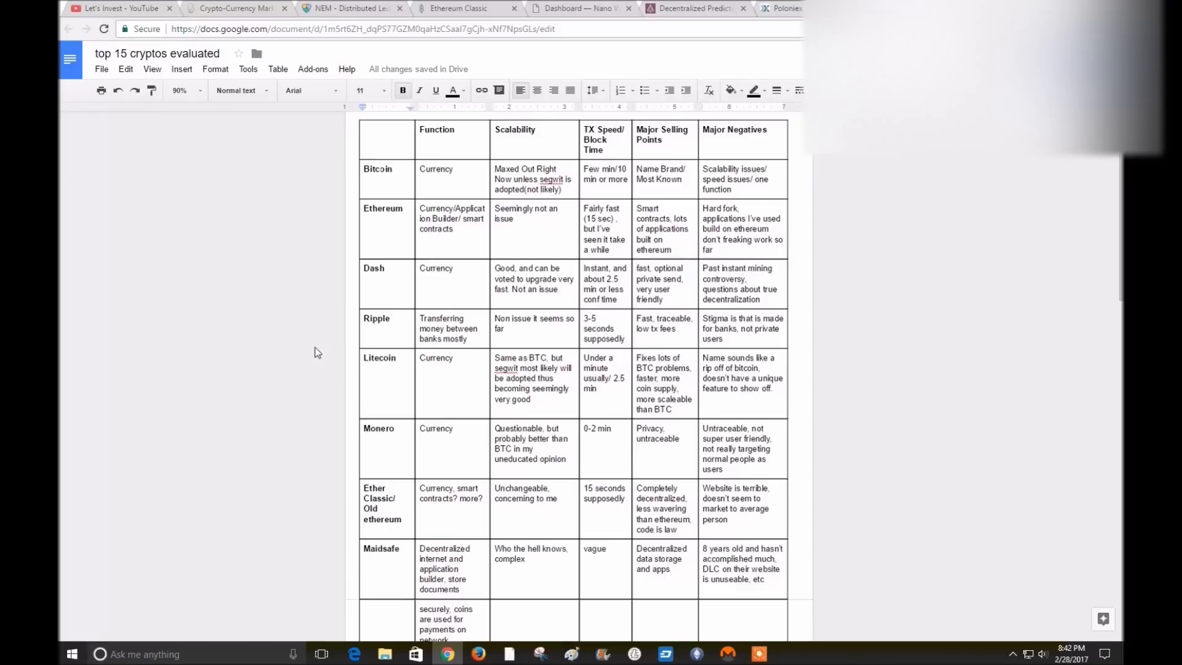
pyautogui.click(377, 284)
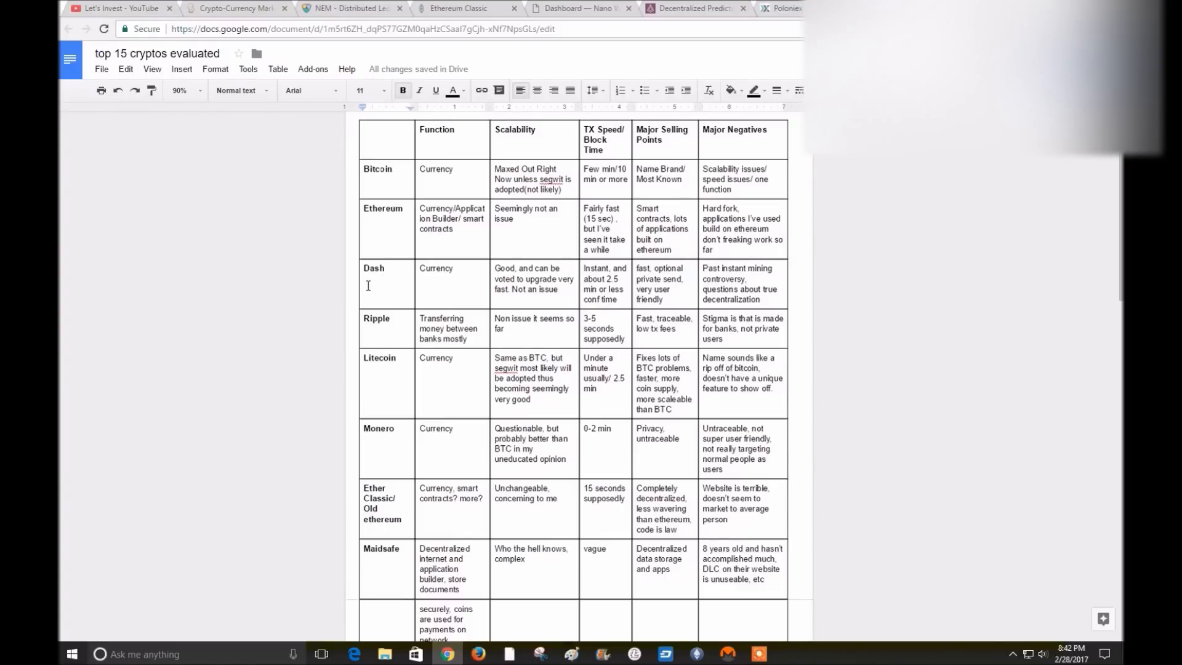
pyautogui.moveTo(329, 298)
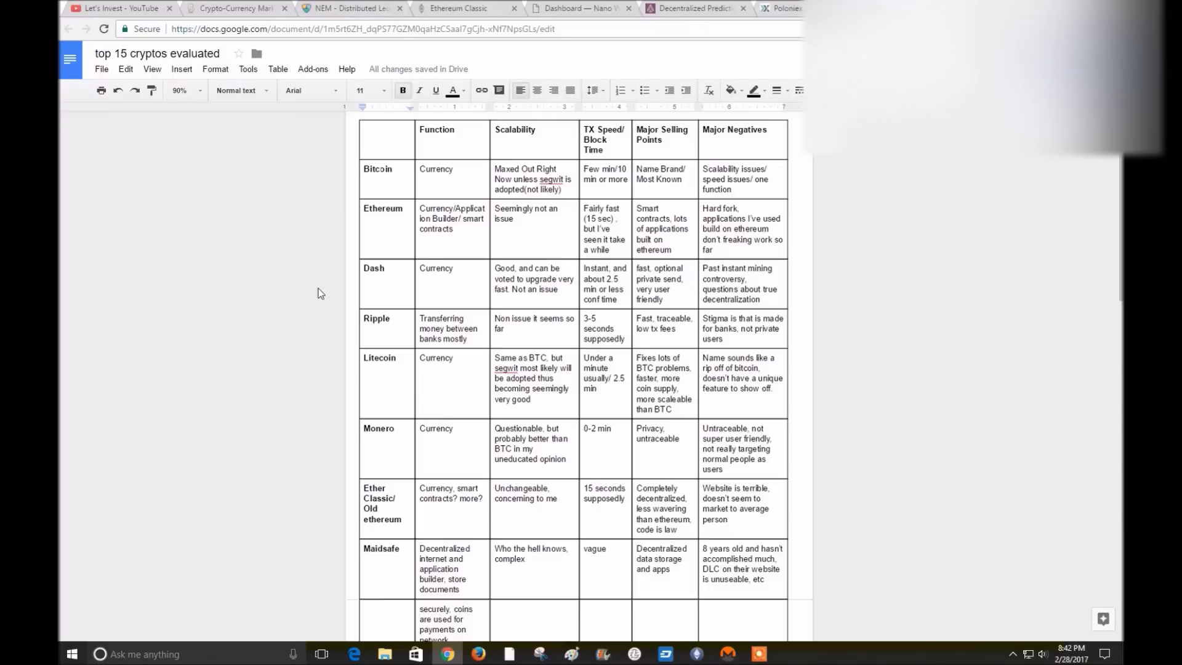
pyautogui.moveTo(337, 293)
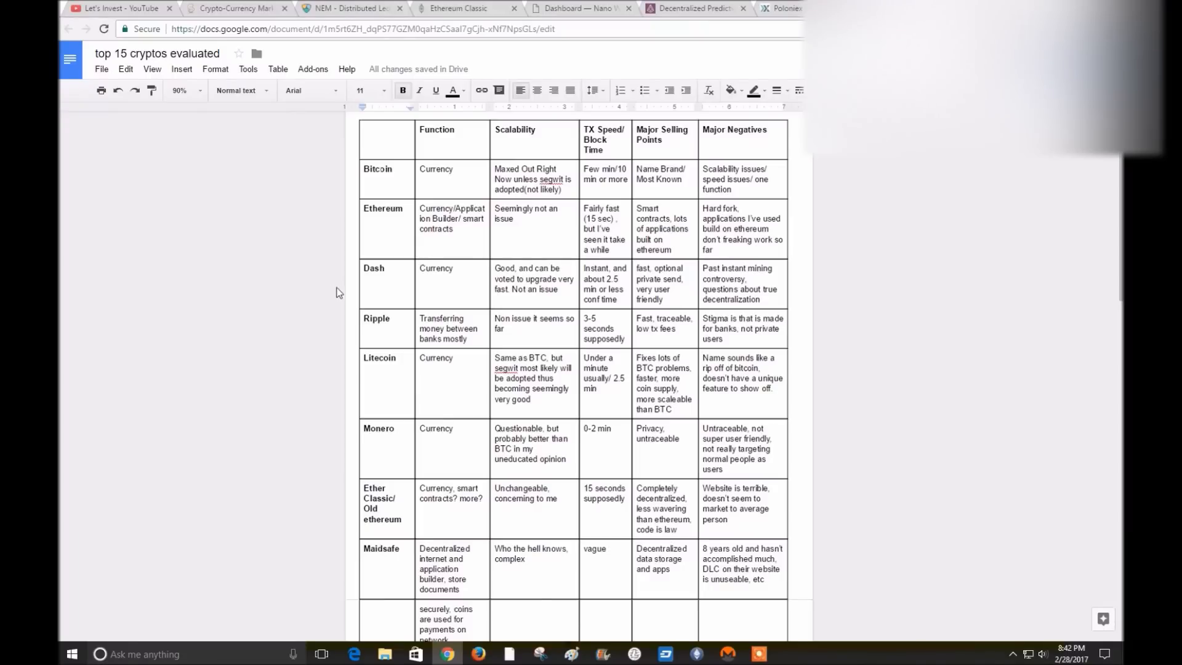
pyautogui.scroll(-3)
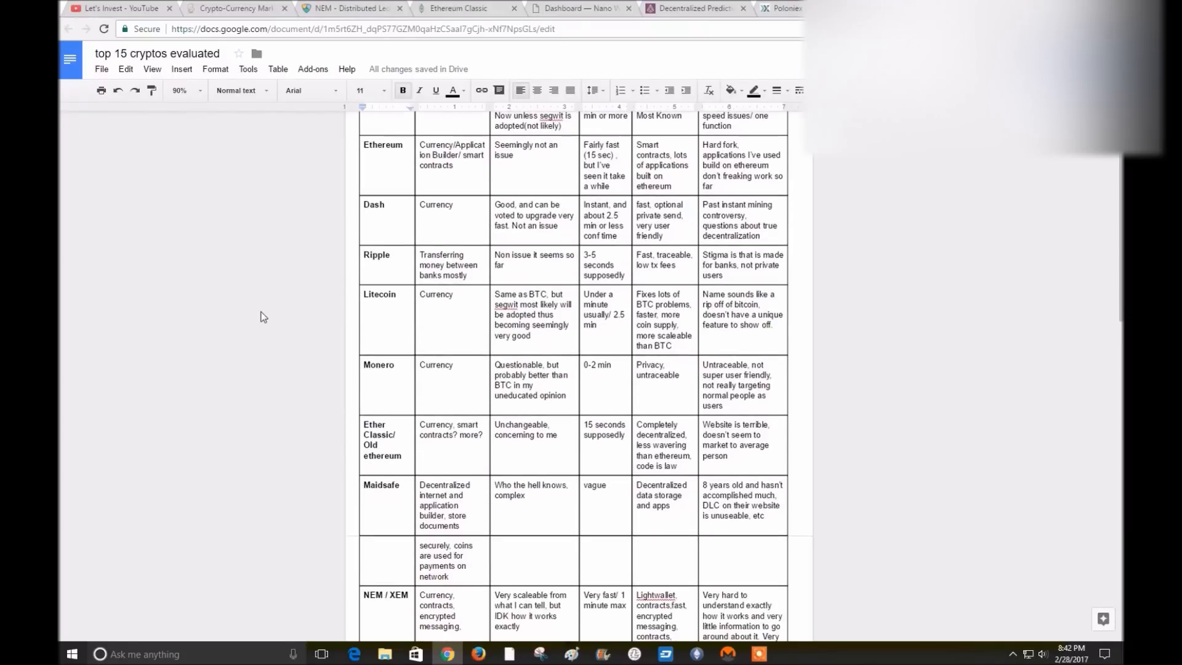
pyautogui.scroll(-3)
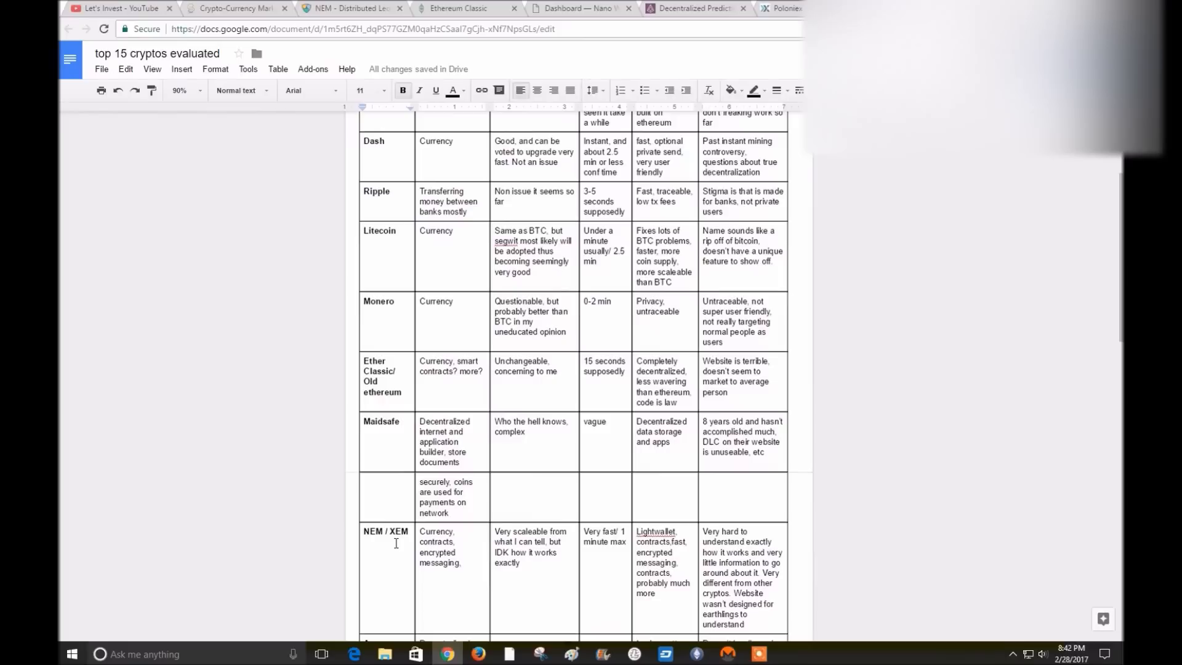
pyautogui.moveTo(358, 563)
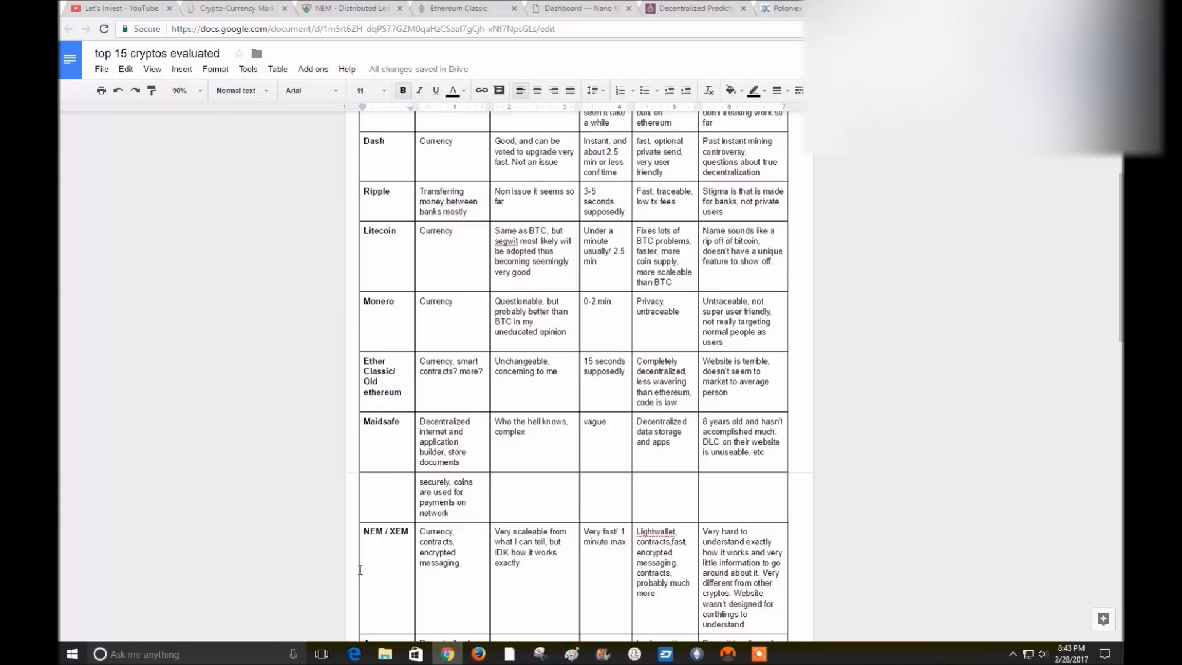
pyautogui.moveTo(356, 572)
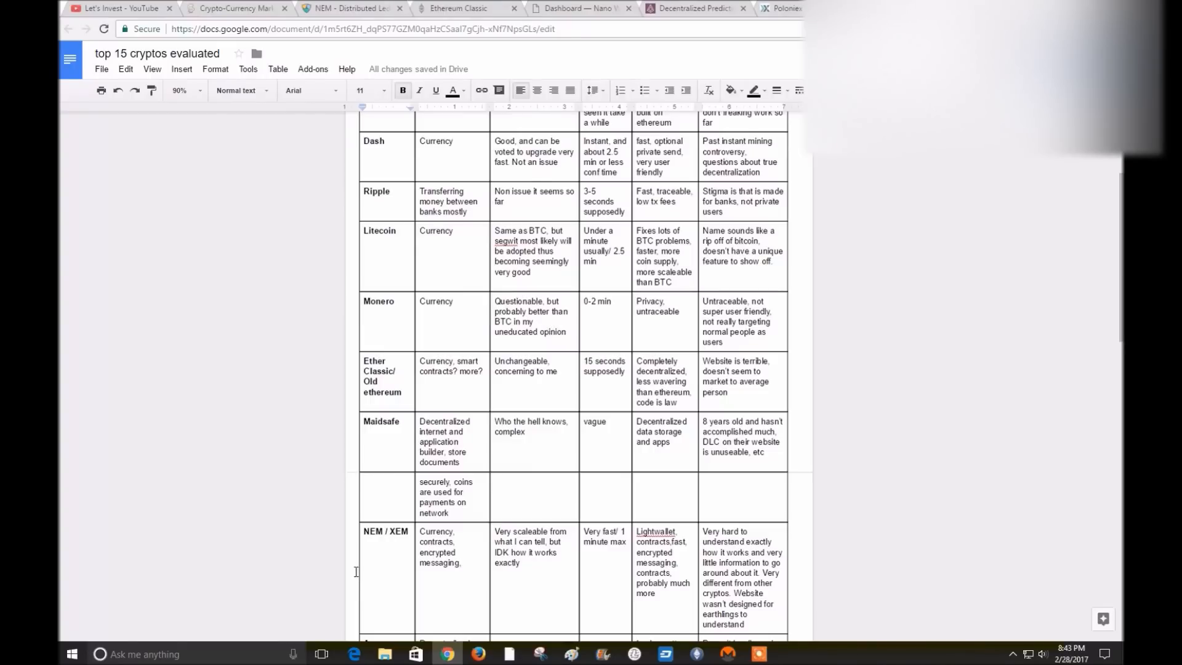
pyautogui.moveTo(353, 576)
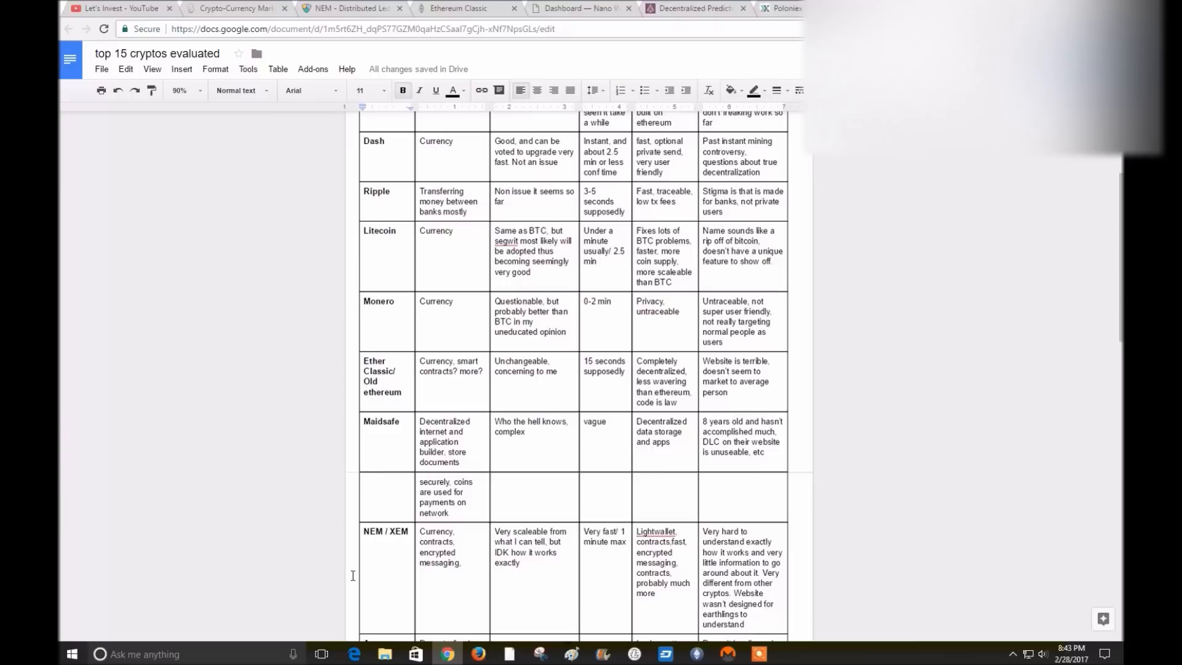
pyautogui.moveTo(606, 548)
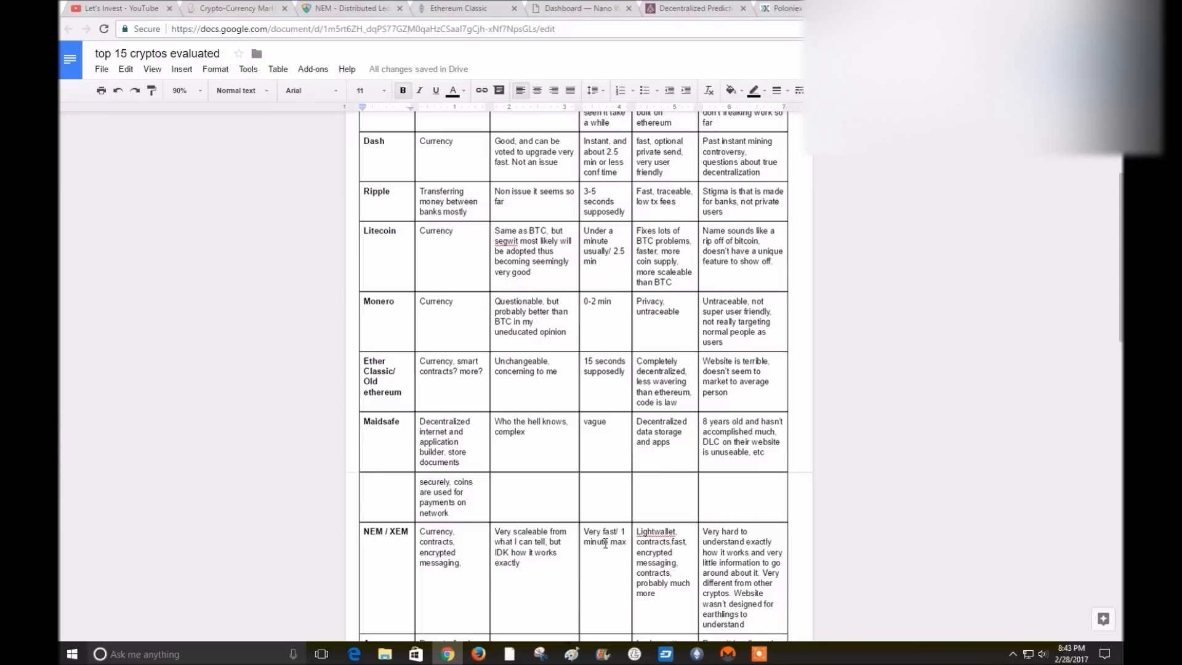
pyautogui.moveTo(616, 552)
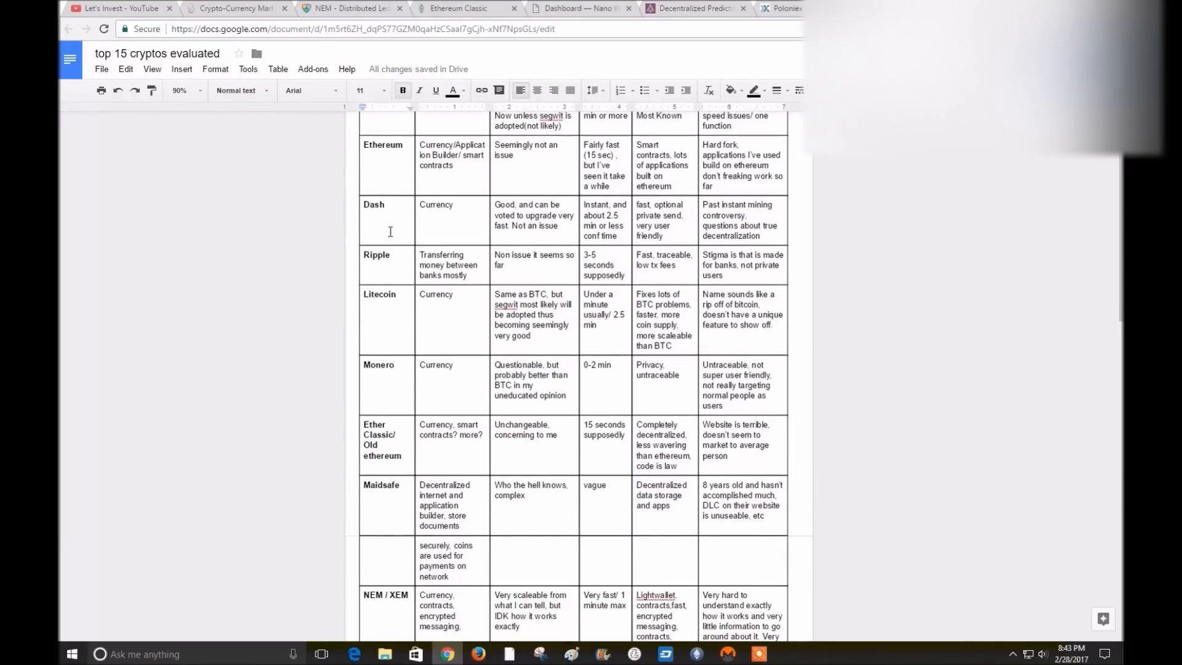
pyautogui.moveTo(238, 484)
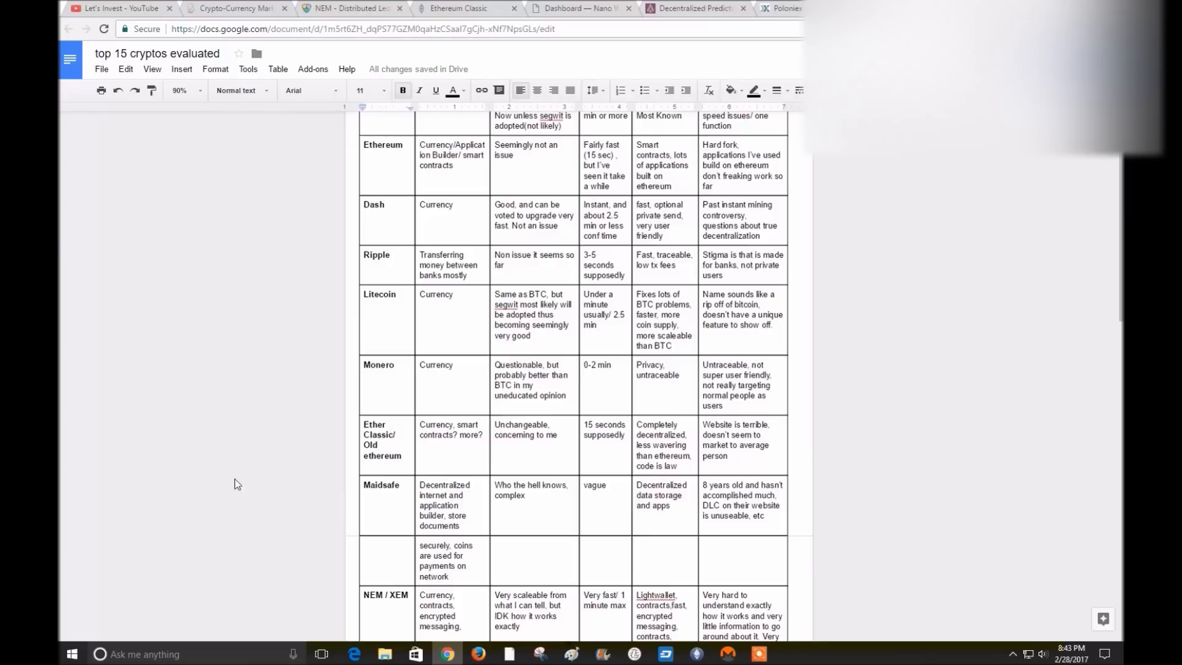
# Scroll down to the NEM / XEM, Augur, Iconomi, Zcash, Factom, Steem and Tether rows
pyautogui.scroll(-3)
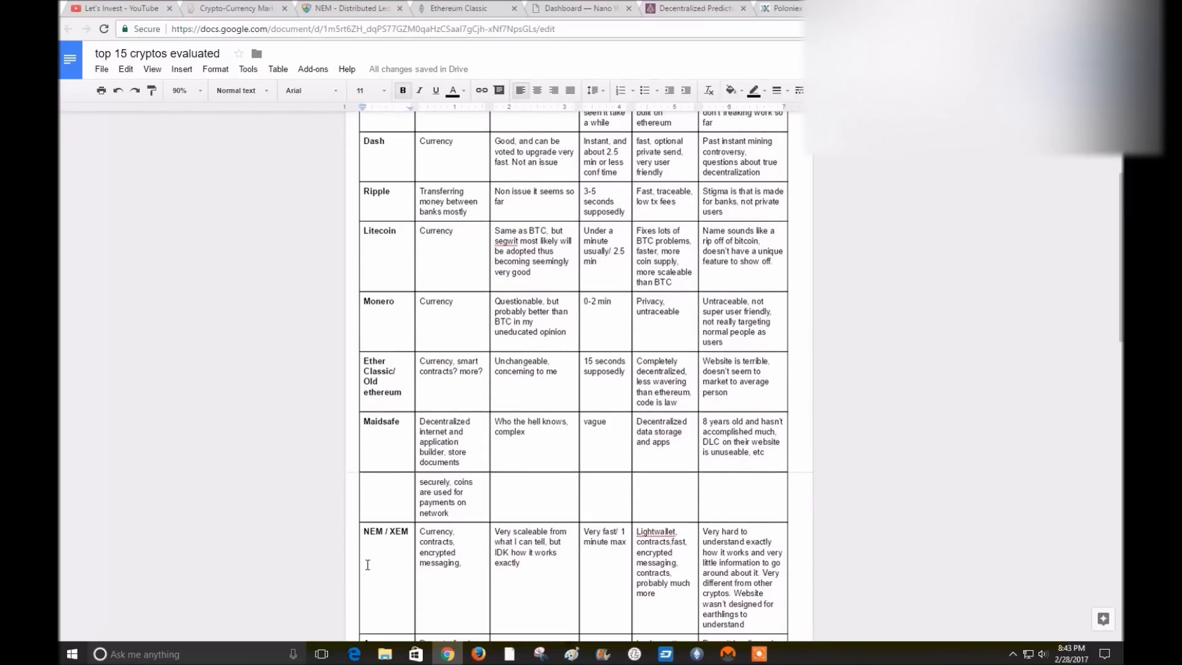
pyautogui.moveTo(371, 554)
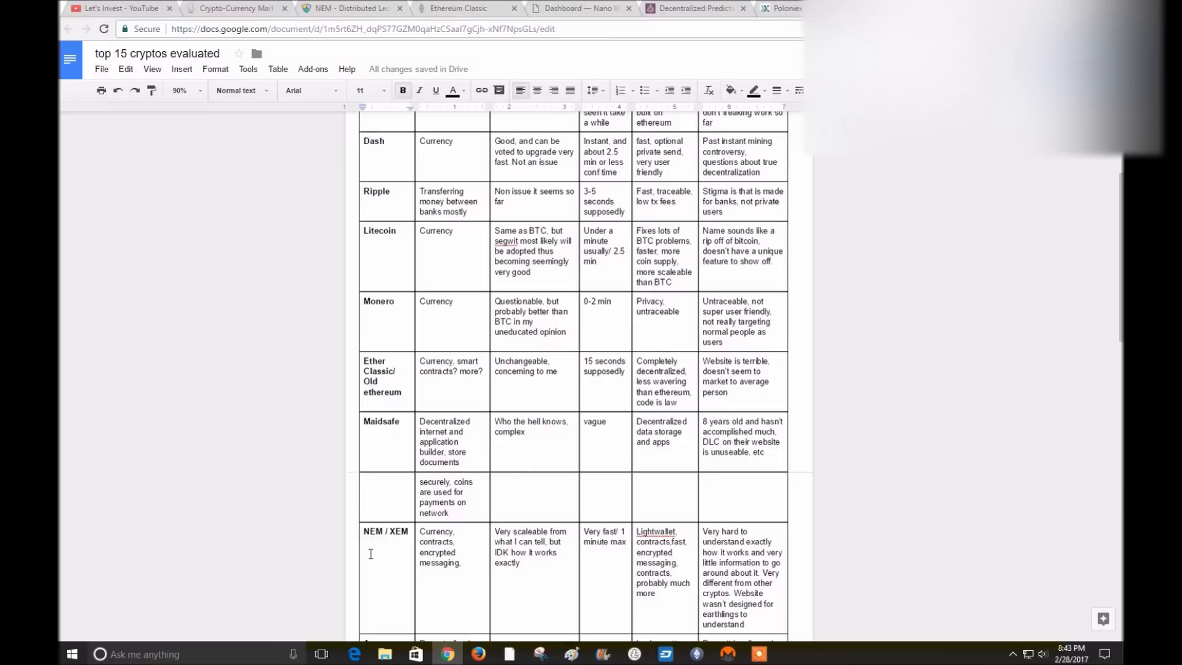
pyautogui.moveTo(327, 540)
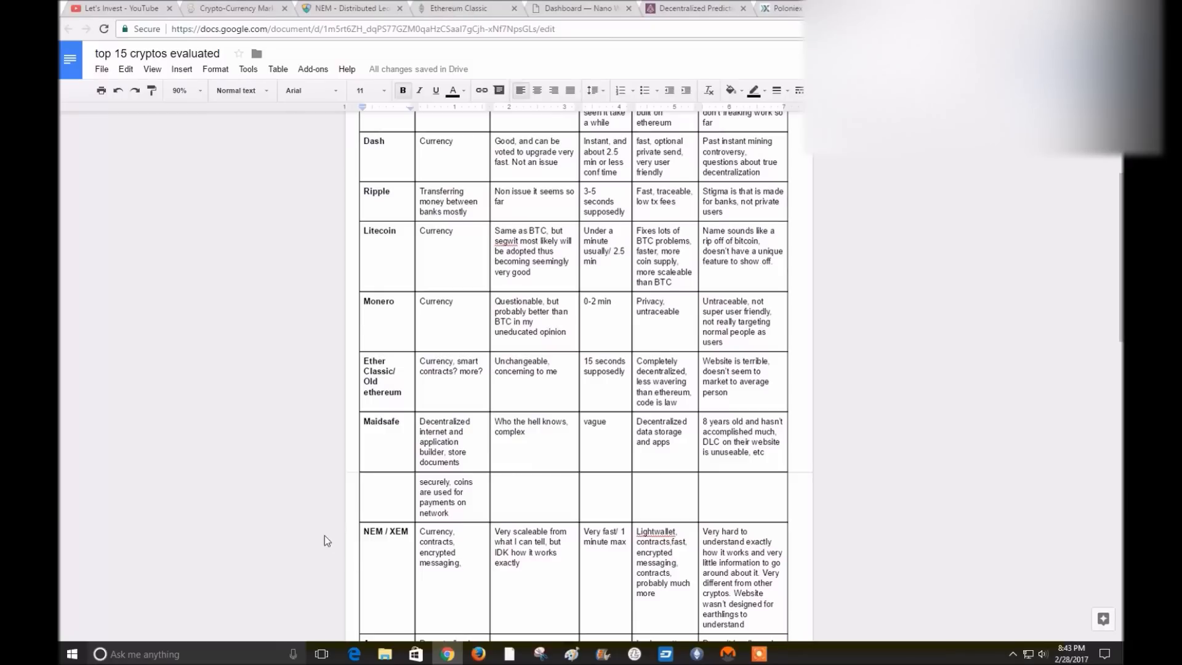
pyautogui.moveTo(335, 540)
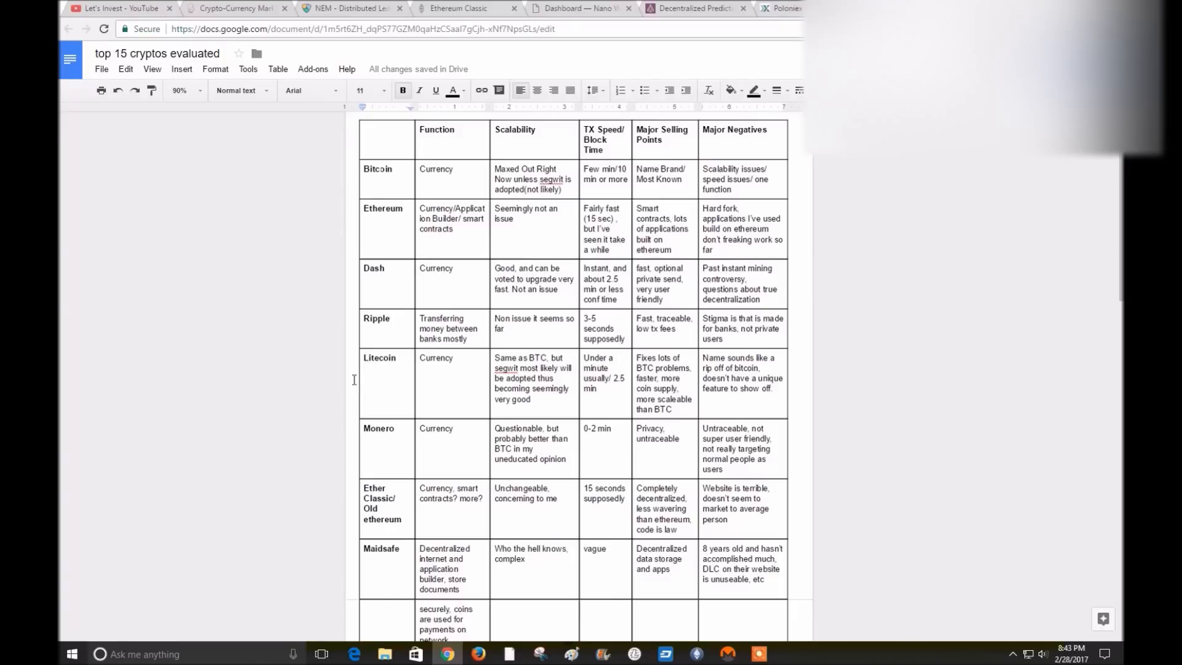
pyautogui.moveTo(355, 476)
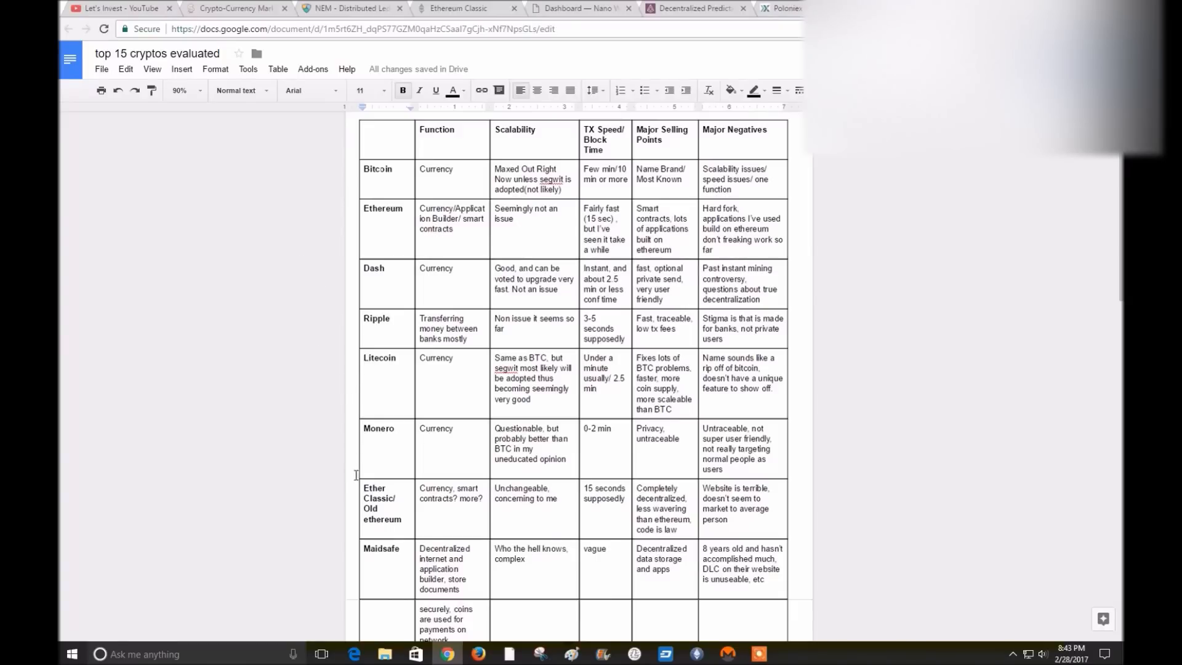
pyautogui.scroll(-3)
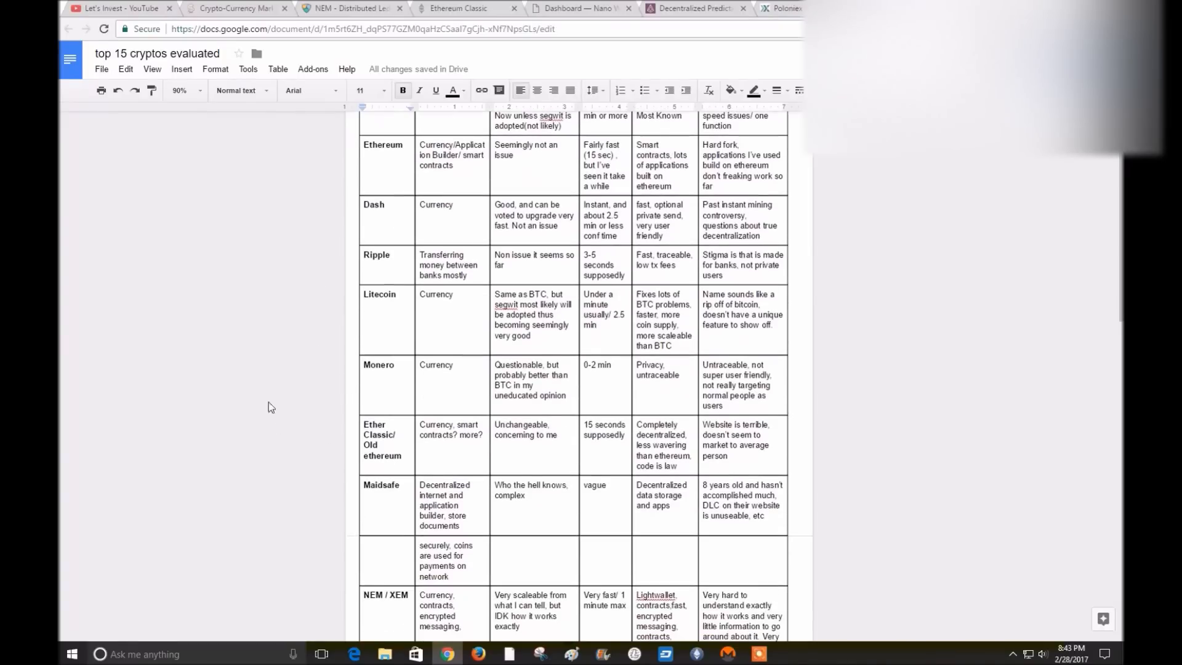
pyautogui.scroll(-3)
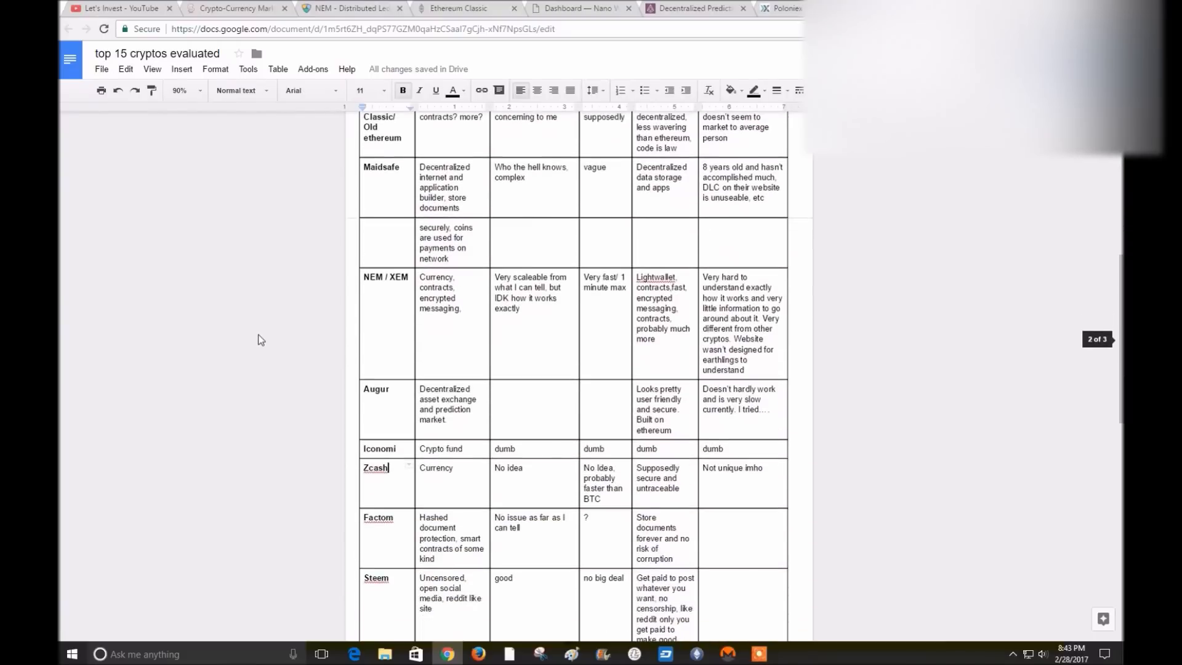
pyautogui.scroll(-3)
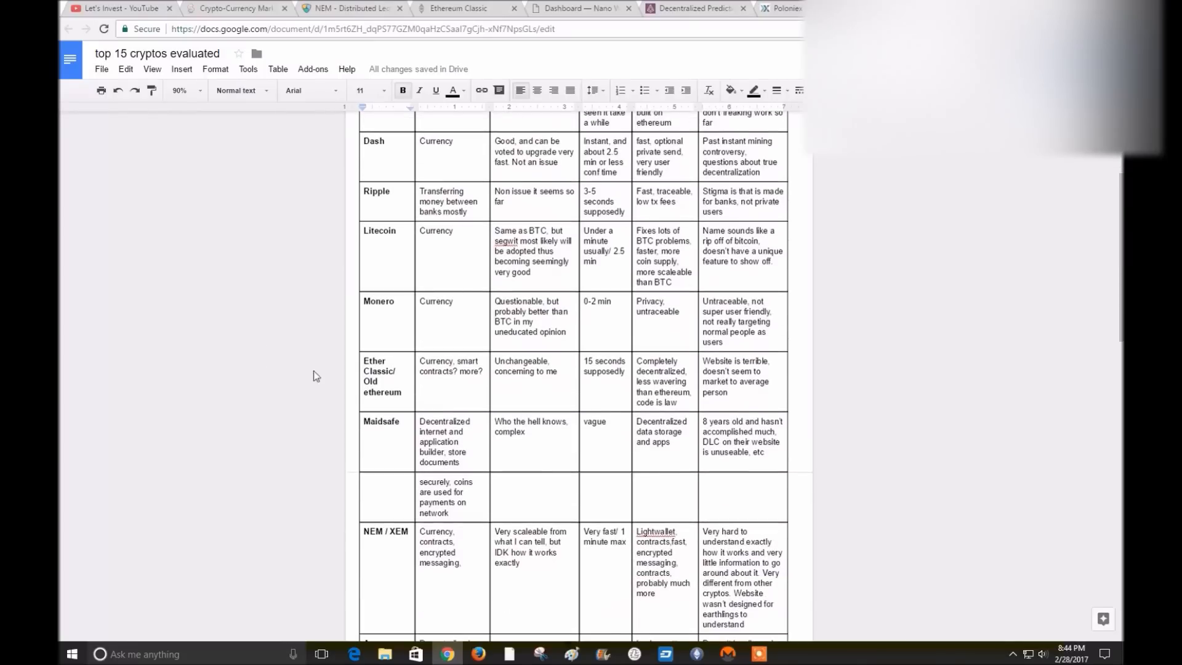
pyautogui.scroll(-3)
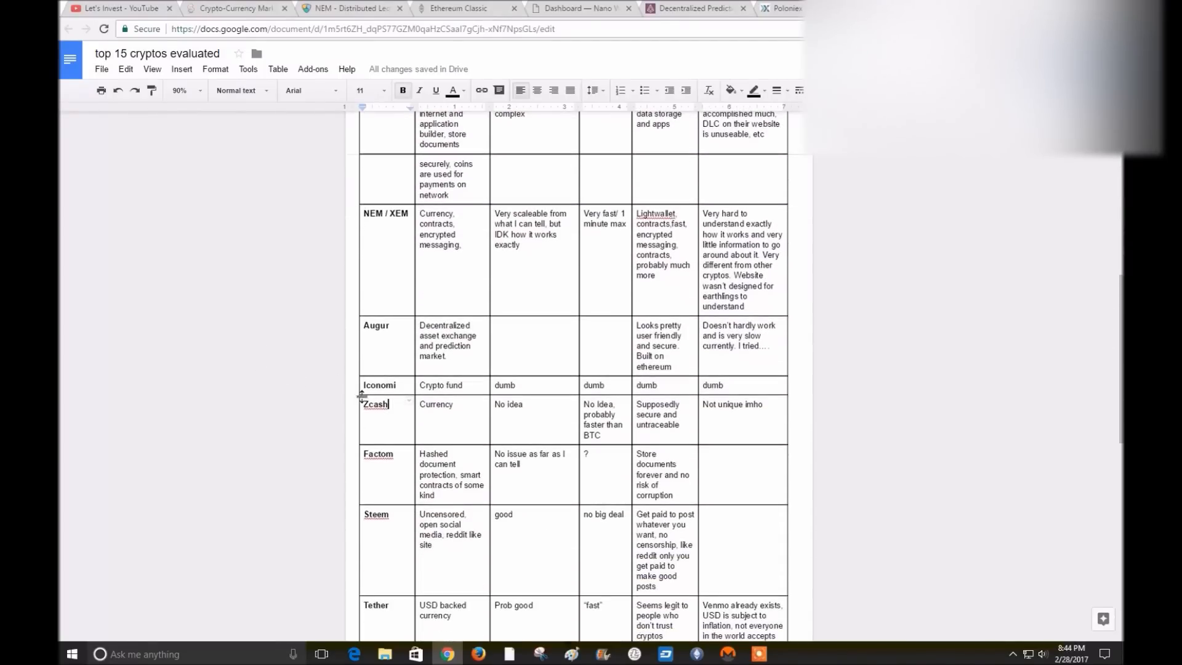
pyautogui.scroll(-3)
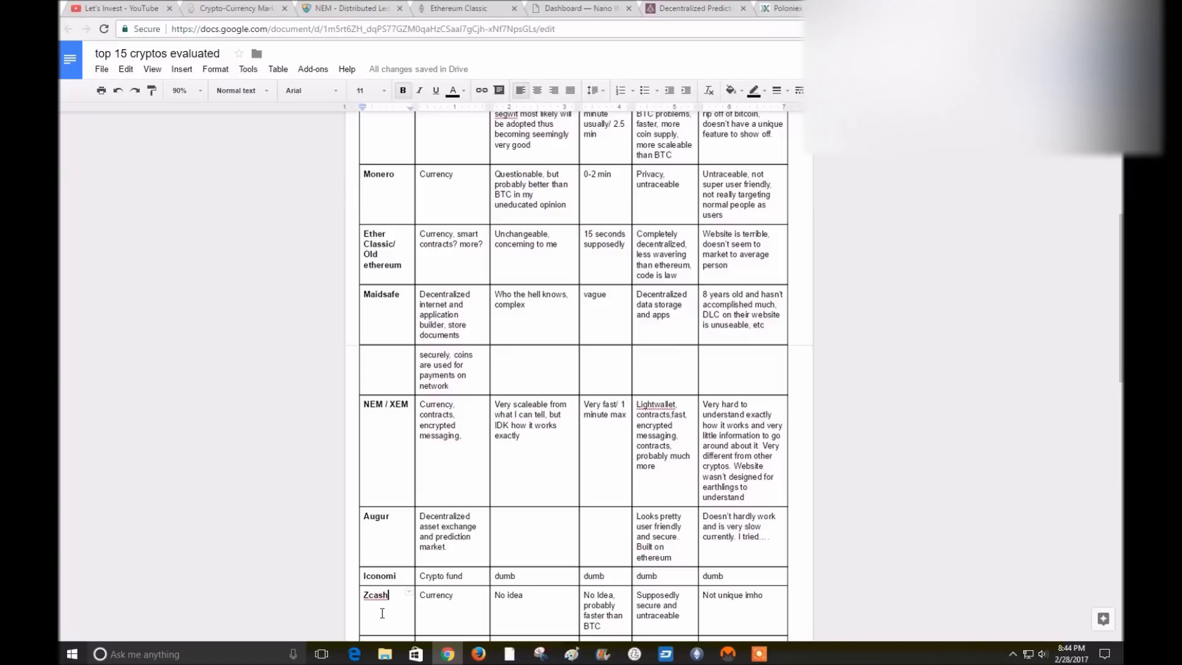
pyautogui.moveTo(309, 436)
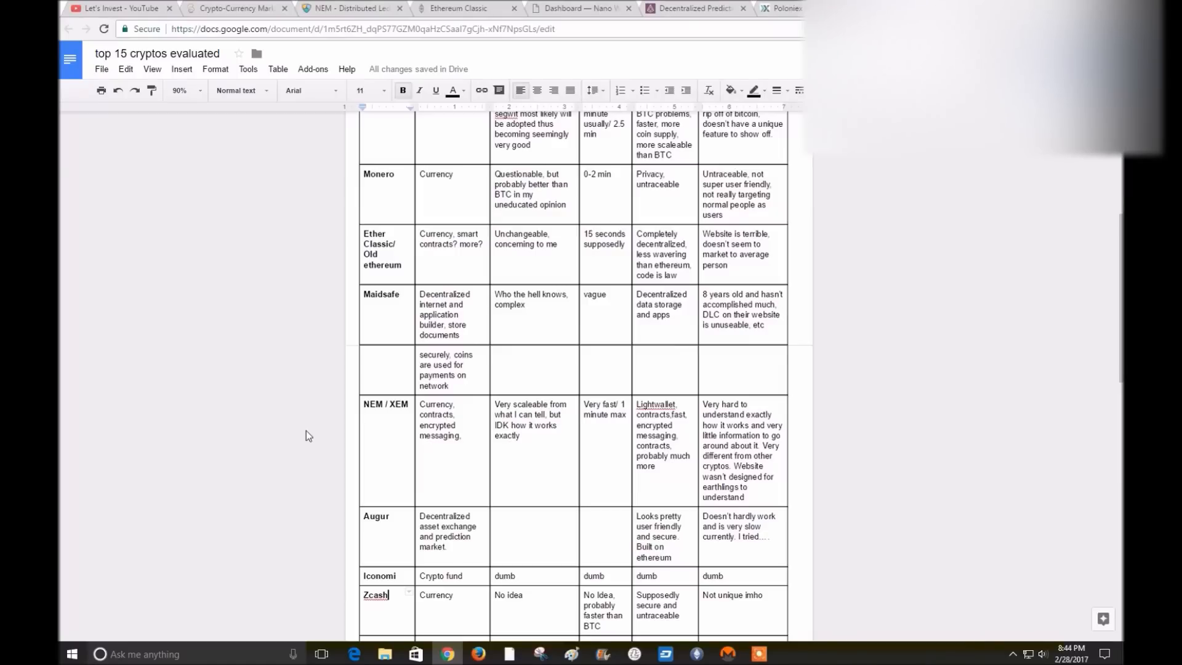
pyautogui.moveTo(279, 256)
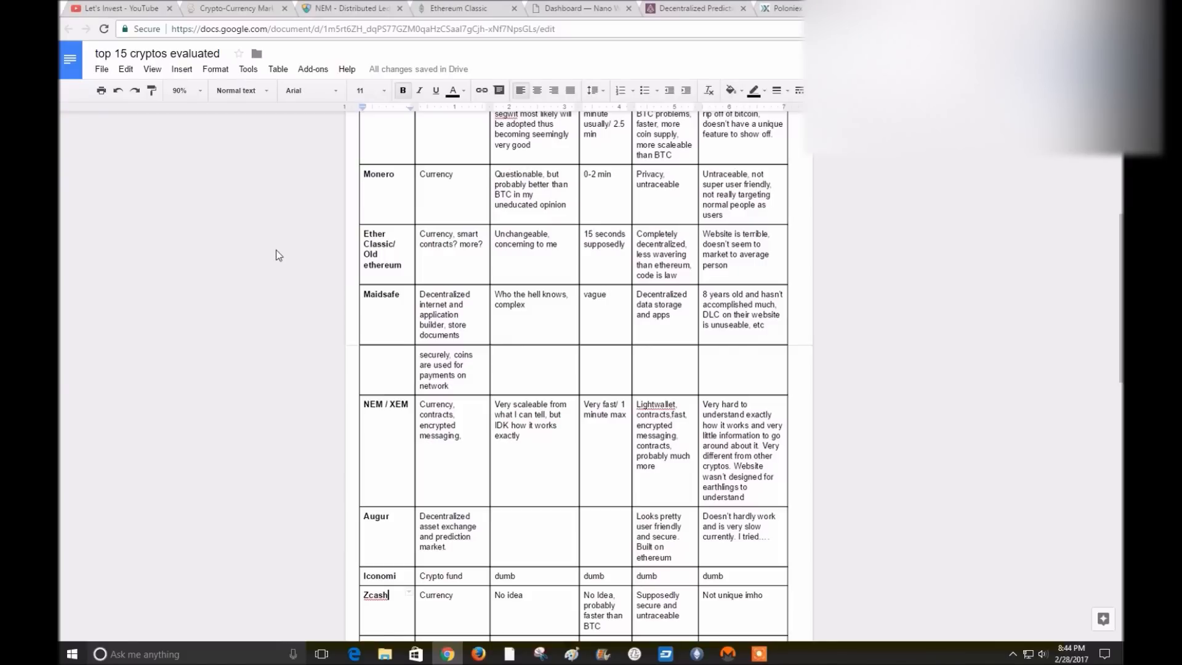
pyautogui.moveTo(556, 399)
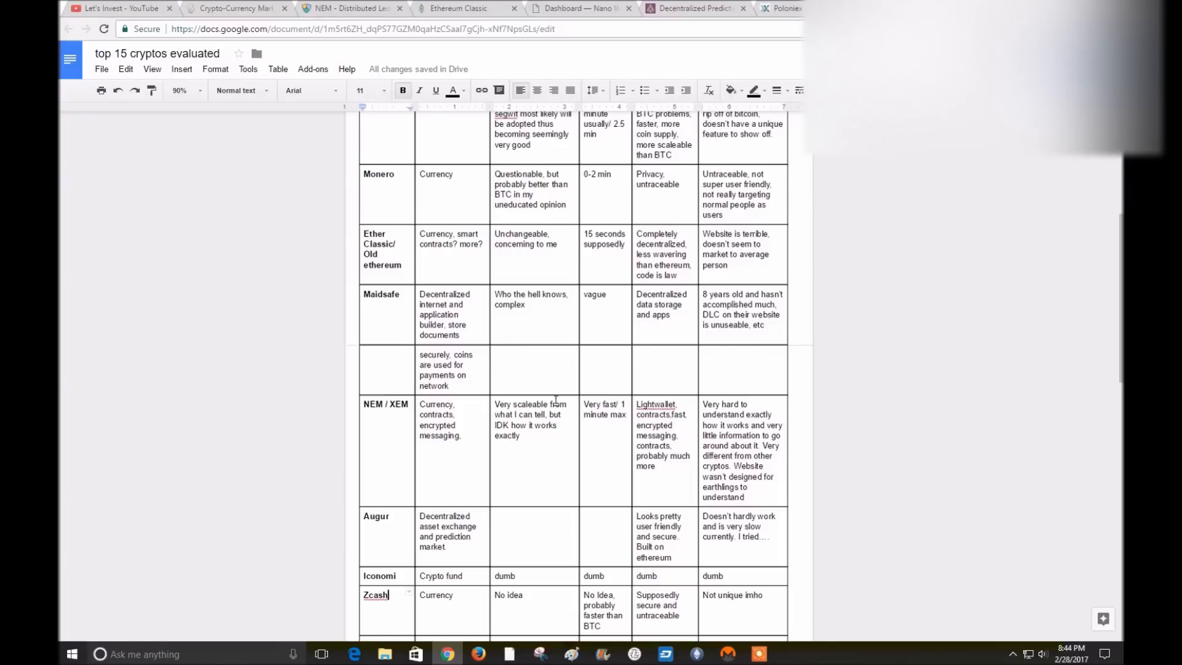